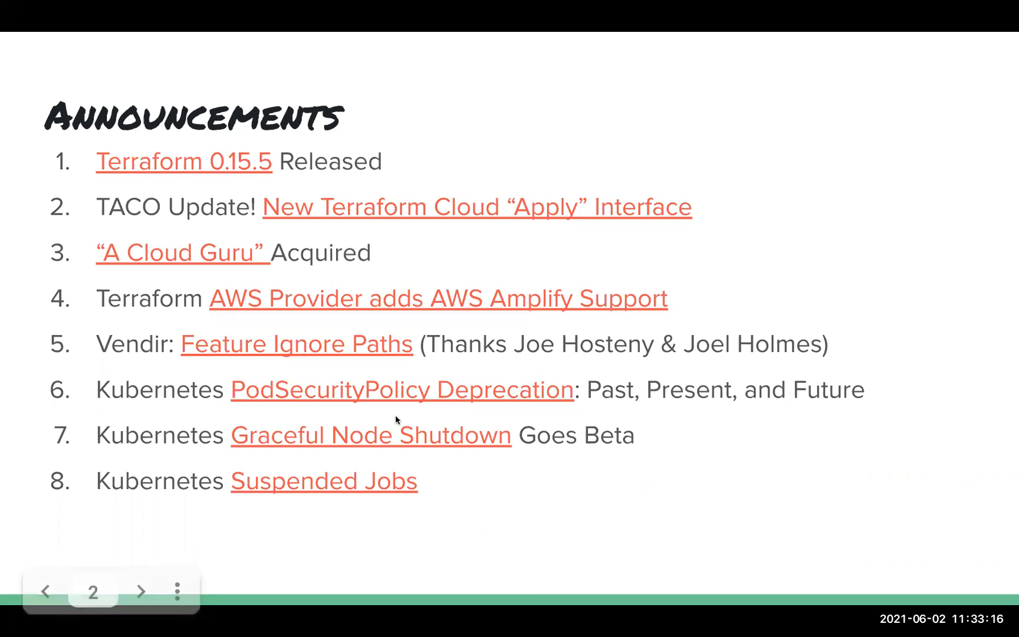
pyautogui.moveTo(405, 372)
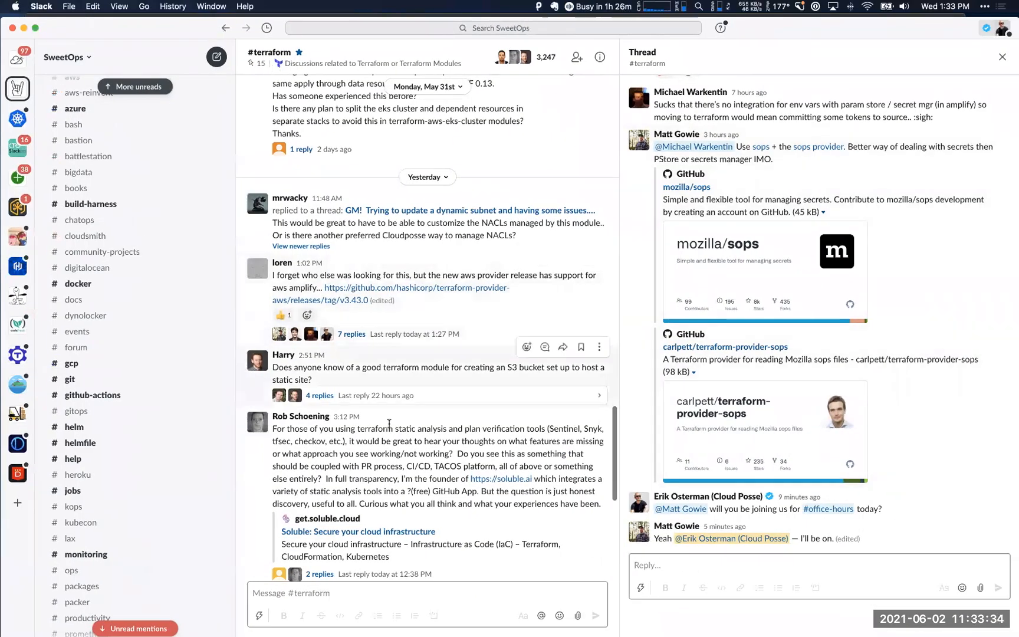
# Switch from #terraform to #office-hours and view the Terraform Cloud apply screenshot full size
pyautogui.scroll(-3)
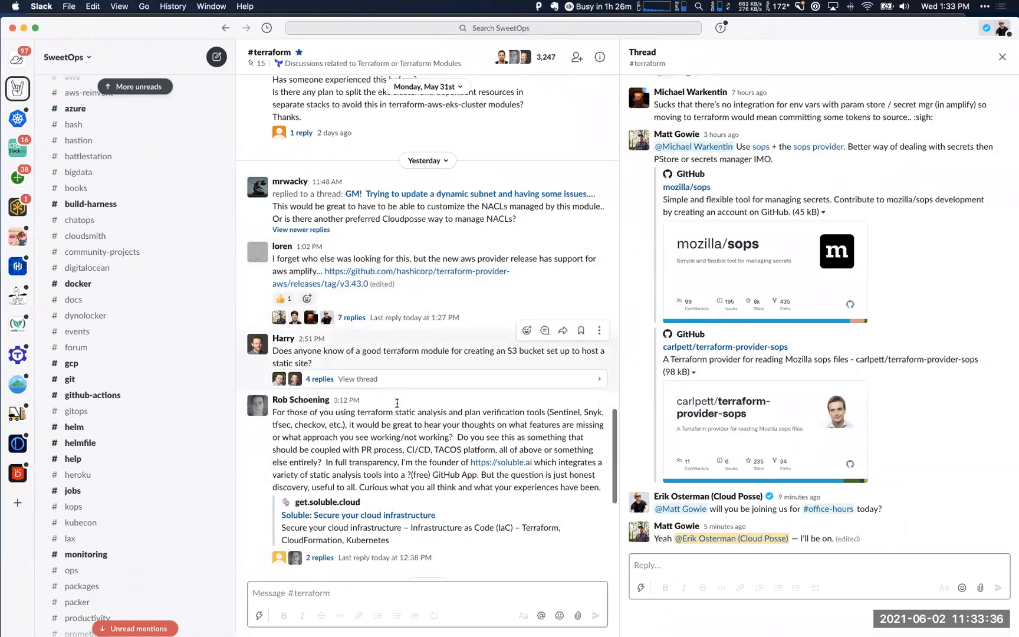
pyautogui.scroll(-3)
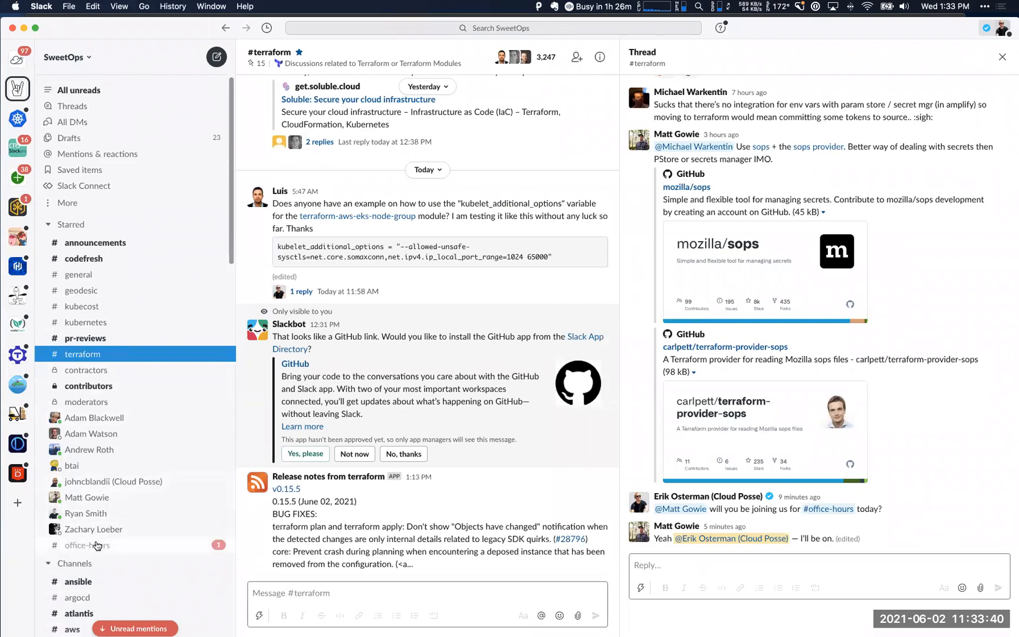
pyautogui.click(87, 545)
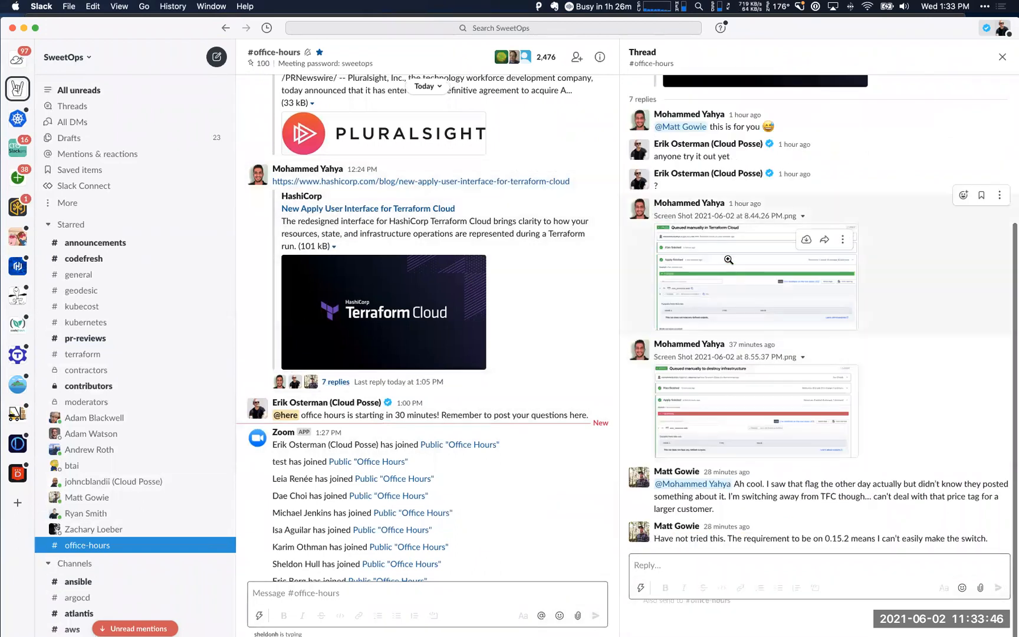
pyautogui.click(729, 259)
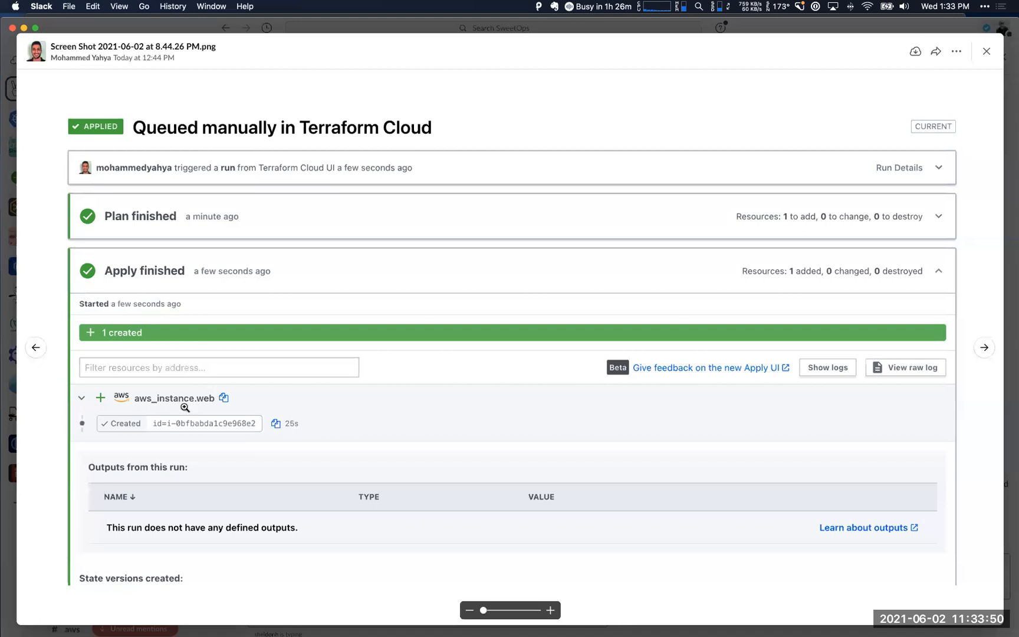
pyautogui.moveTo(76, 398)
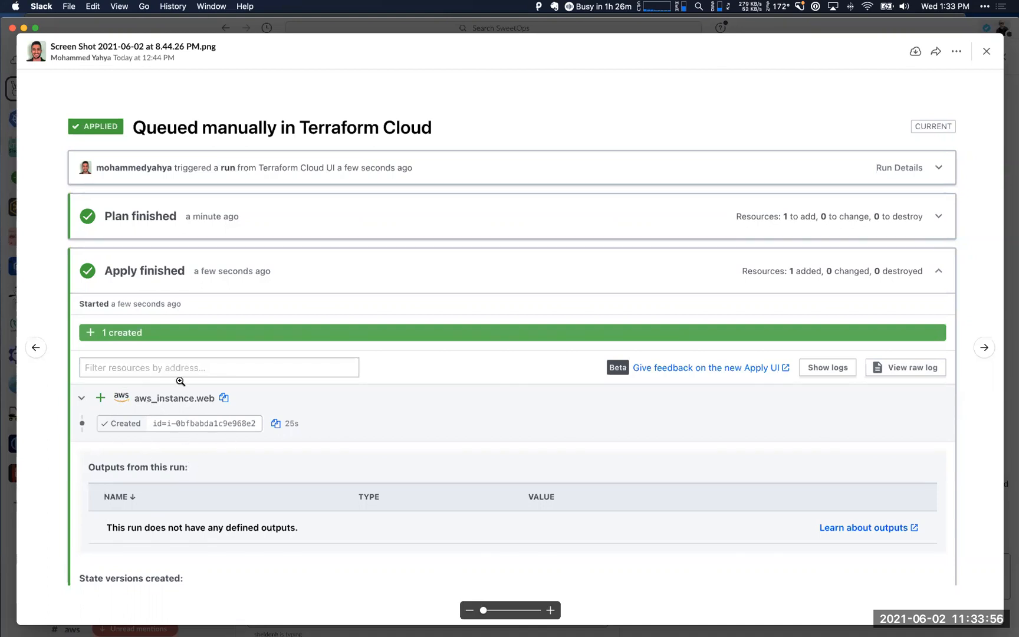
pyautogui.moveTo(217, 381)
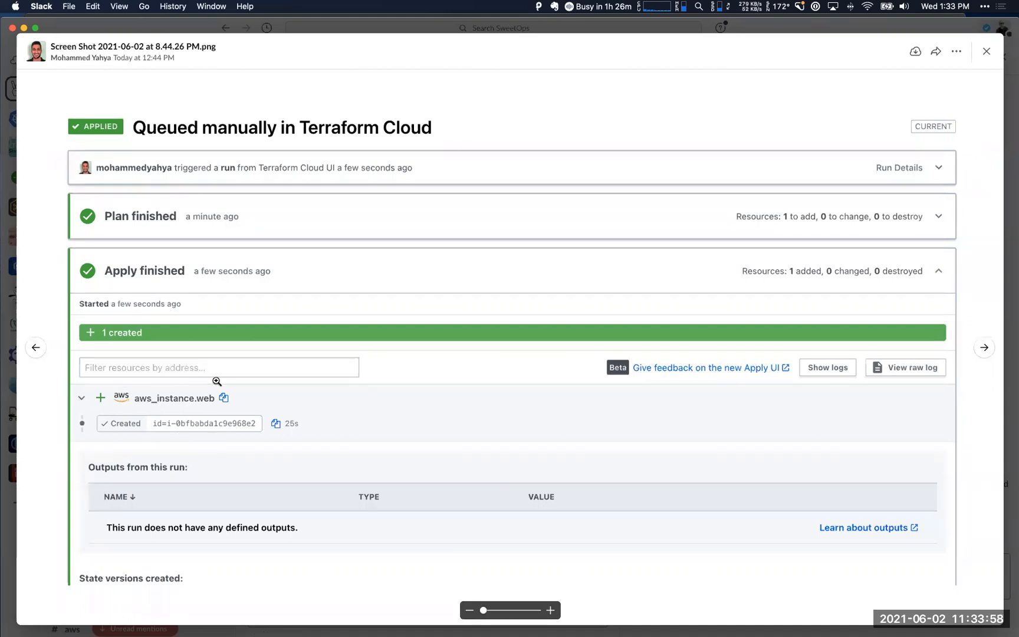
# Advance from the apply screenshot to the Terraform Cloud destroy-run screenshot
pyautogui.click(984, 51)
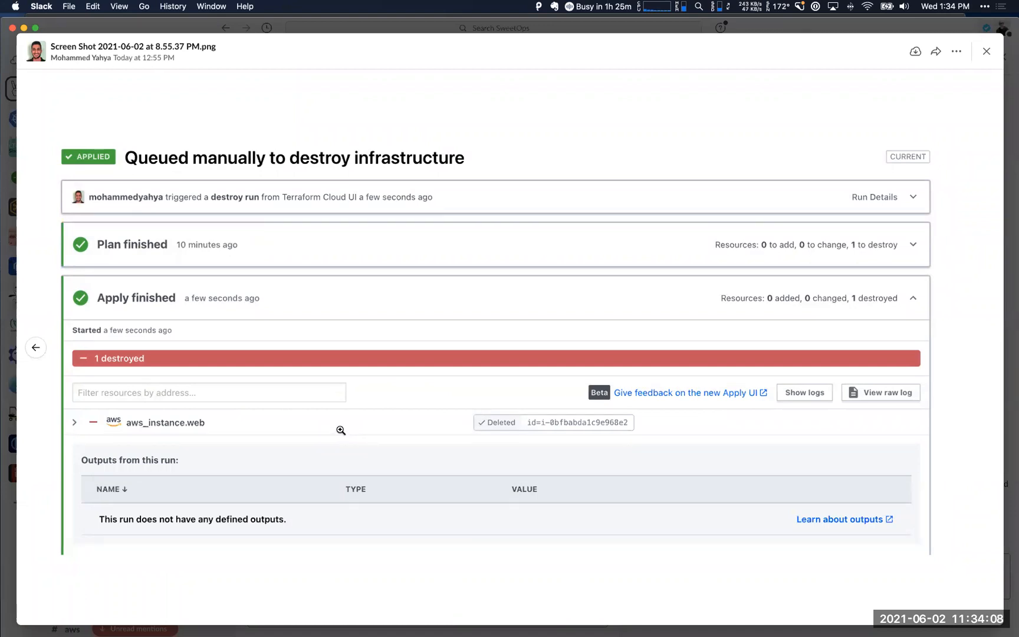
pyautogui.click(986, 51)
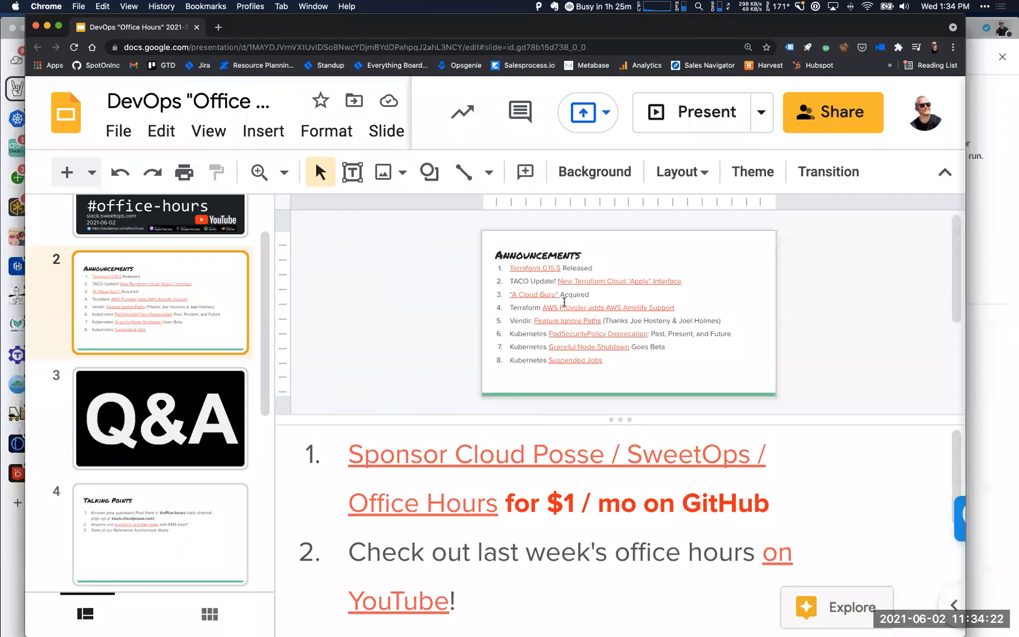
pyautogui.moveTo(537, 297)
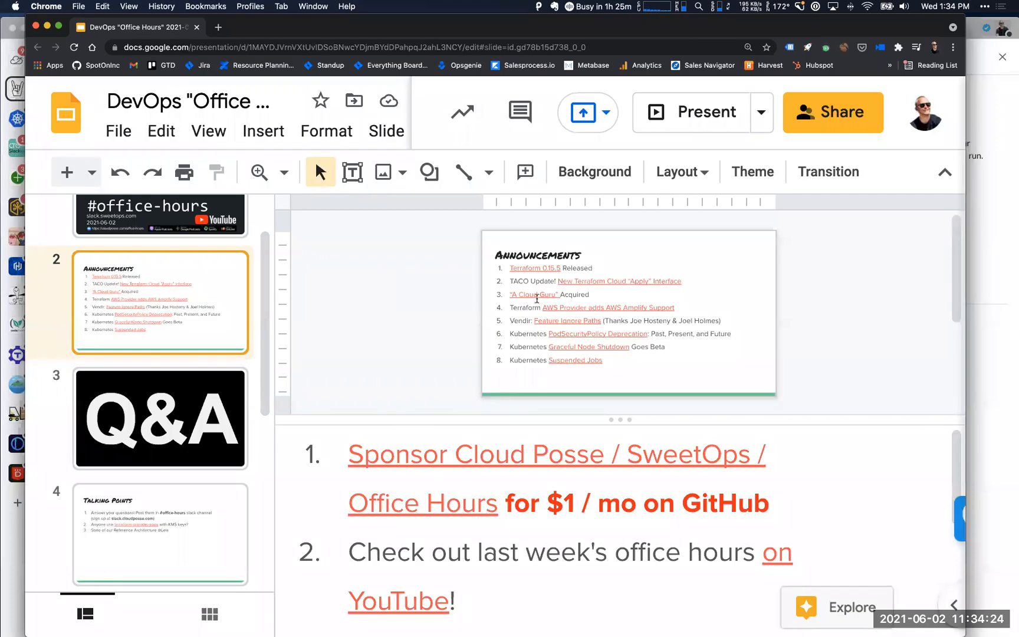
# Open the A Cloud Guru acquisition article, highlight 'Pluralsight', and return to the Slides deck
pyautogui.click(533, 295)
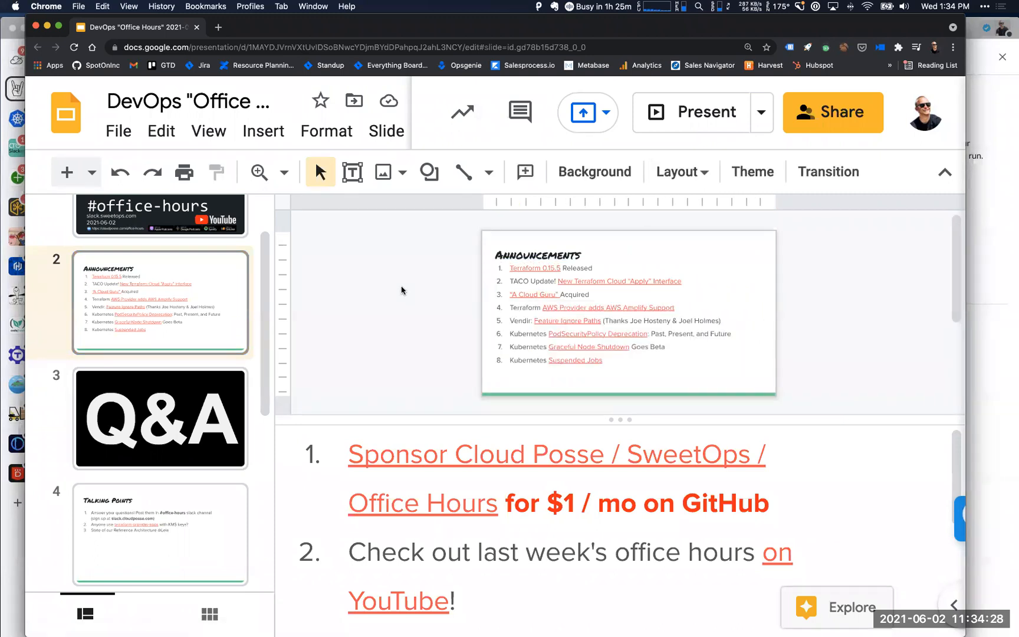
pyautogui.moveTo(409, 288)
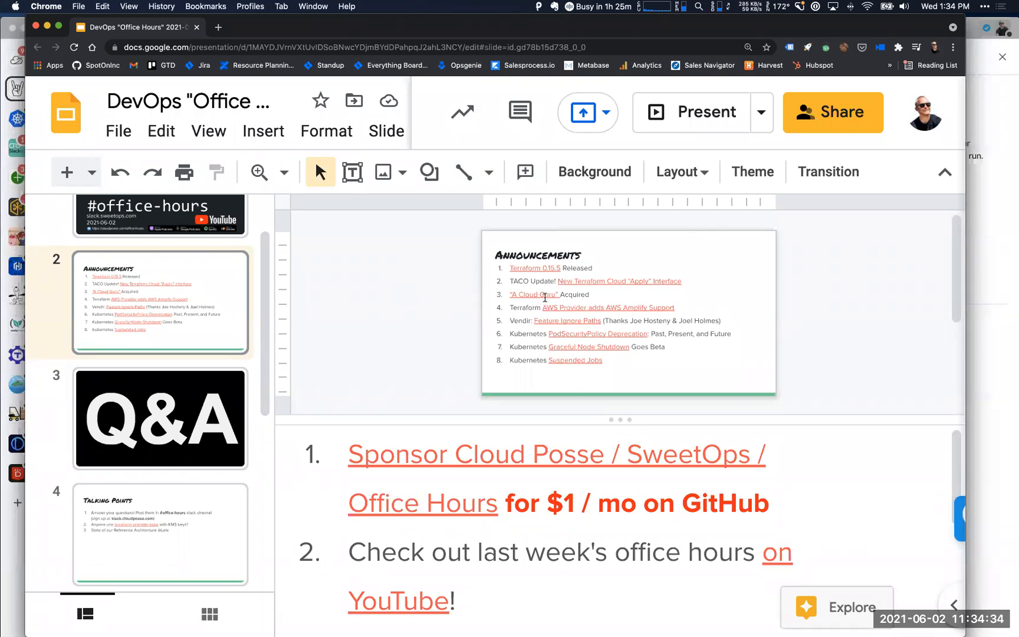
pyautogui.click(532, 294)
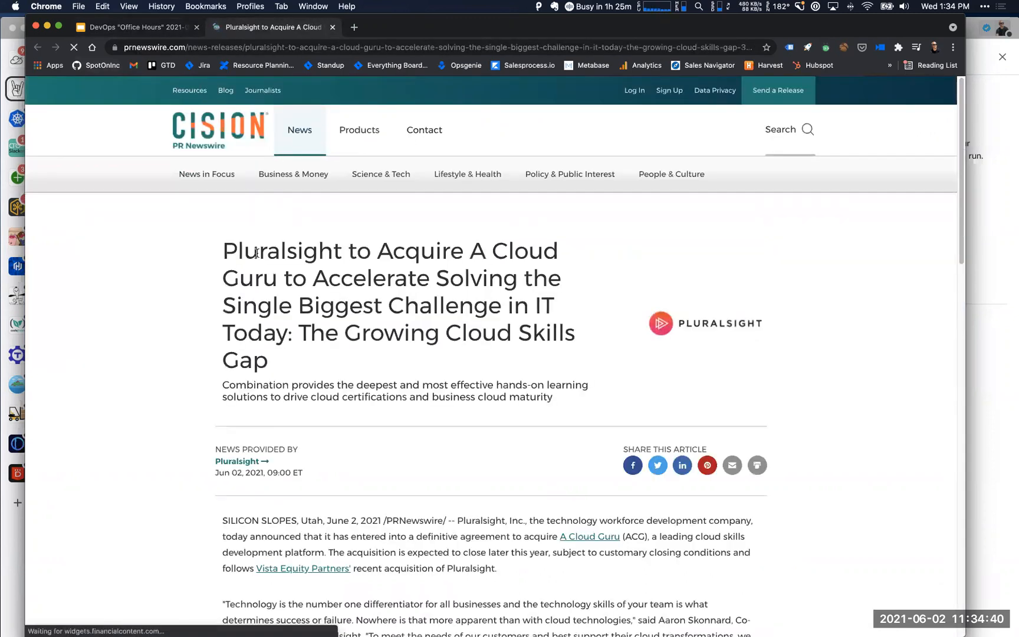
pyautogui.doubleClick(281, 250)
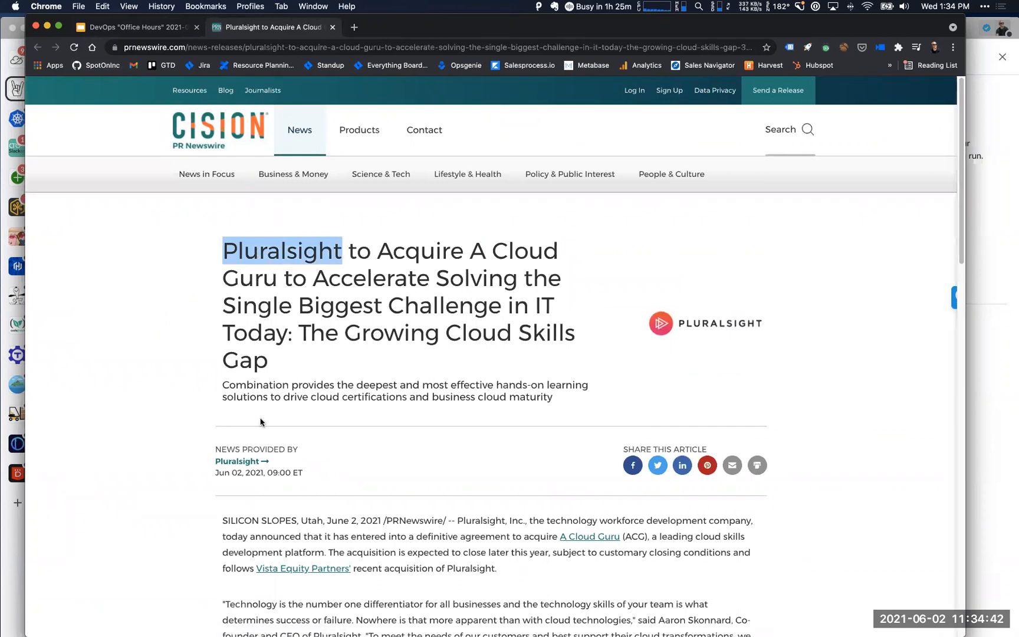
pyautogui.click(135, 28)
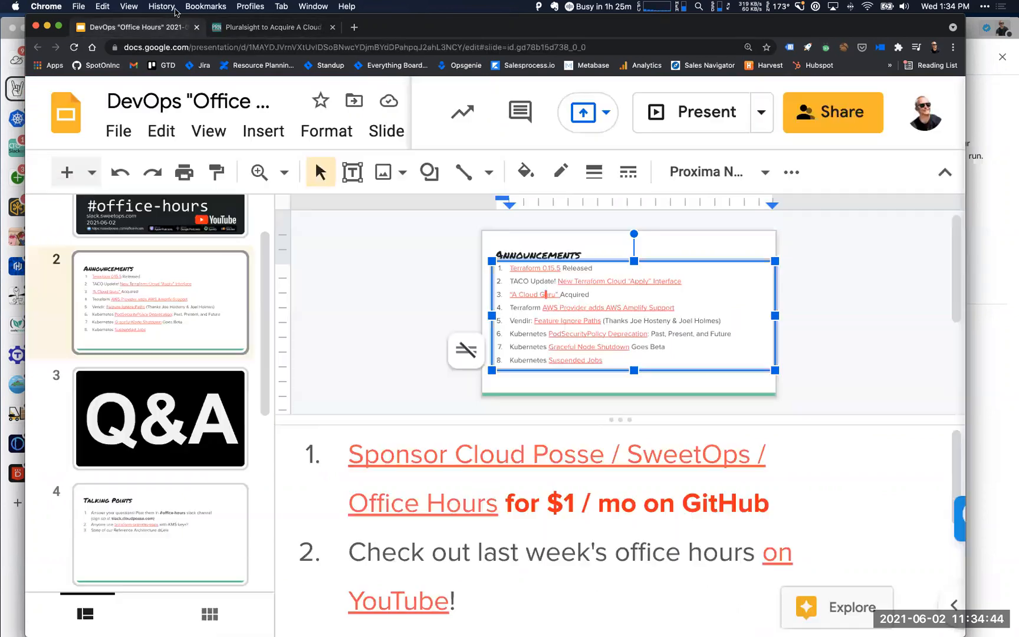
pyautogui.moveTo(622, 426)
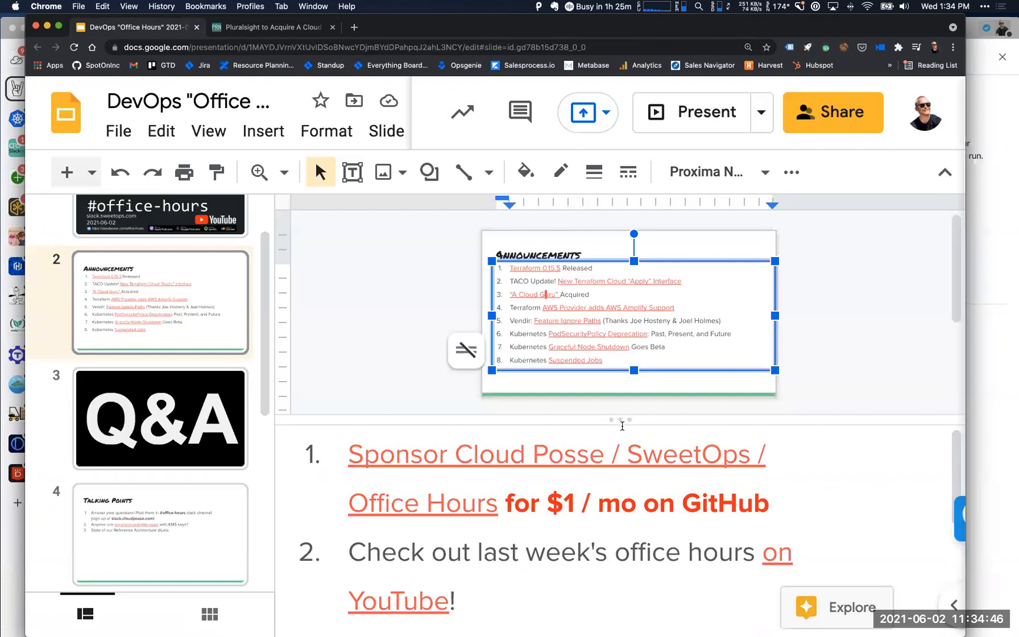
pyautogui.moveTo(626, 405)
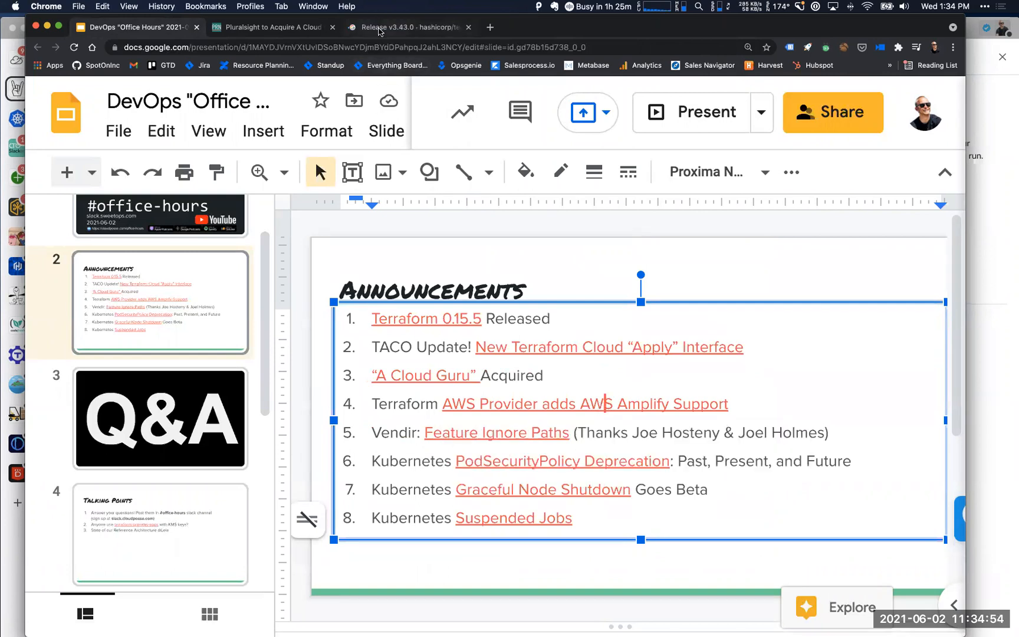
# Switch to the terraform-provider-aws v3.43.0 release notes tab
pyautogui.click(400, 27)
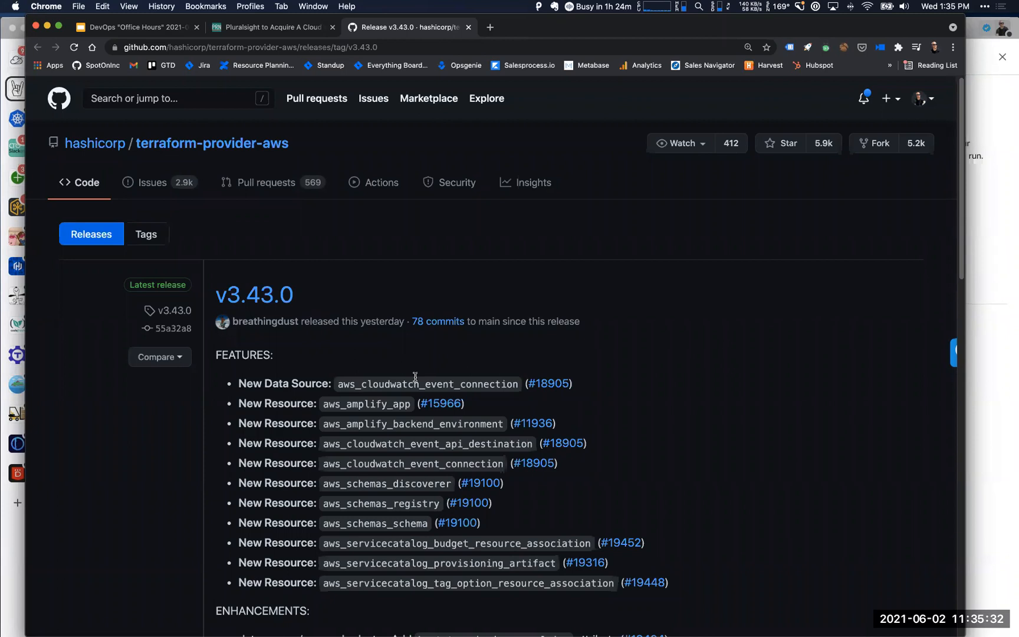
pyautogui.click(625, 27)
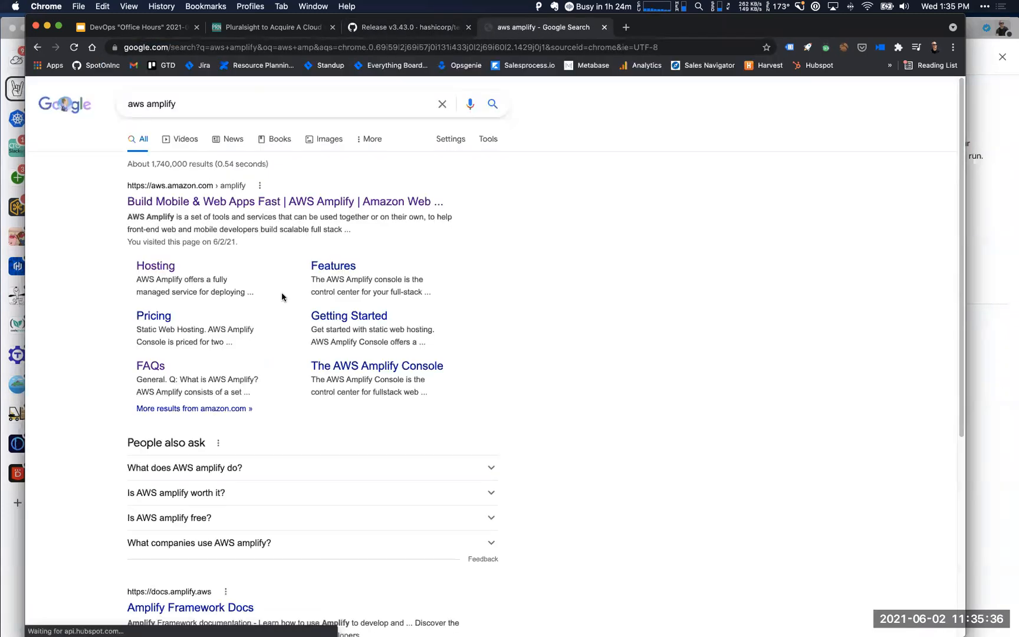
pyautogui.scroll(-3)
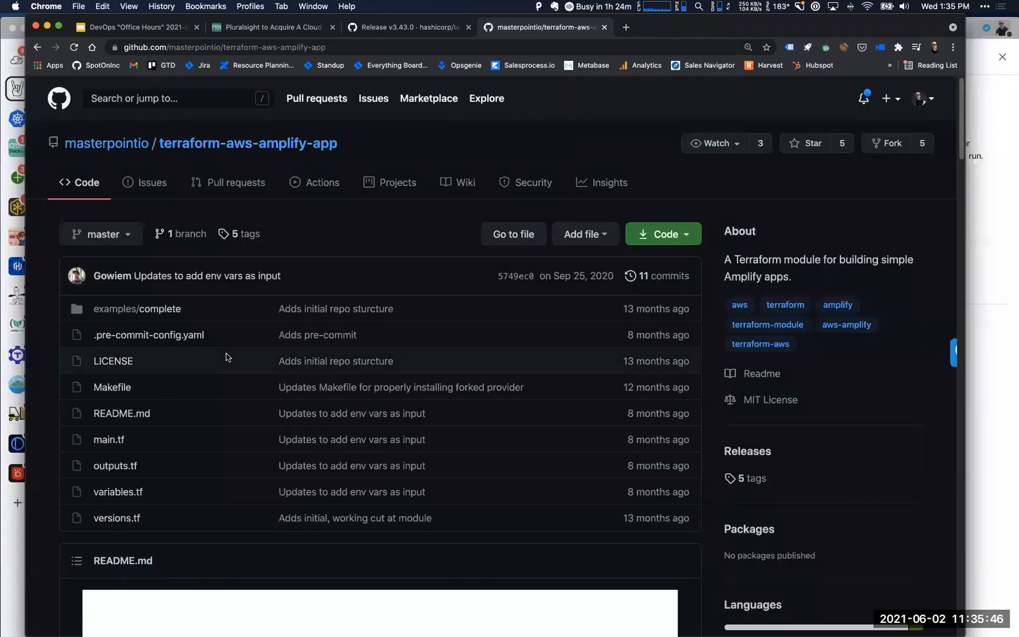
pyautogui.scroll(-3)
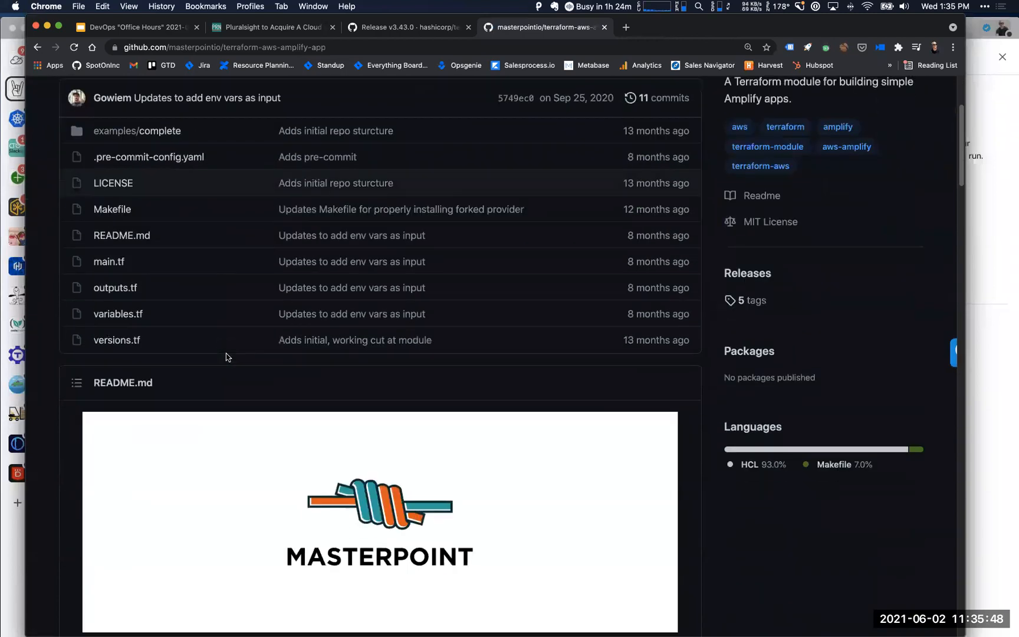
pyautogui.moveTo(137, 249)
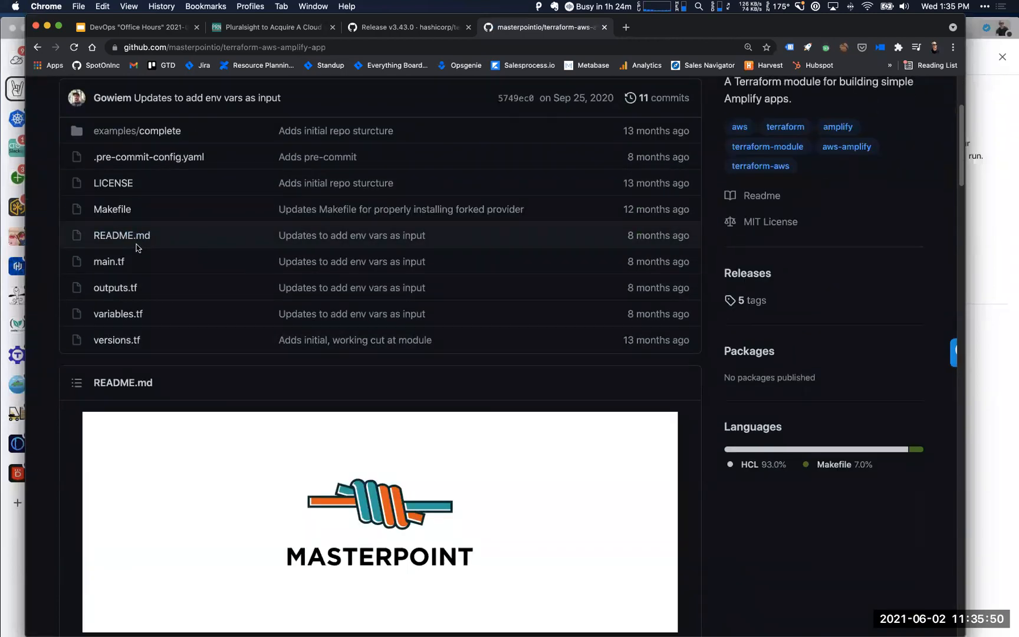
pyautogui.click(108, 261)
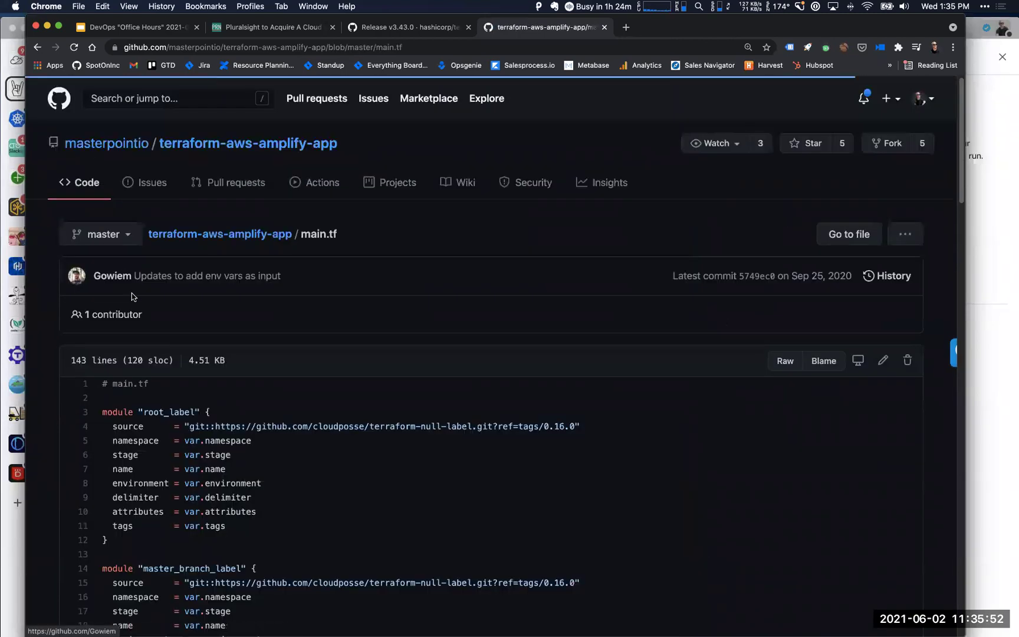
pyautogui.scroll(-3)
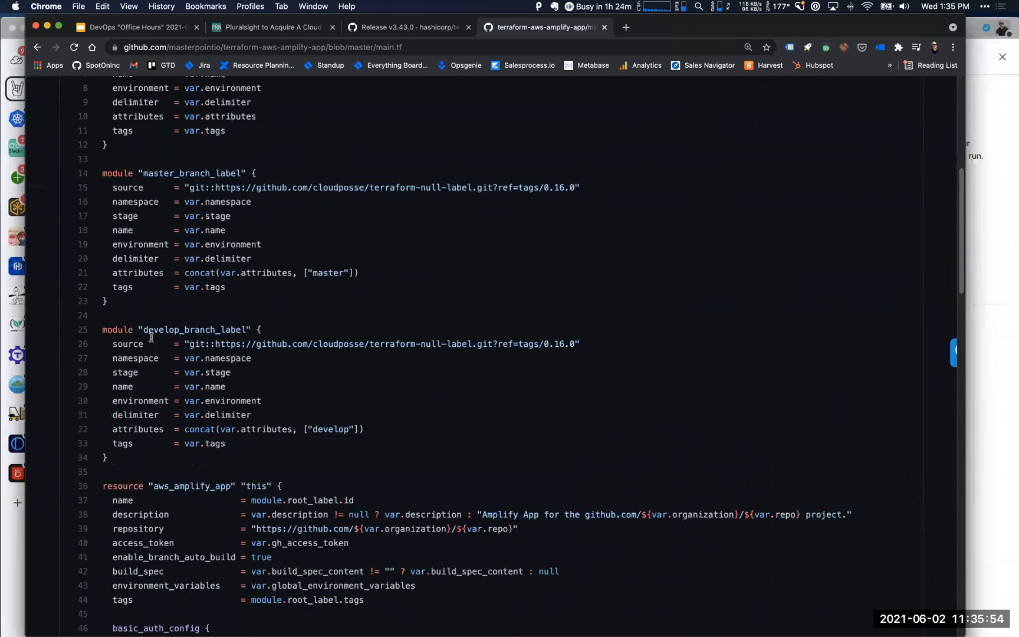
pyautogui.scroll(-3)
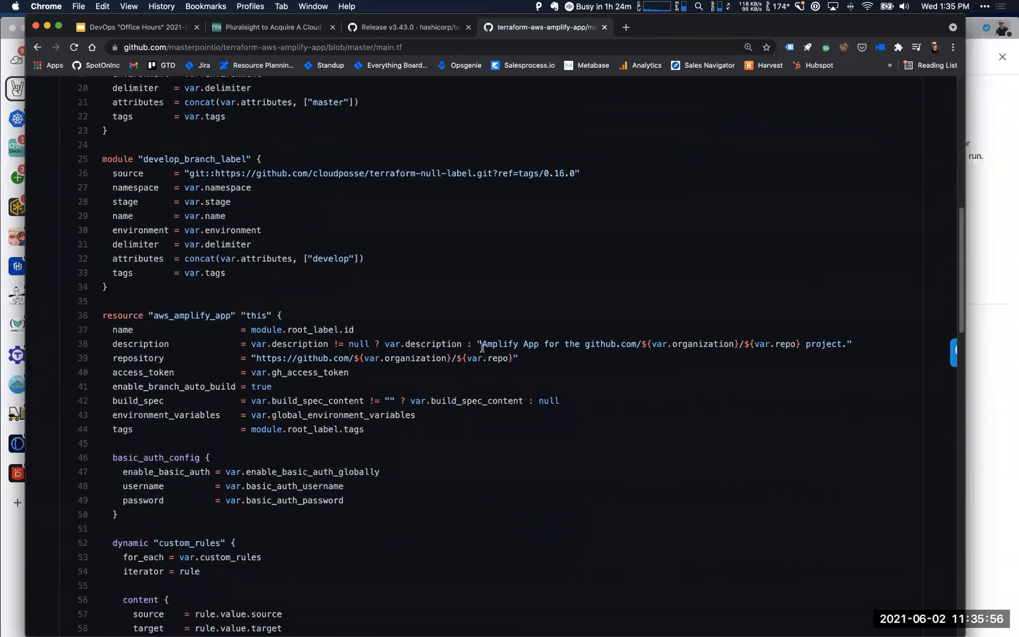
pyautogui.scroll(-3)
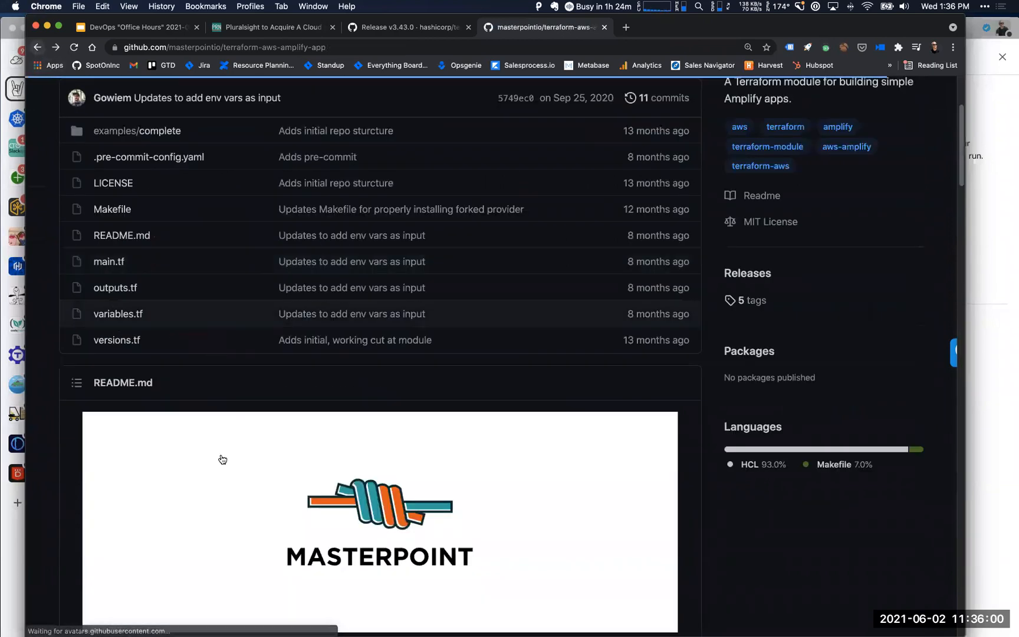
pyautogui.click(117, 340)
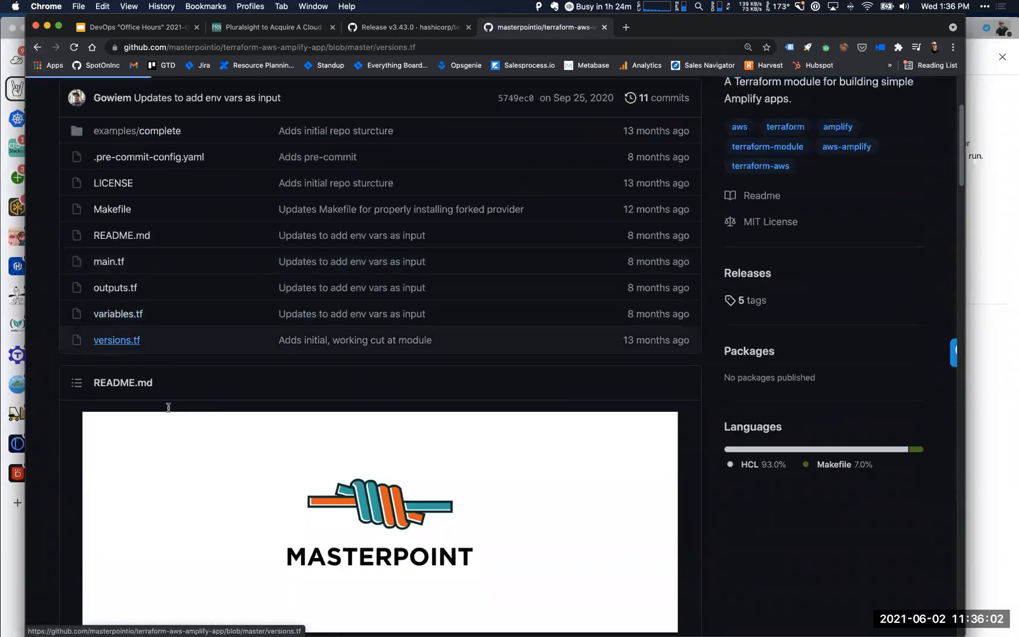
pyautogui.click(116, 340)
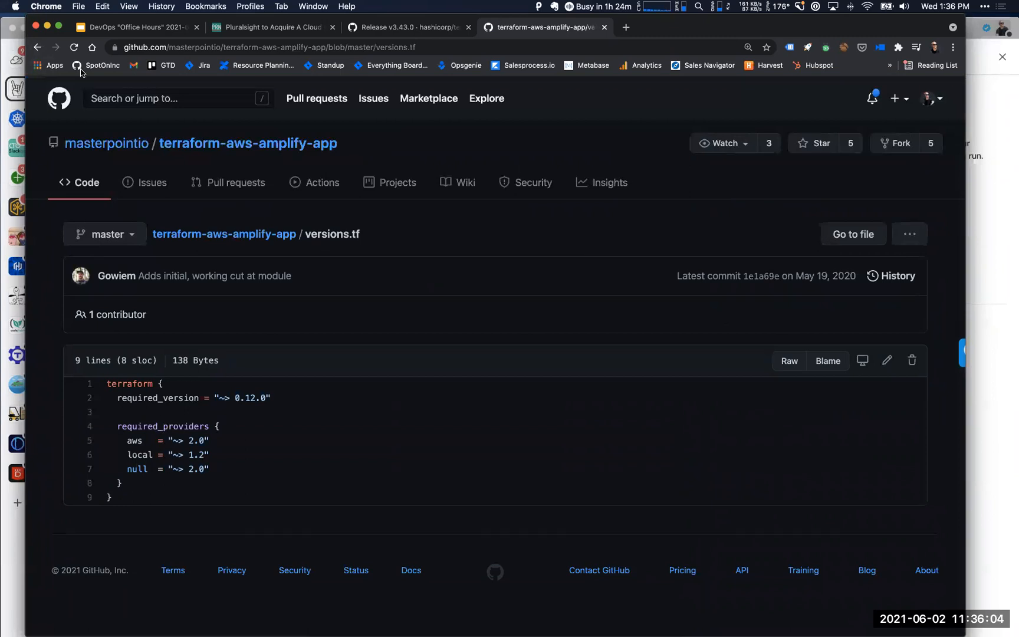
pyautogui.click(223, 233)
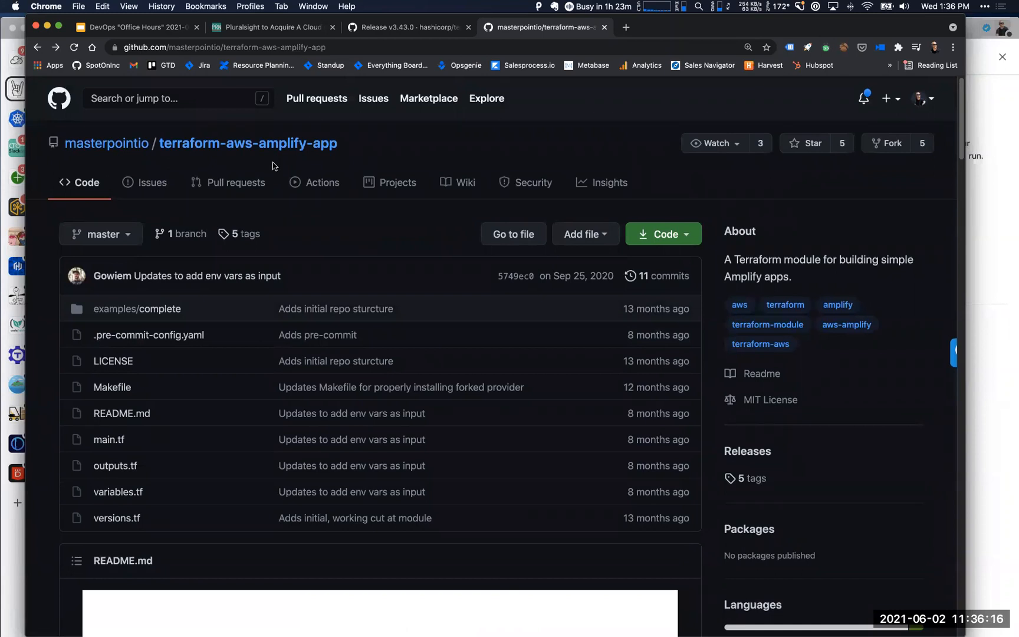
pyautogui.moveTo(184, 381)
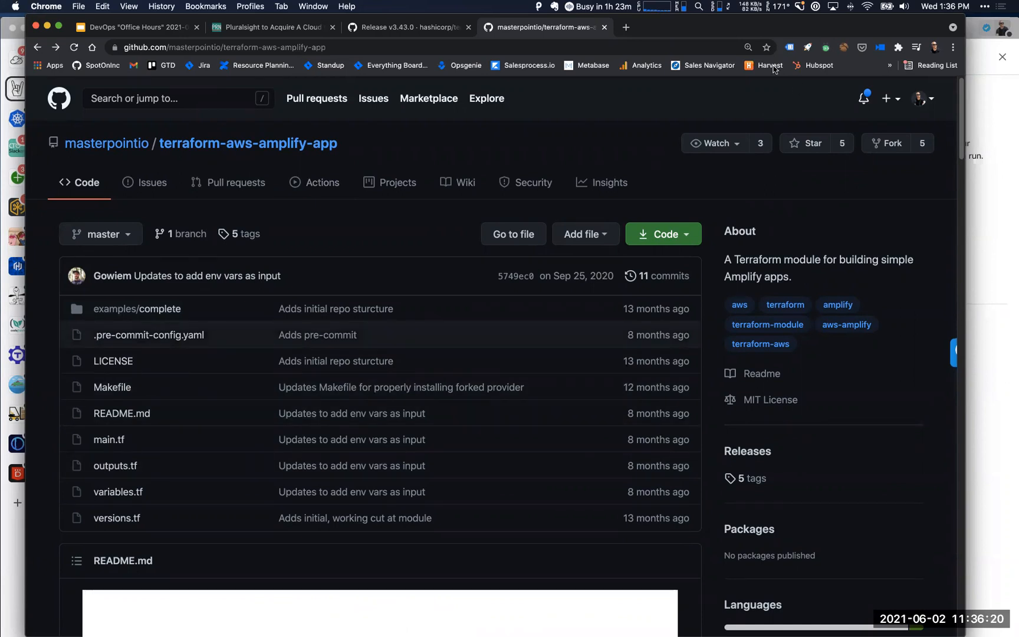
pyautogui.click(407, 27)
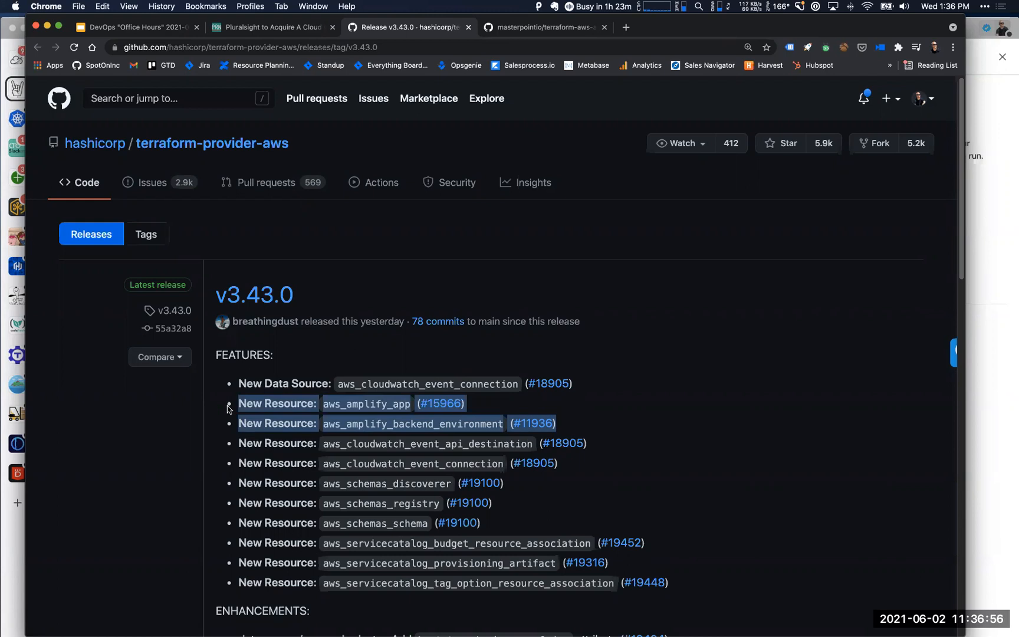
pyautogui.moveTo(466, 409)
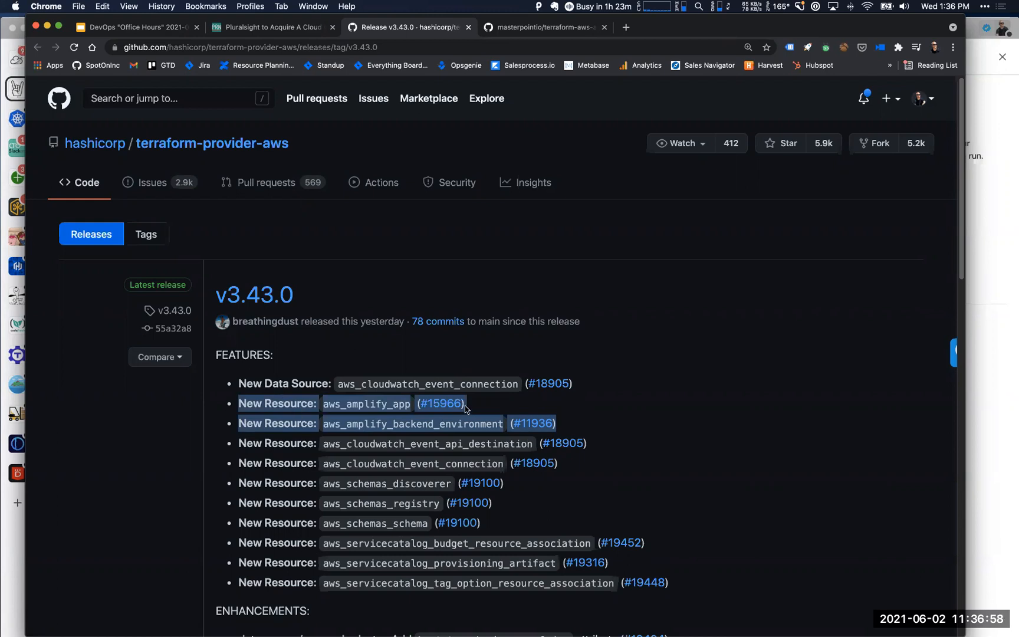
pyautogui.moveTo(440, 404)
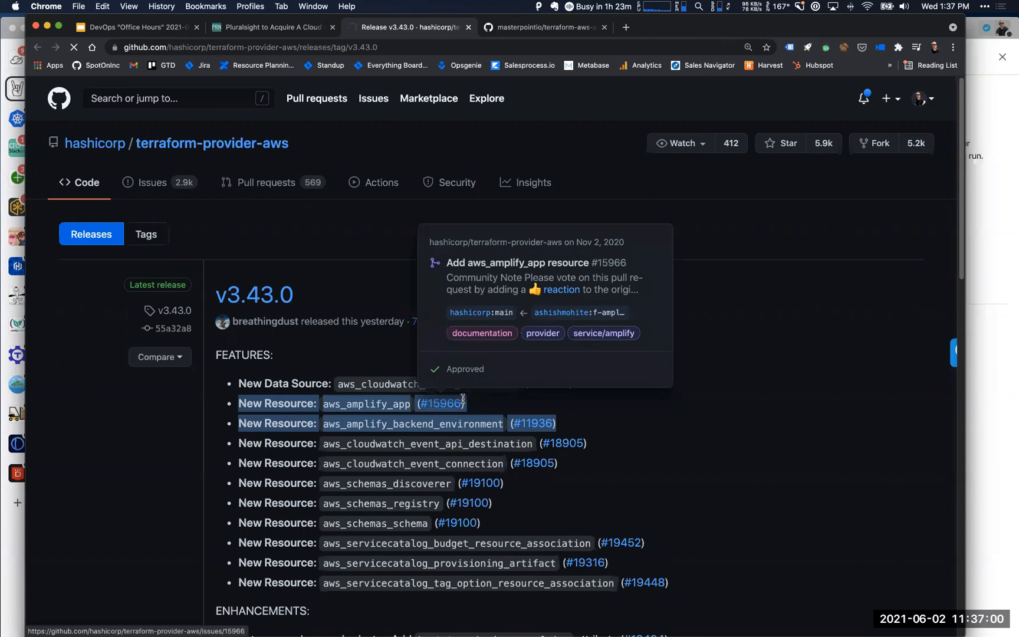
pyautogui.moveTo(495, 322)
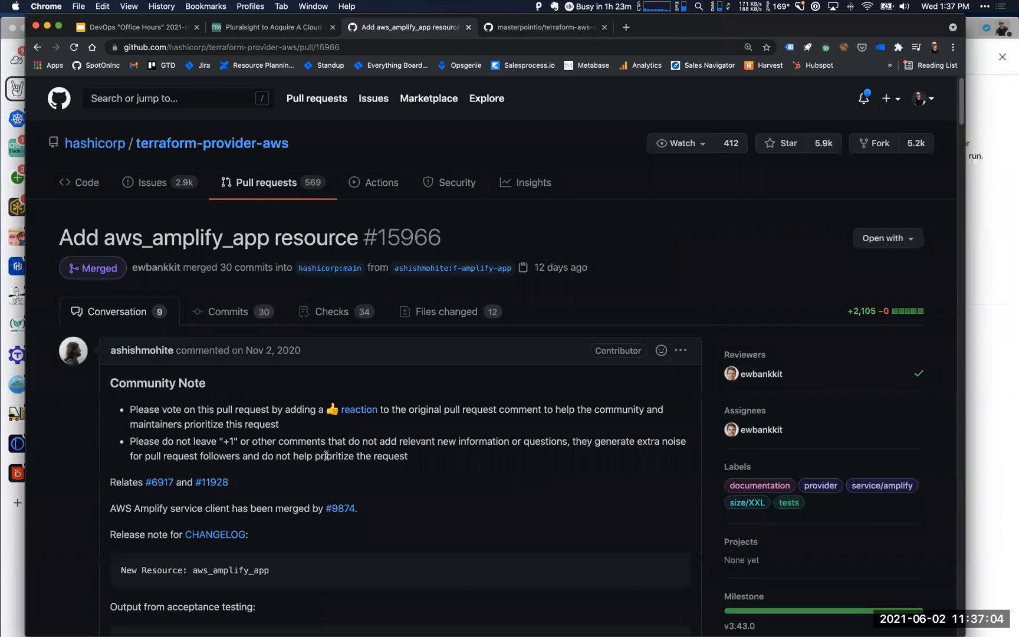
# Scroll through merged PR #15966's acceptance test output and contributor review comments
pyautogui.scroll(-3)
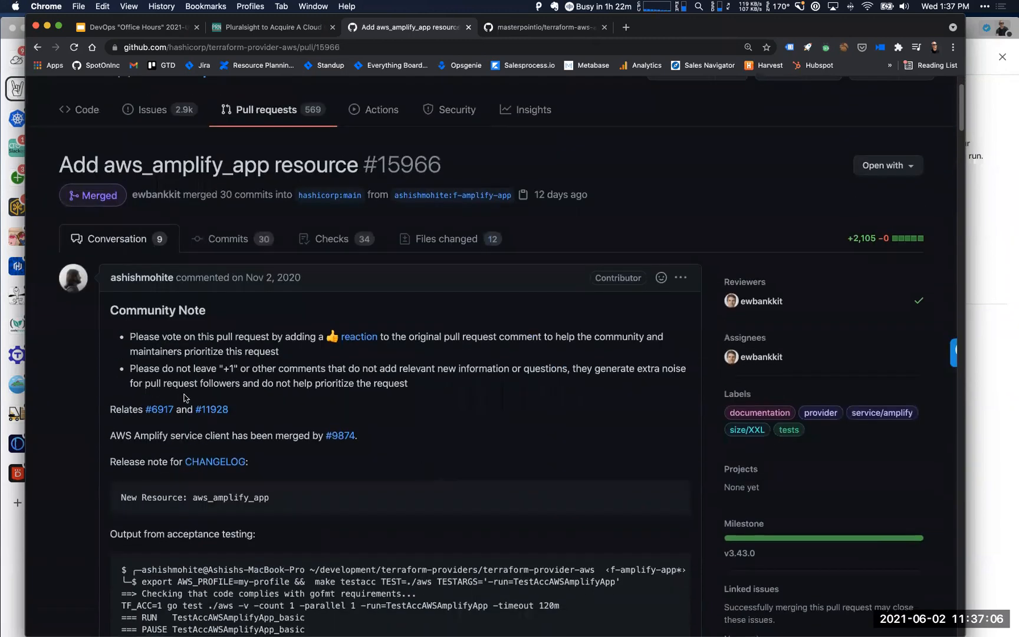
pyautogui.scroll(-3)
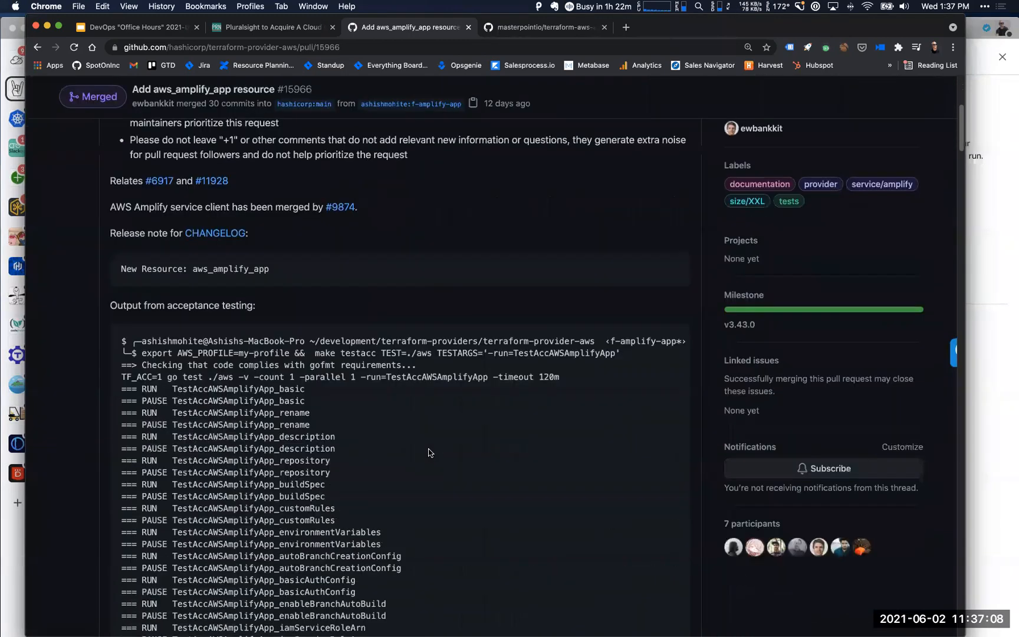
pyautogui.scroll(-3)
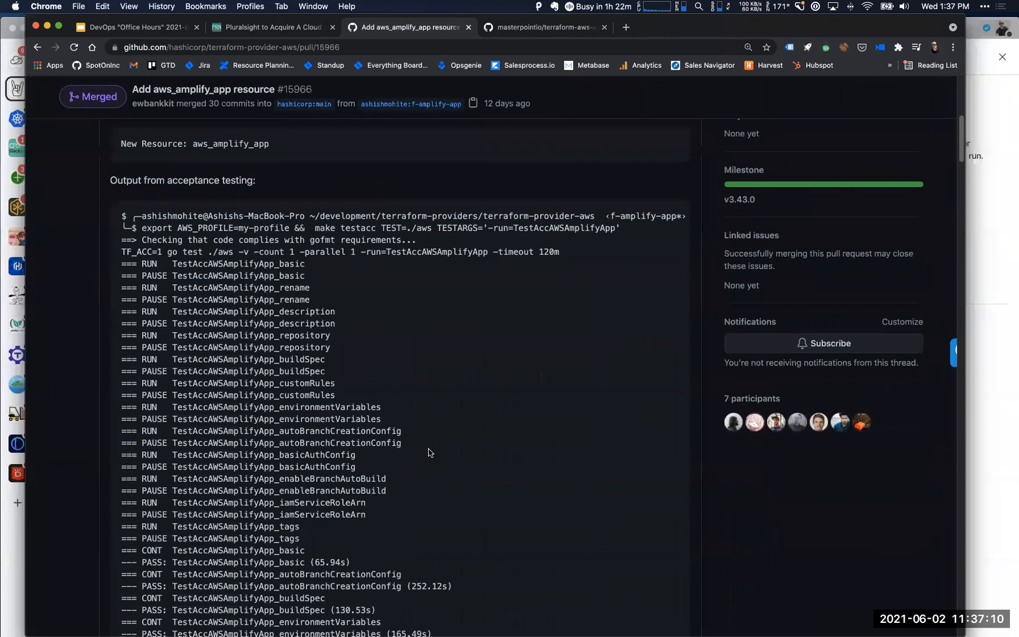
pyautogui.scroll(-3)
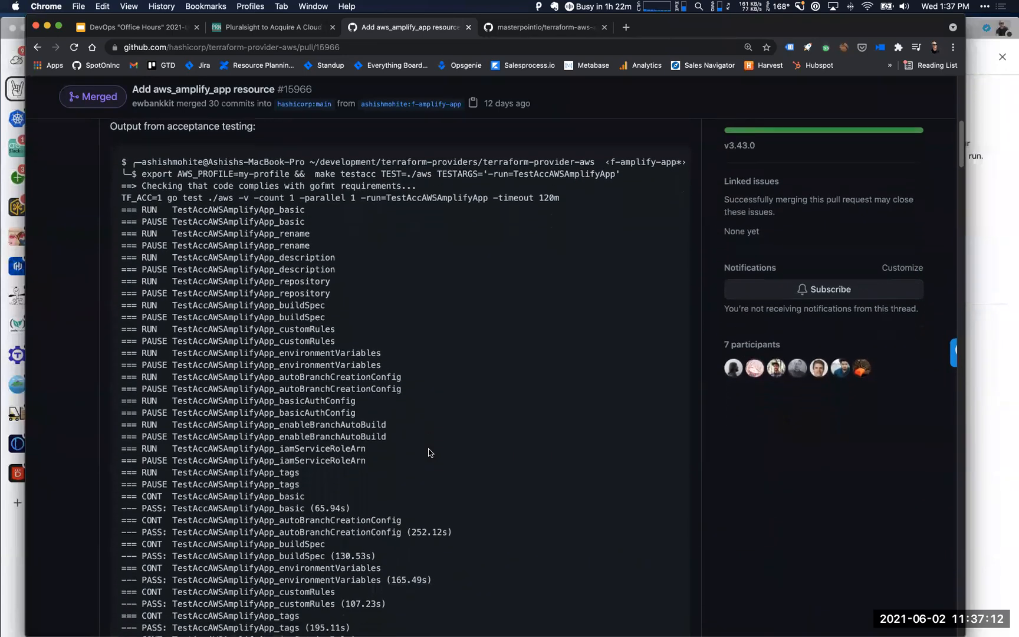
pyautogui.scroll(-3)
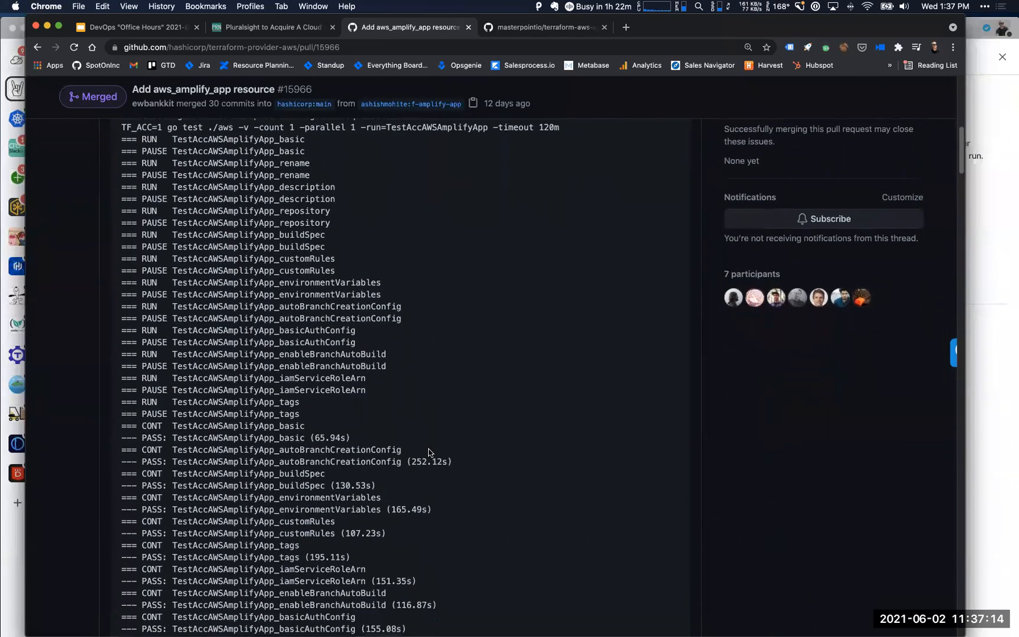
pyautogui.scroll(-3)
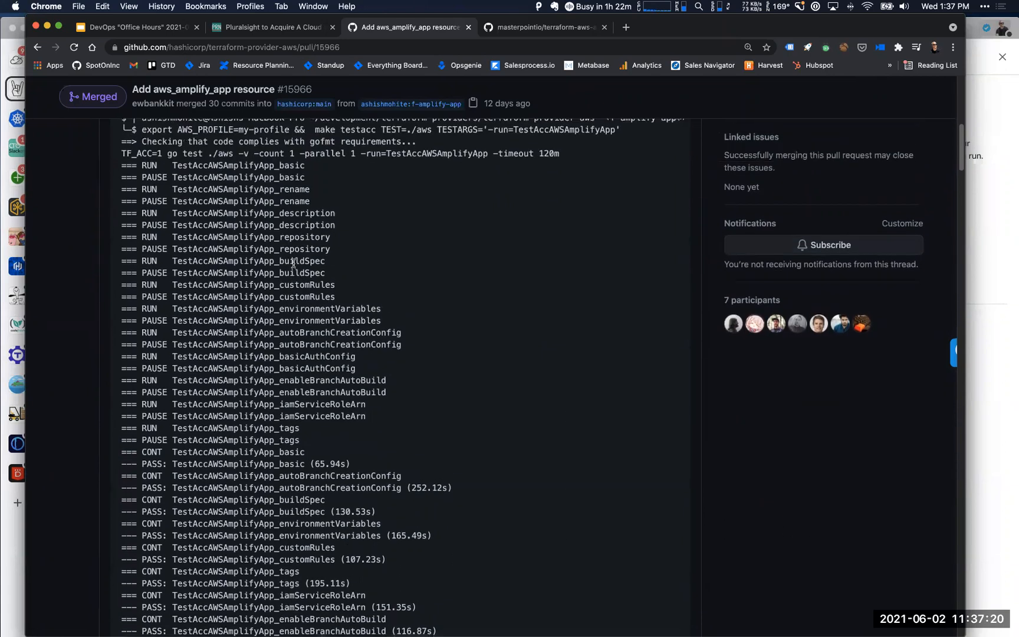
pyautogui.scroll(-3)
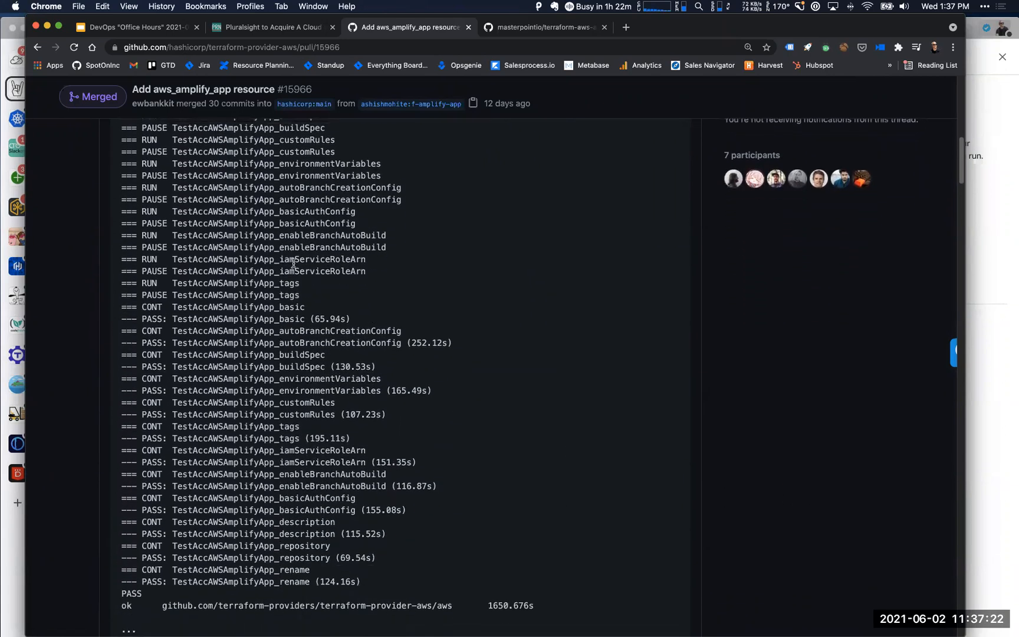
pyautogui.scroll(-3)
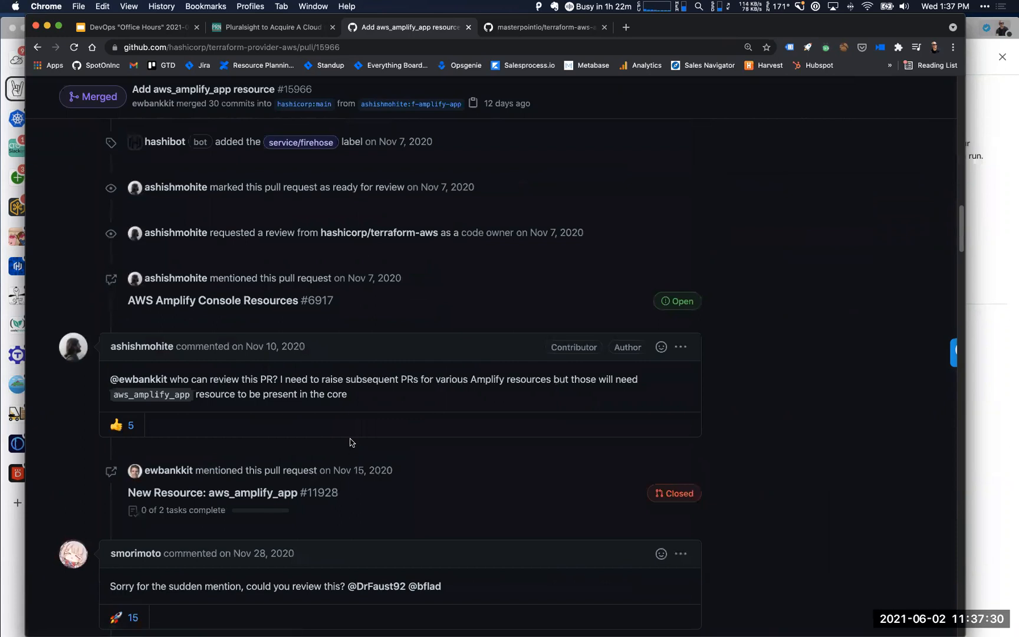
pyautogui.scroll(-3)
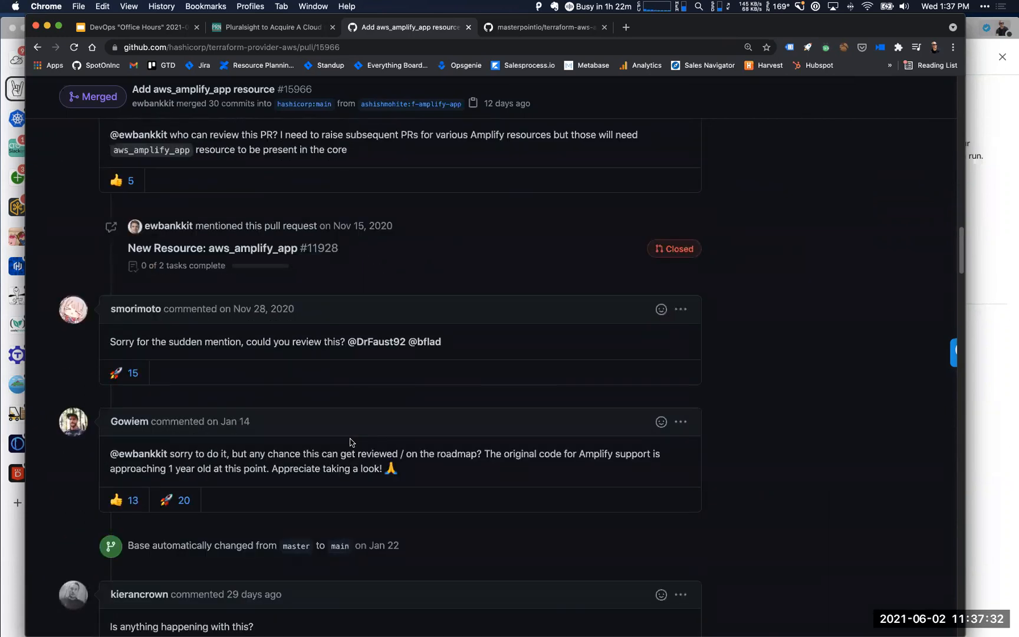
pyautogui.scroll(-3)
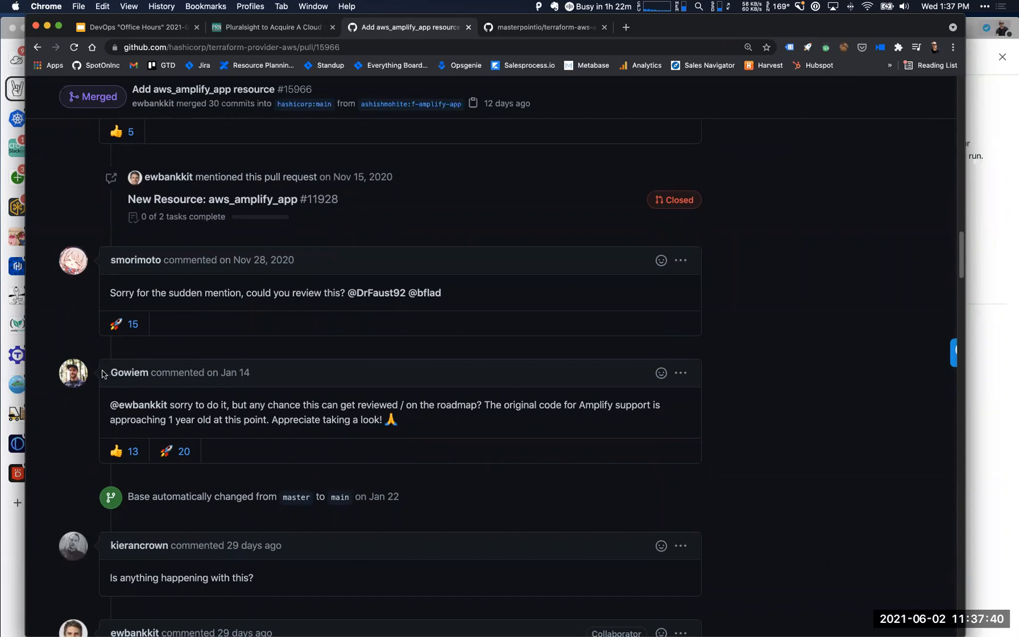
pyautogui.moveTo(111, 372); pyautogui.dragTo(390, 420)
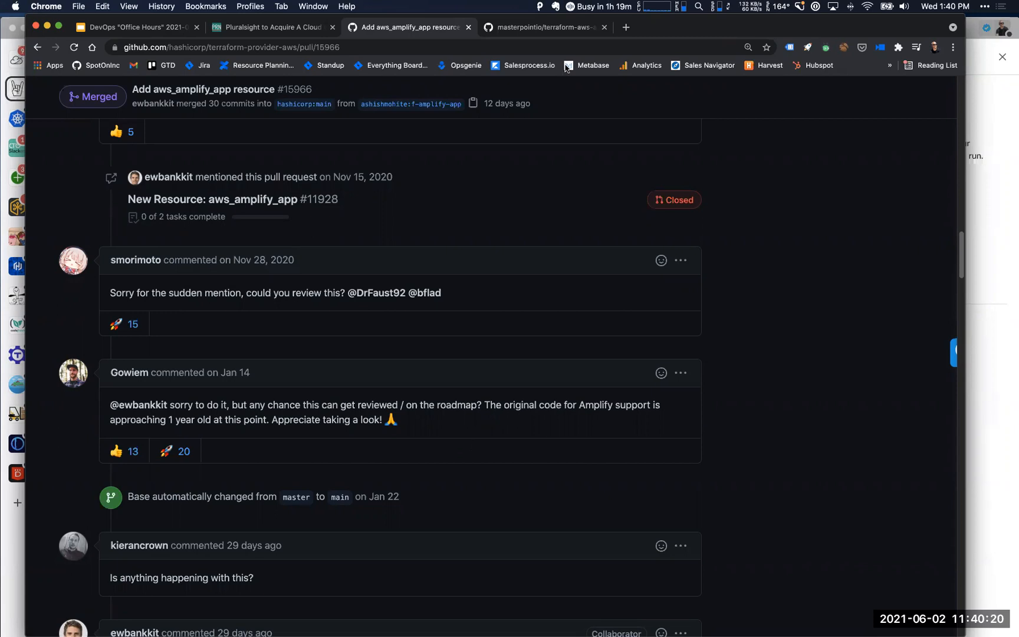
# Return to the DevOps Office Hours slide deck's Announcements slide
pyautogui.click(136, 27)
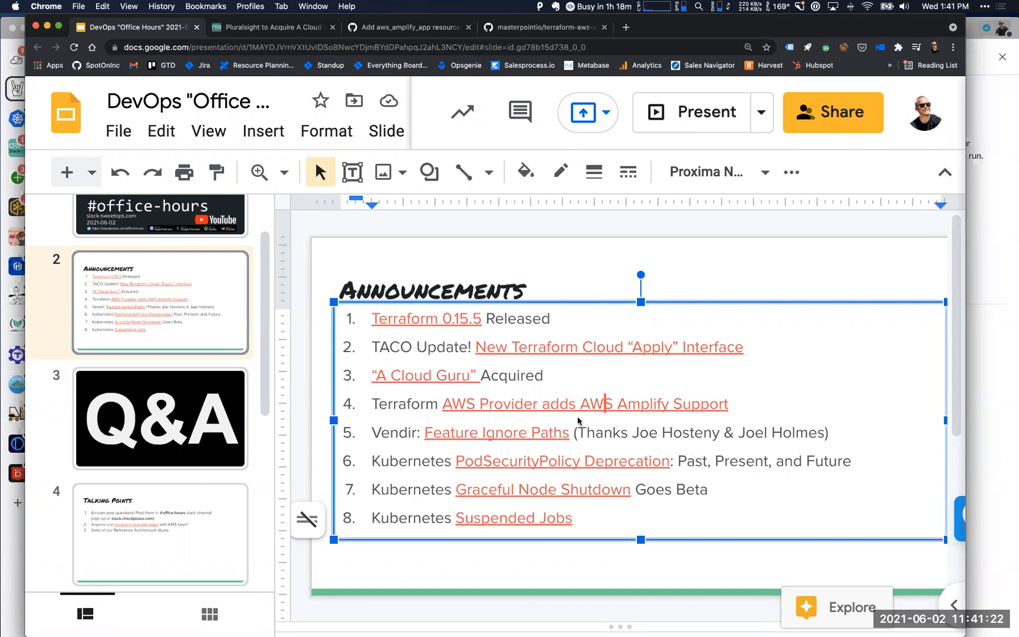
pyautogui.moveTo(663, 428)
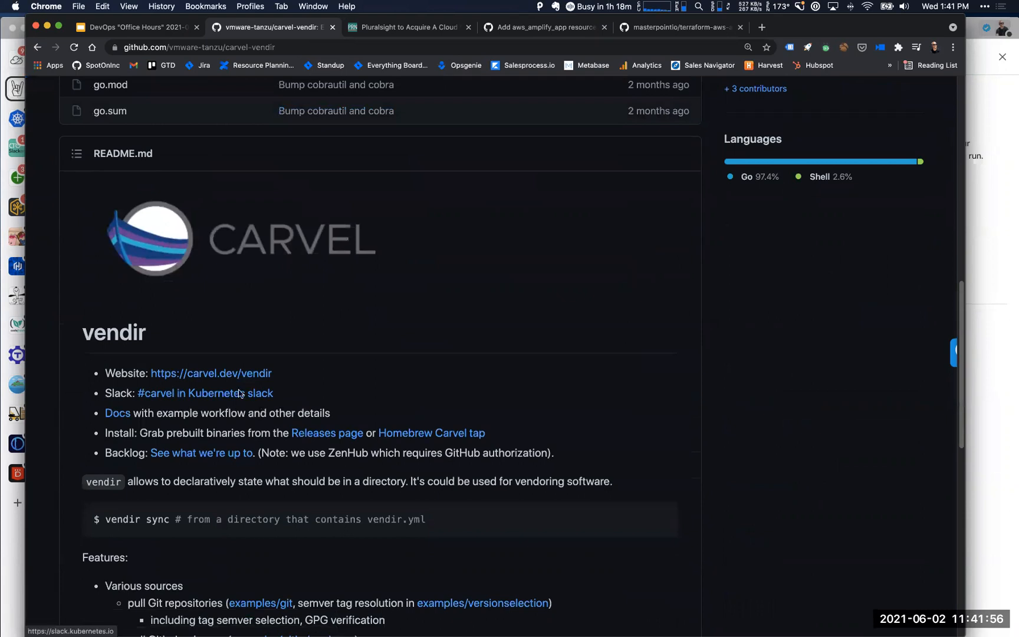
# Navigate the vendir docs sidebar to the vendir.yml spec page and scroll through it
pyautogui.scroll(-3)
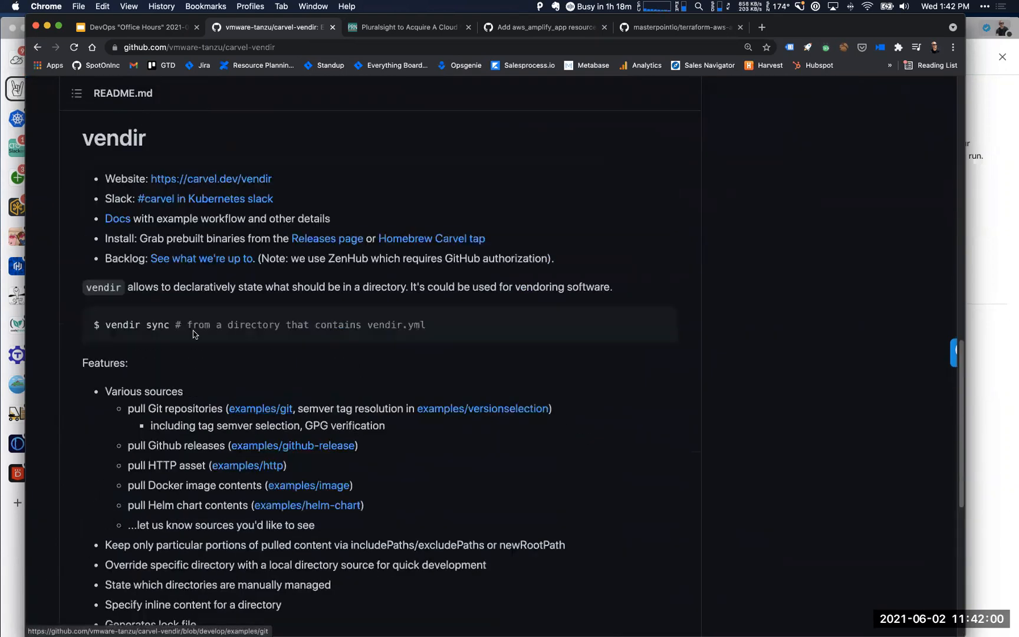
pyautogui.click(212, 178)
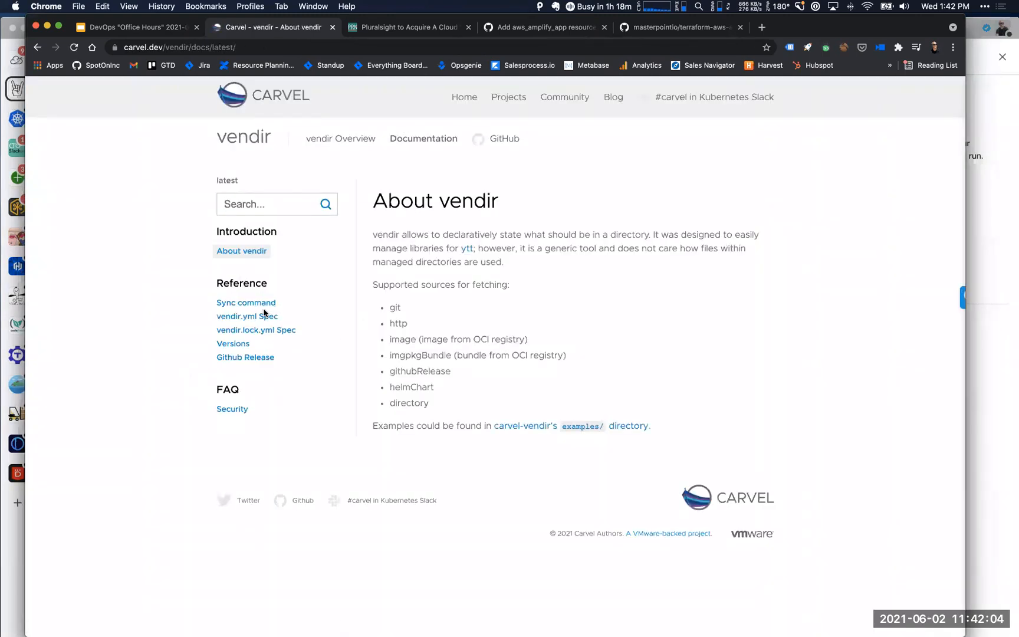
pyautogui.click(247, 316)
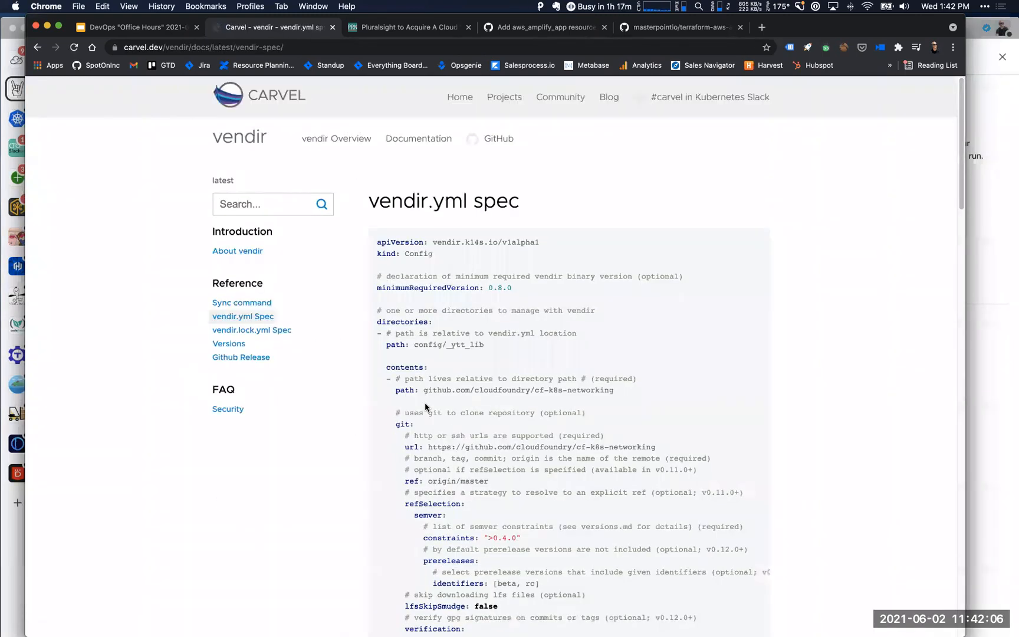
pyautogui.scroll(-3)
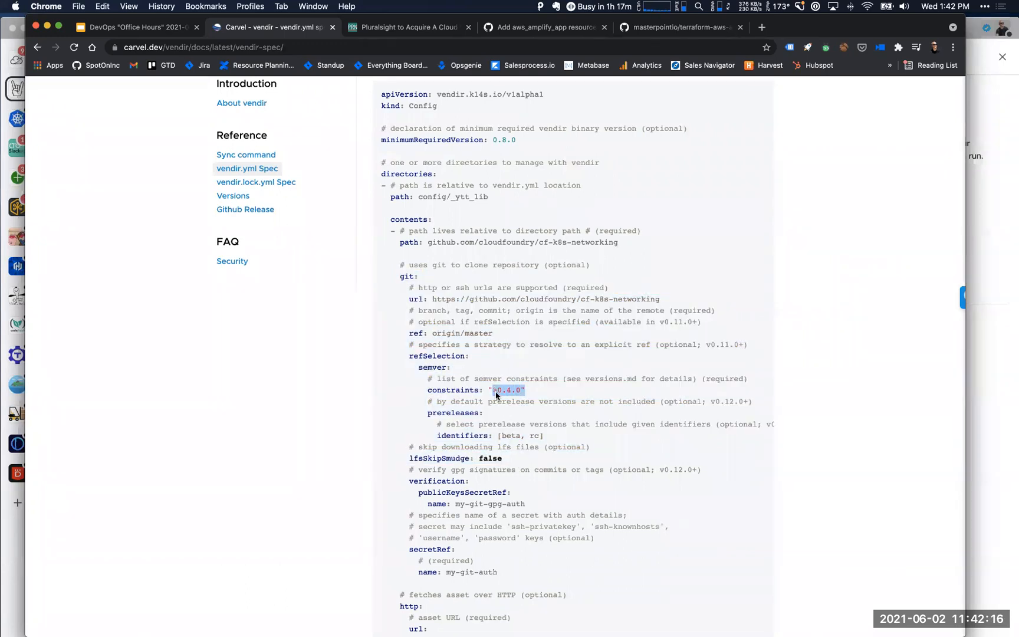
pyautogui.moveTo(551, 400)
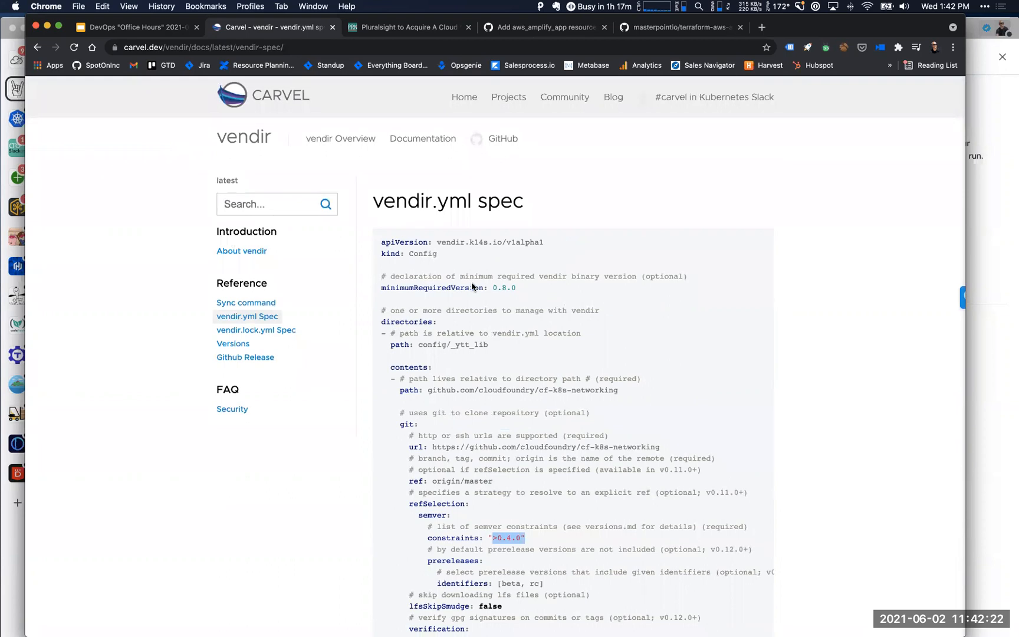
pyautogui.moveTo(523, 287)
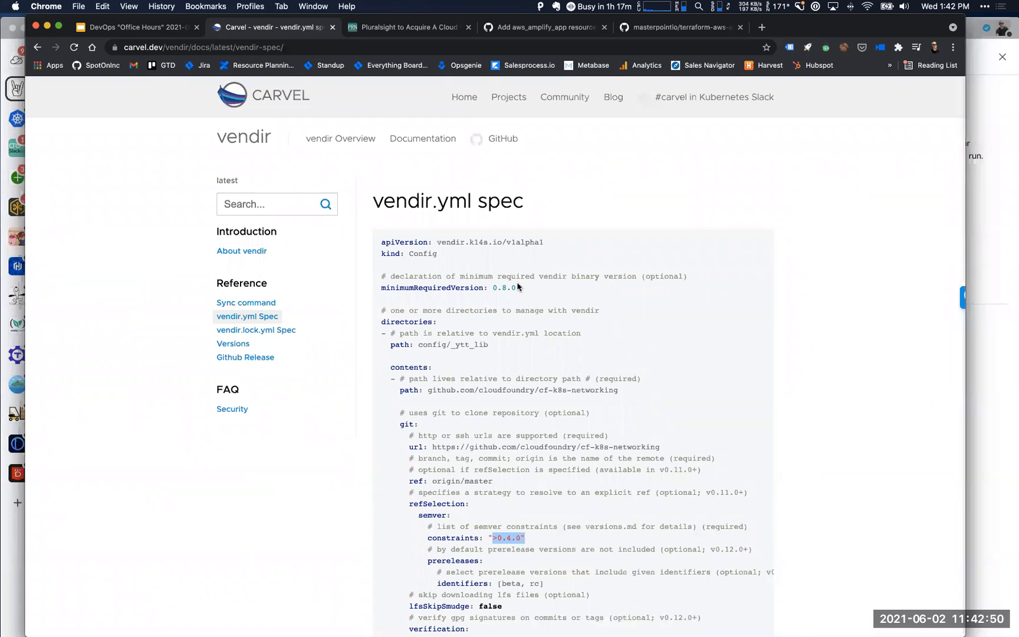
pyautogui.scroll(-3)
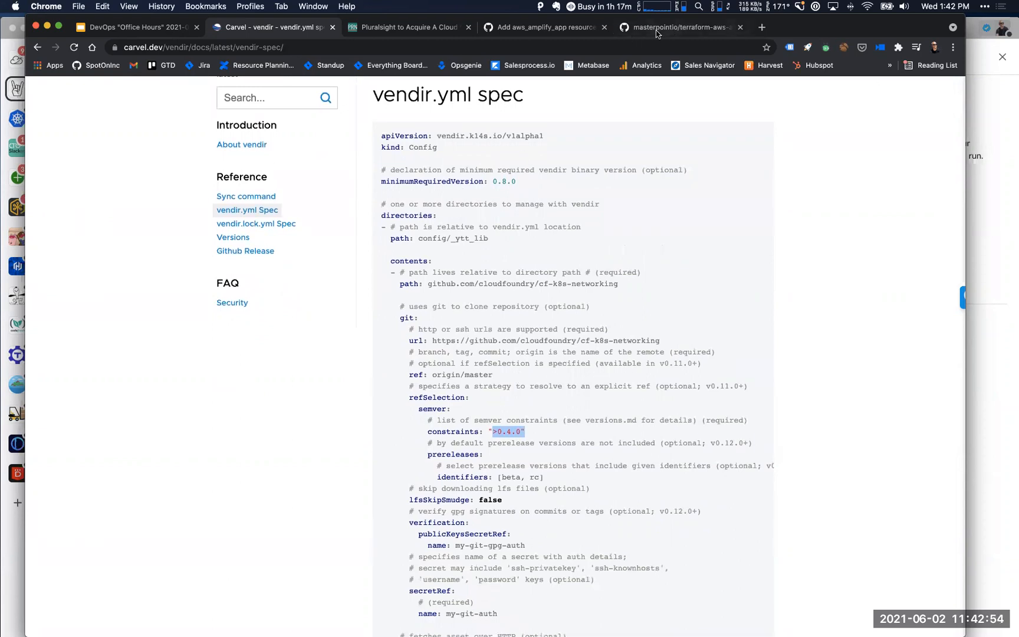
pyautogui.moveTo(38, 33)
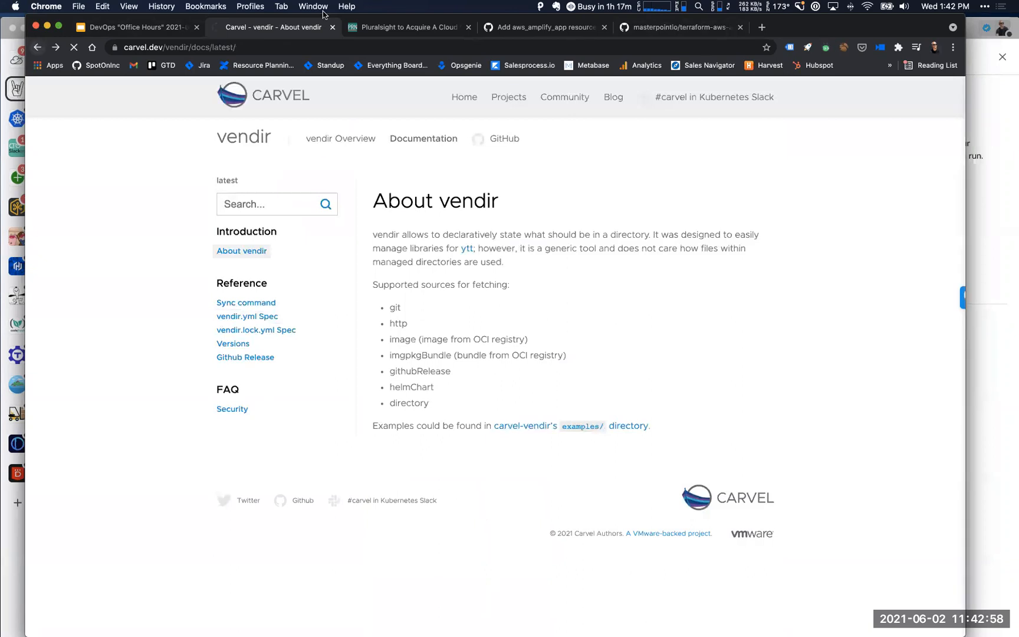
# Open the vendir repo, then follow Slides' Feature Ignore Paths link to PR #64's changed files
pyautogui.click(505, 139)
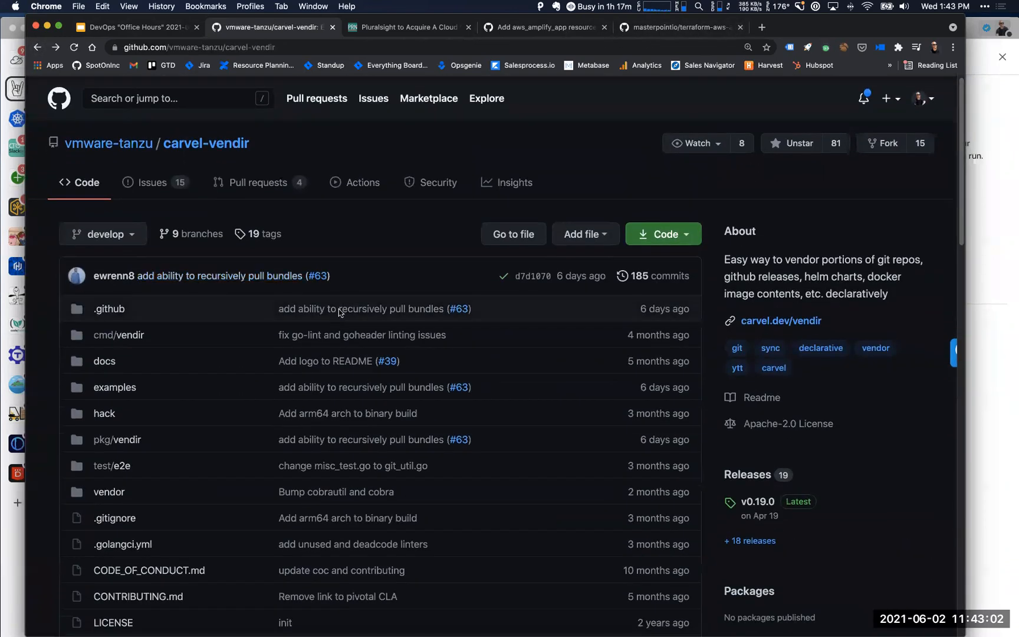
pyautogui.click(17, 88)
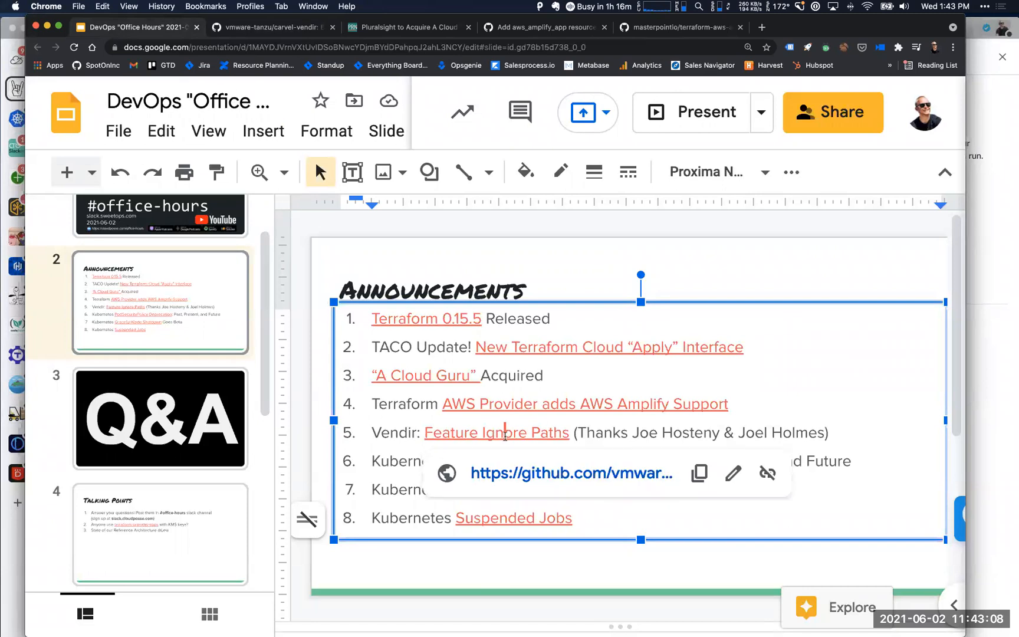
pyautogui.click(496, 432)
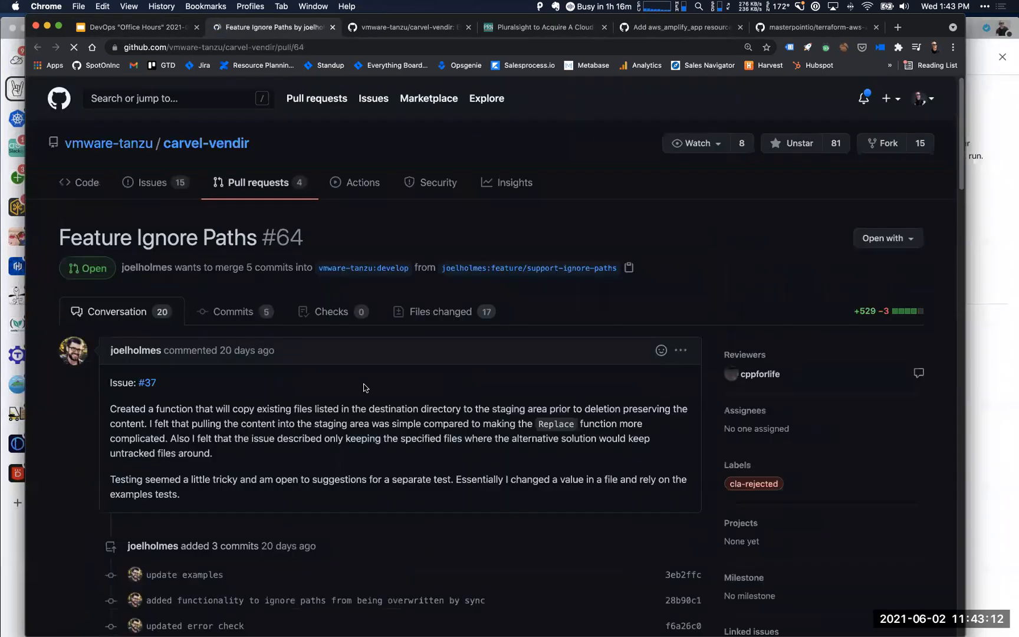
pyautogui.click(440, 311)
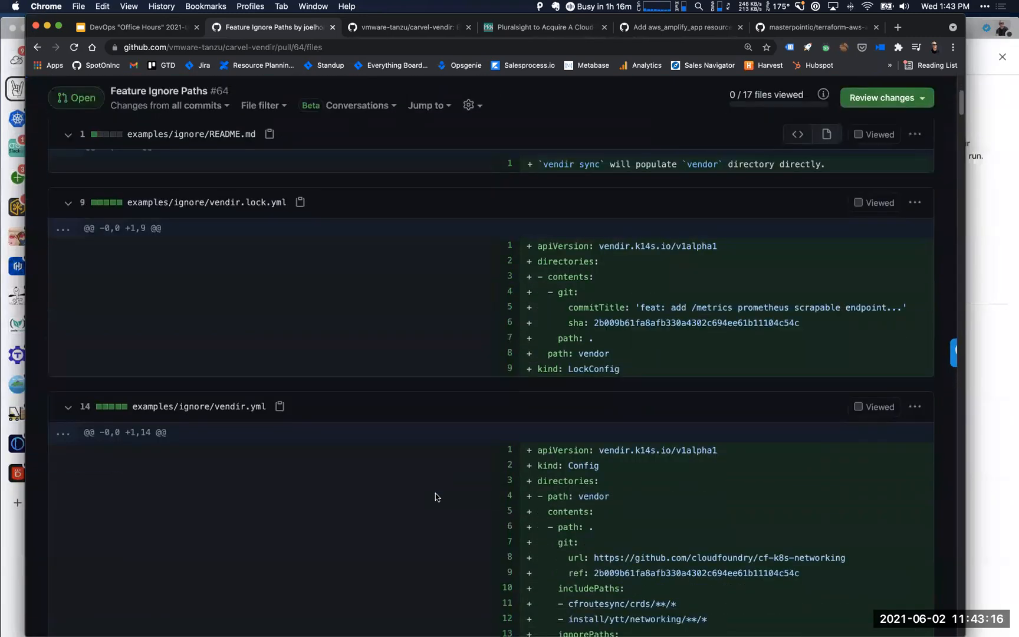
# Scroll to PR #64's vendir.yml ignorePaths entry, then select the address bar text
pyautogui.scroll(-3)
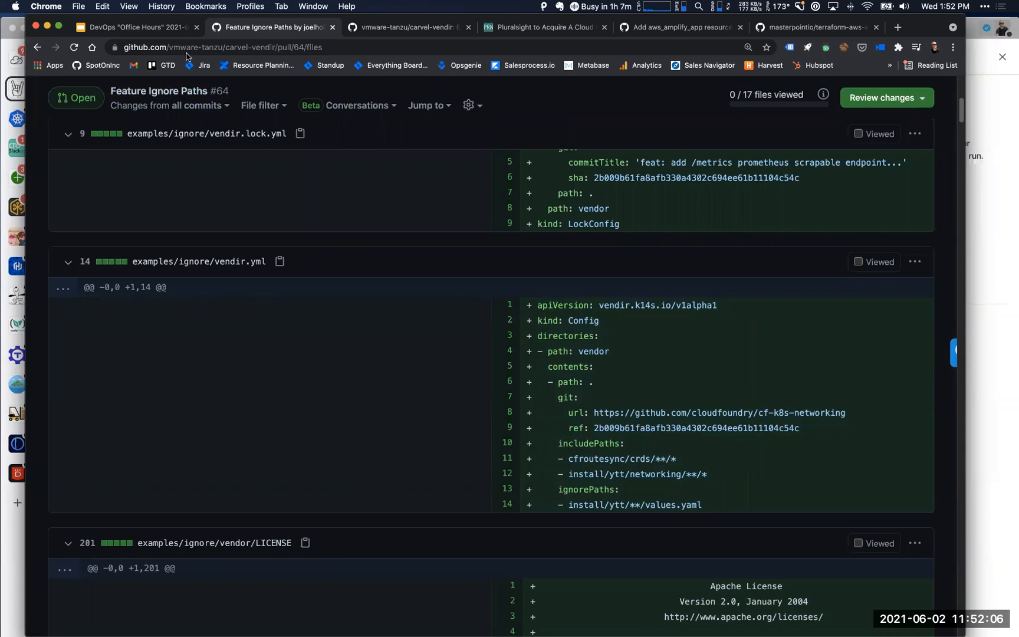
pyautogui.doubleClick(204, 48)
pyautogui.write('github.com/cloudposse')
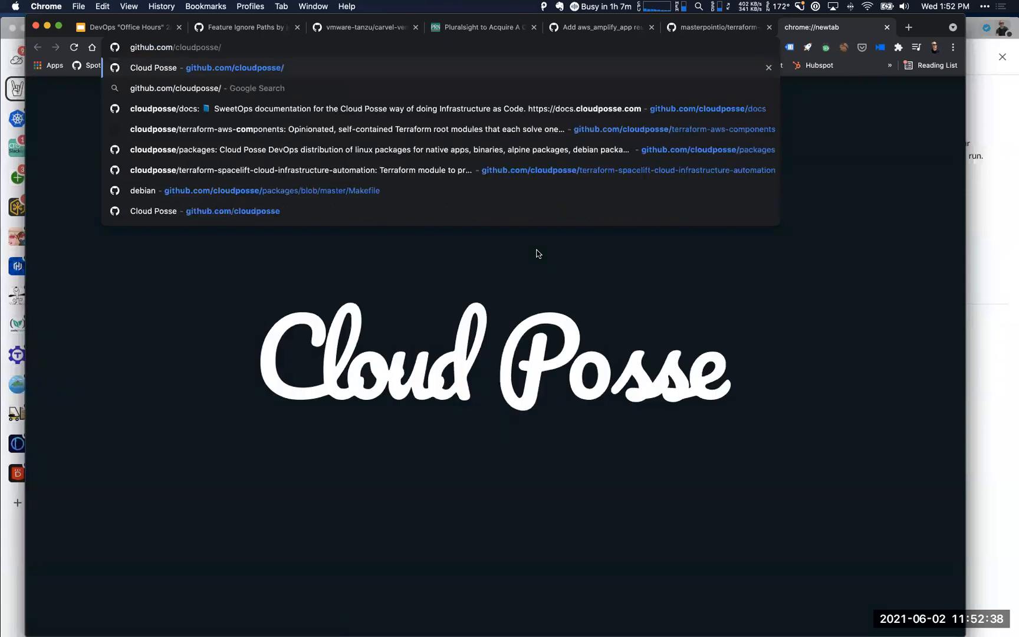
# Open cloudposse/terraform-yaml-stack-config, review its README examples, and return to PR #64
pyautogui.write('/terraform-yaml-stack-config')
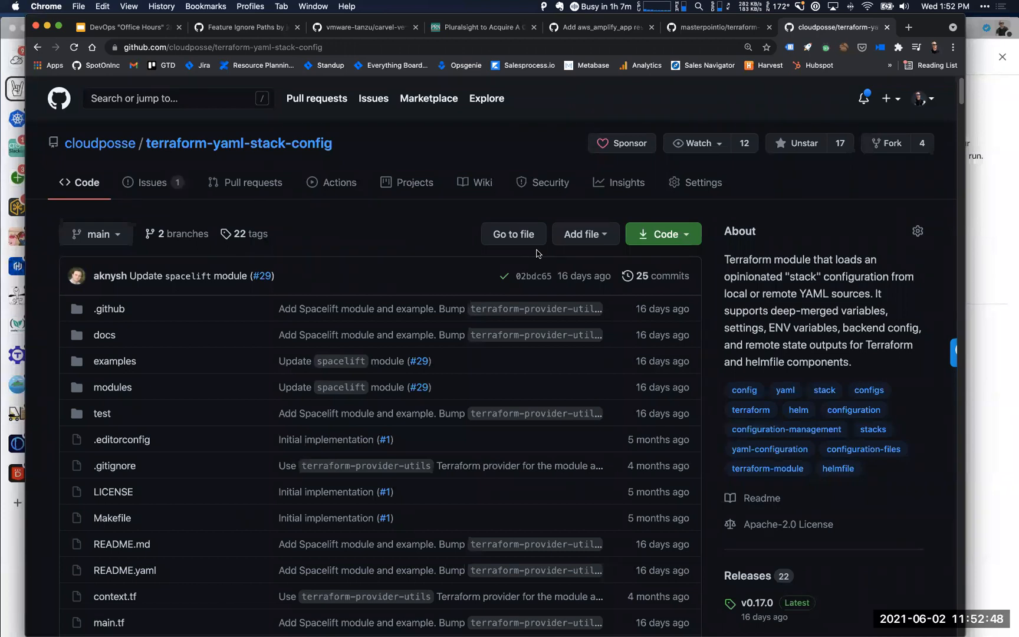
pyautogui.scroll(-3)
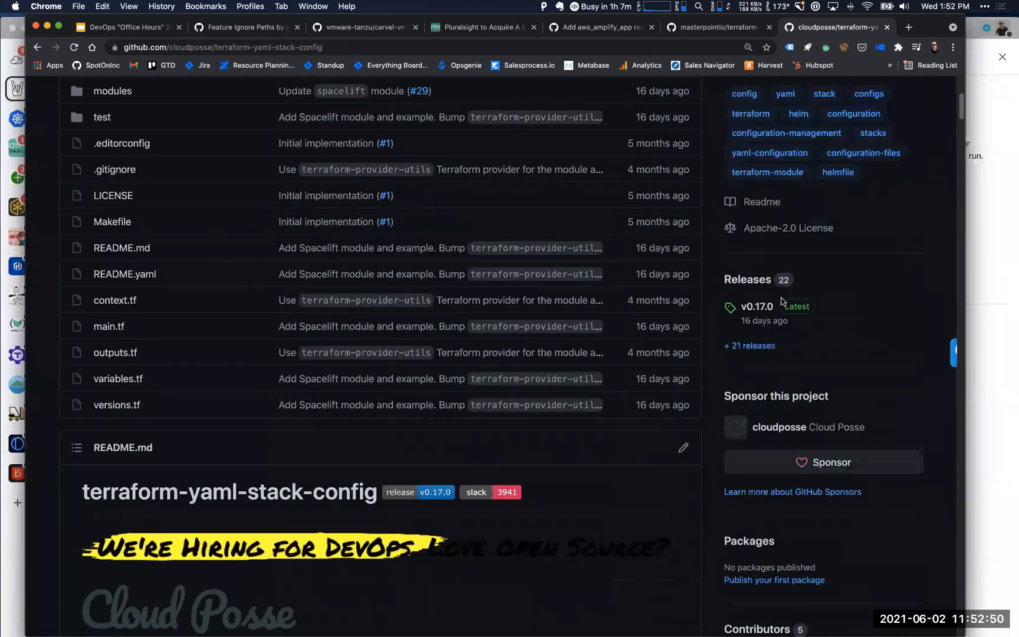
pyautogui.scroll(-3)
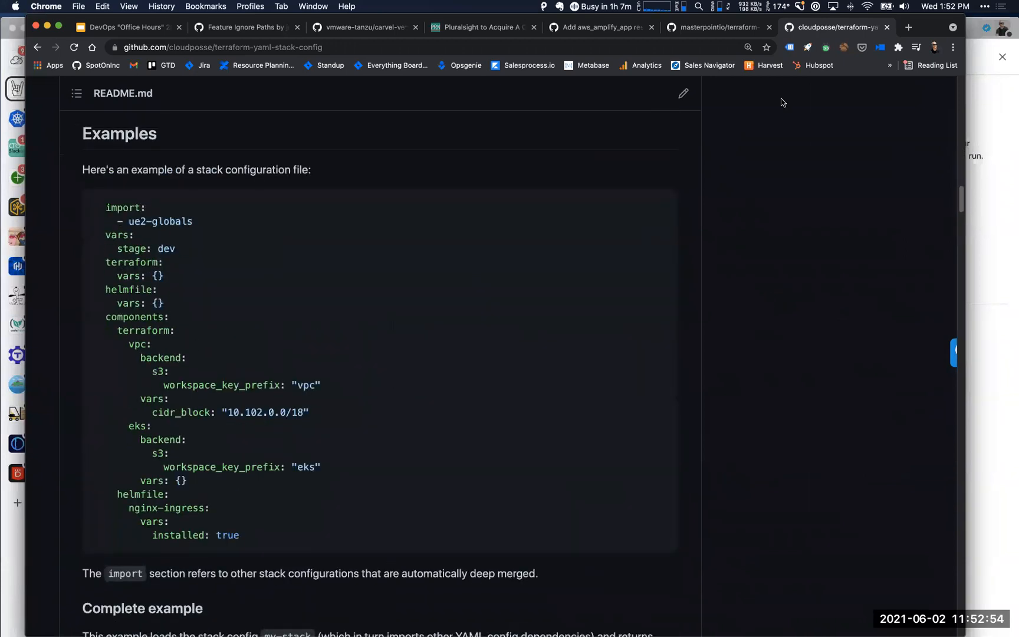
pyautogui.moveTo(496, 40)
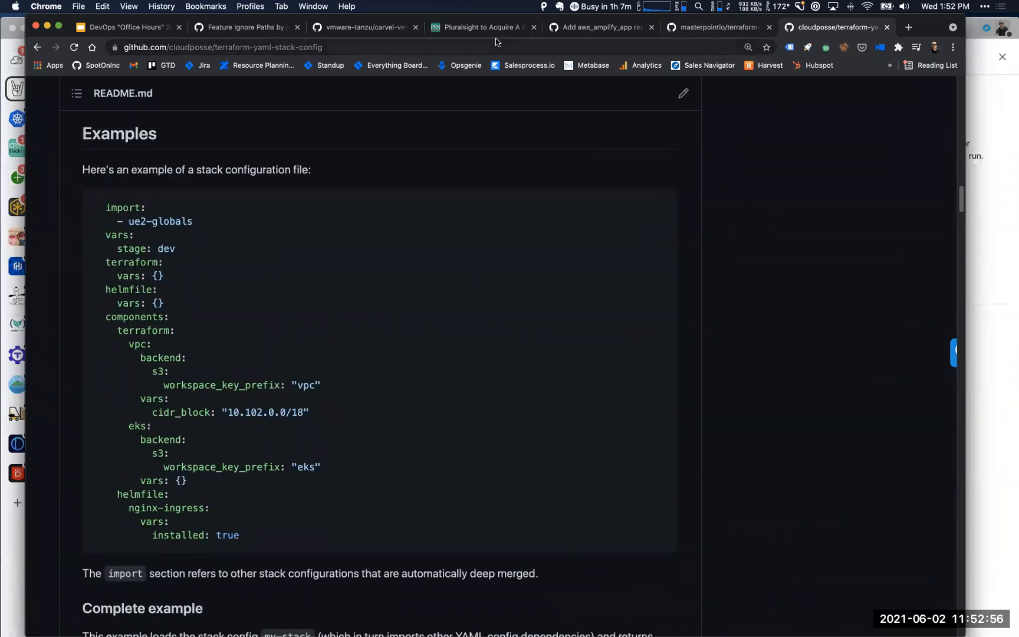
pyautogui.click(364, 27)
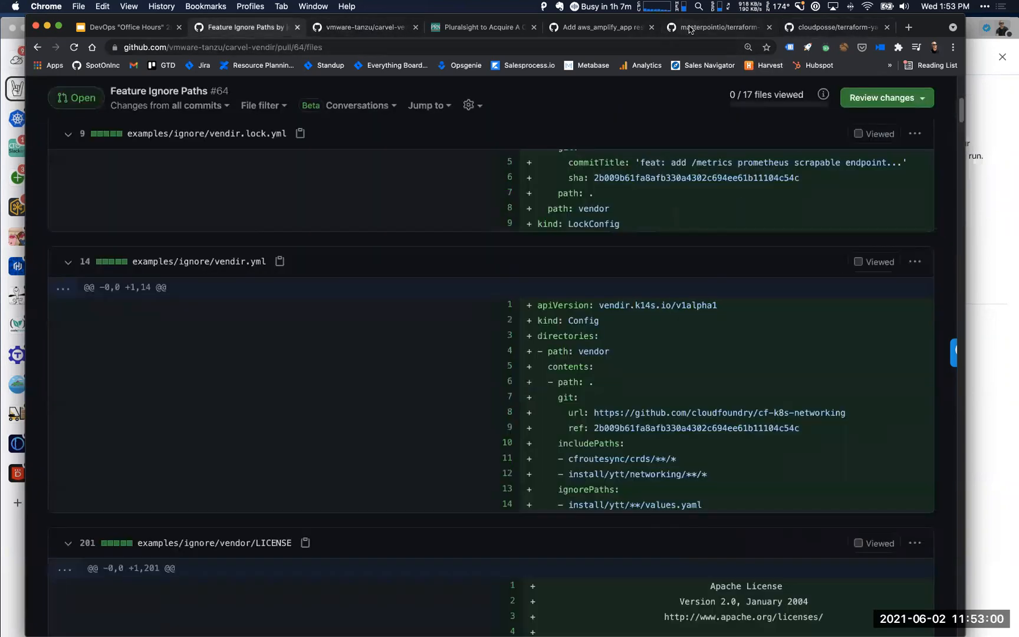
# Cycle through the open tabs back to the Feature Ignore Paths pull request
pyautogui.click(840, 27)
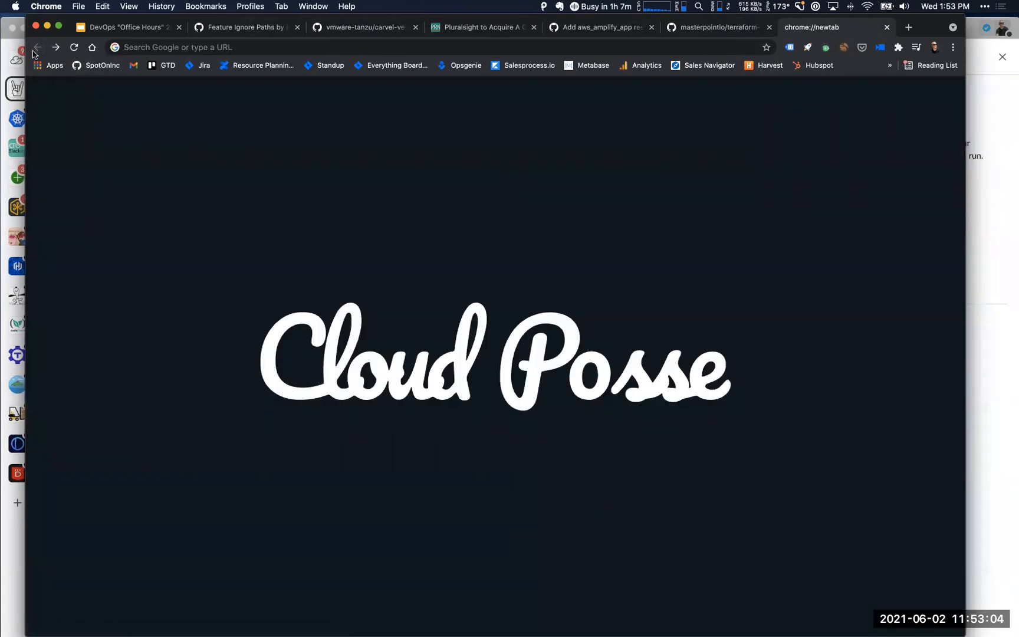
pyautogui.click(604, 28)
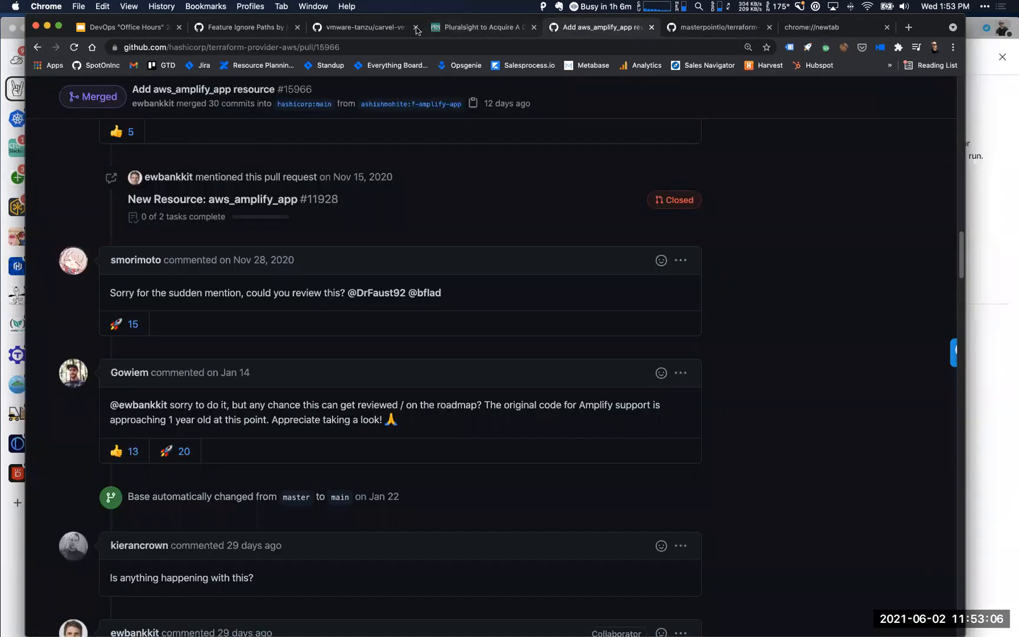
pyautogui.click(367, 28)
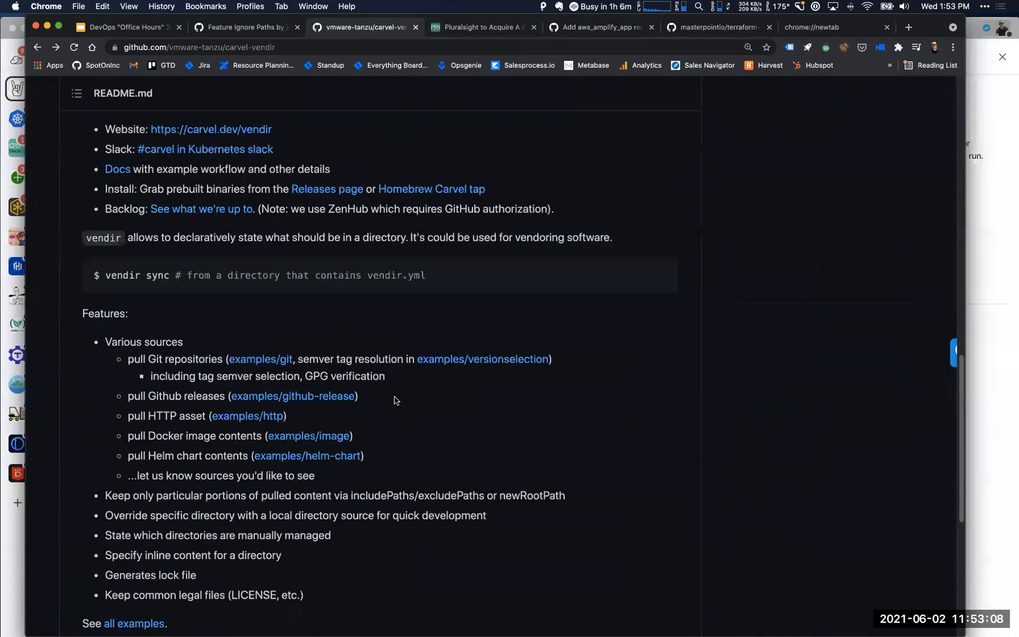
pyautogui.click(205, 6)
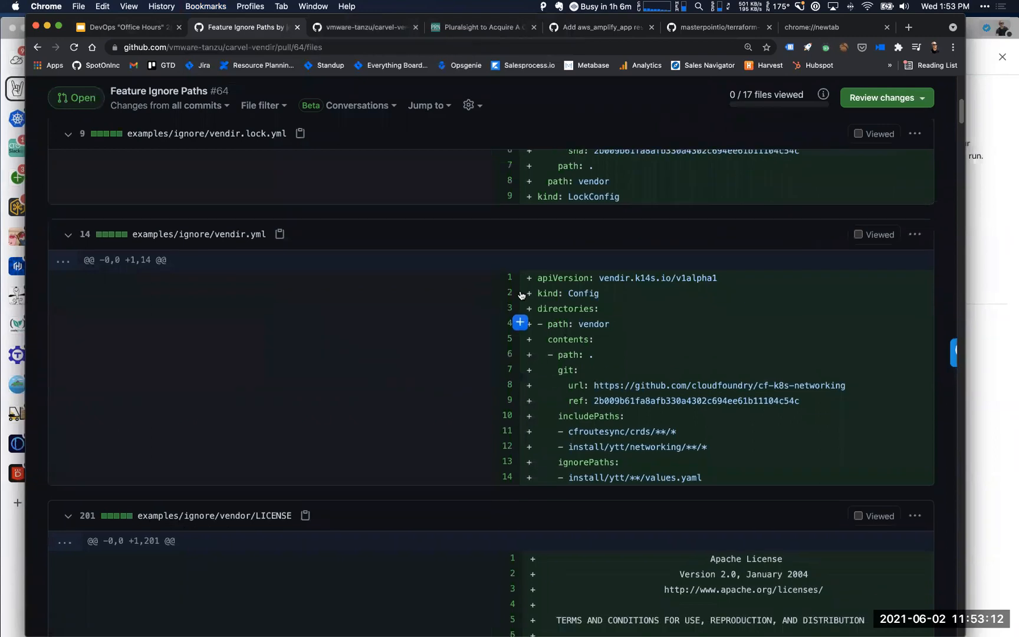
# Highlight keys in pull request #64's example vendir.yml diff
pyautogui.scroll(-3)
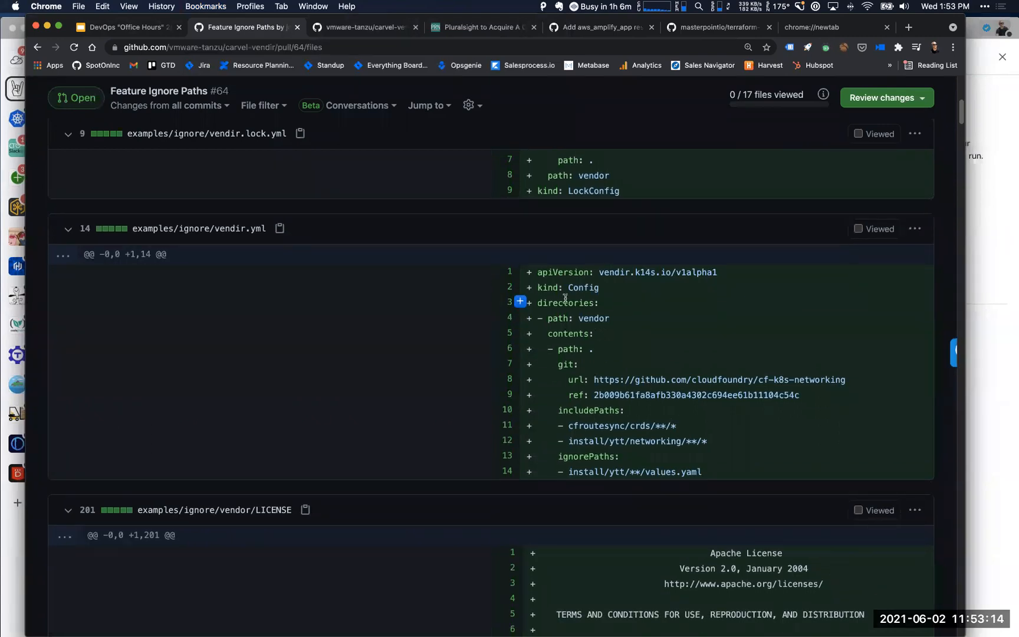
pyautogui.doubleClick(563, 272)
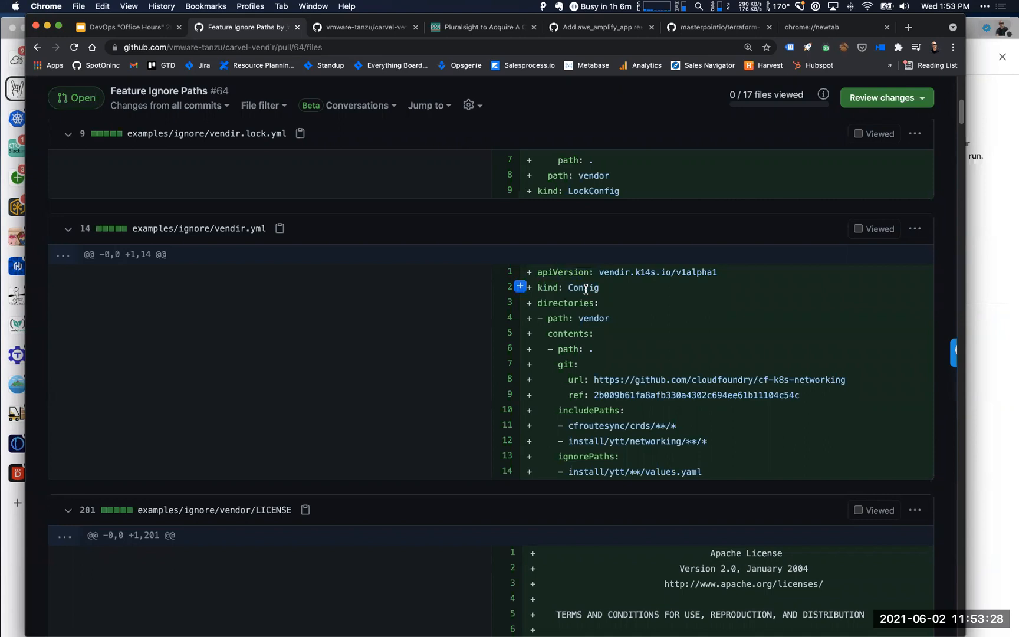
pyautogui.moveTo(627, 305)
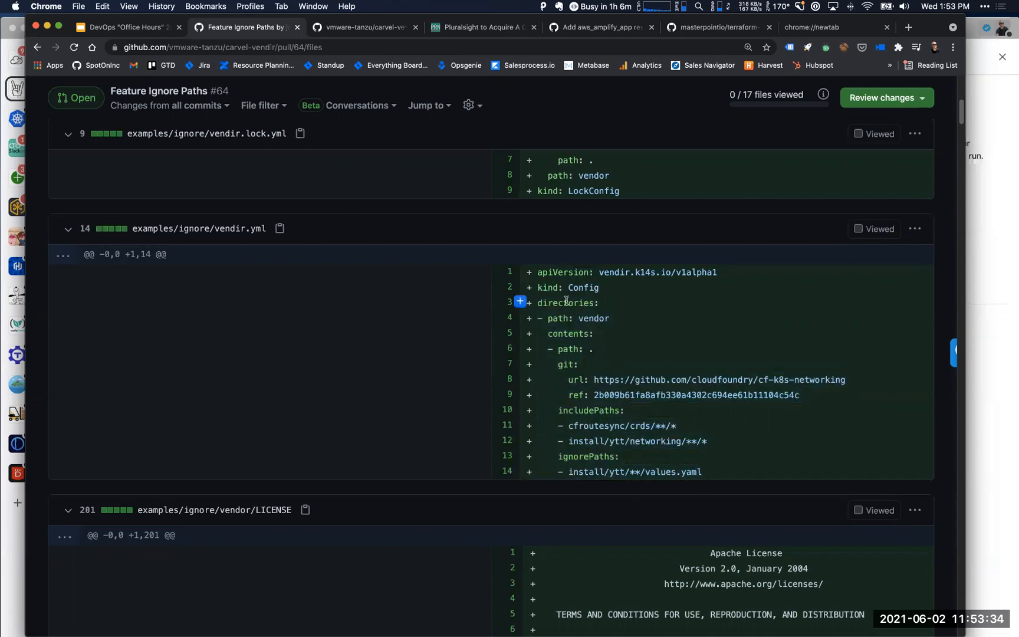
pyautogui.doubleClick(567, 303)
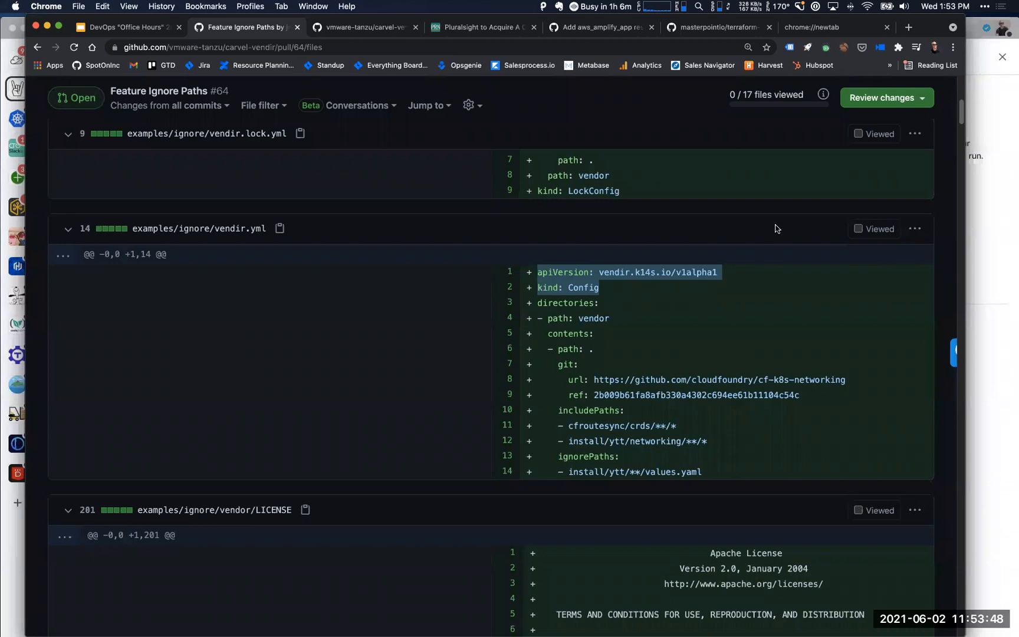
pyautogui.moveTo(784, 115)
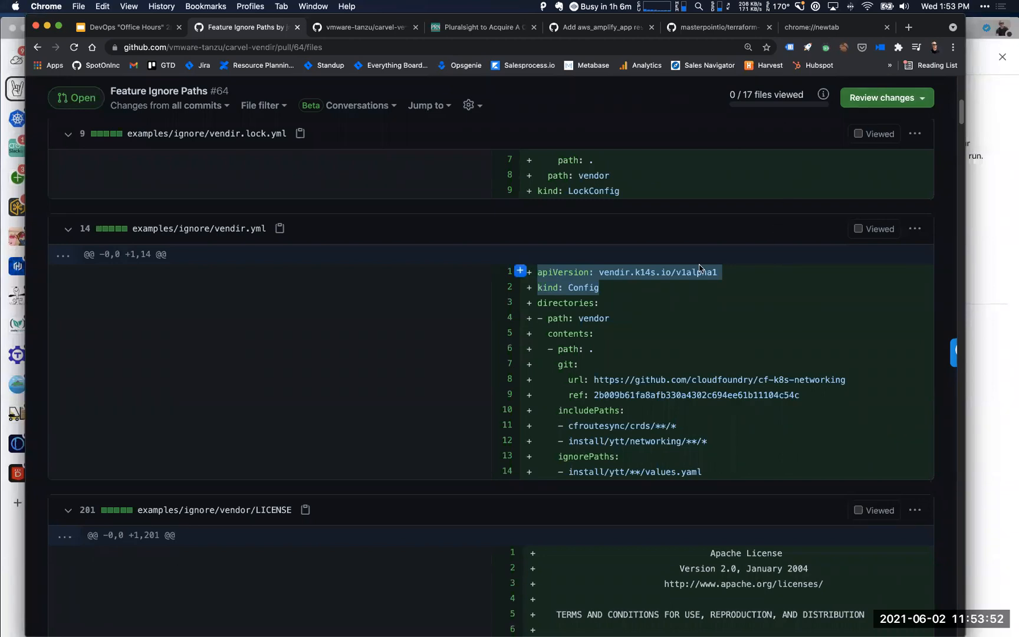
pyautogui.moveTo(684, 412)
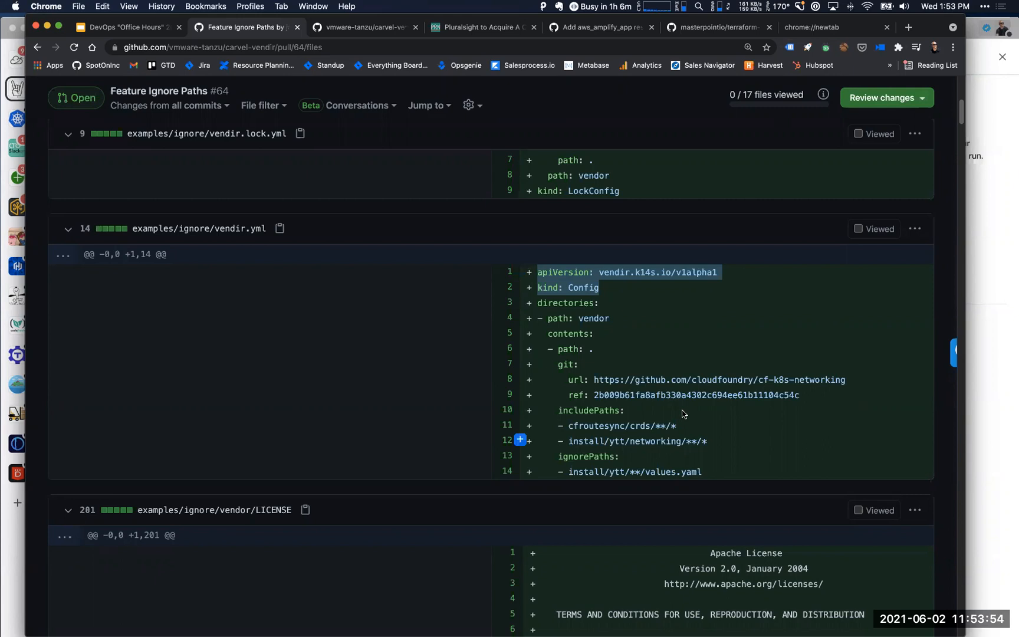
pyautogui.moveTo(681, 449)
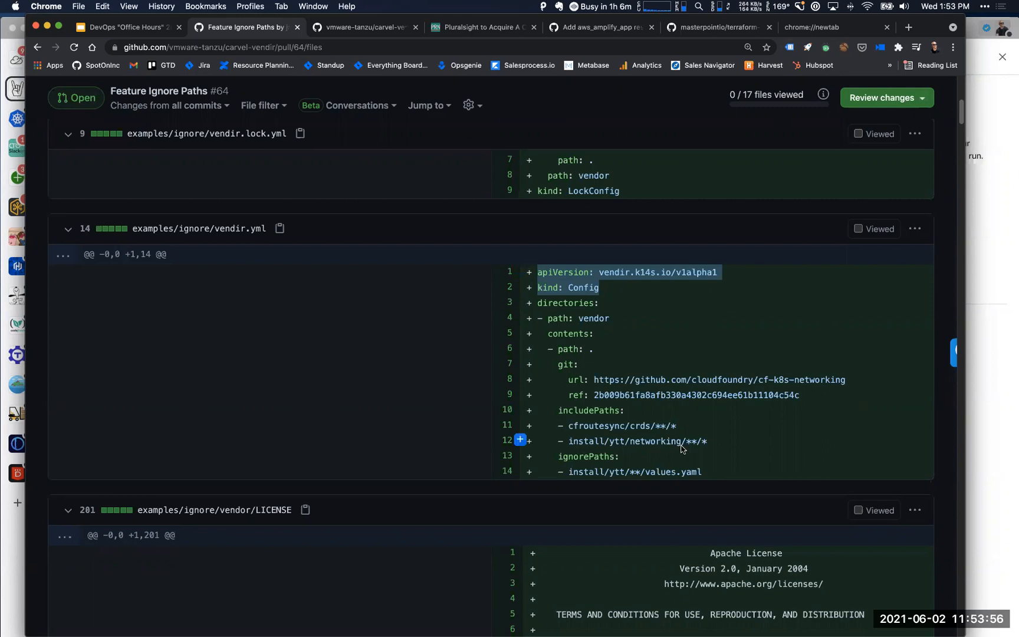
pyautogui.moveTo(673, 420)
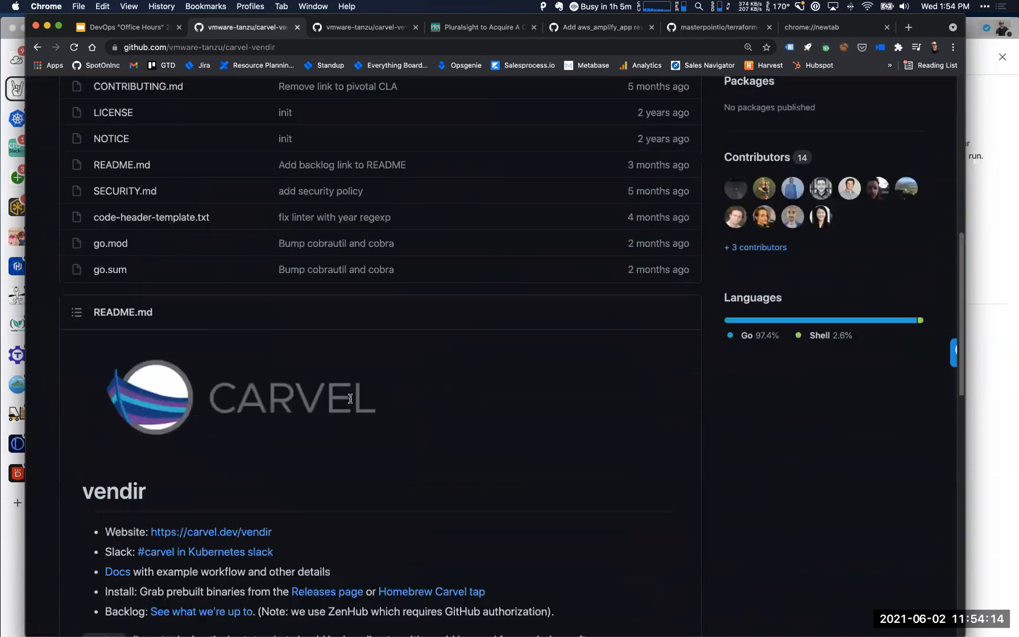
# Review the carvel-vendir v0.19.0 release notes and downloadable assets
pyautogui.scroll(-3)
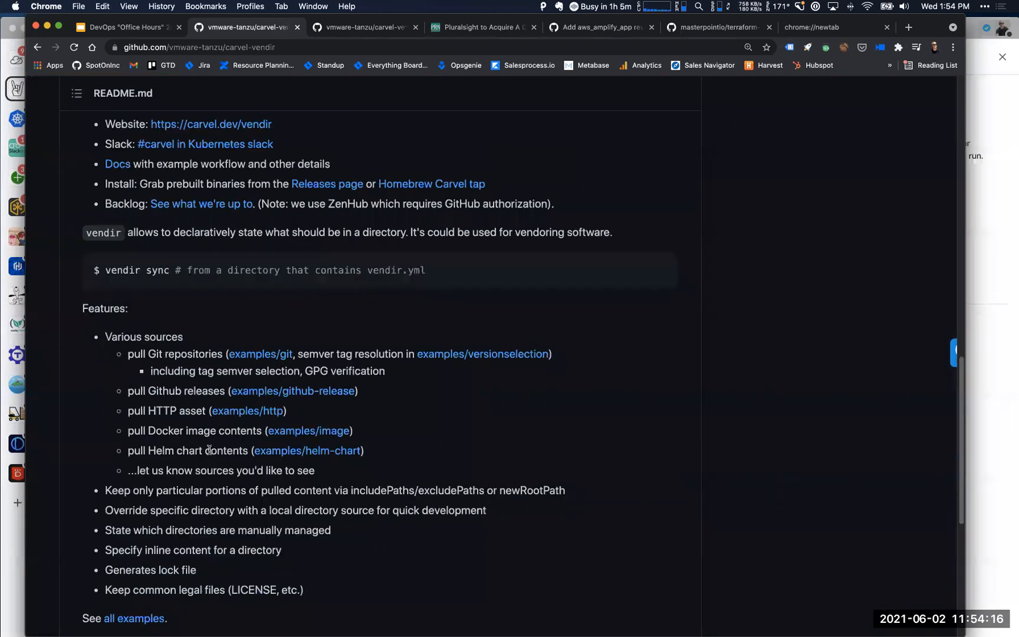
pyautogui.scroll(3)
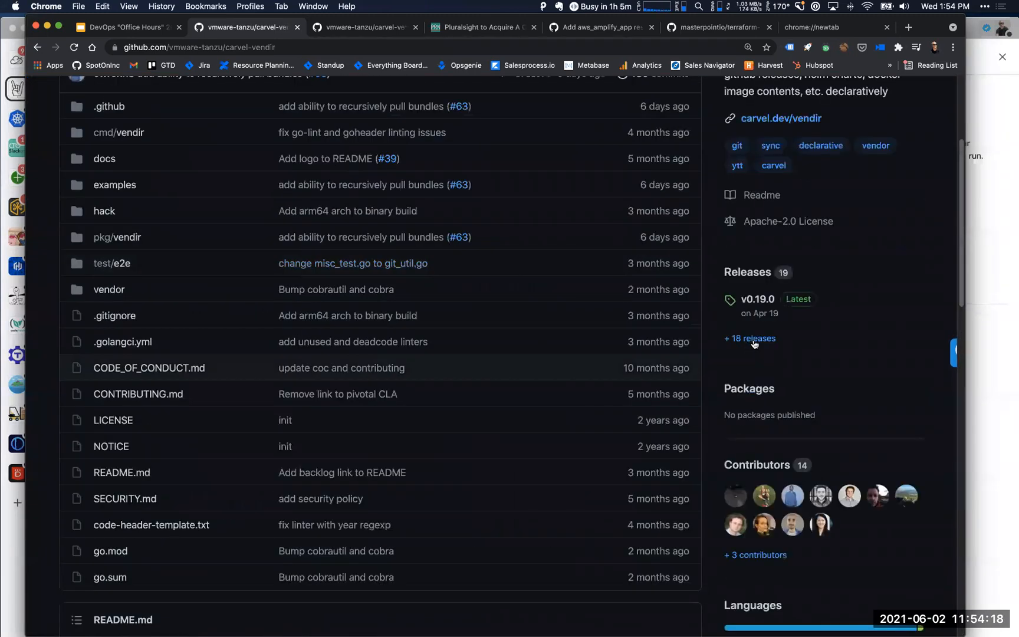
pyautogui.click(750, 338)
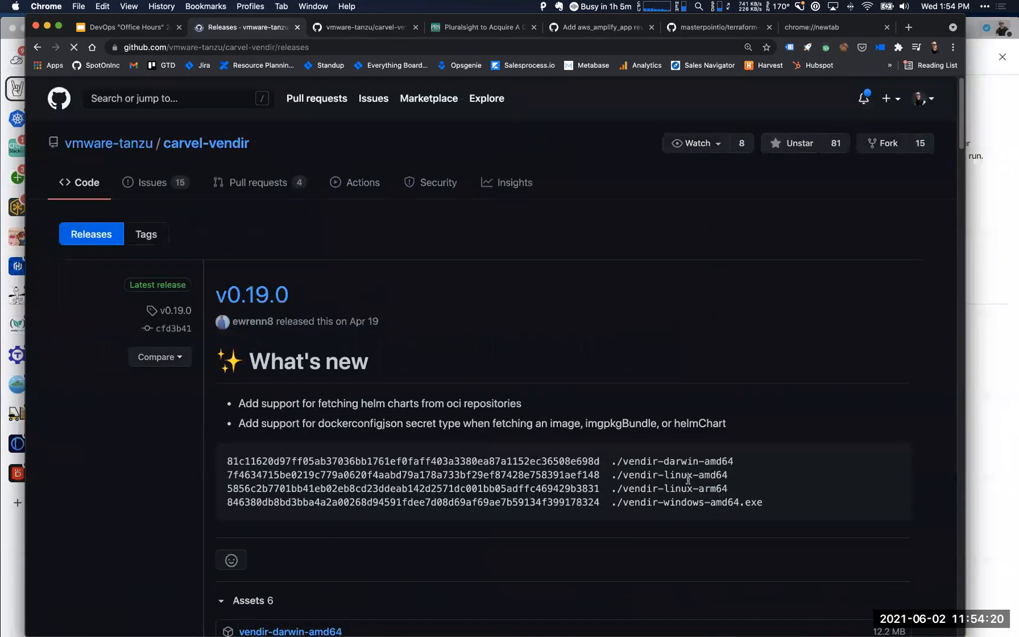
pyautogui.scroll(-3)
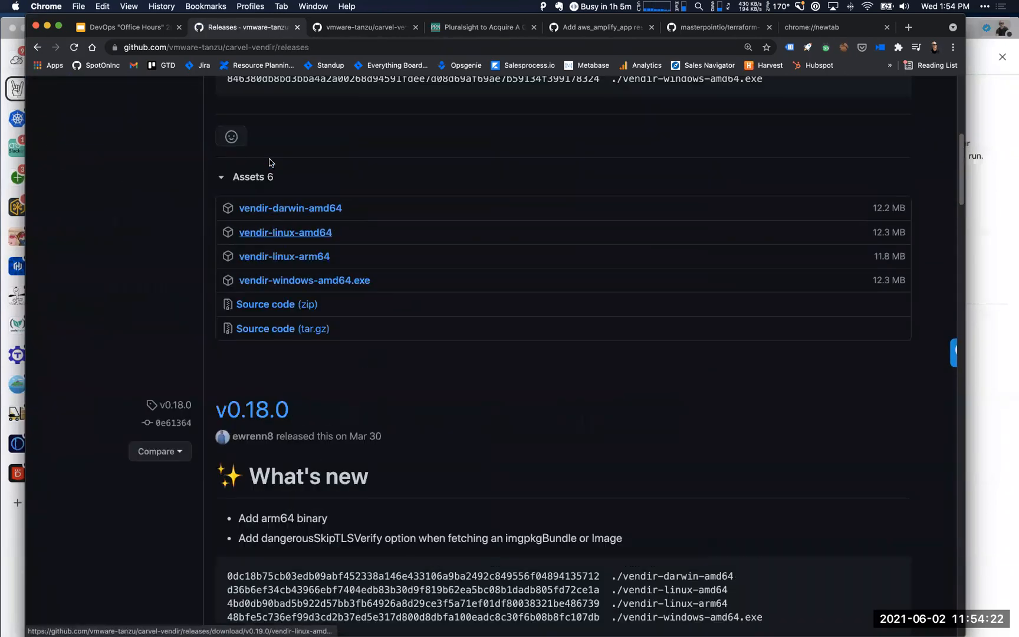
pyautogui.scroll(3)
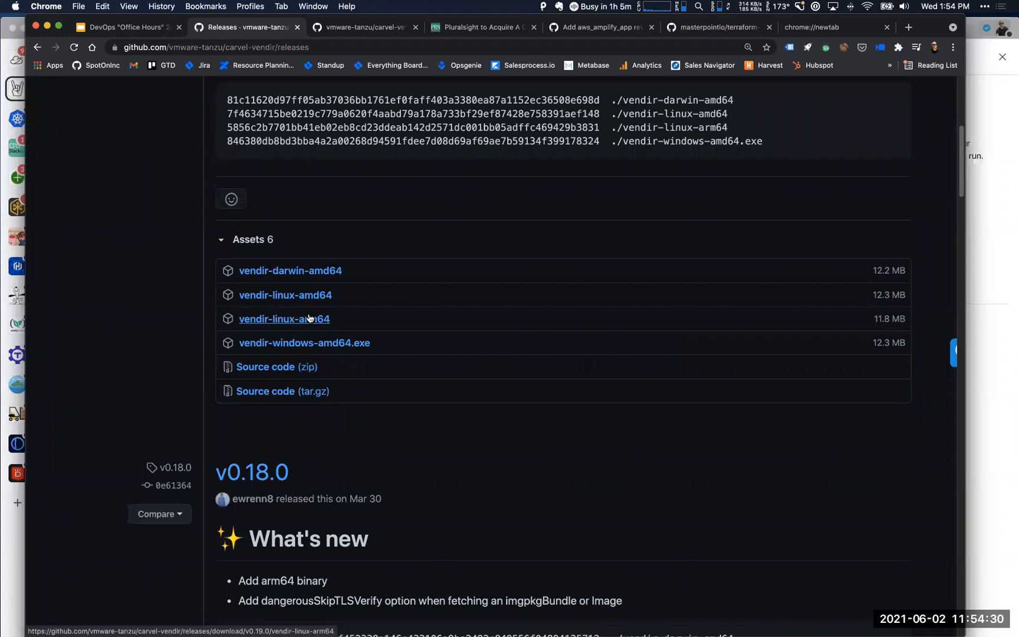
pyautogui.moveTo(322, 365)
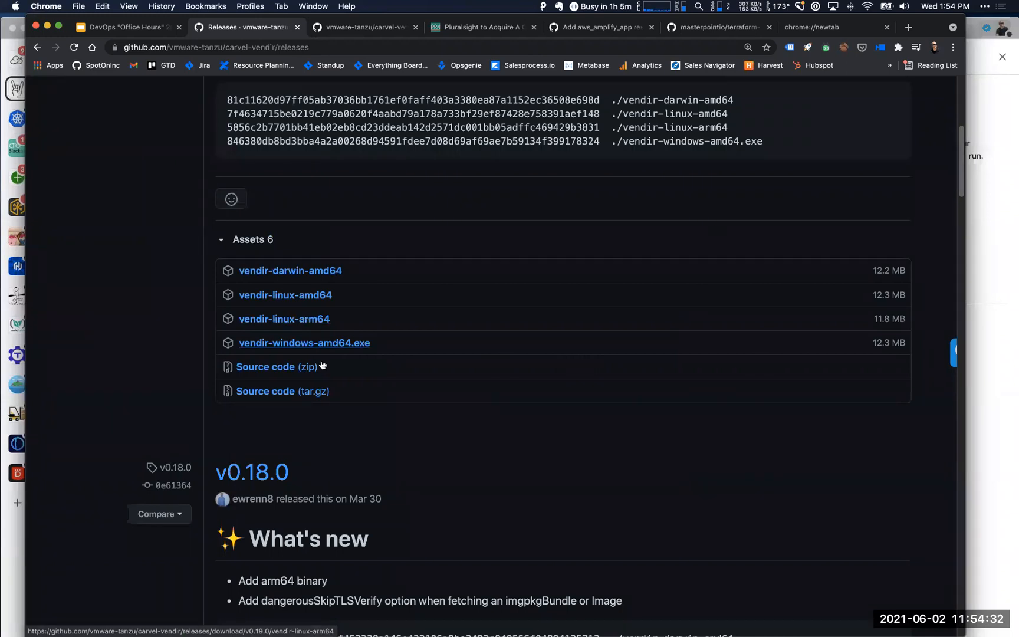
pyautogui.moveTo(322, 363)
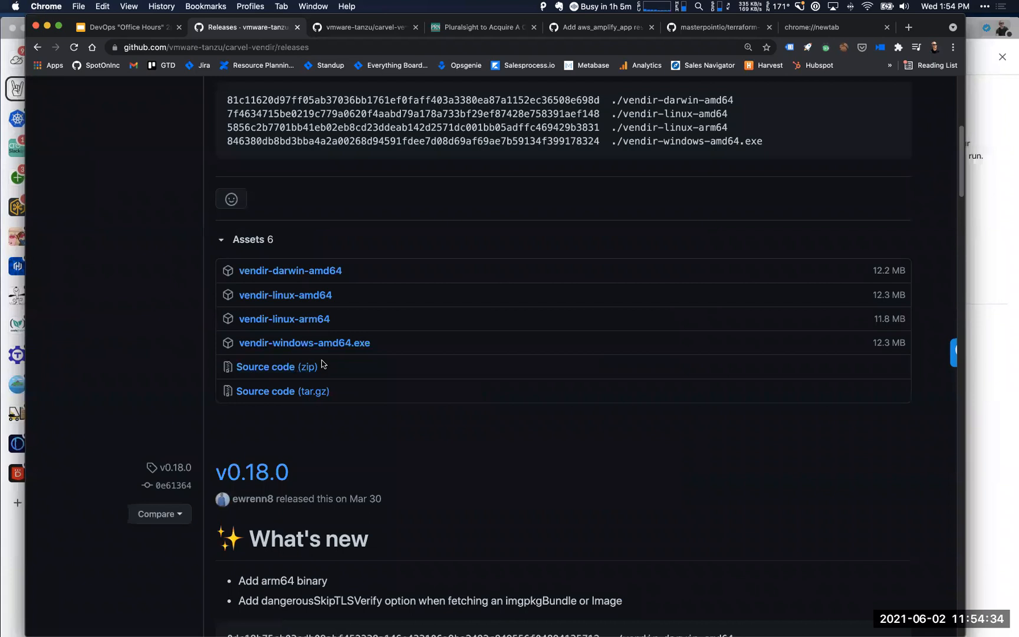
pyautogui.moveTo(331, 387)
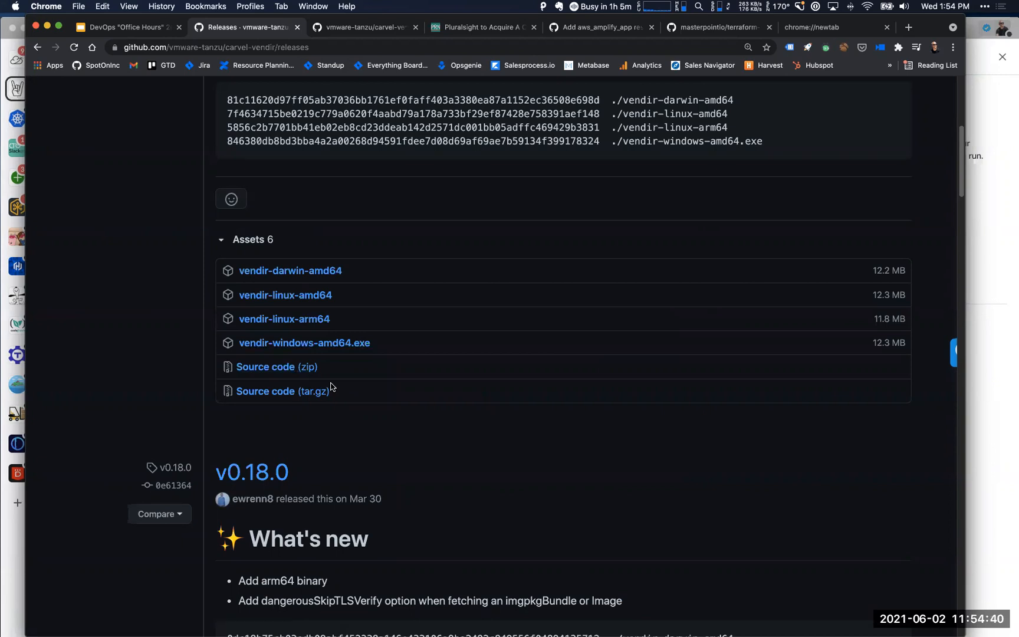
pyautogui.moveTo(146, 288)
pyautogui.write('github.com/cloudposse?')
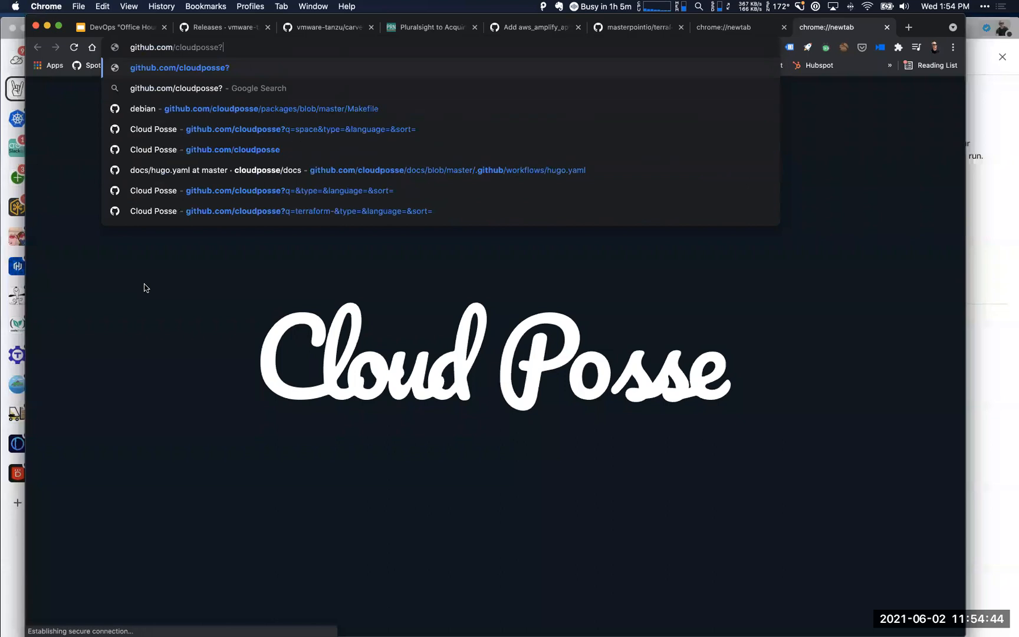
# Go to github.com/cloudposse/packages and open its vendor folder
pyautogui.write('/packages')
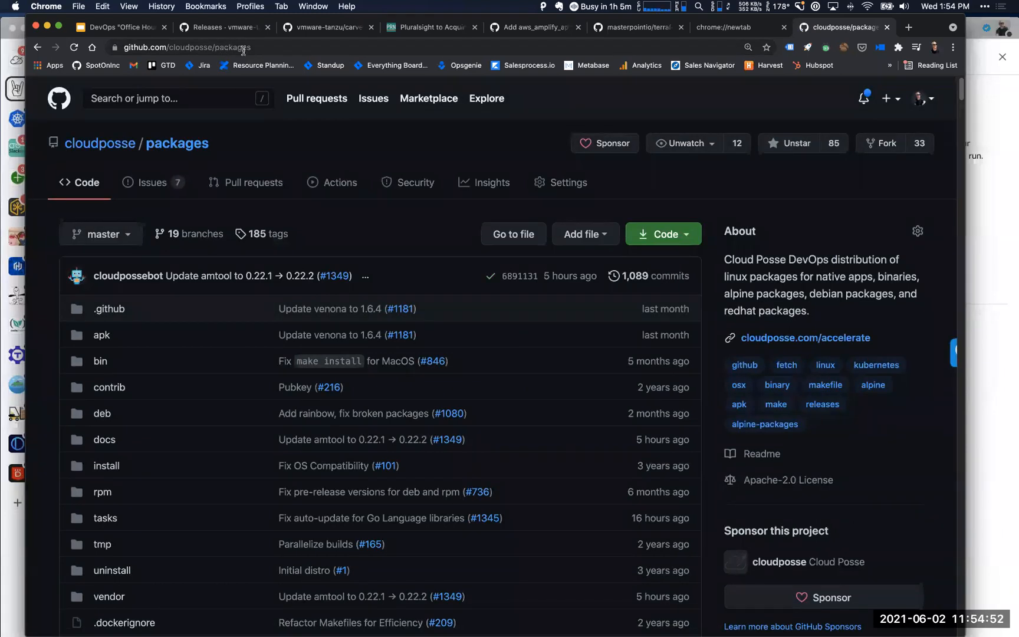
pyautogui.scroll(-3)
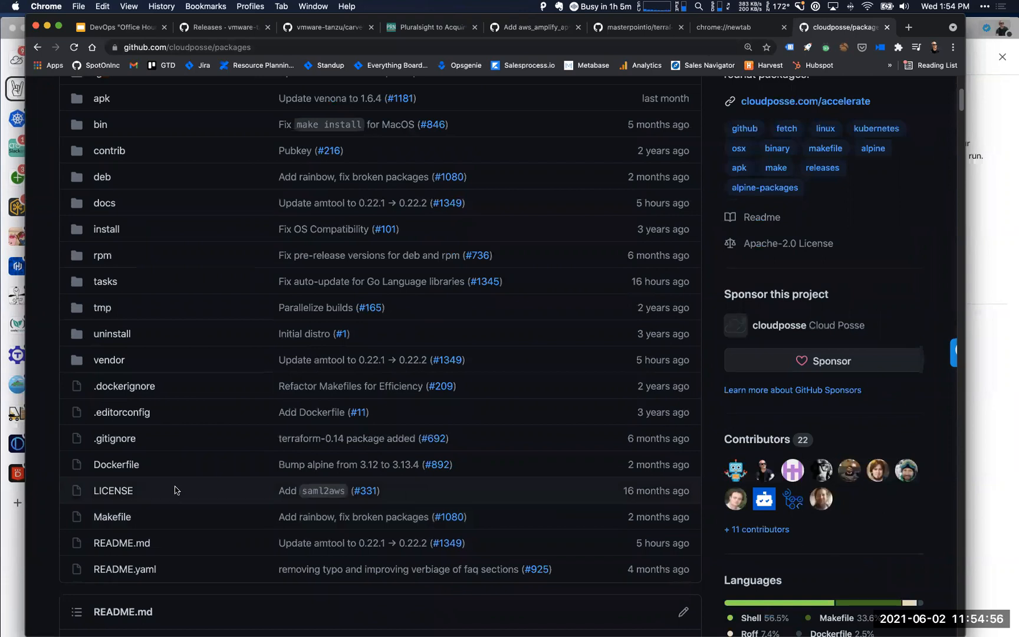
pyautogui.moveTo(123, 386)
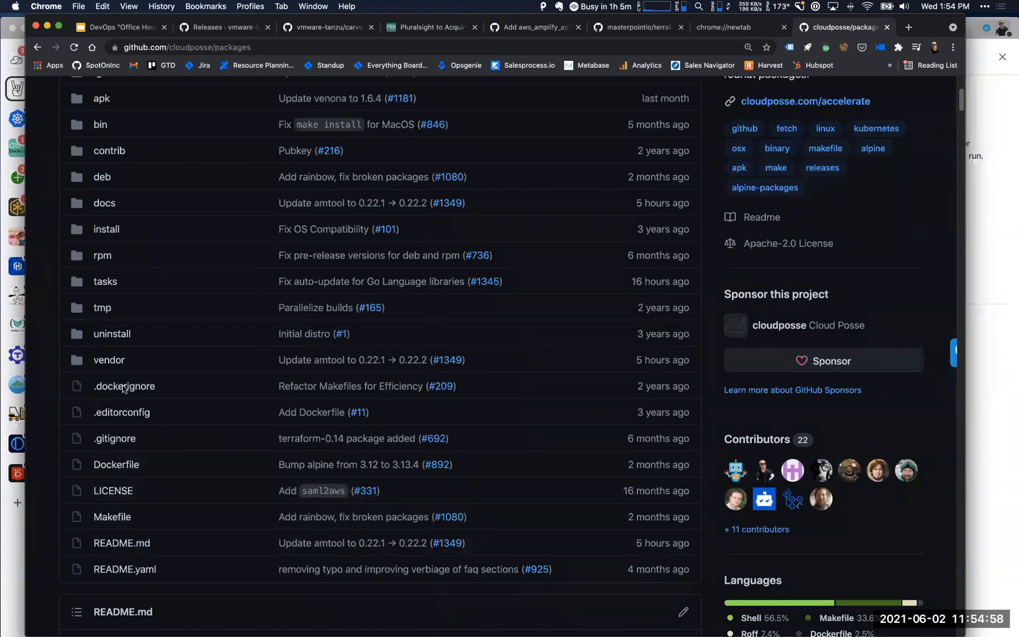
pyautogui.click(108, 360)
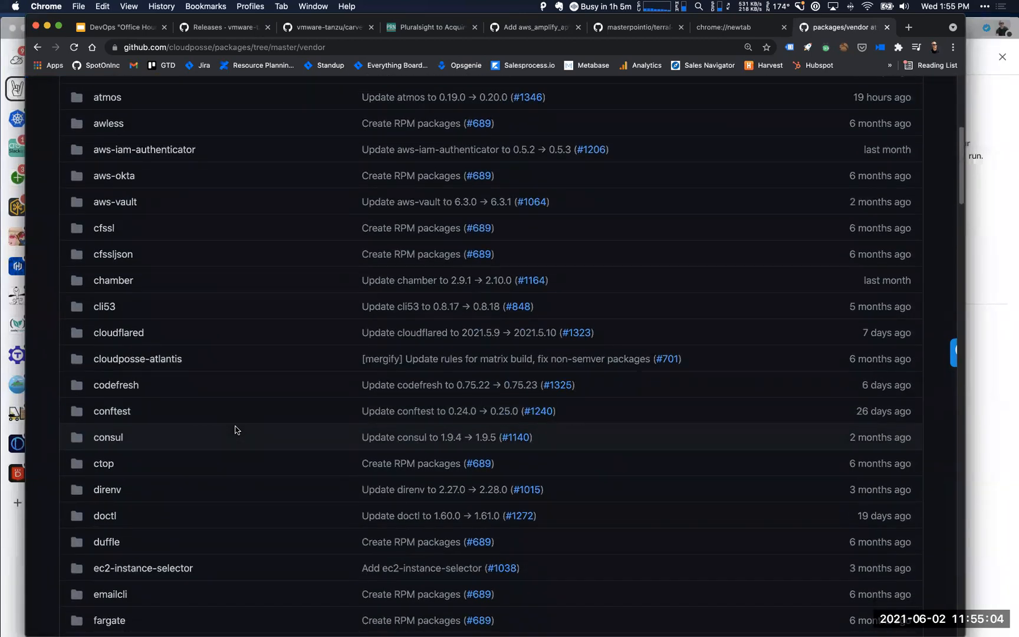
# Scroll the vendor package list to the terraform entries, then return to Slides
pyautogui.scroll(-3)
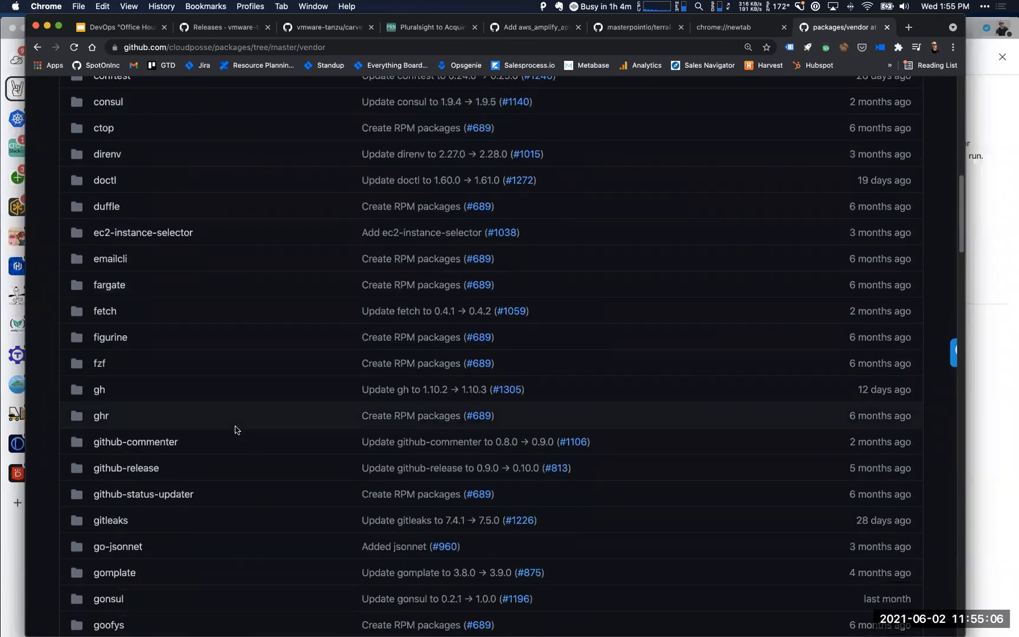
pyautogui.scroll(-3)
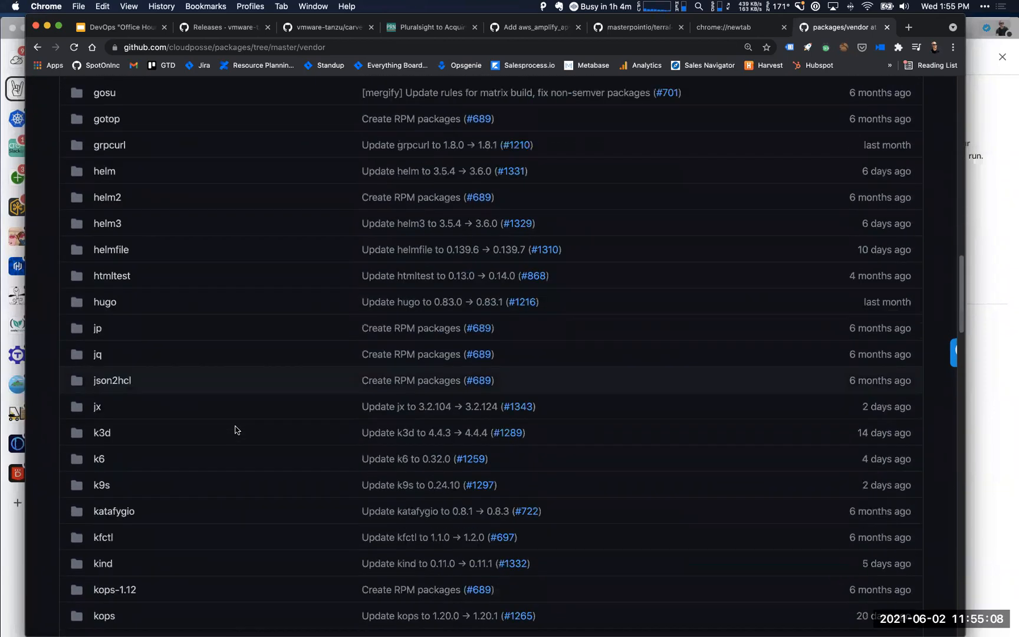
pyautogui.scroll(-3)
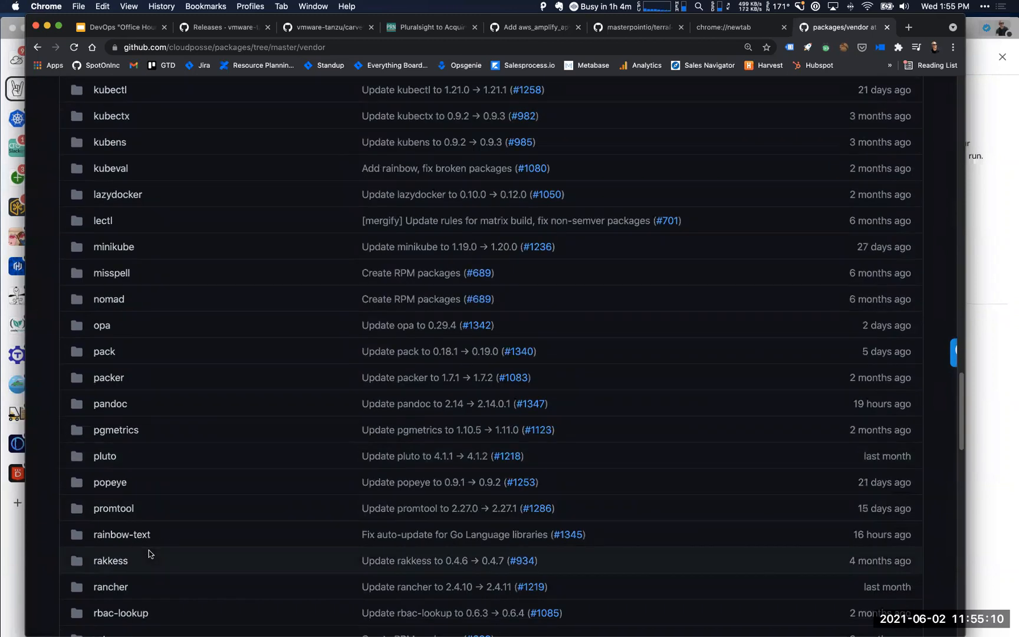
pyautogui.scroll(-3)
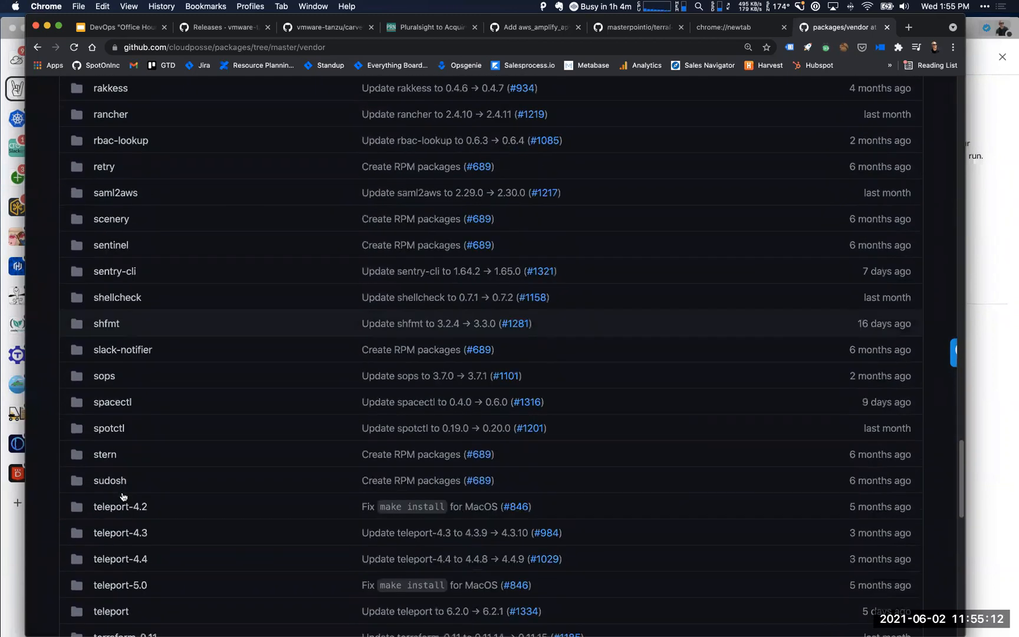
pyautogui.scroll(-3)
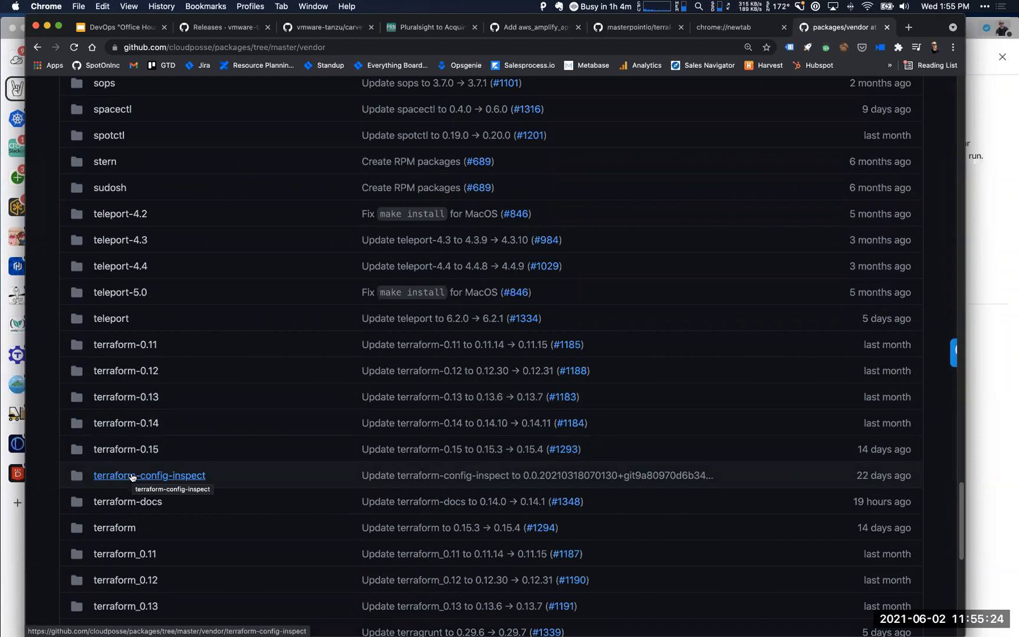
pyautogui.moveTo(751, 87)
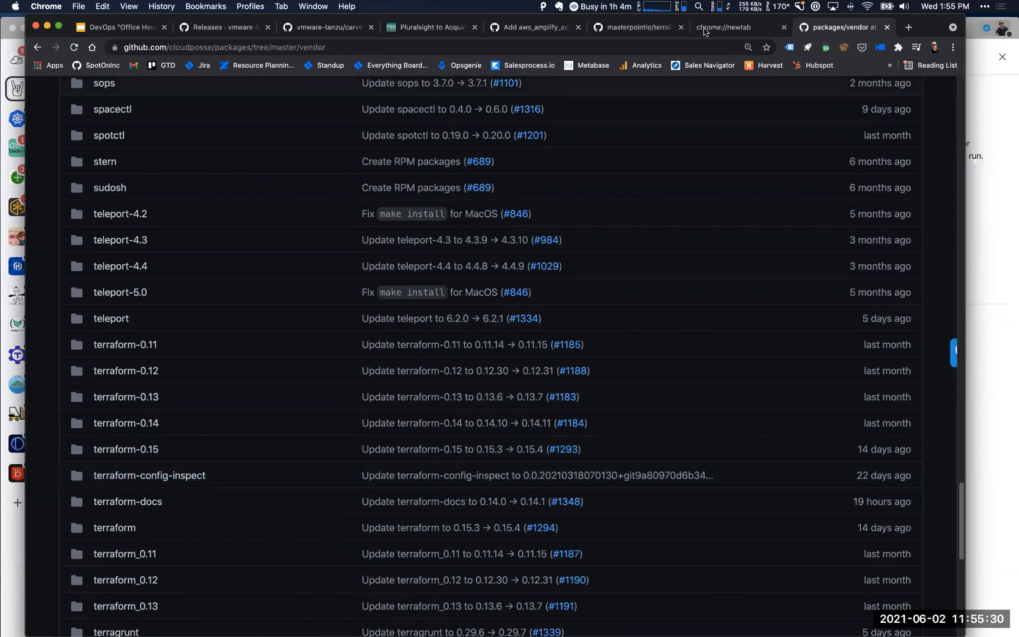
pyautogui.click(118, 27)
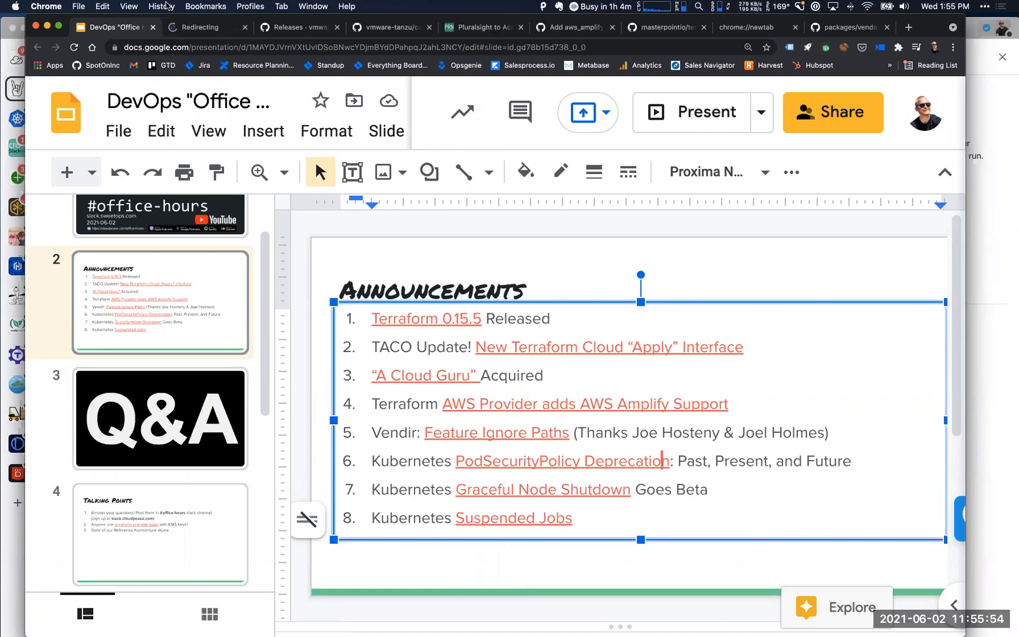
# Open the PodSecurityPolicy Deprecation article from the Announcements slide and start reading
pyautogui.click(562, 461)
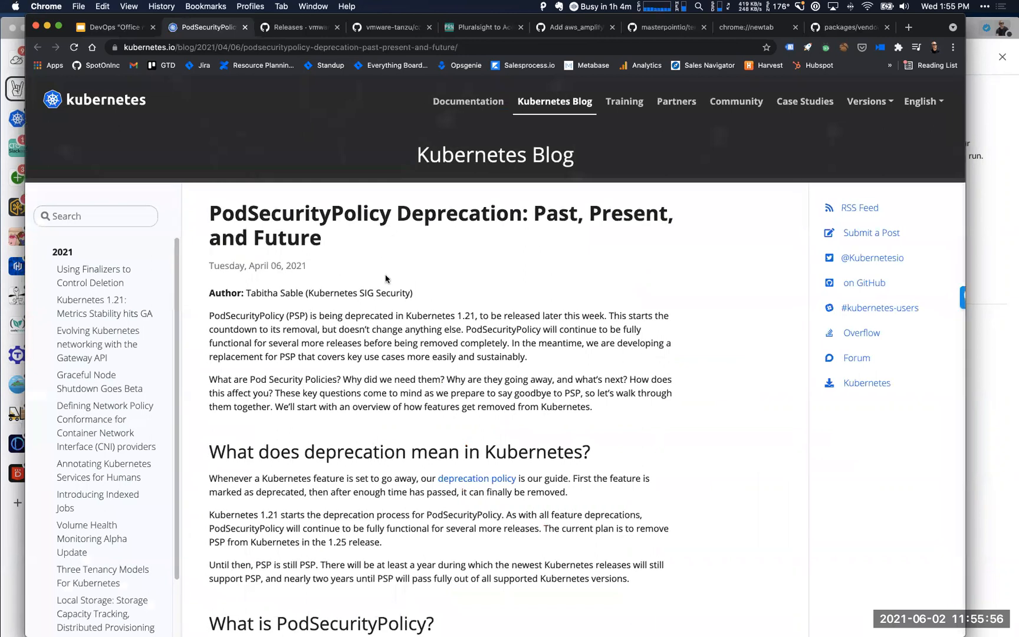
pyautogui.scroll(-3)
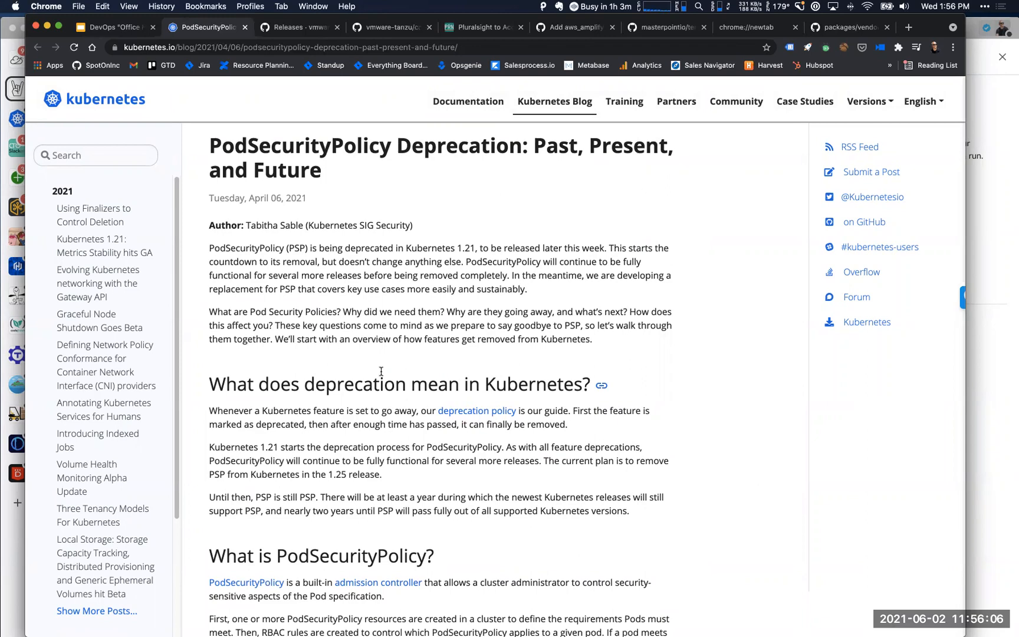
pyautogui.scroll(-3)
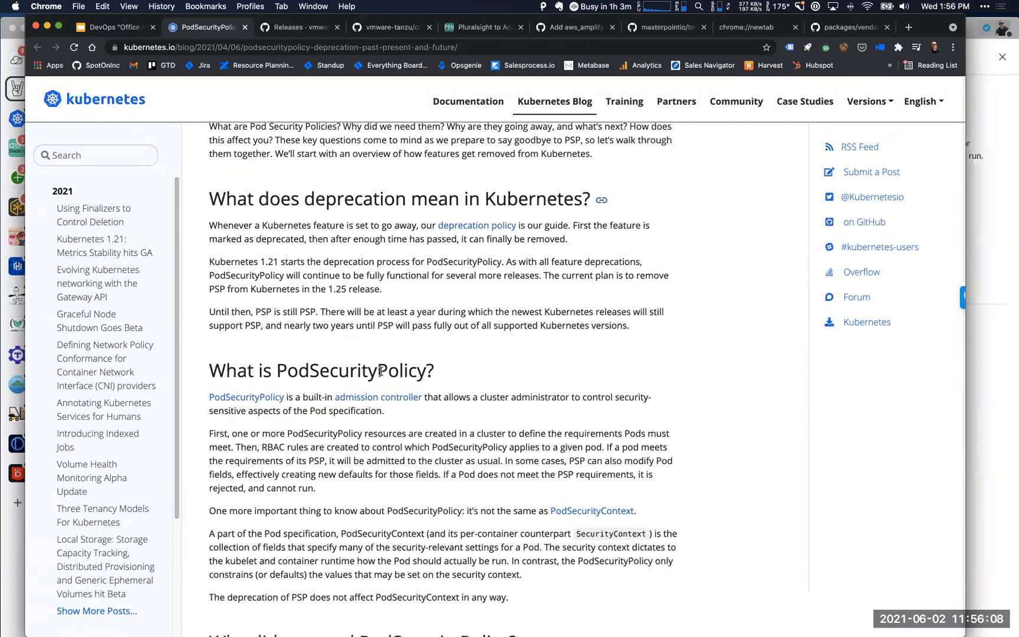
pyautogui.scroll(-3)
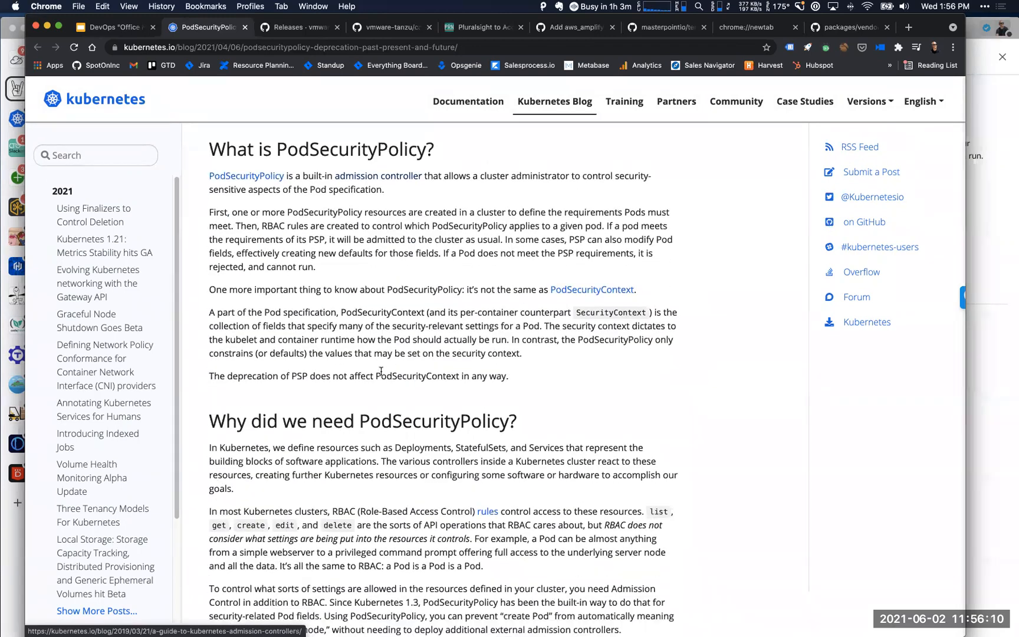
pyautogui.scroll(-3)
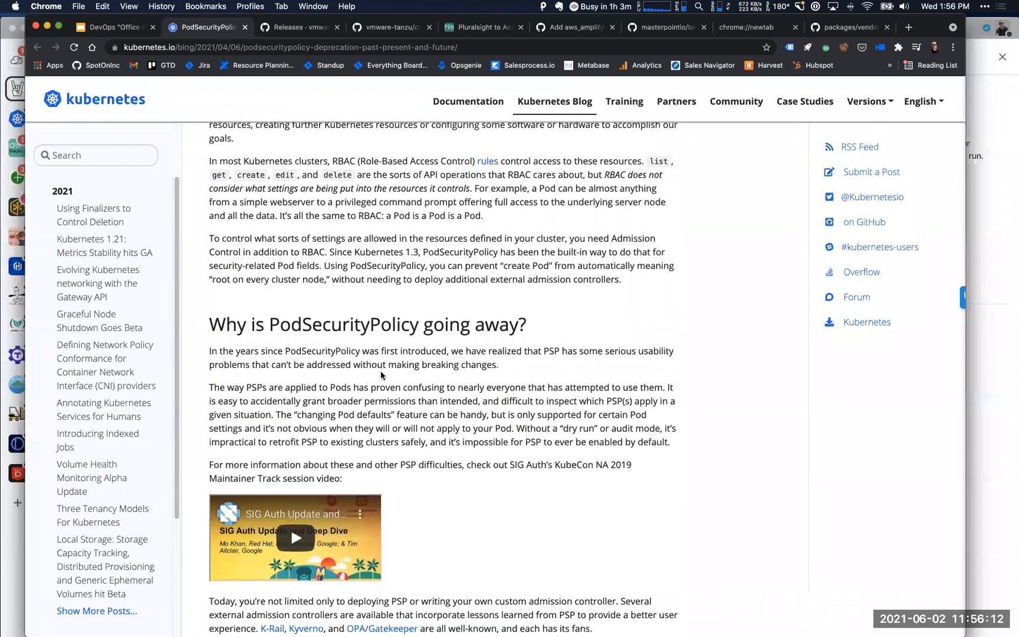
pyautogui.scroll(-3)
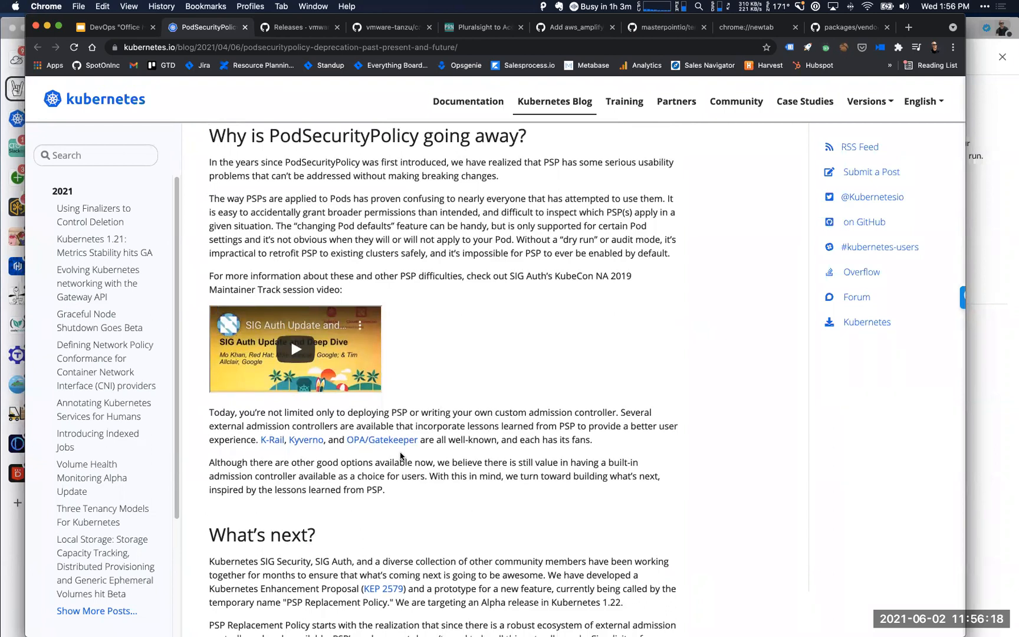
pyautogui.moveTo(396, 443)
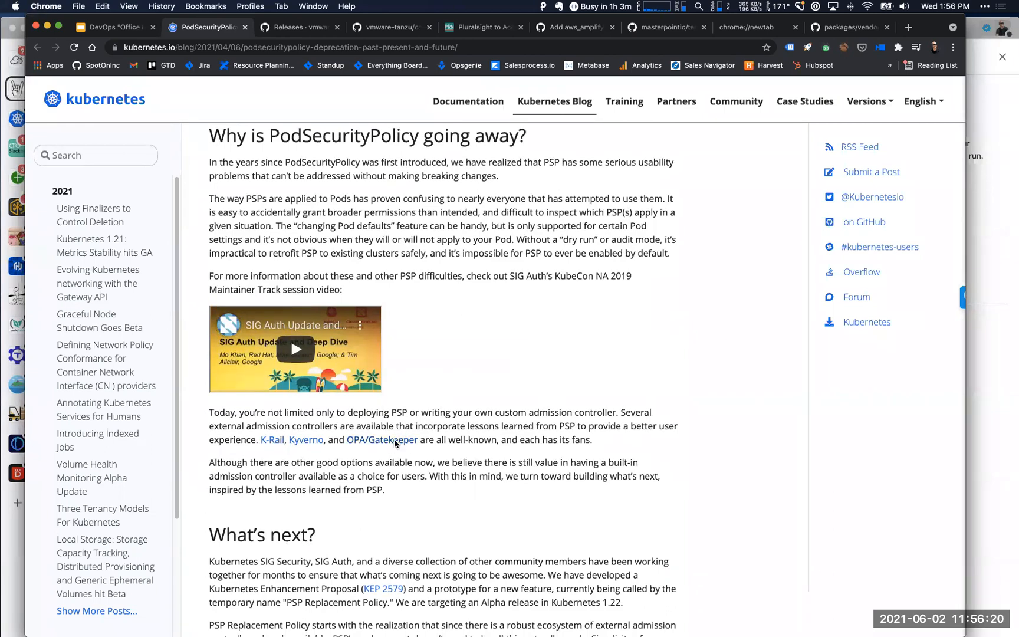
# Read on to the 'What's next' section and return to the Slides deck
pyautogui.scroll(-3)
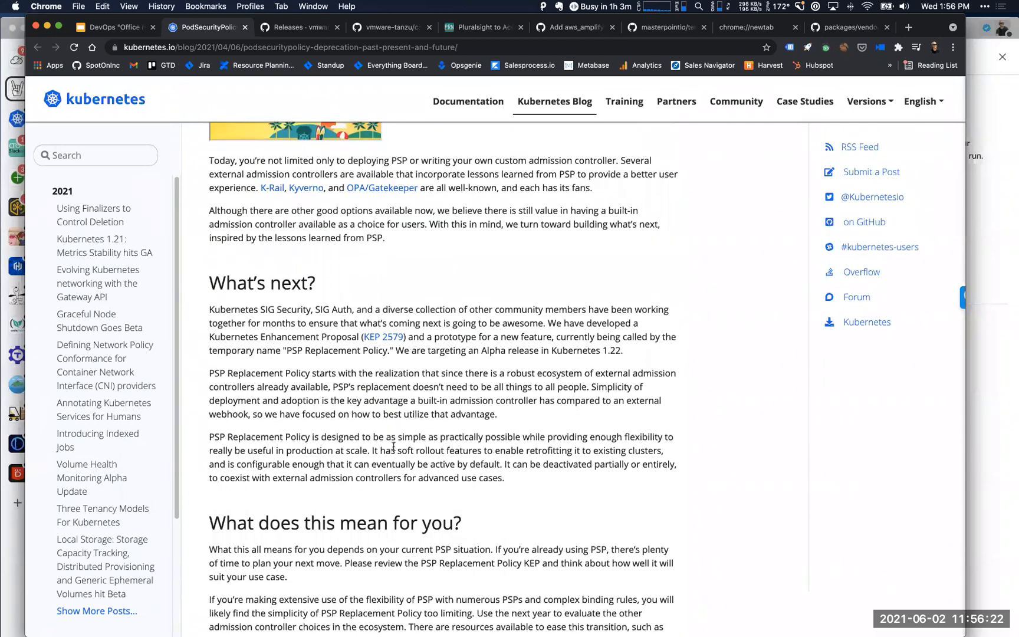
pyautogui.scroll(-3)
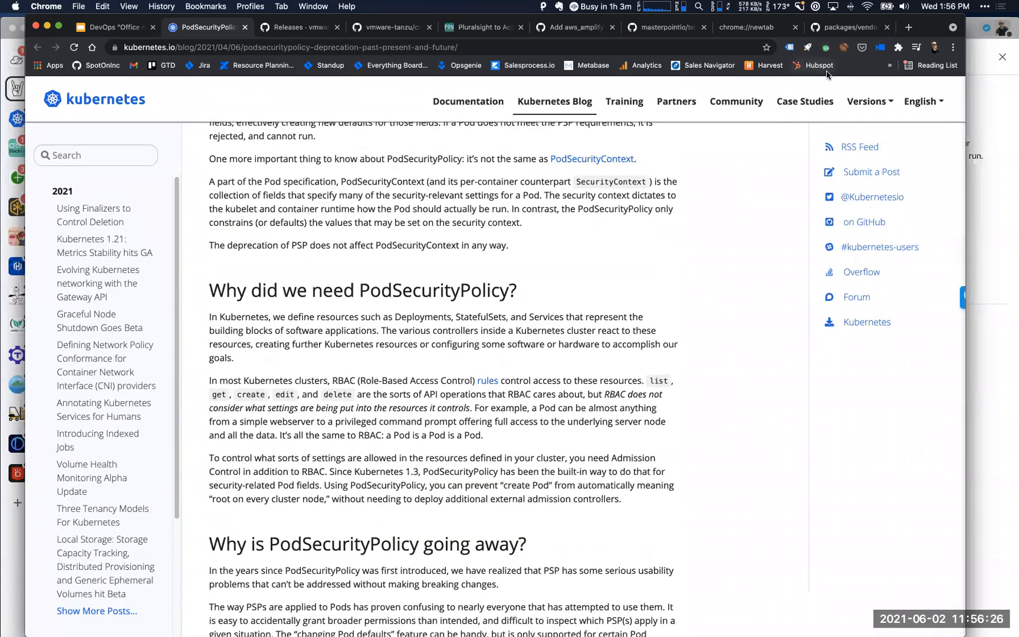
pyautogui.click(112, 27)
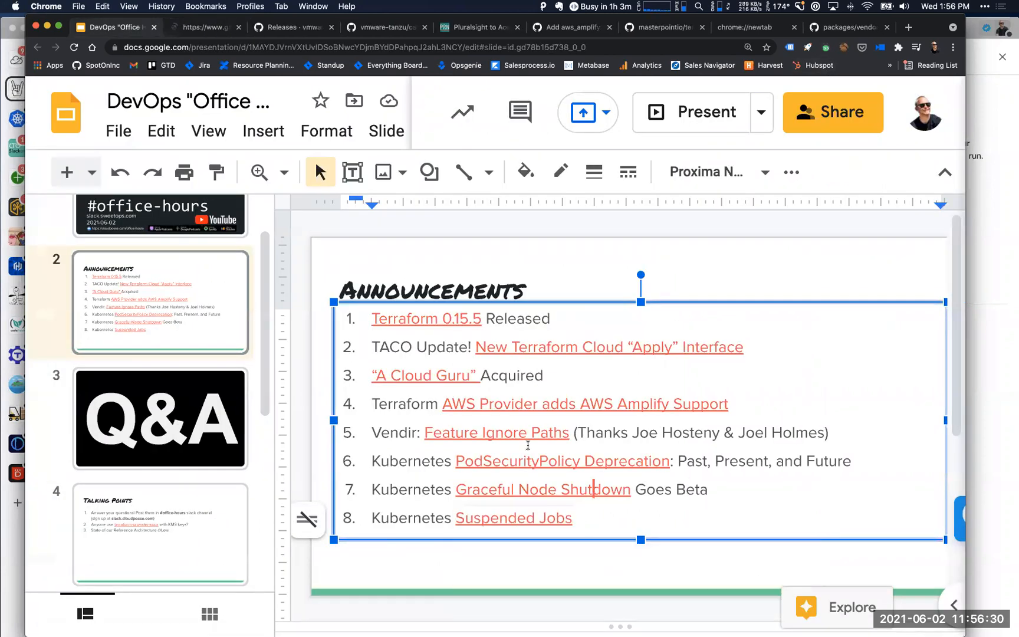
# Open the 'Graceful Node Shutdown Goes Beta' Kubernetes blog post
pyautogui.click(207, 27)
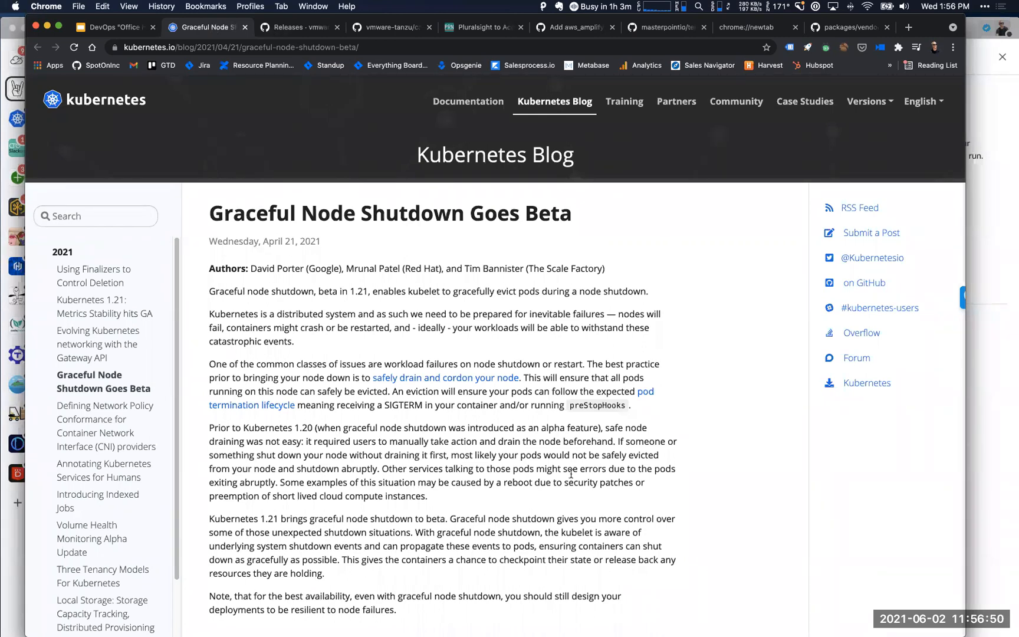
# Open the Suspended Jobs post and highlight the completions field in the Job example
pyautogui.click(118, 28)
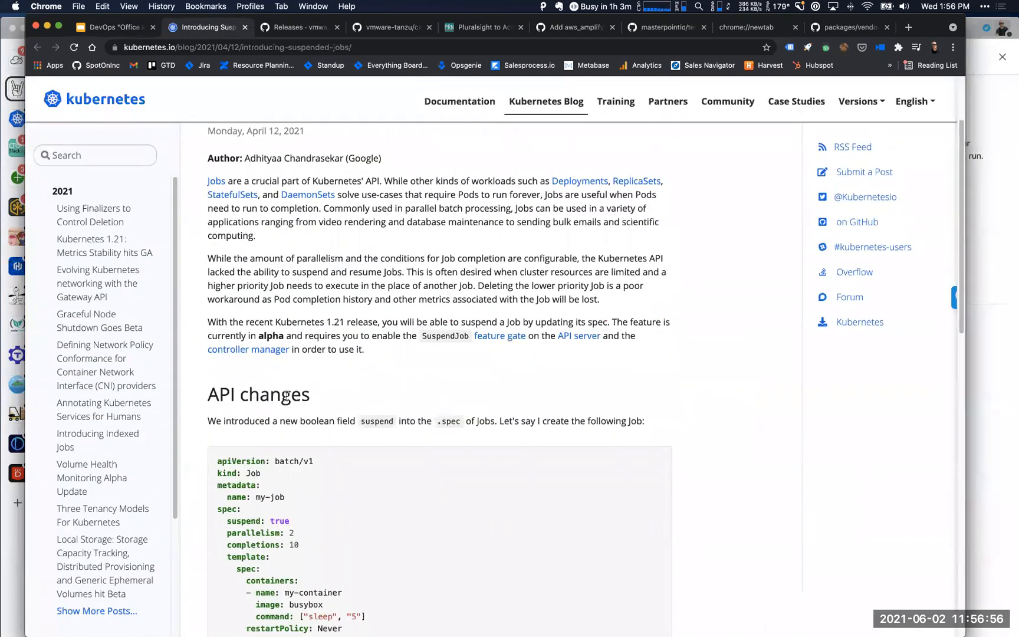
pyautogui.scroll(-3)
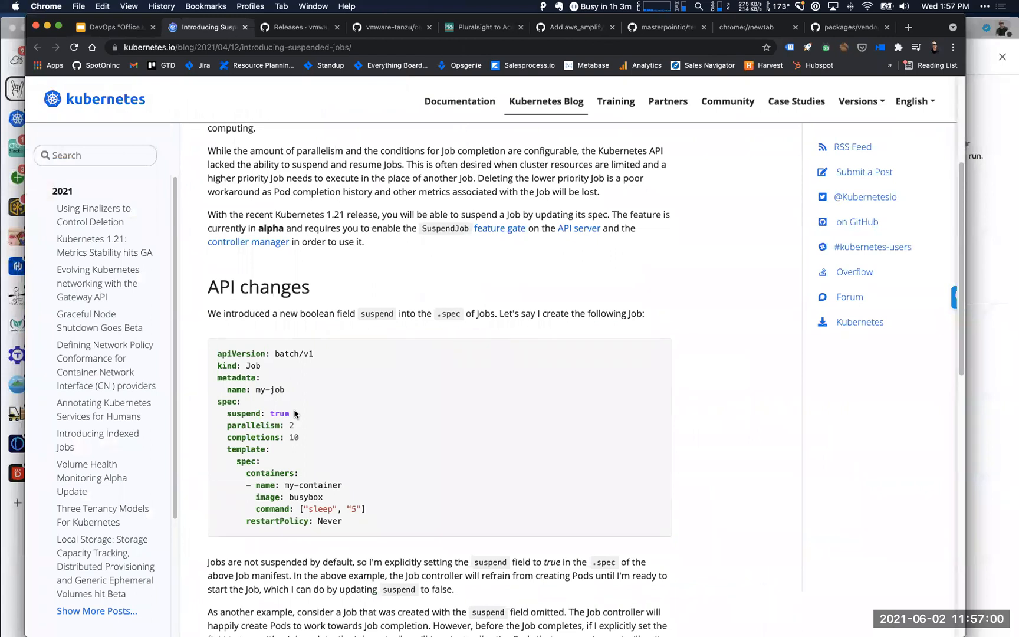
pyautogui.moveTo(289, 446)
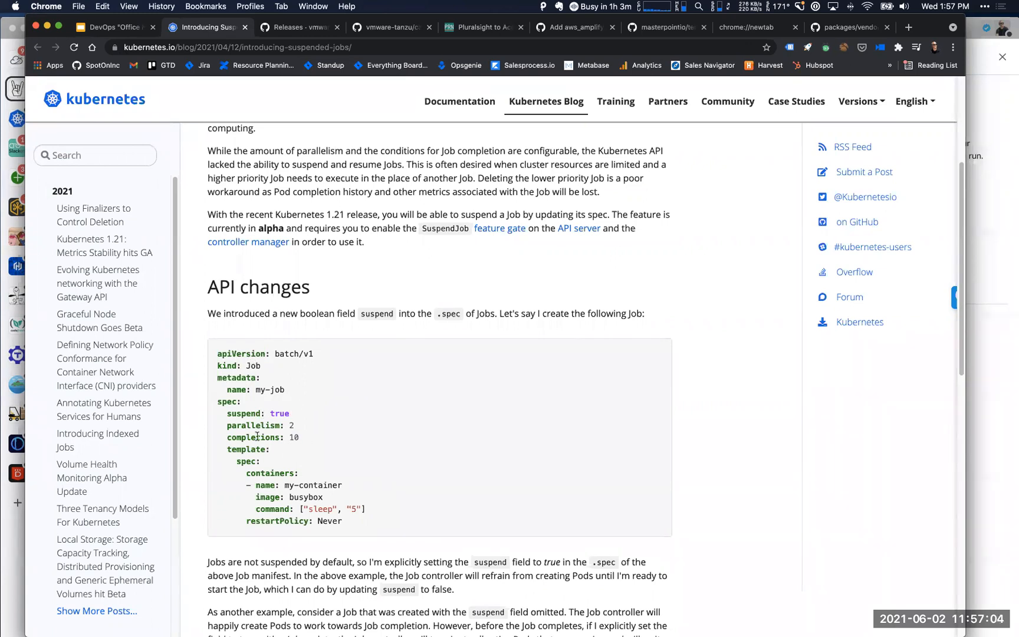
pyautogui.doubleClick(253, 437)
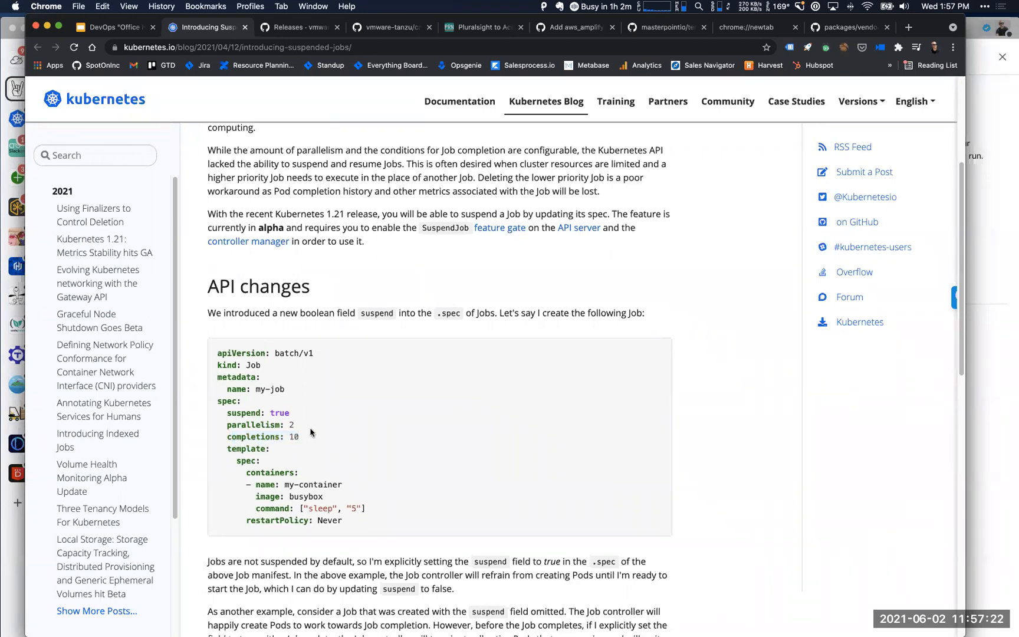
# Highlight the suspend field, clear it, and return to the office-hours deck
pyautogui.scroll(-3)
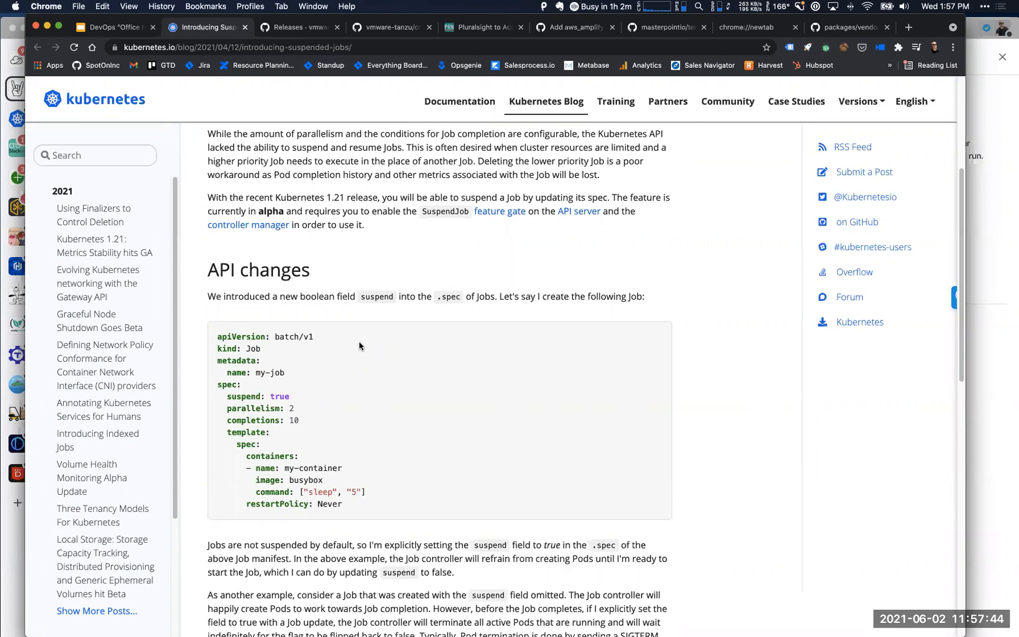
pyautogui.doubleClick(279, 396)
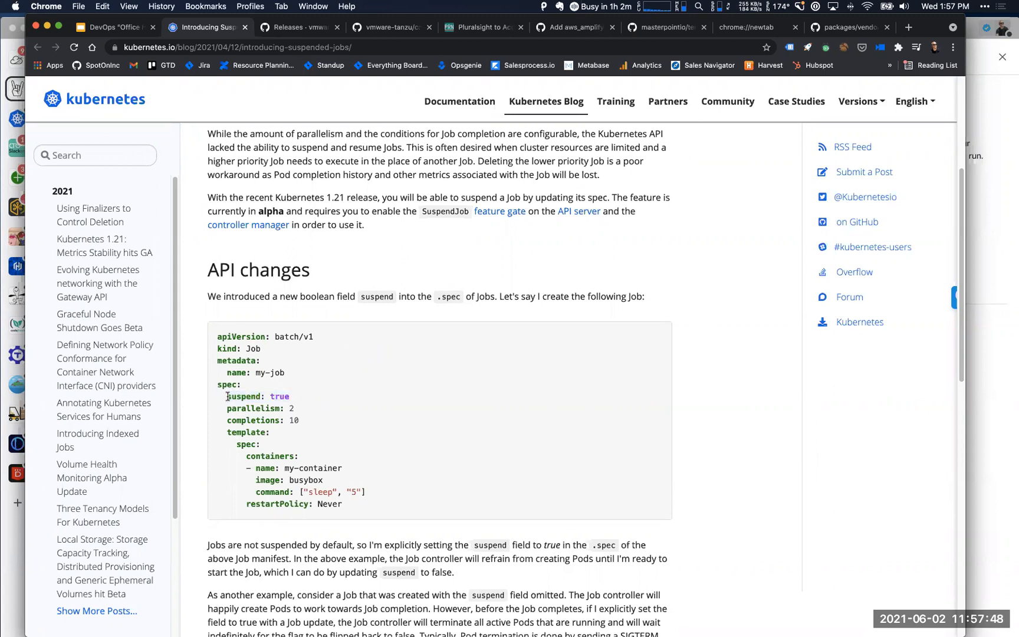
pyautogui.moveTo(260, 369)
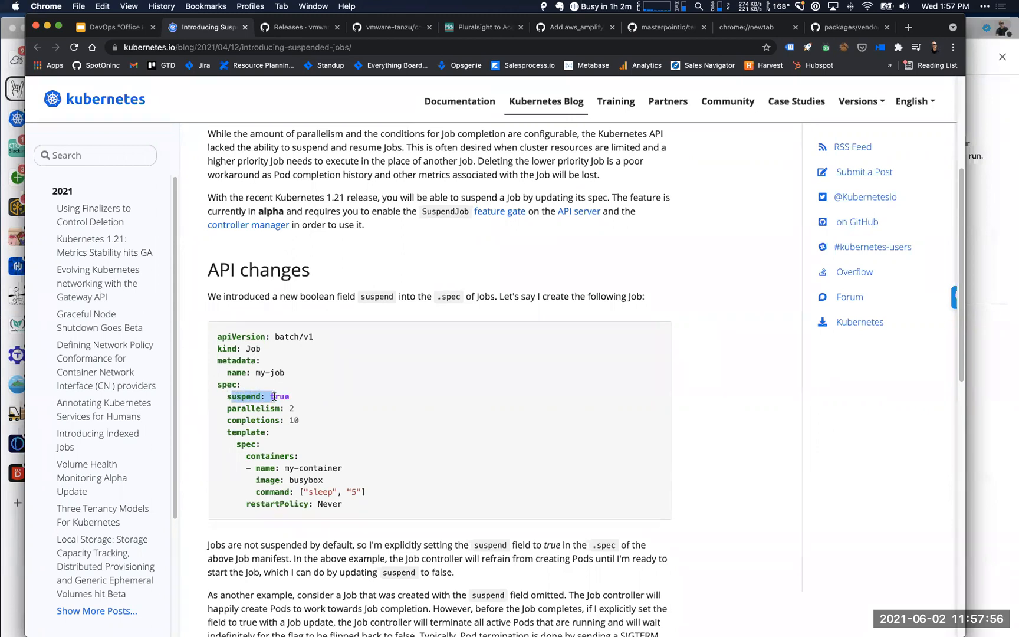
pyautogui.scroll(-3)
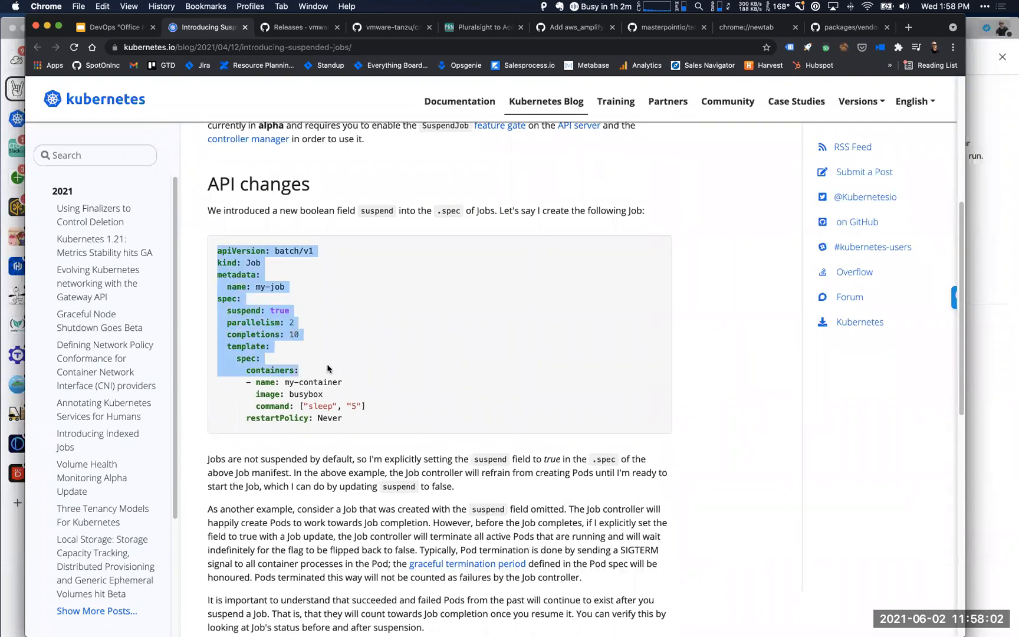
pyautogui.click(324, 381)
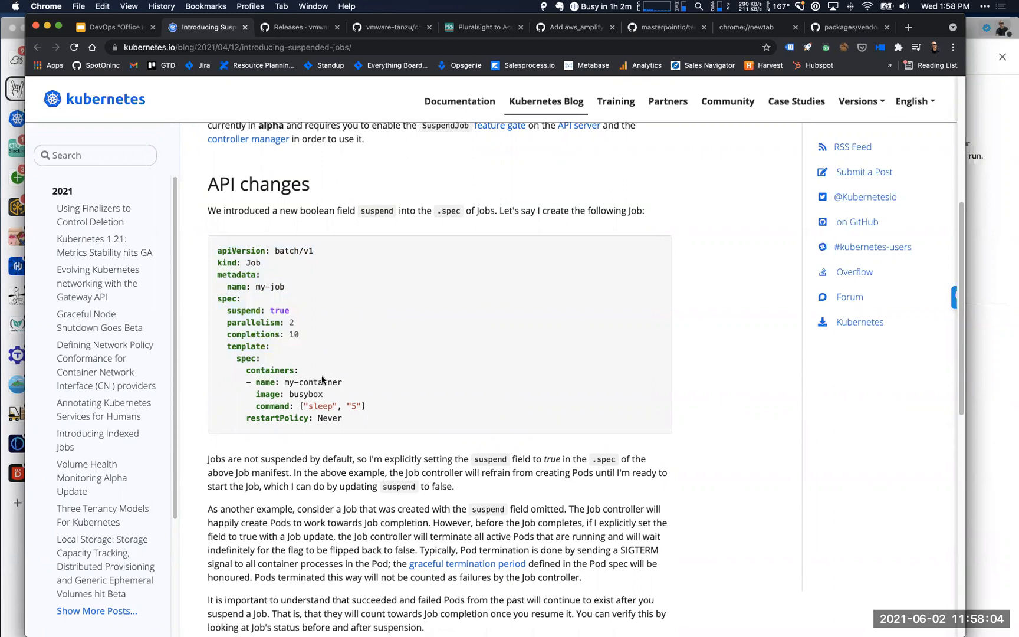
pyautogui.scroll(-3)
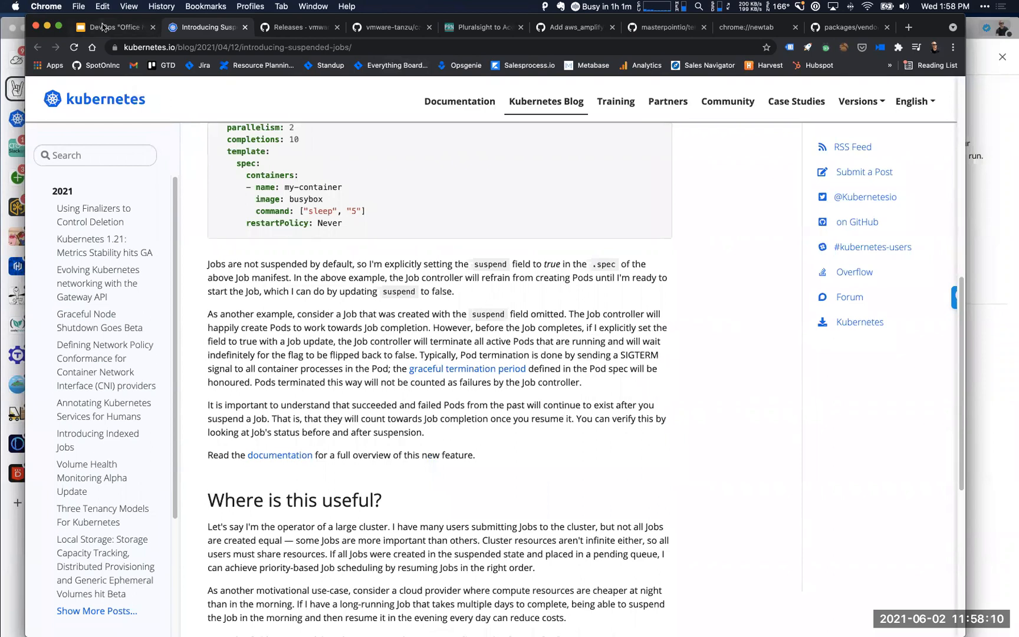
pyautogui.click(109, 27)
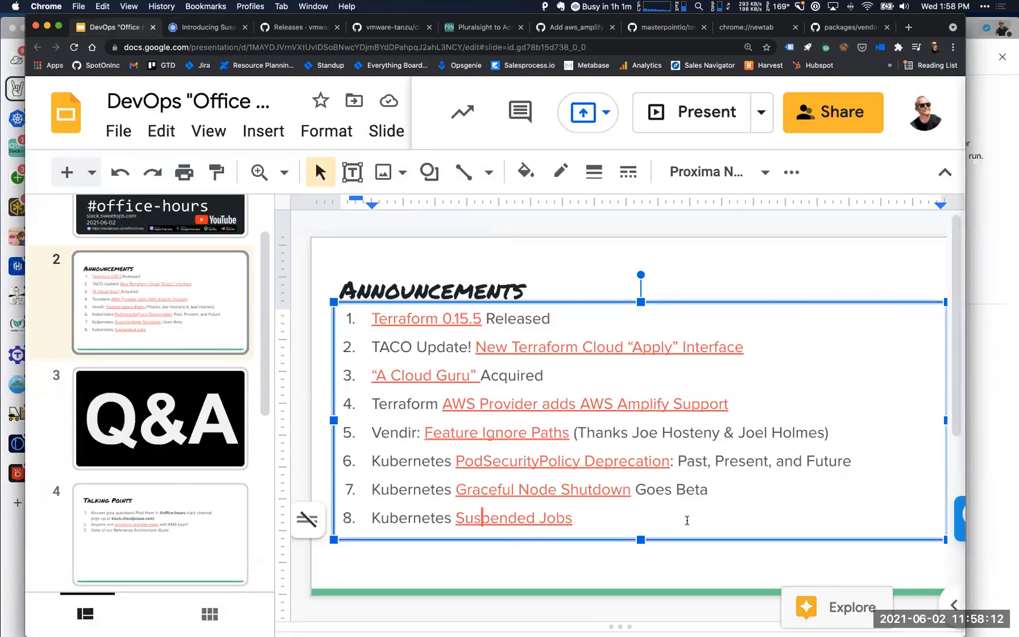
pyautogui.moveTo(187, 370)
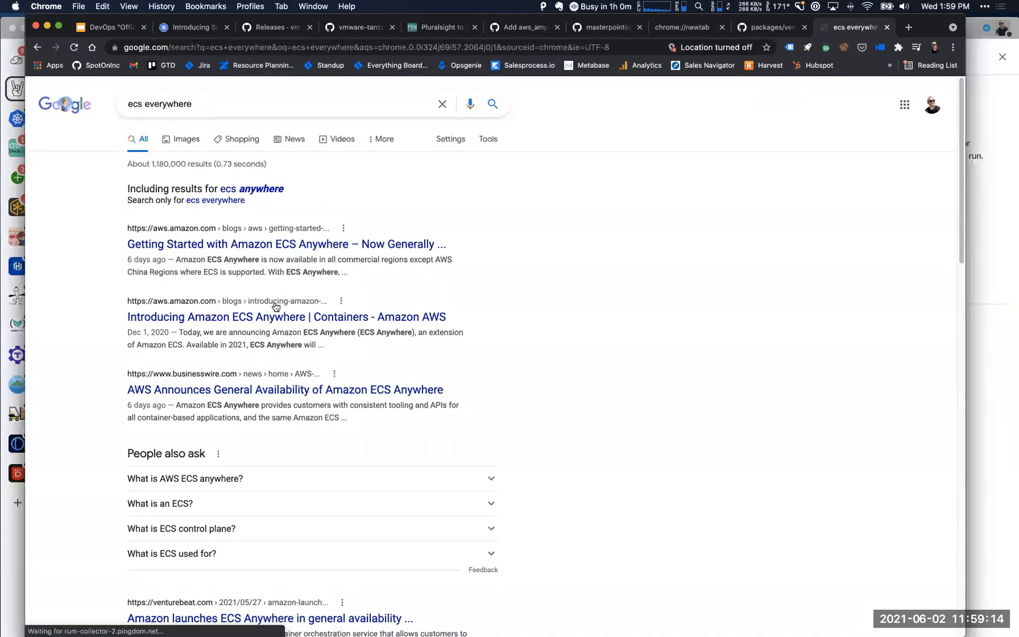
# Look over the 'ecs everywhere' Google results, then switch to Slack
pyautogui.scroll(-3)
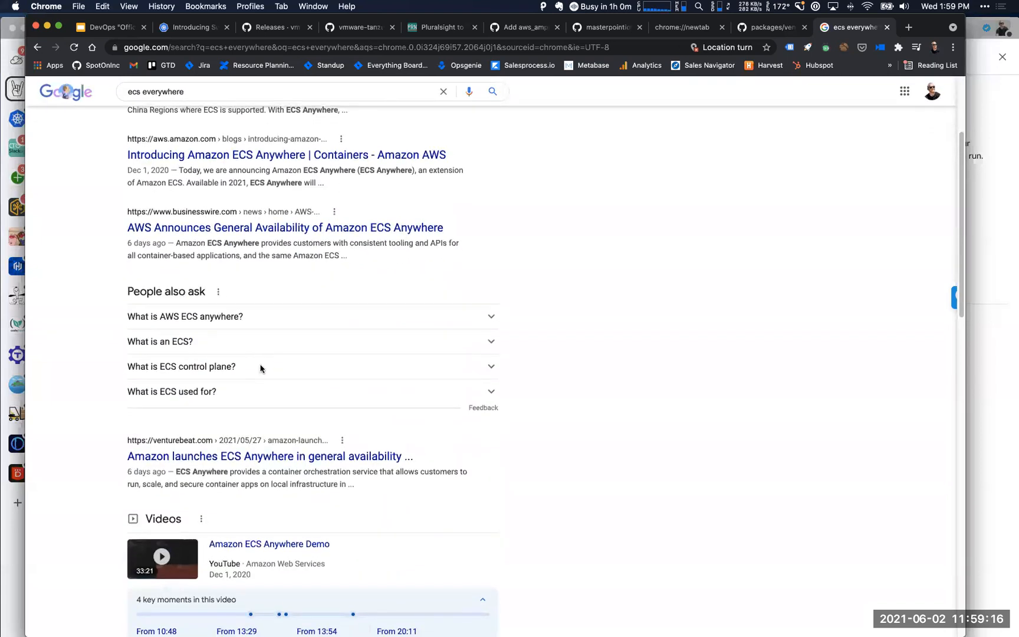
pyautogui.scroll(3)
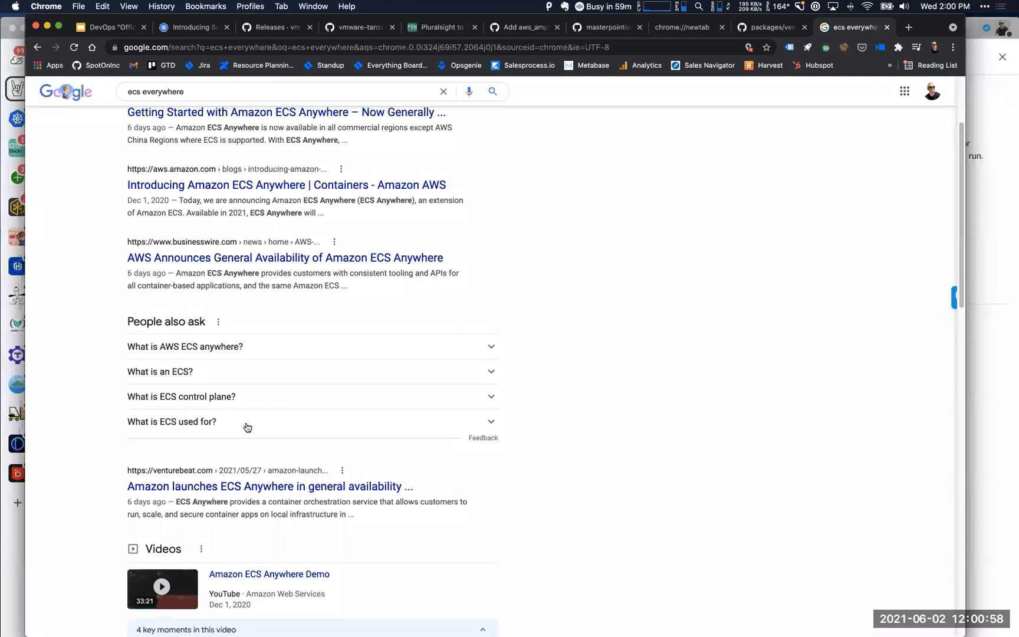
pyautogui.moveTo(526, 605)
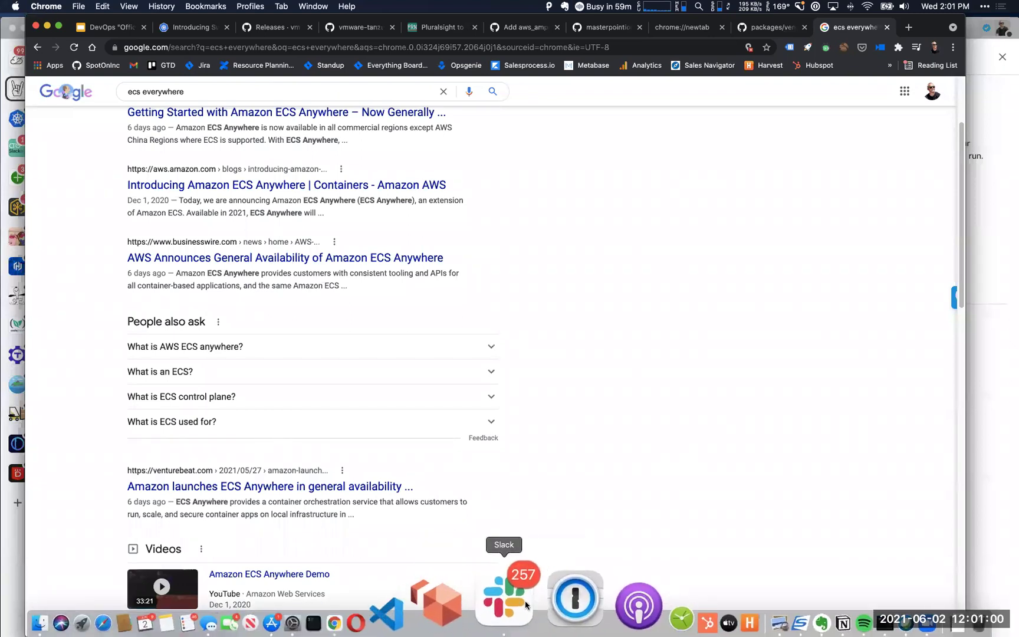
pyautogui.click(503, 602)
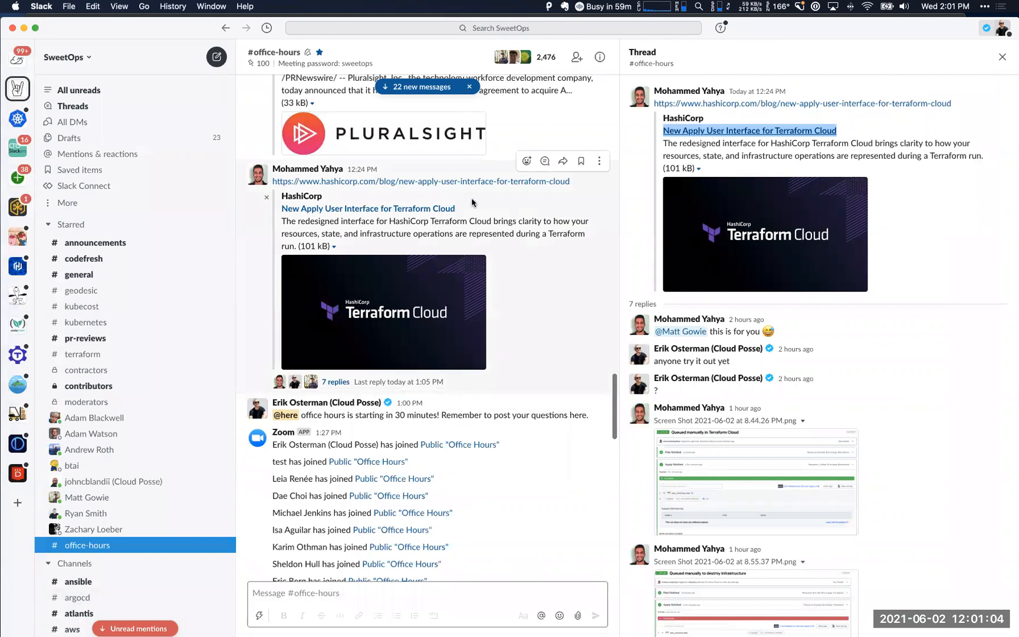
pyautogui.moveTo(497, 217)
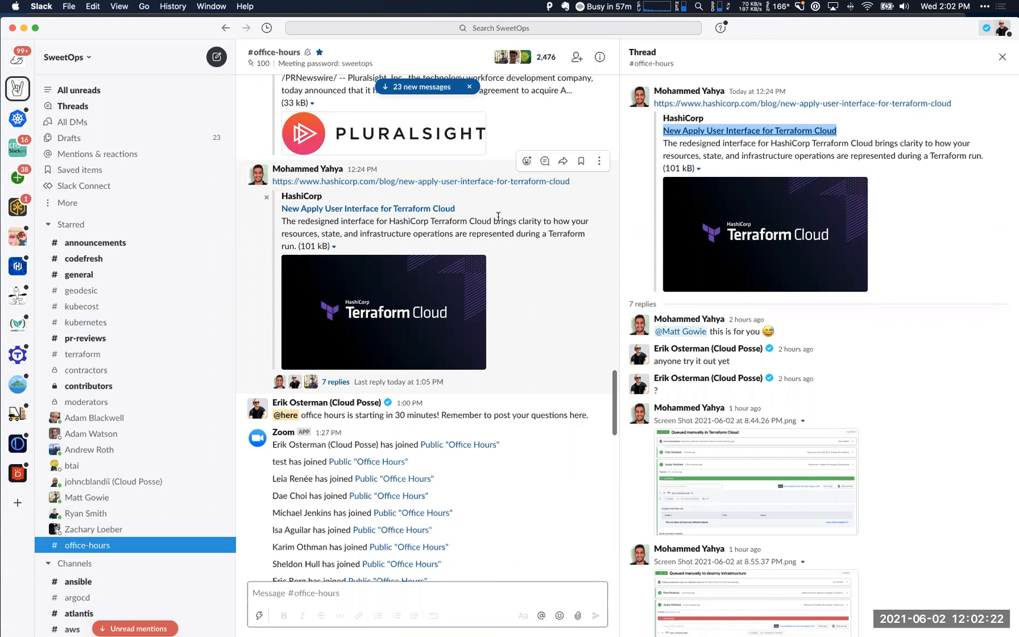
pyautogui.moveTo(460, 445)
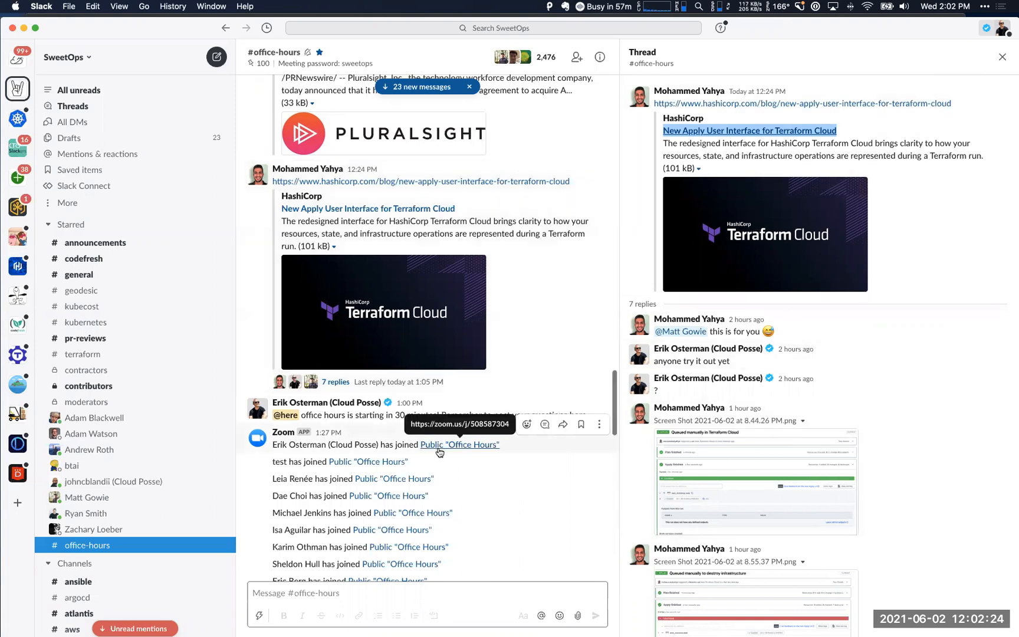
# Scroll through #office-hours with the Terraform Cloud interface thread open
pyautogui.scroll(-3)
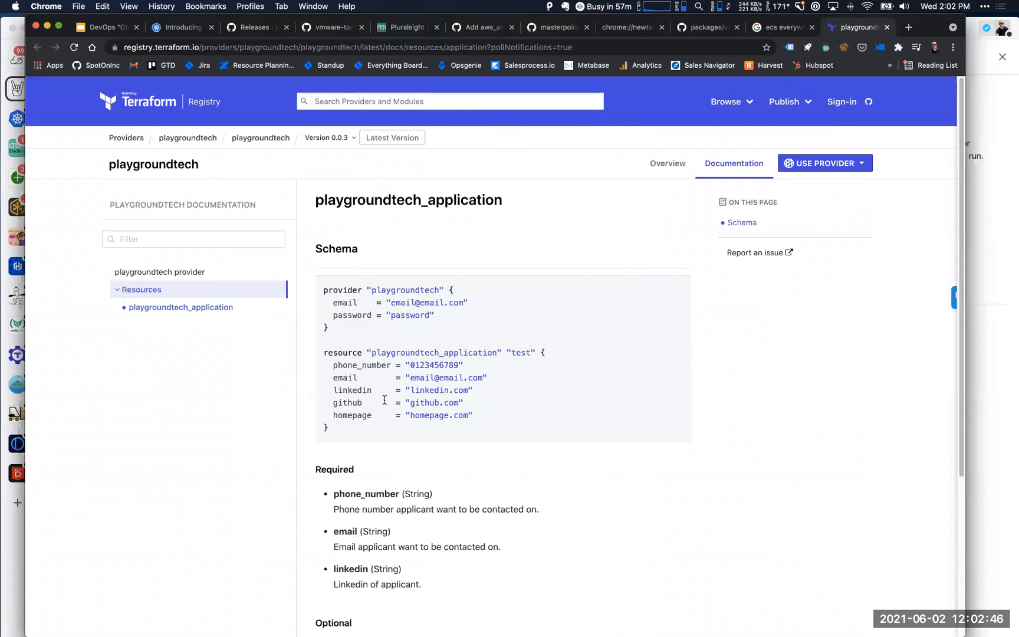
pyautogui.scroll(-3)
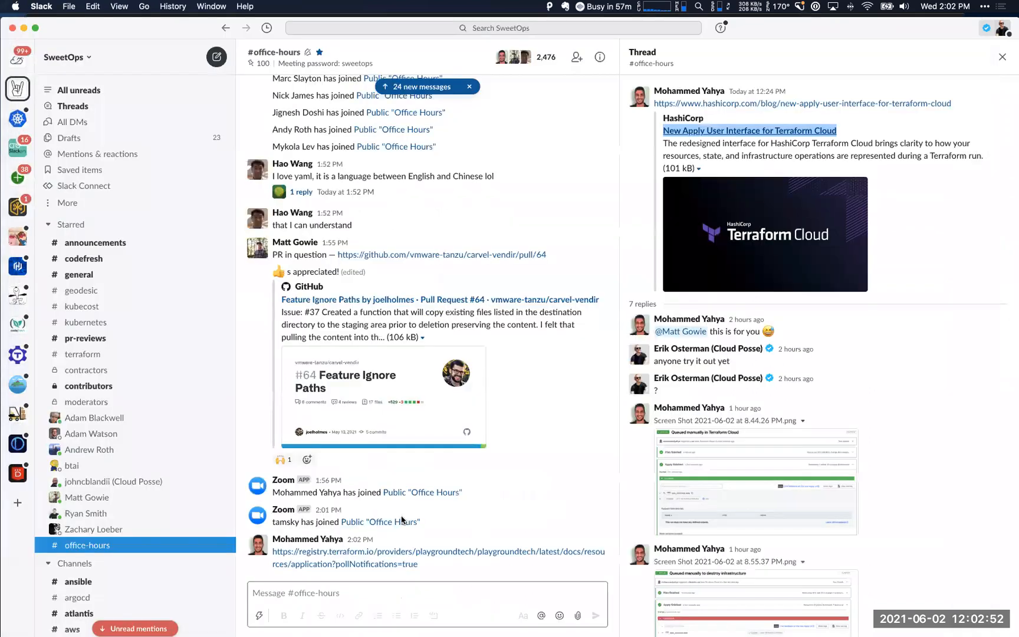
# Open the playgroundtech registry link thread and draft a 'cc: @' reply
pyautogui.click(546, 531)
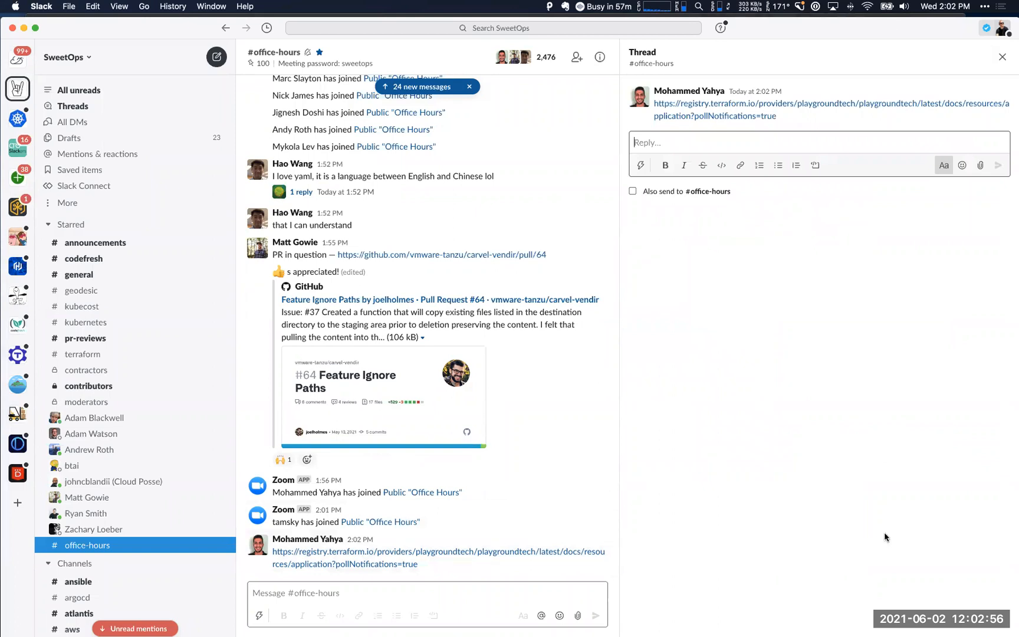
pyautogui.moveTo(749, 258)
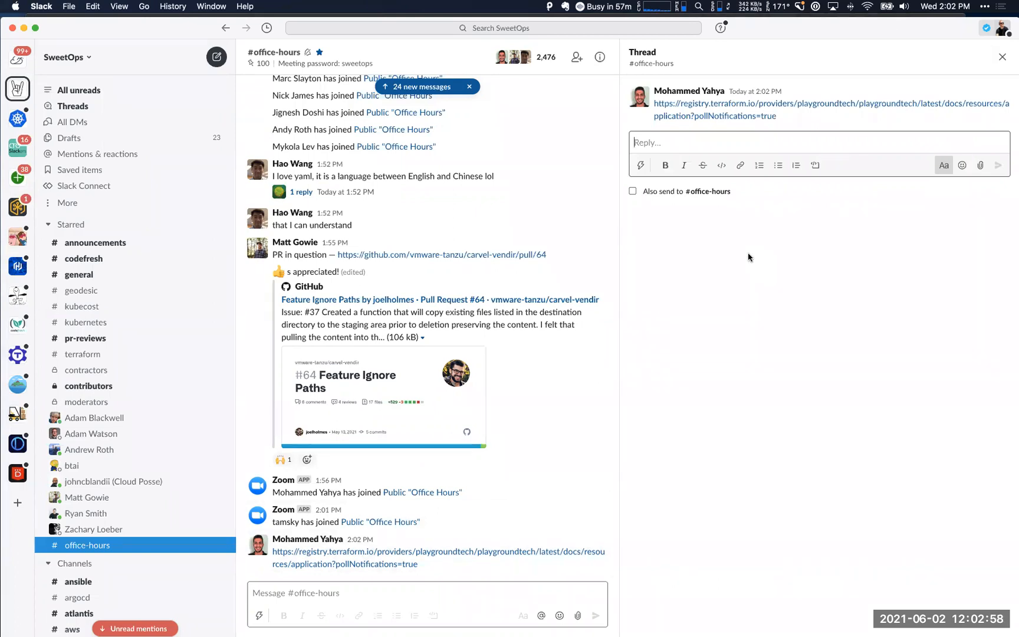
pyautogui.write('cc: @')
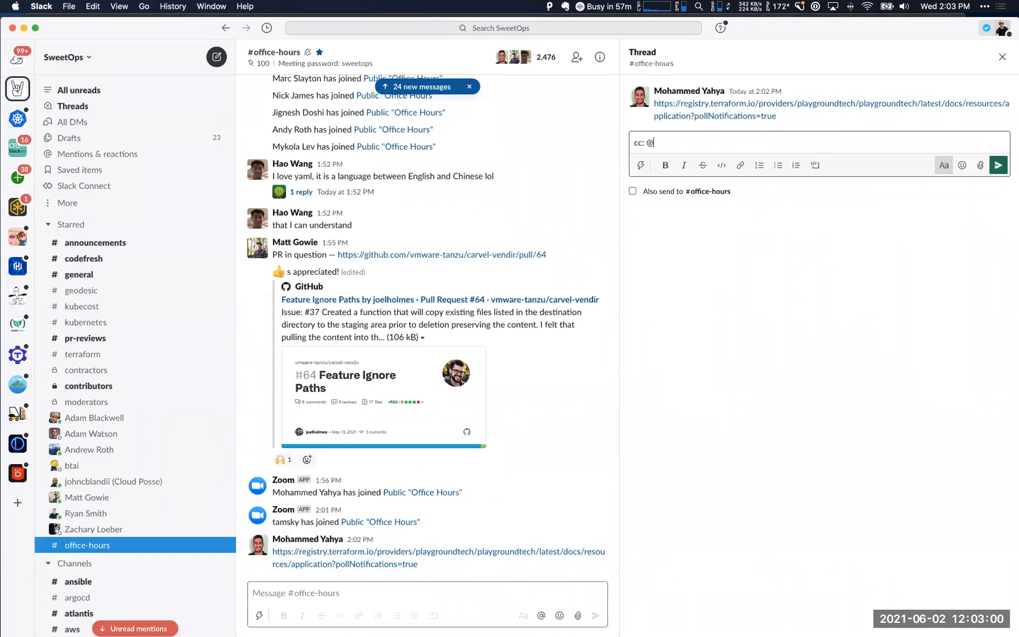
pyautogui.write('and')
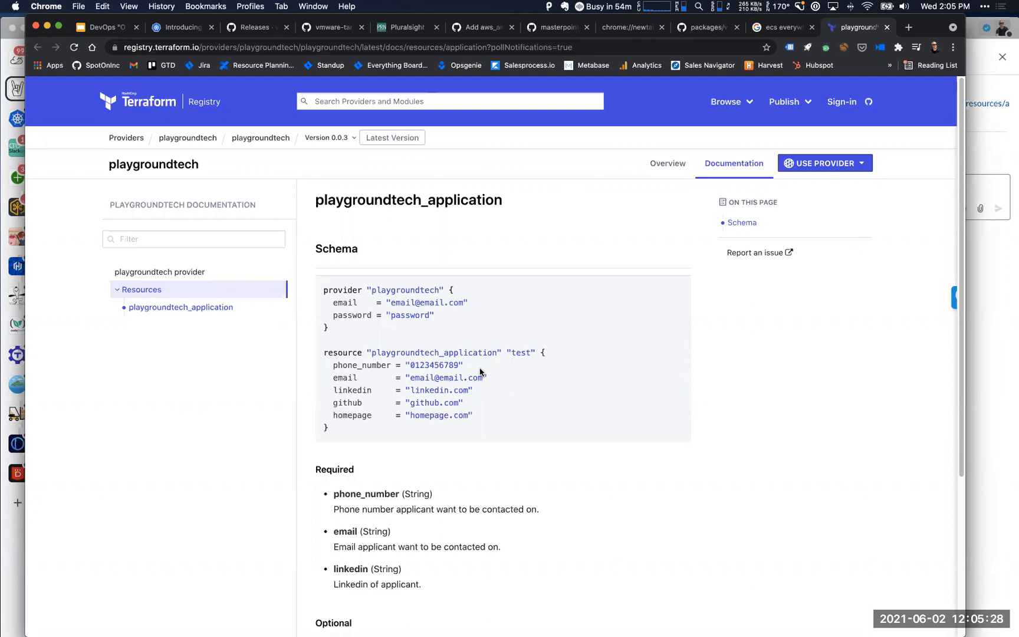
pyautogui.moveTo(762, 66)
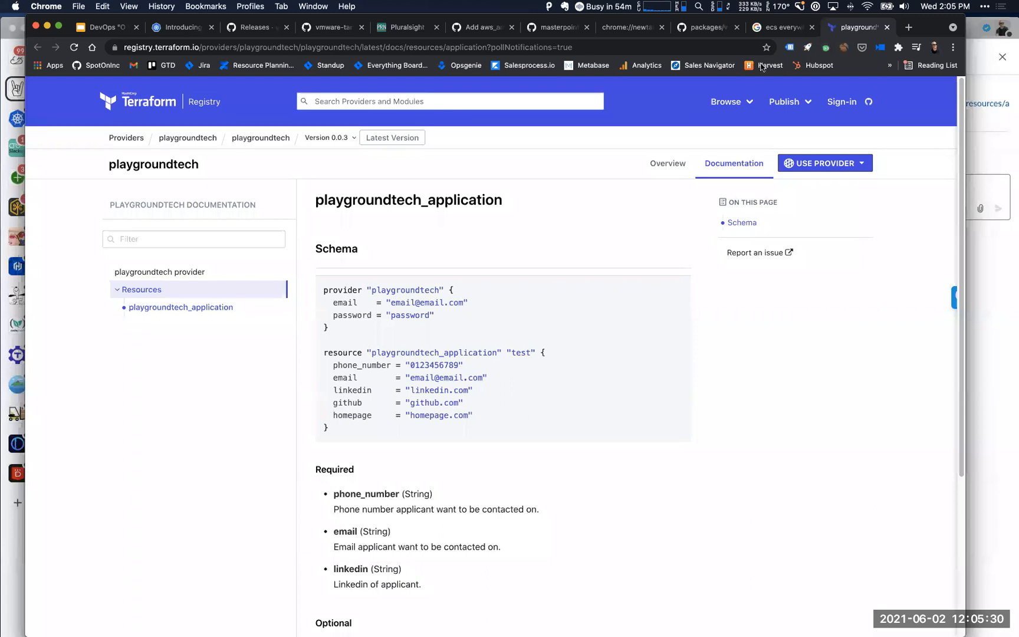
# Follow the playgroundtech provider's link to its GitHub repository
pyautogui.click(726, 102)
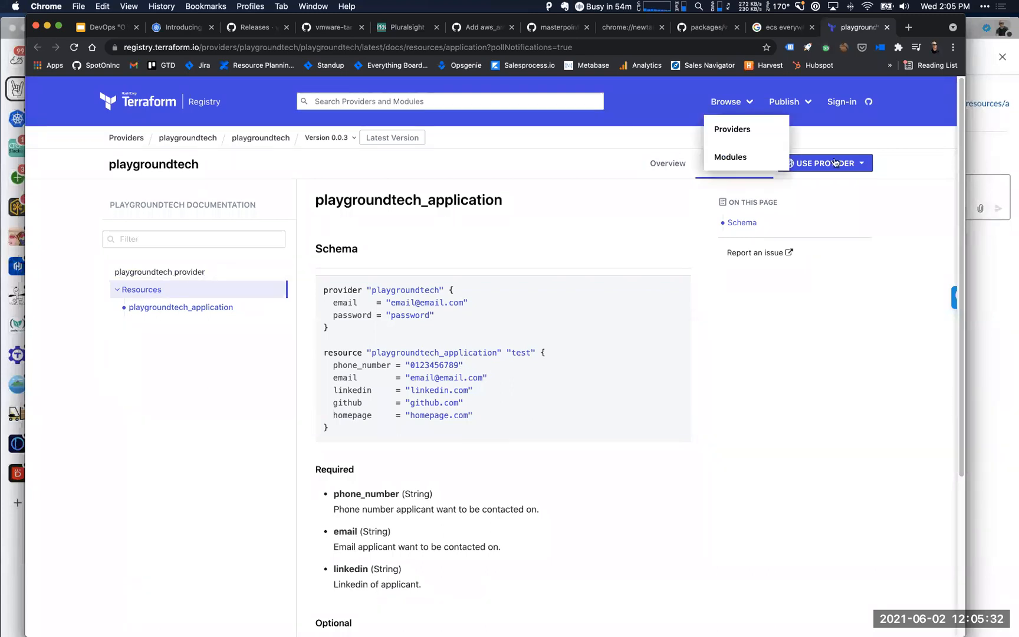
pyautogui.click(668, 163)
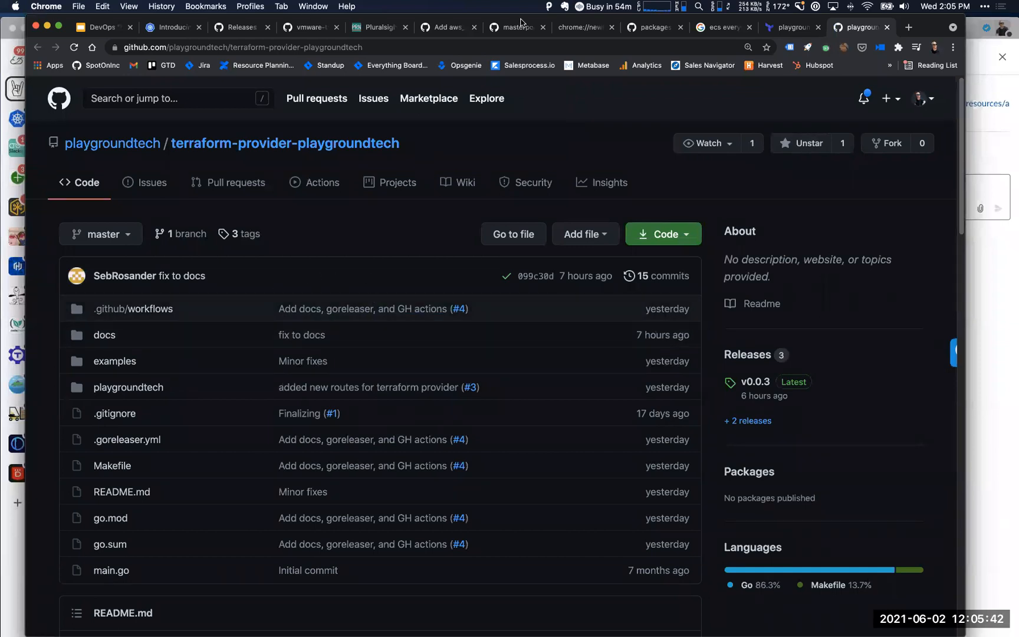
pyautogui.moveTo(625, 239)
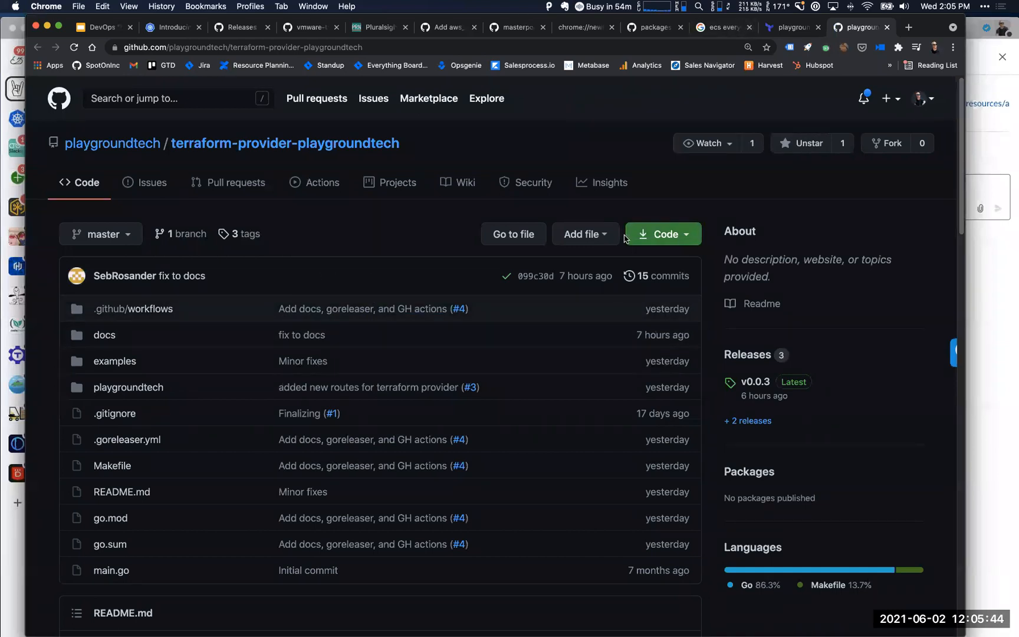
pyautogui.moveTo(612, 244)
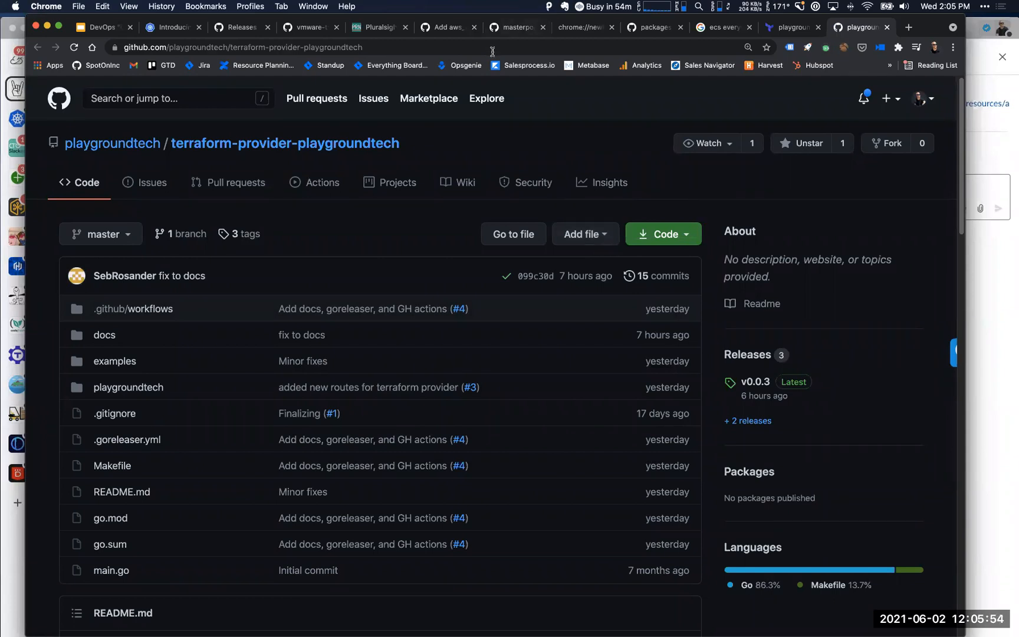
# Search Google for 'leapp aws' and open the leapp.cloud result
pyautogui.write('leep')
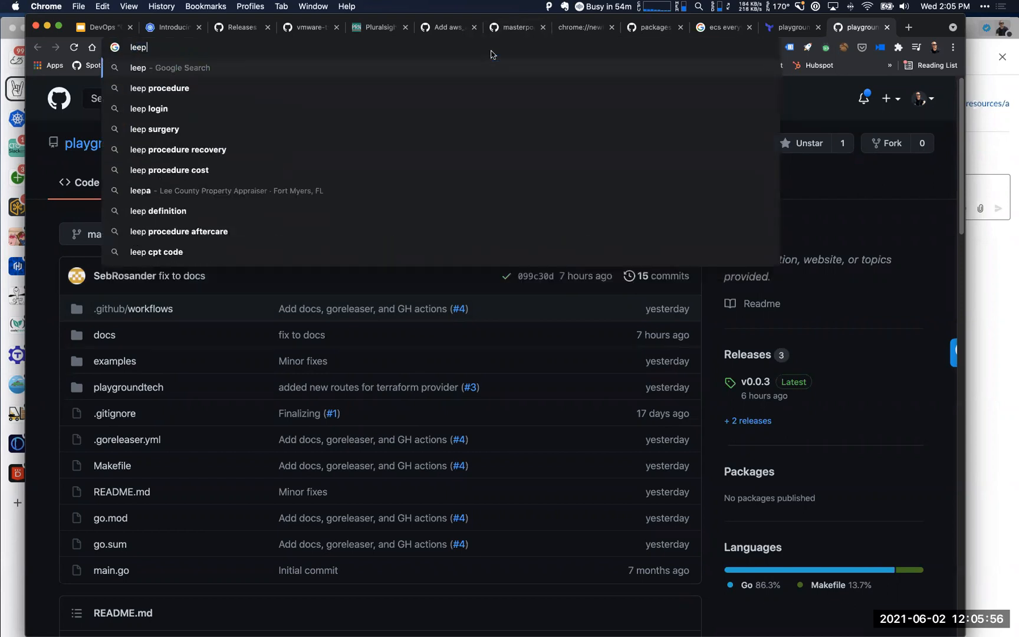
pyautogui.press('Backspace')
pyautogui.write('app')
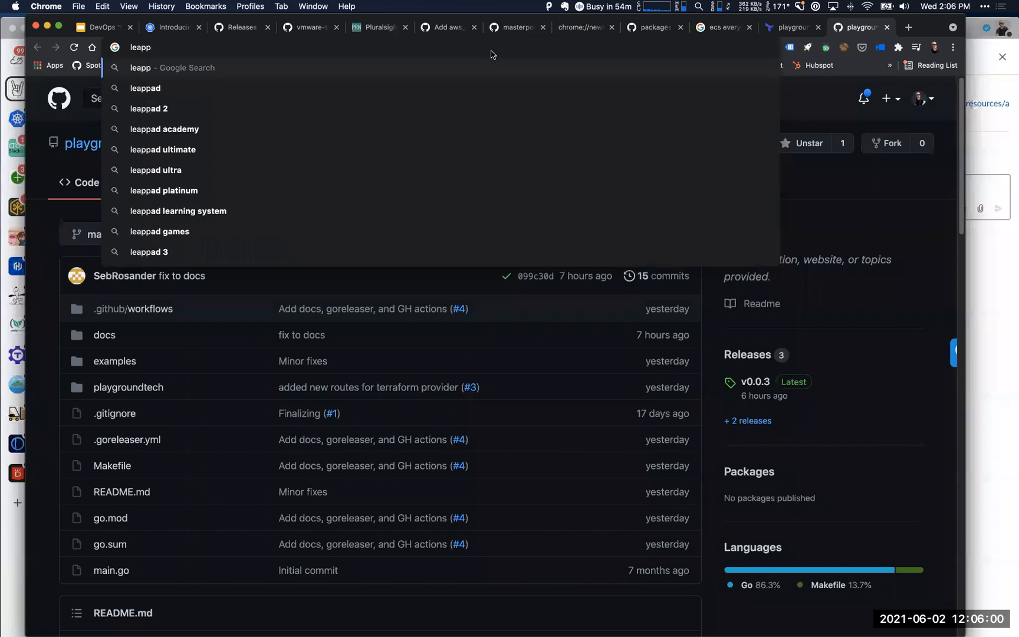
pyautogui.write('" "')
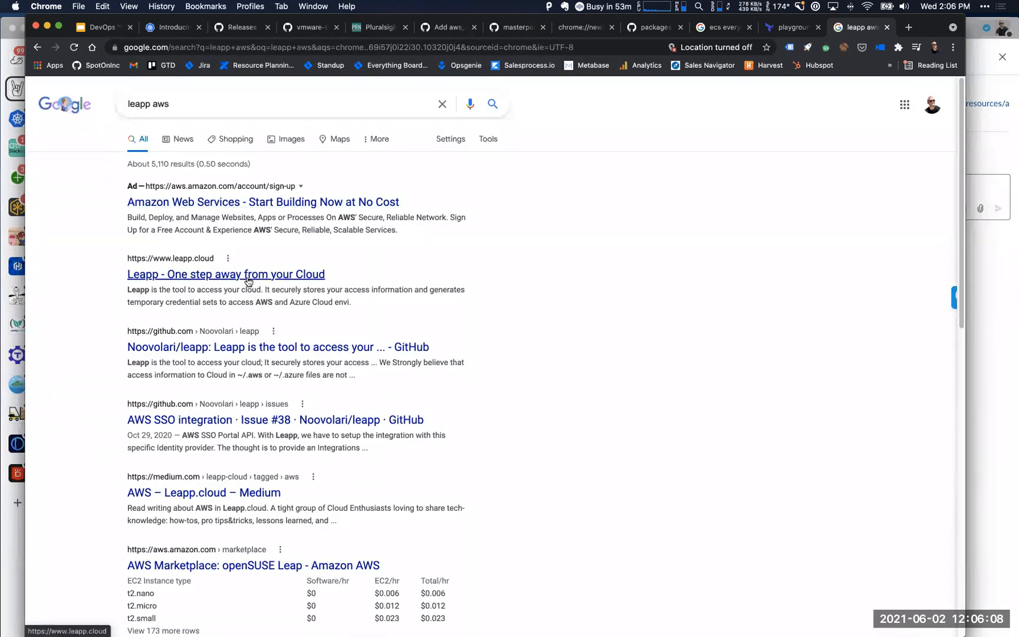
pyautogui.click(225, 273)
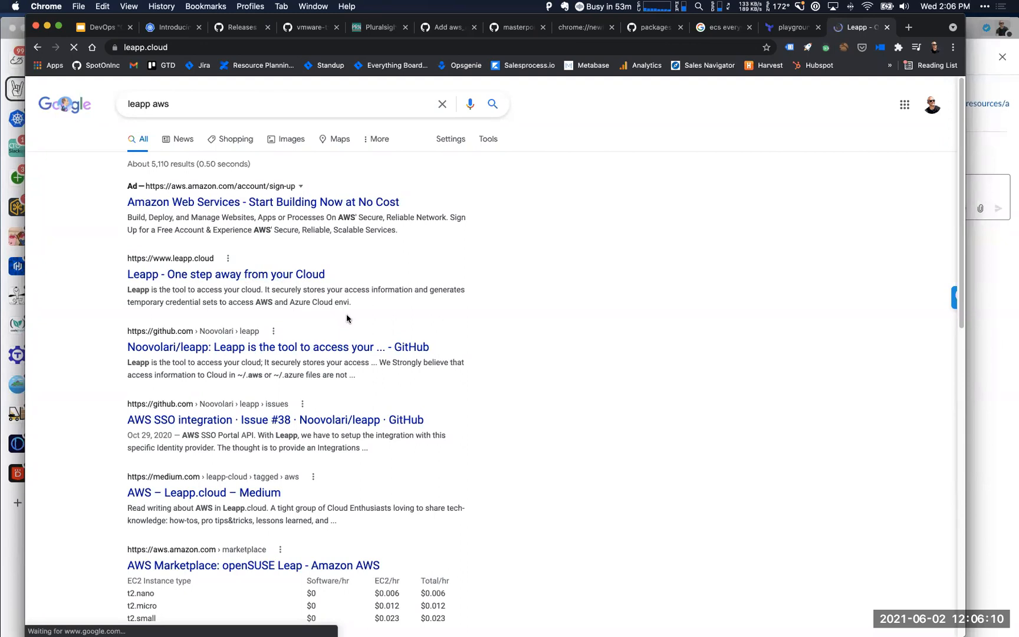
pyautogui.click(225, 275)
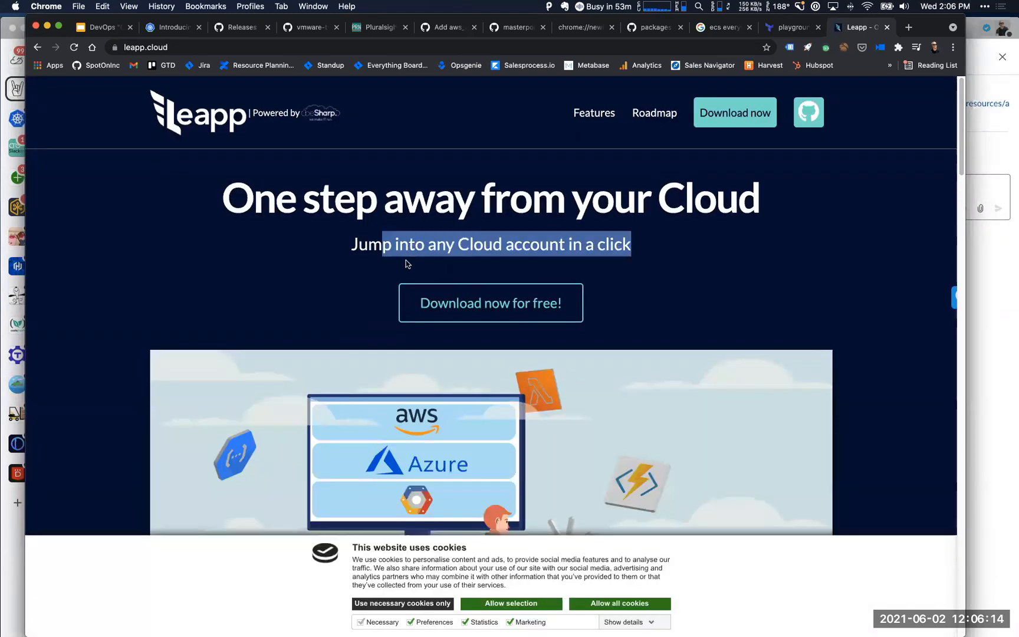
# Scroll down through the feature descriptions on the Leapp homepage
pyautogui.scroll(-3)
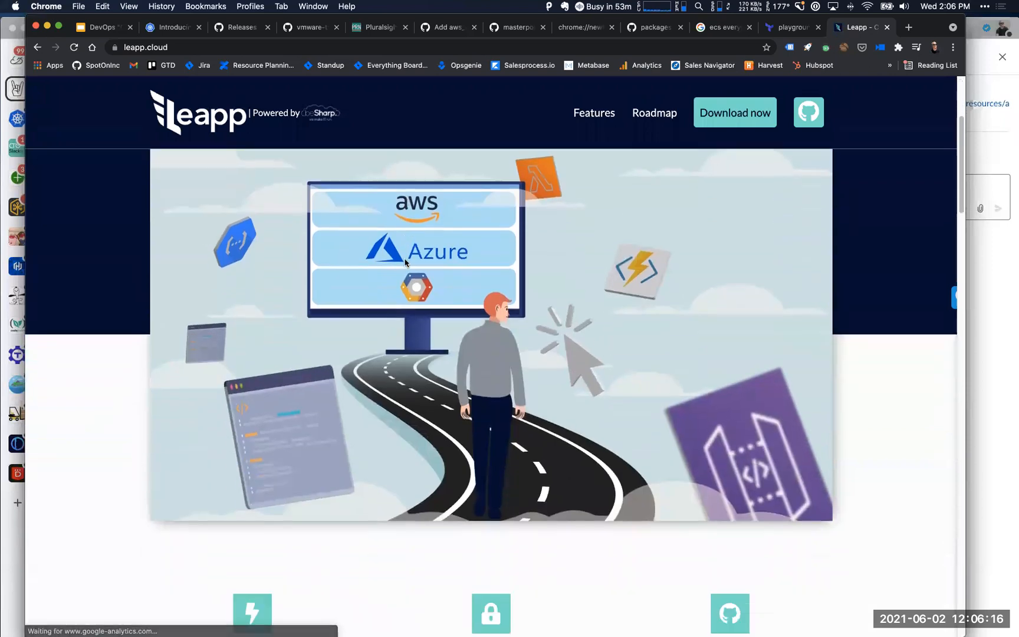
pyautogui.scroll(-3)
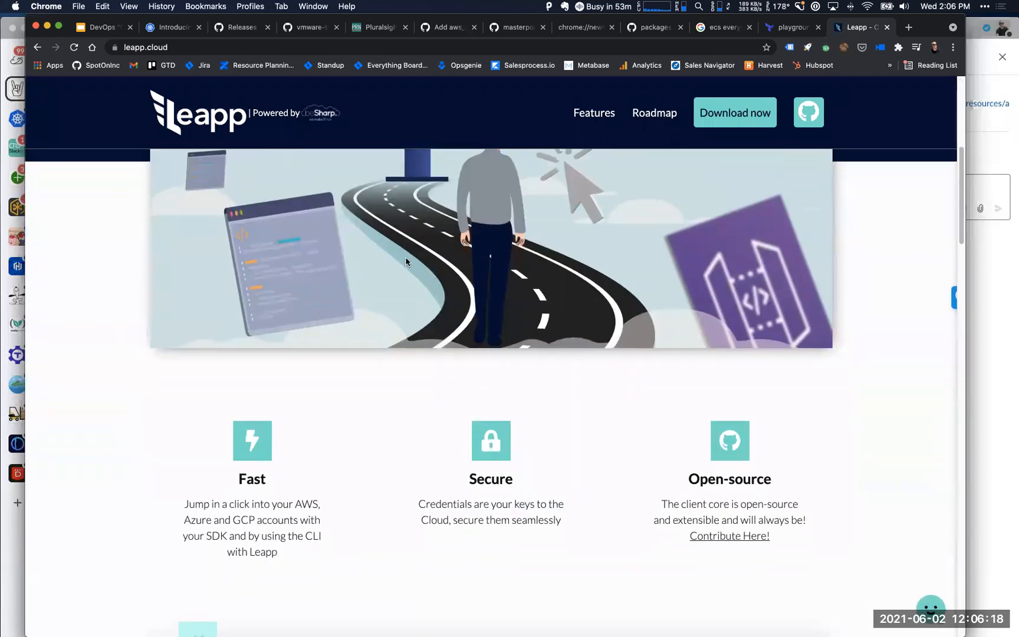
pyautogui.scroll(-3)
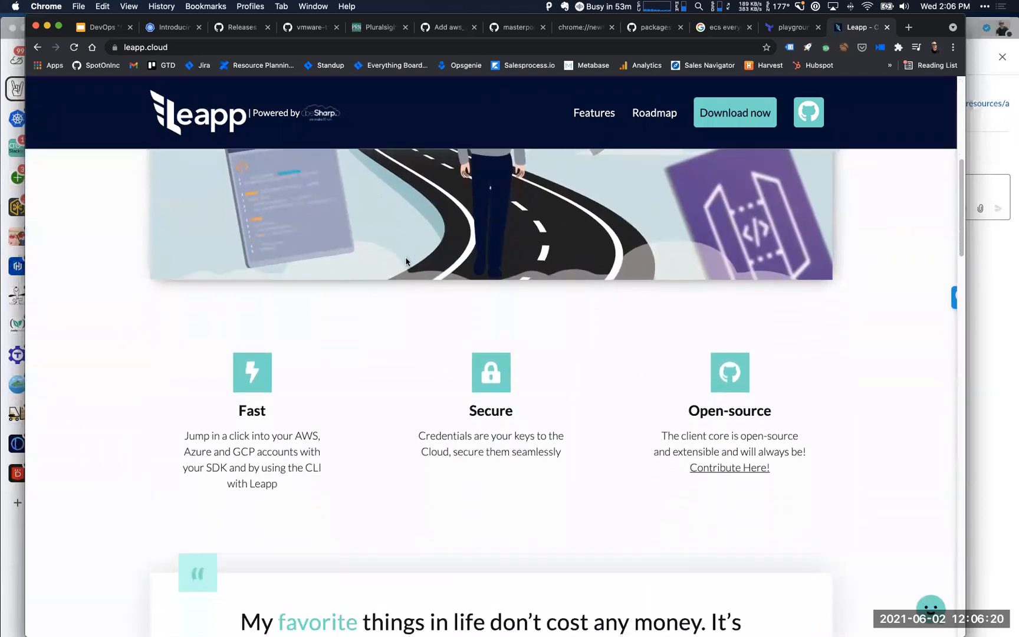
pyautogui.scroll(-3)
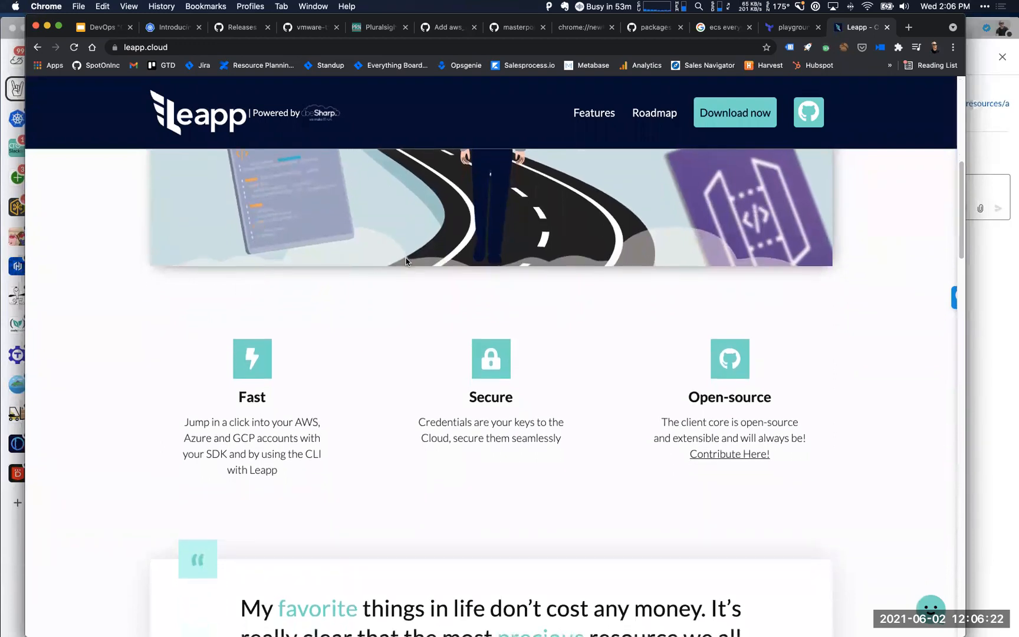
pyautogui.scroll(-3)
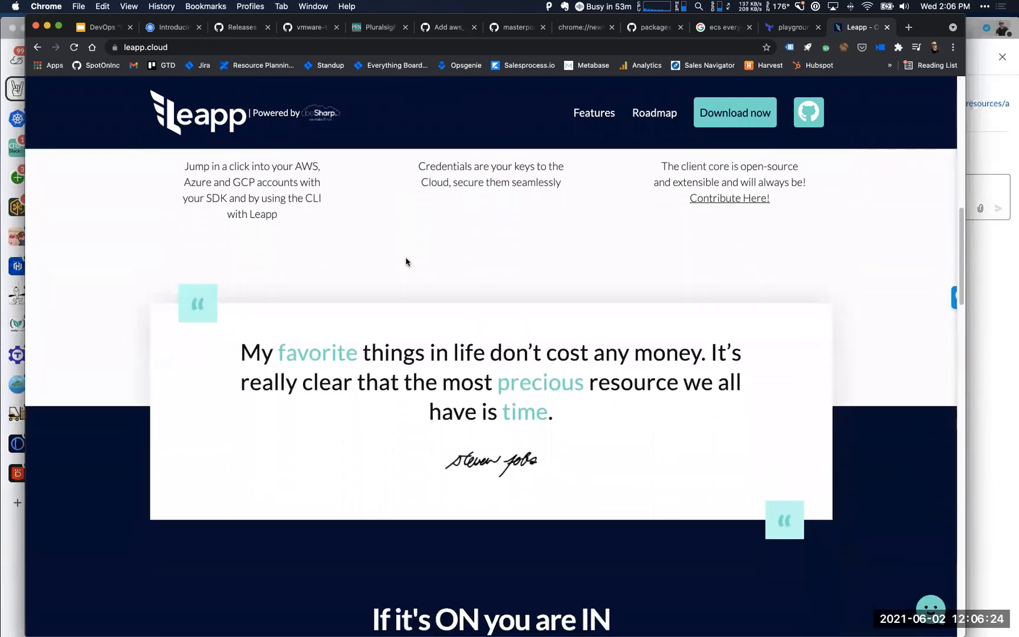
pyautogui.scroll(-3)
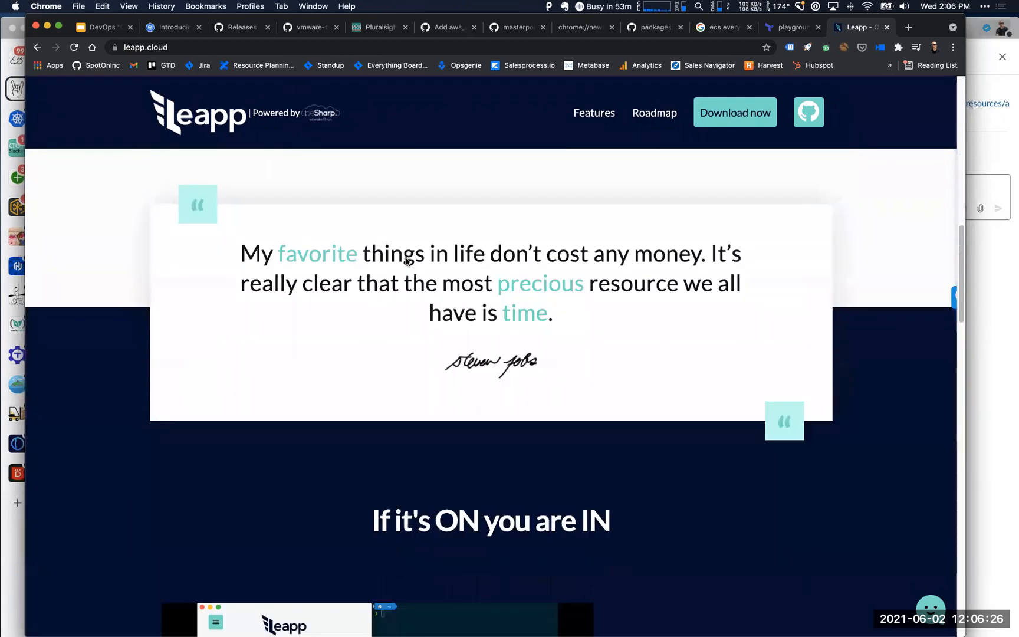
pyautogui.scroll(-3)
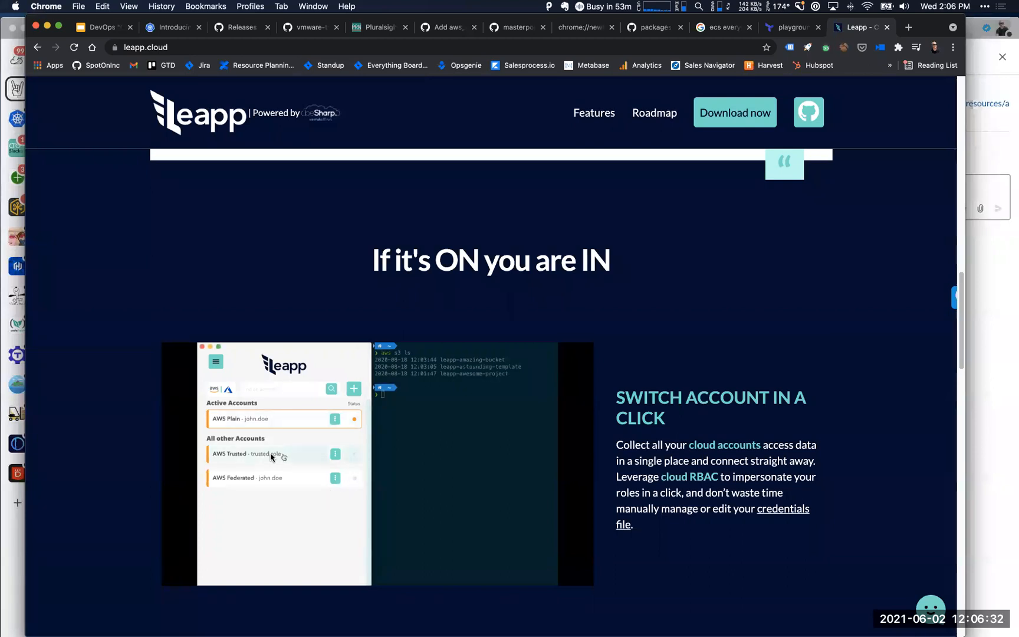
pyautogui.scroll(-3)
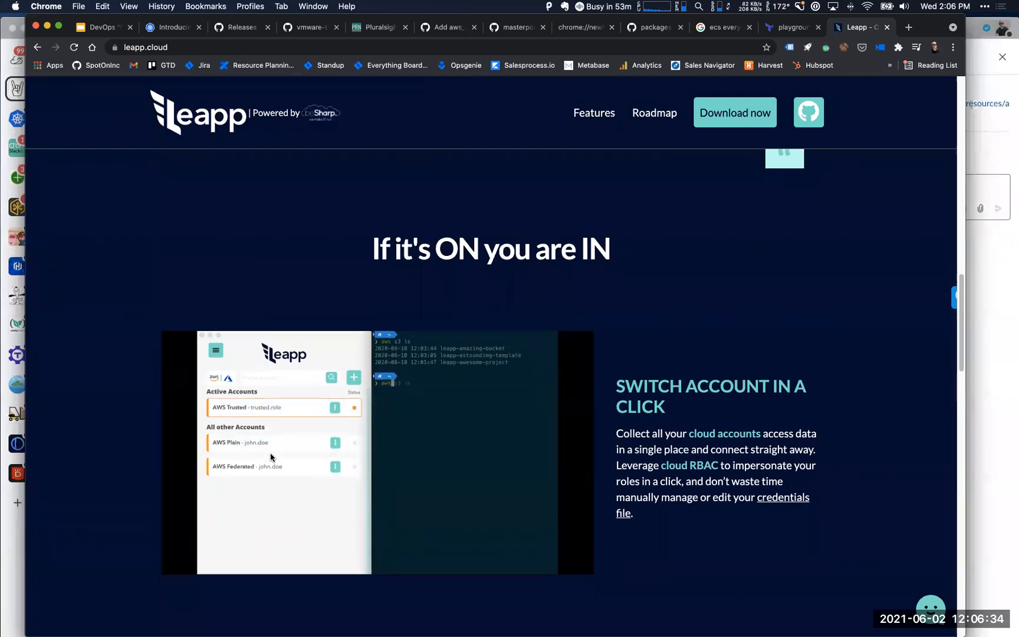
pyautogui.scroll(-3)
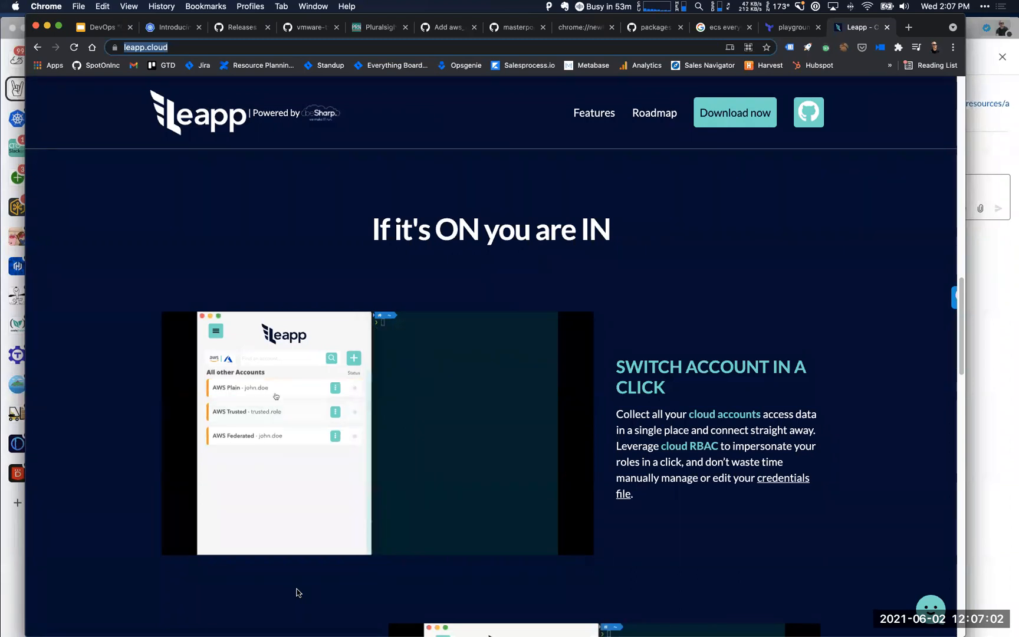
# Browse further Leapp features, then return to Slack's #office-hours channel
pyautogui.click(277, 388)
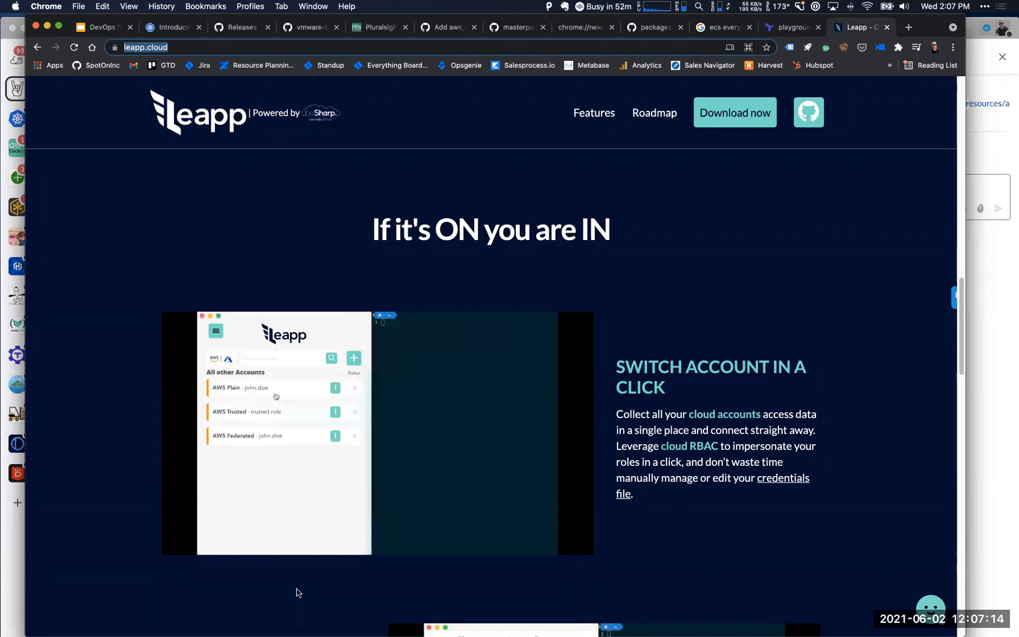
pyautogui.scroll(-3)
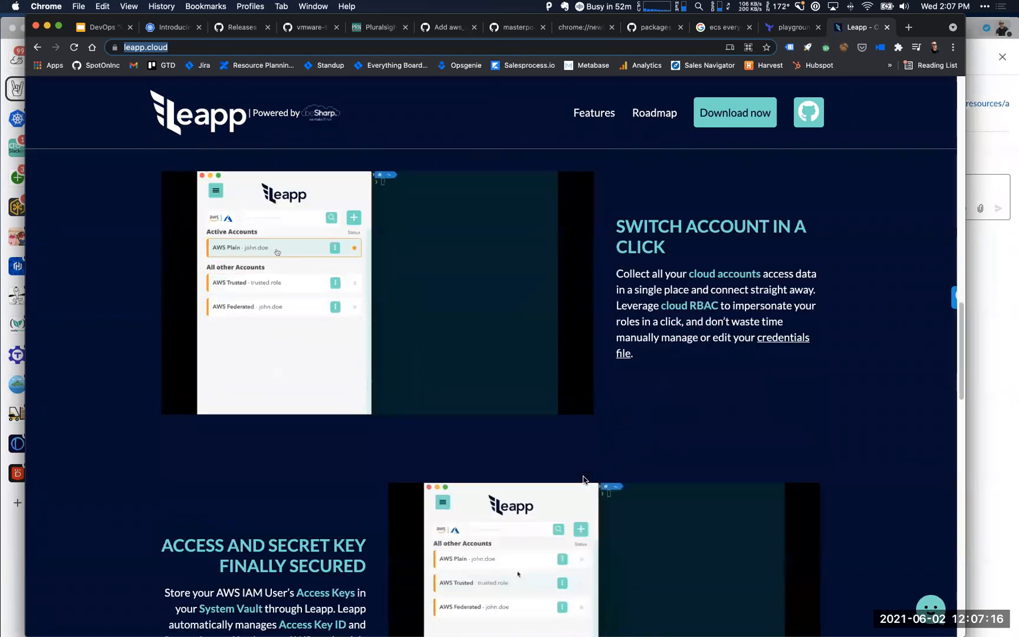
pyautogui.scroll(-3)
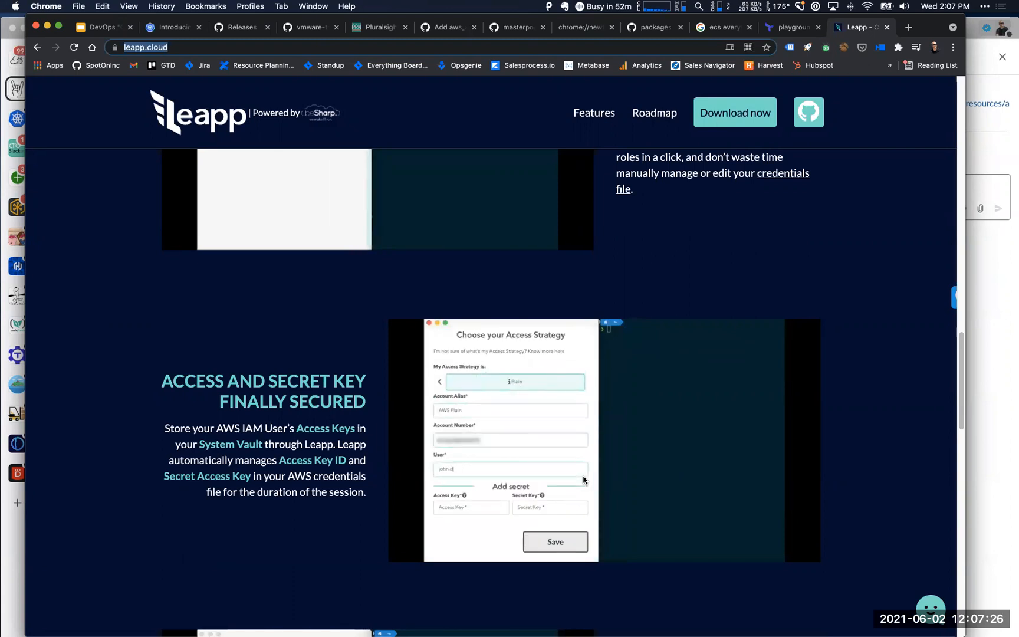
pyautogui.scroll(-3)
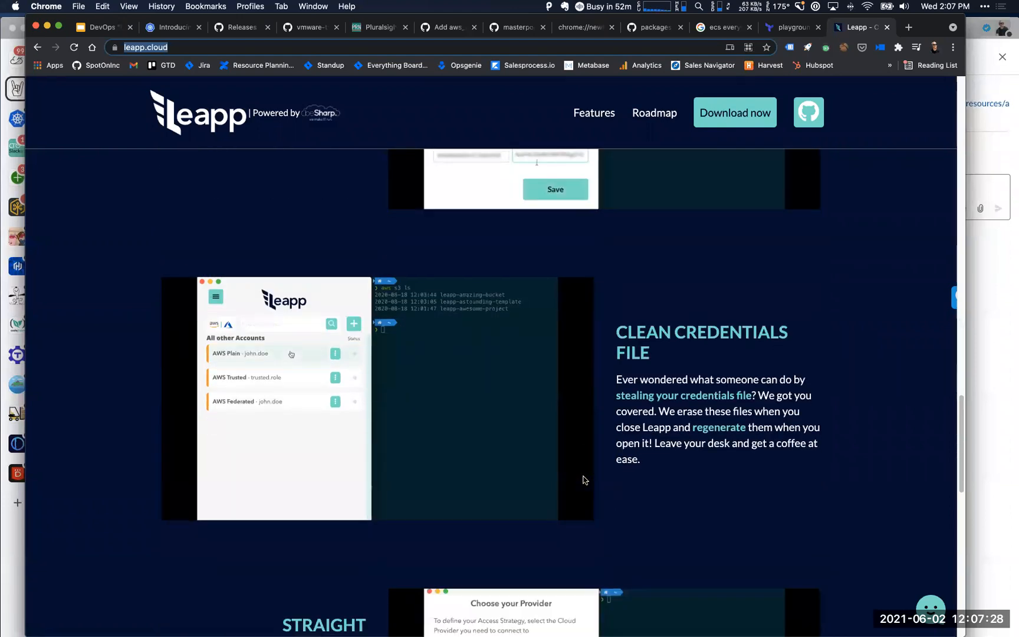
pyautogui.scroll(-3)
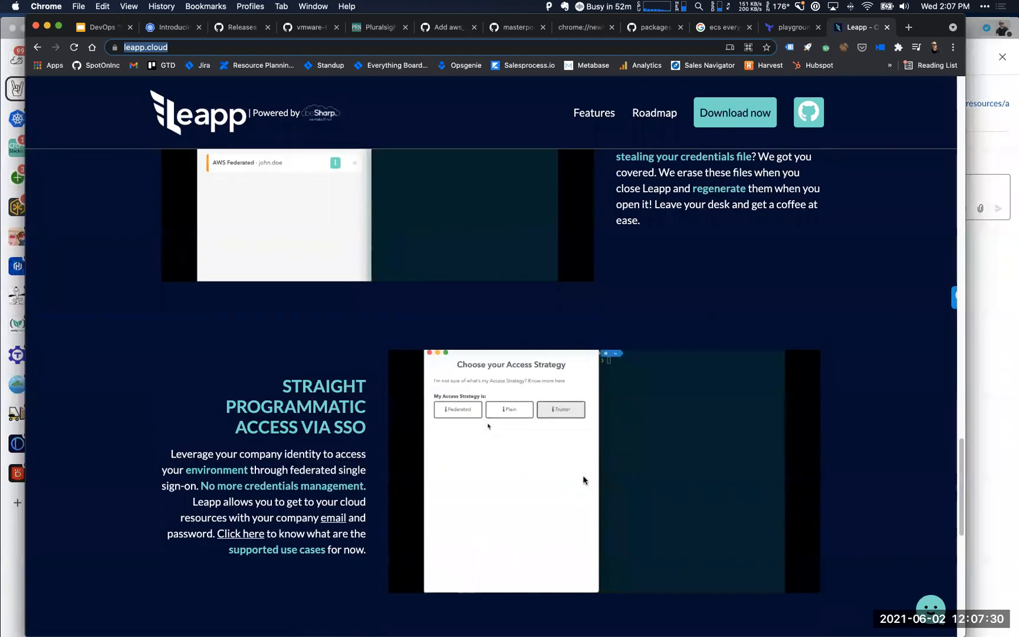
pyautogui.scroll(-3)
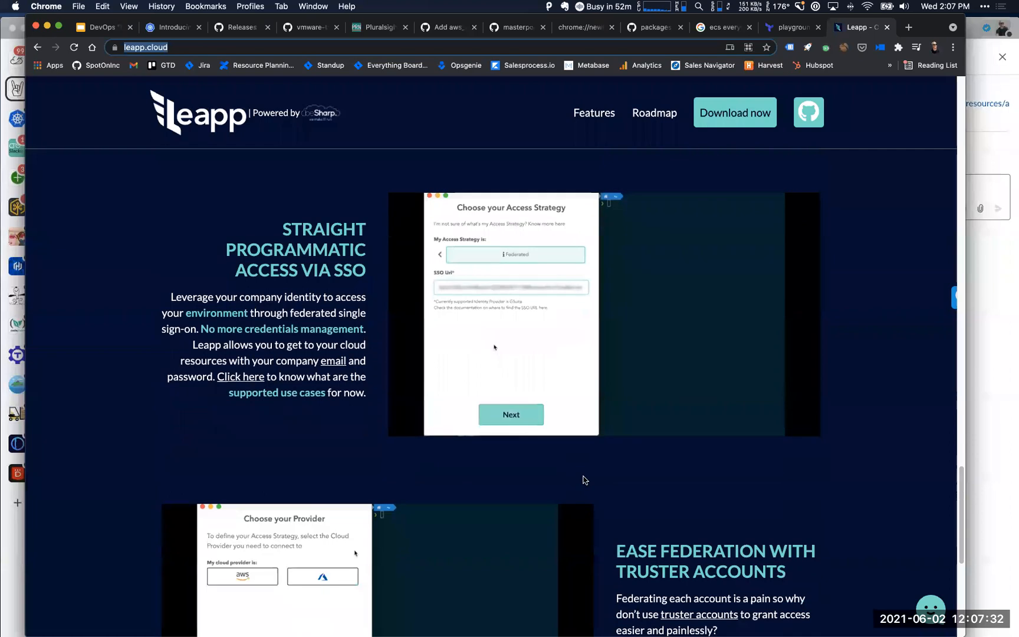
pyautogui.scroll(-3)
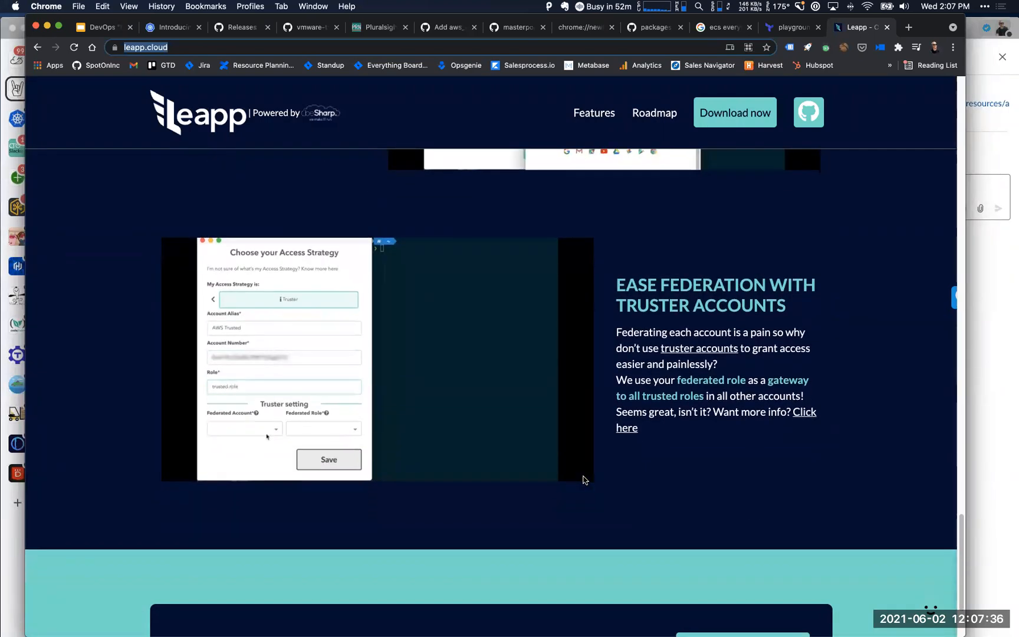
pyautogui.scroll(-3)
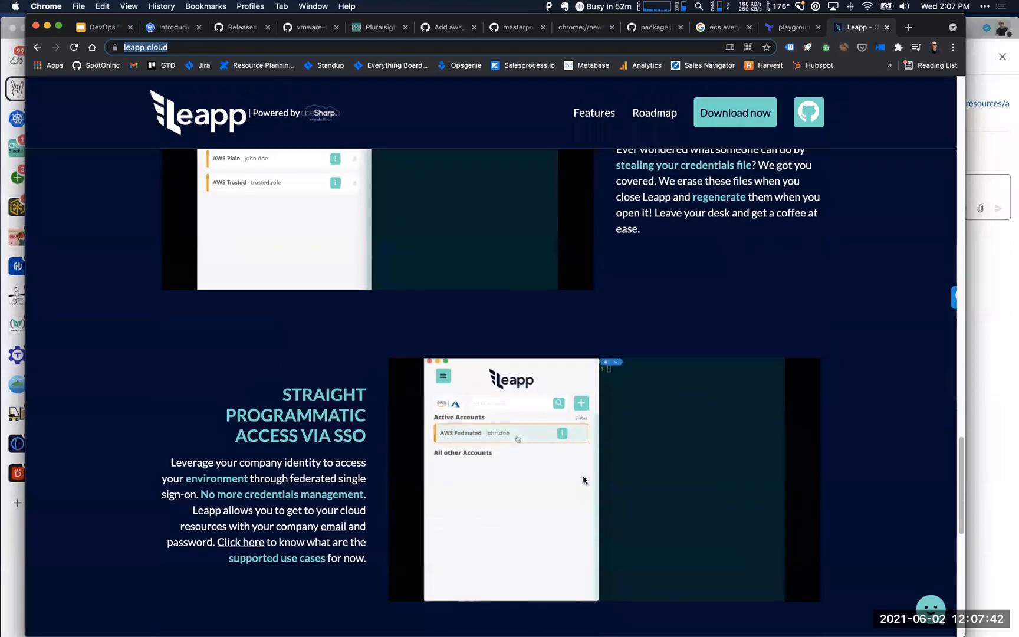
pyautogui.scroll(3)
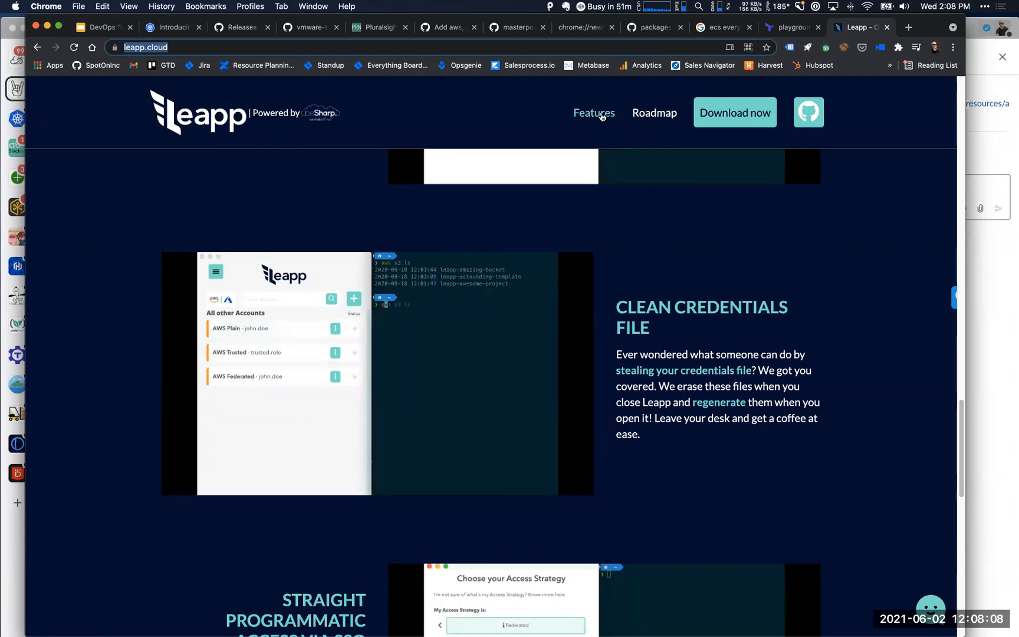
pyautogui.click(808, 112)
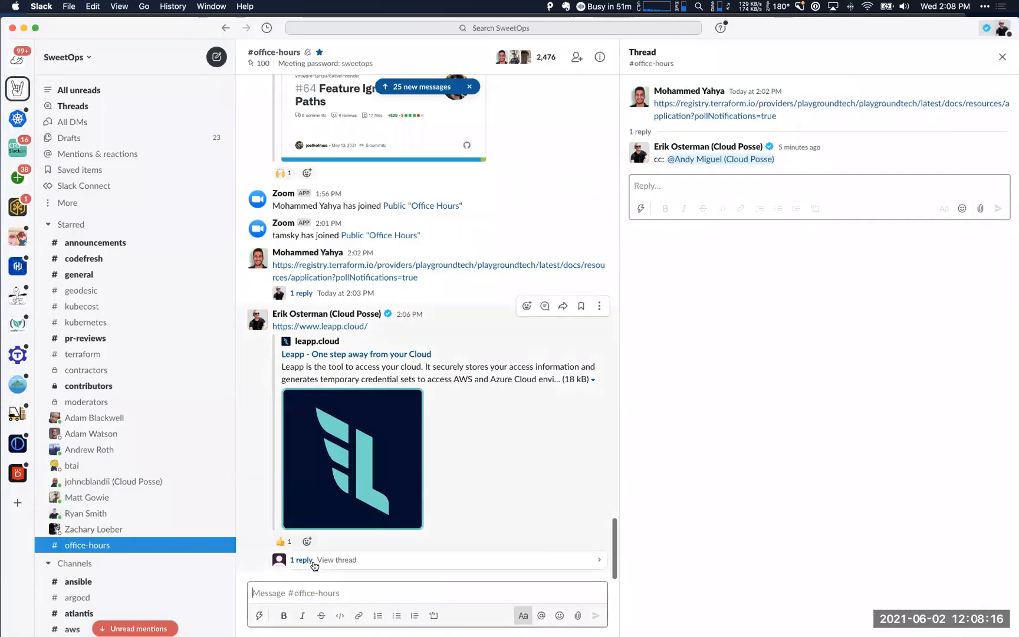
# Open the '1 reply' thread under the leapp.cloud link post in Slack
pyautogui.click(302, 560)
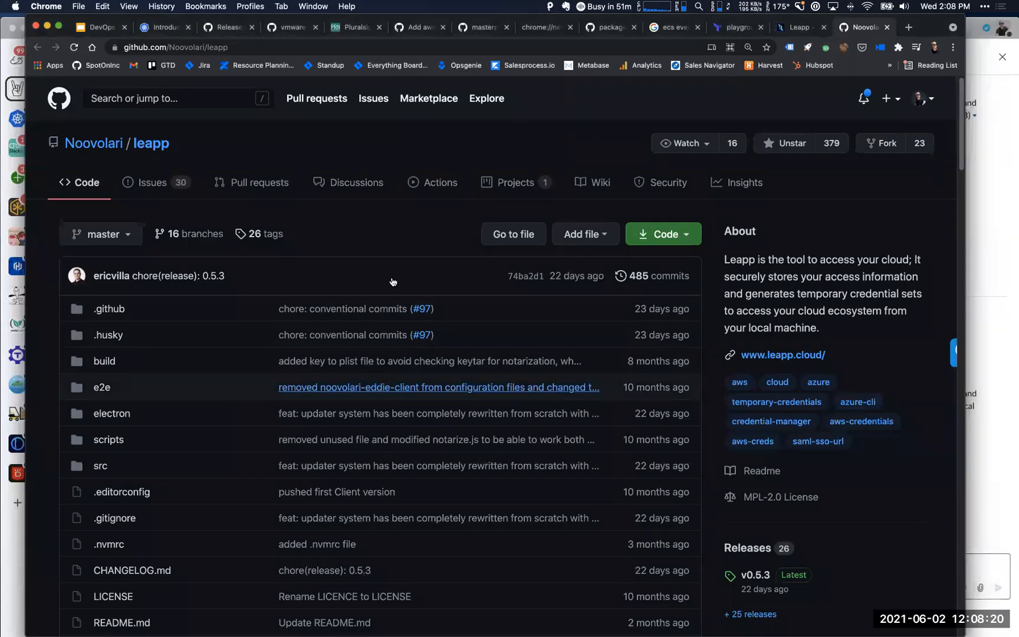
# Scroll the Noovolari/leapp repo page down to the README overview diagram
pyautogui.scroll(-3)
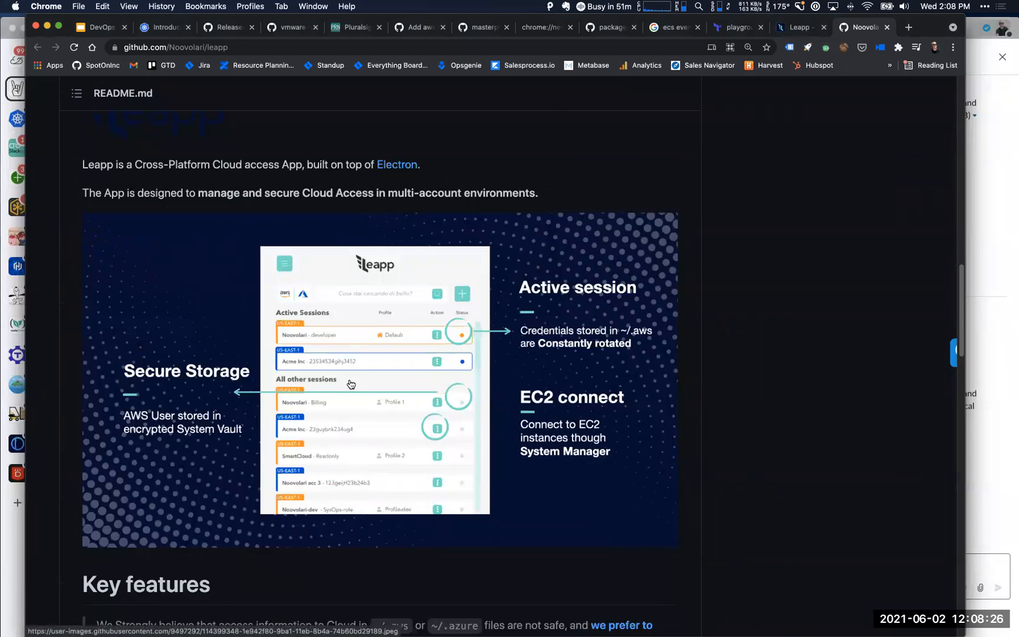
pyautogui.moveTo(363, 364)
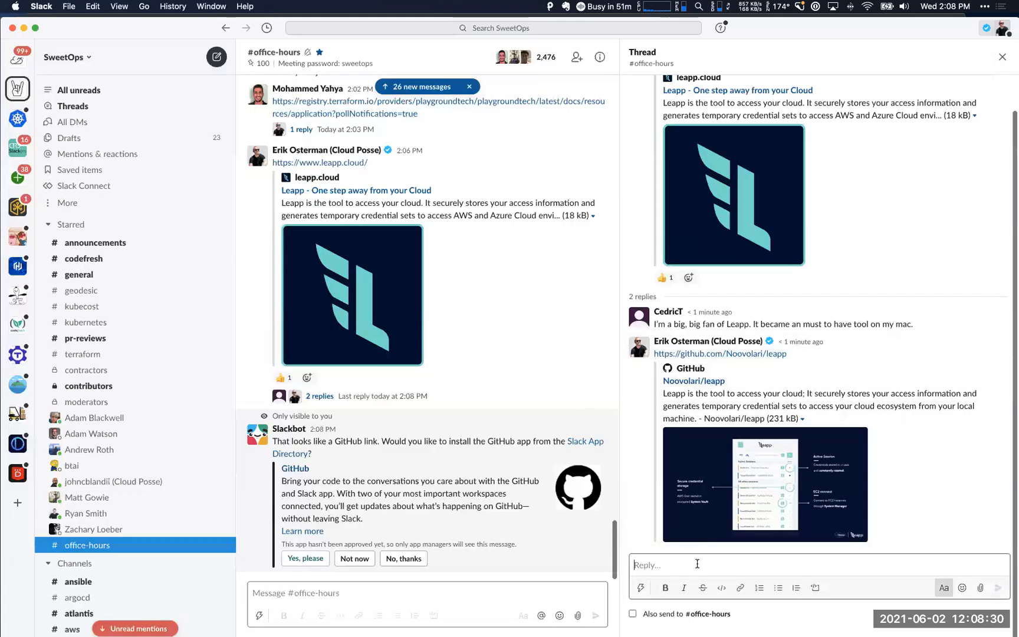
pyautogui.write('@je')
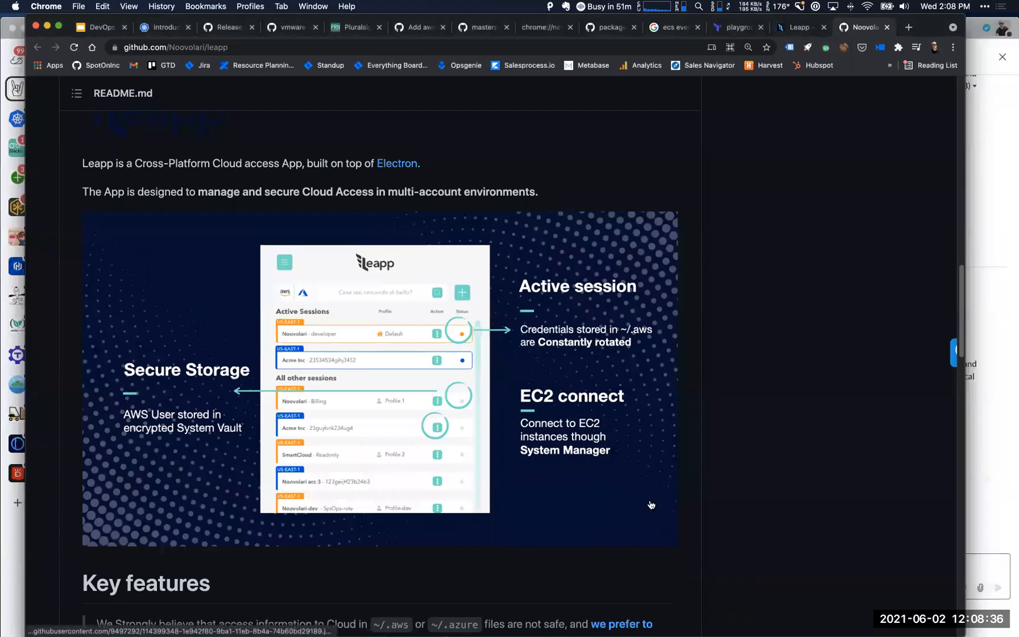
# Scroll down through the Leapp README, then back up a little
pyautogui.scroll(-3)
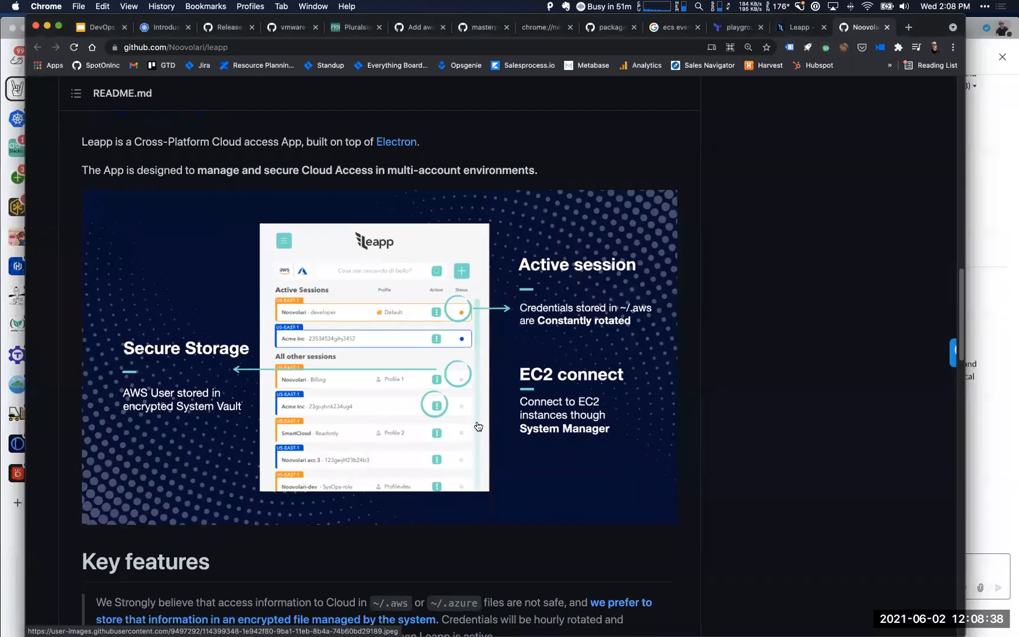
pyautogui.scroll(-3)
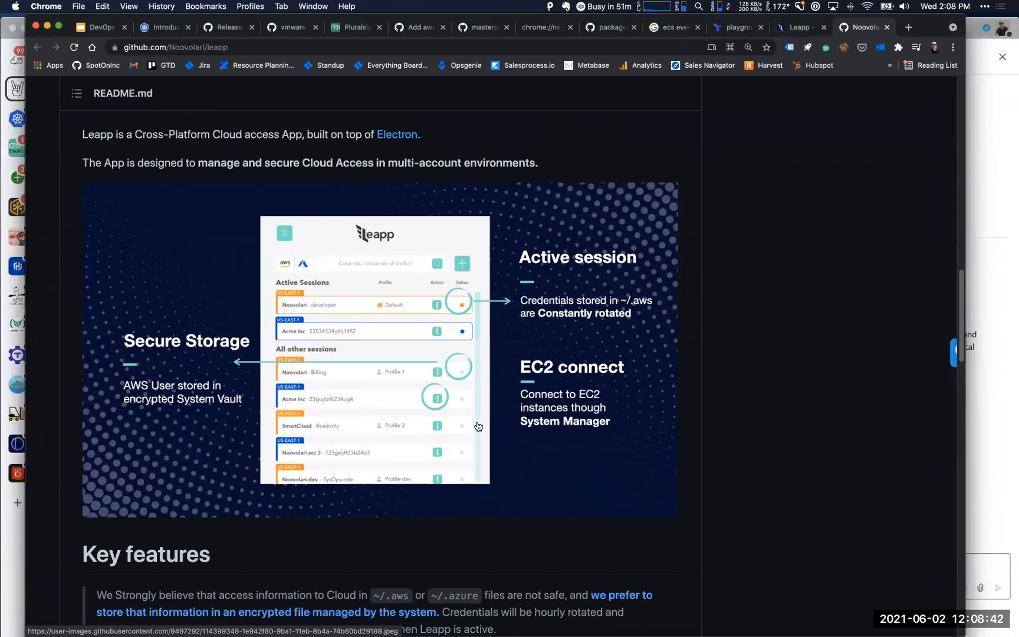
pyautogui.scroll(-3)
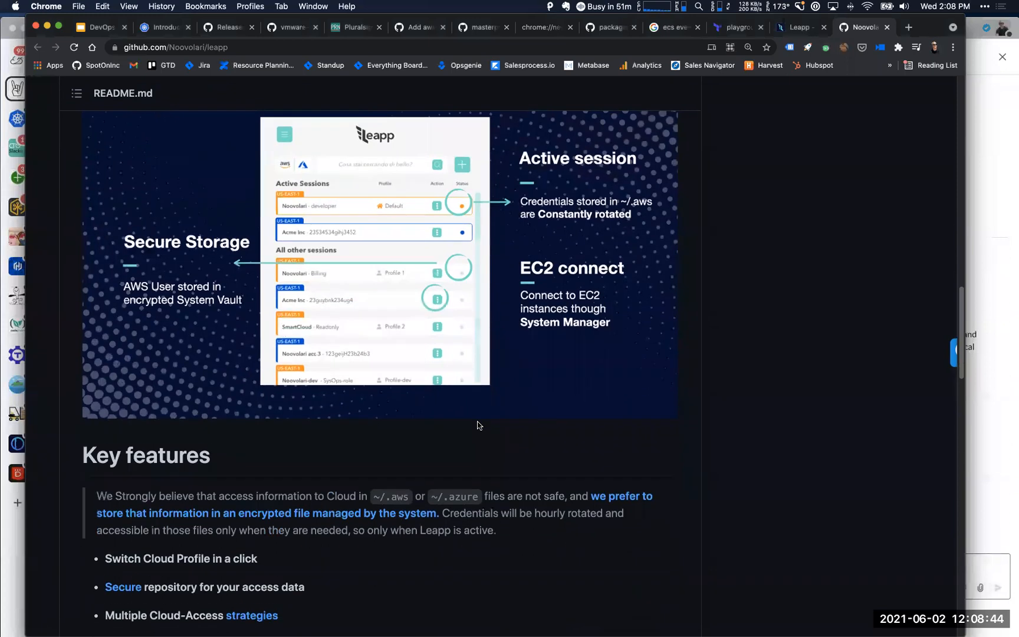
pyautogui.scroll(-3)
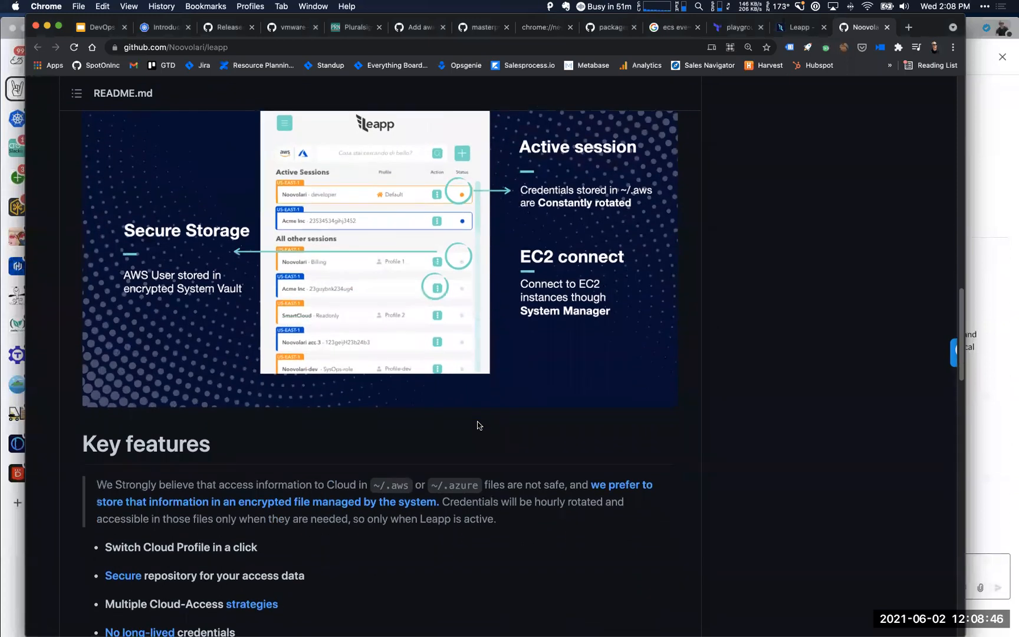
pyautogui.scroll(-3)
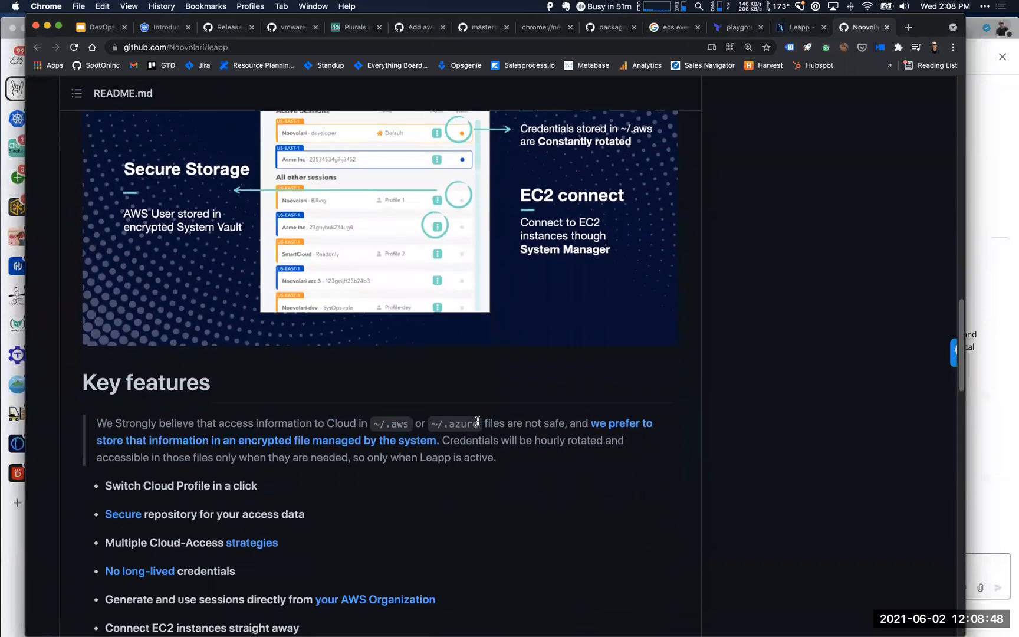
pyautogui.scroll(-3)
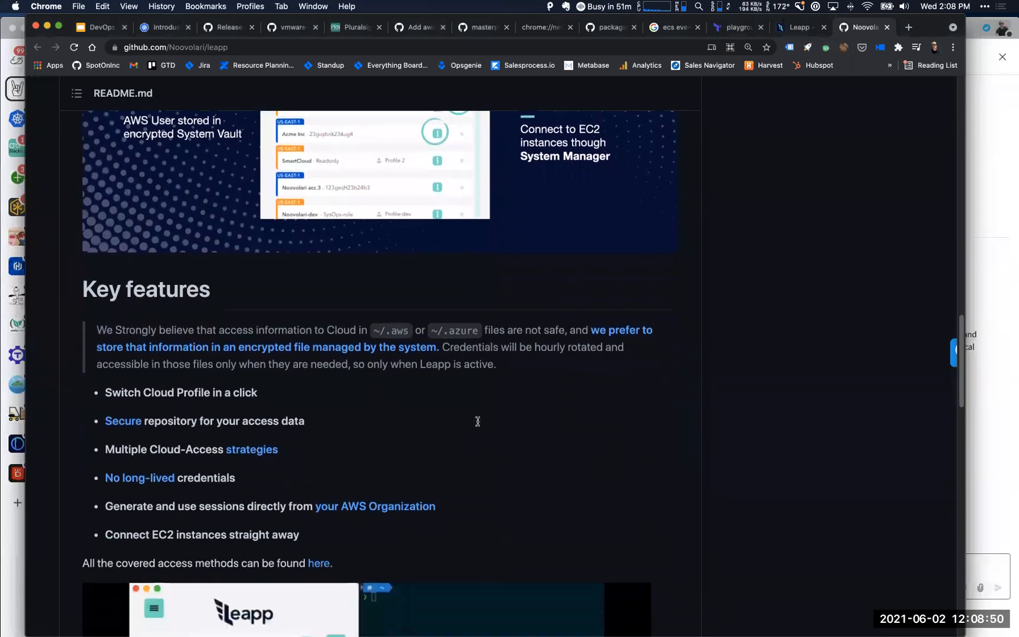
pyautogui.scroll(-3)
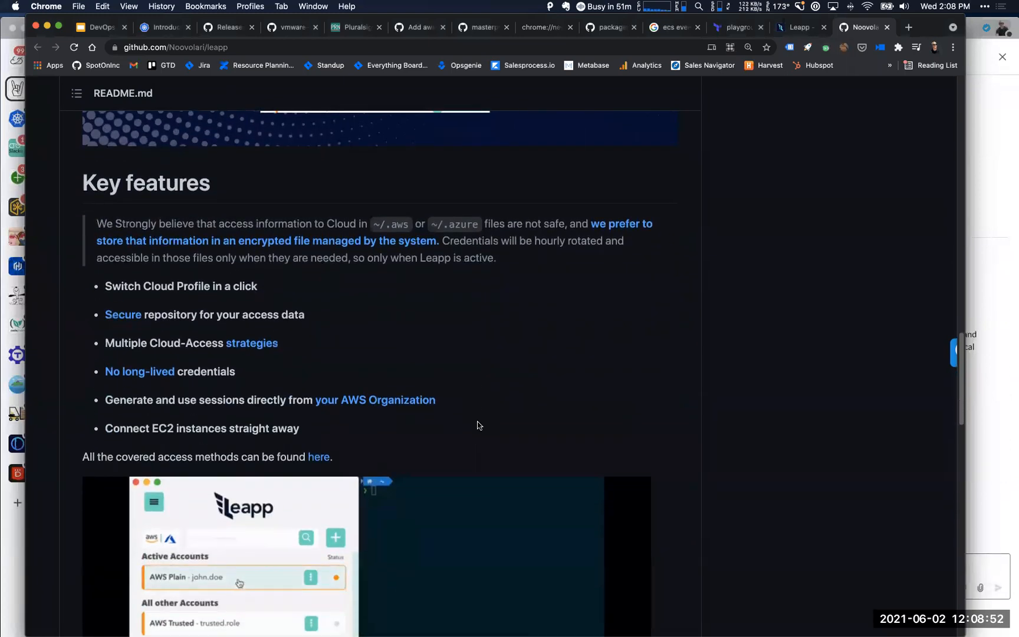
pyautogui.scroll(-3)
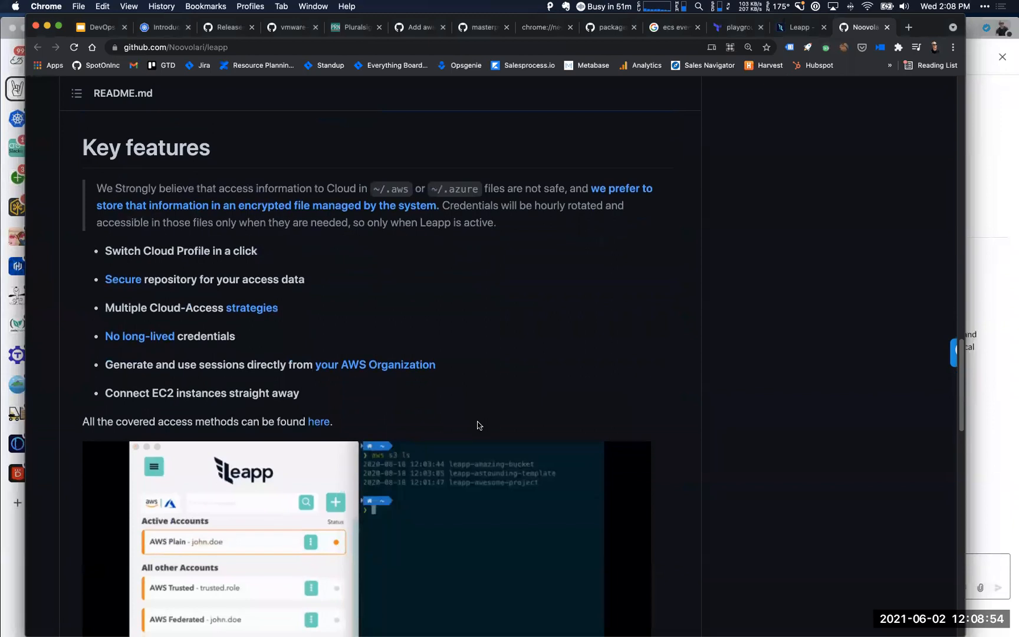
pyautogui.scroll(-3)
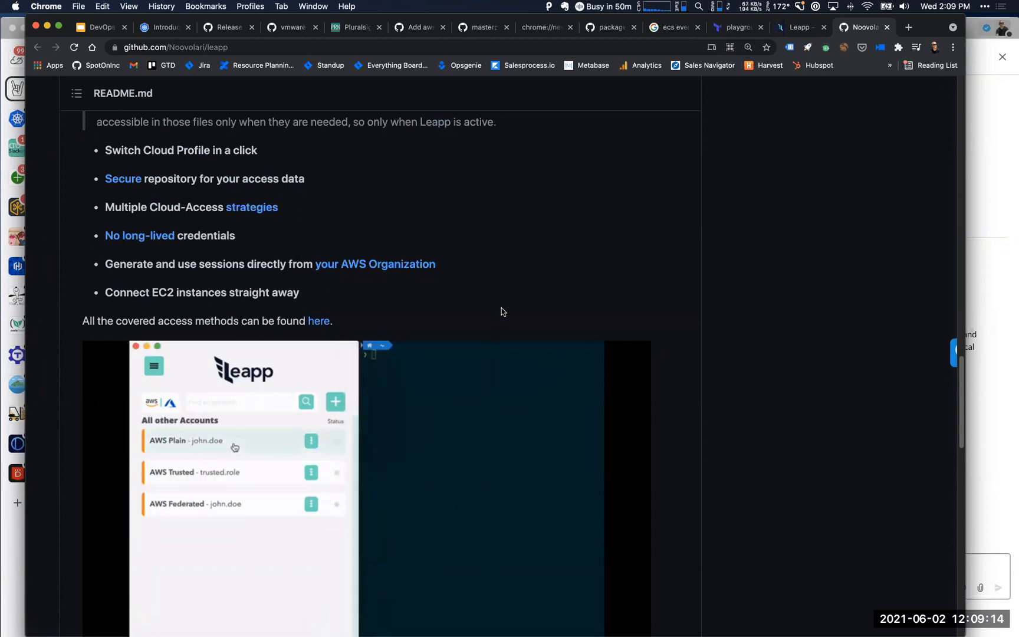
pyautogui.scroll(3)
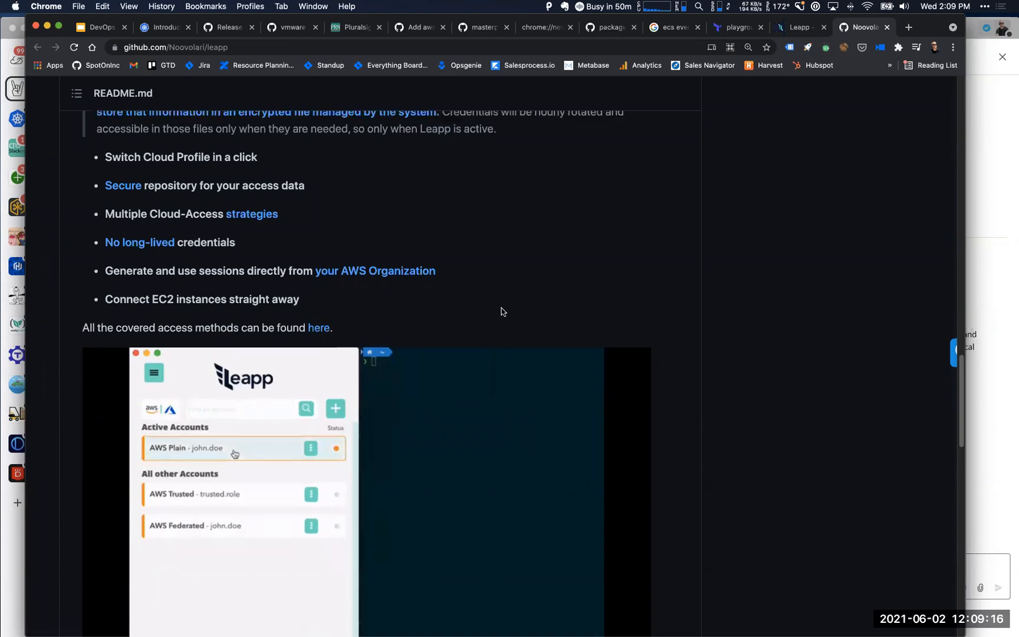
pyautogui.scroll(3)
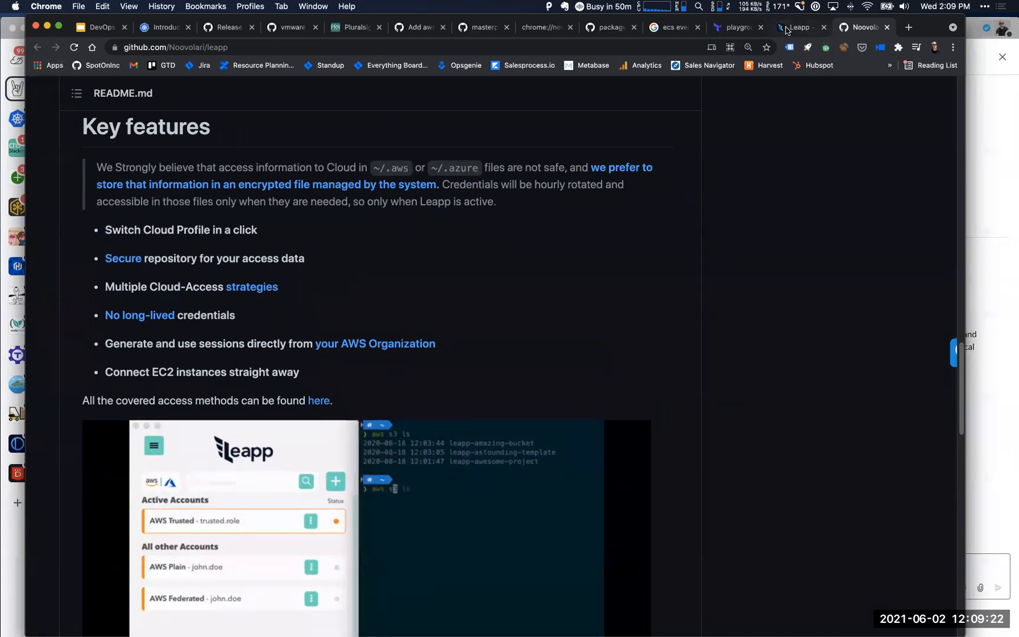
pyautogui.moveTo(790, 28)
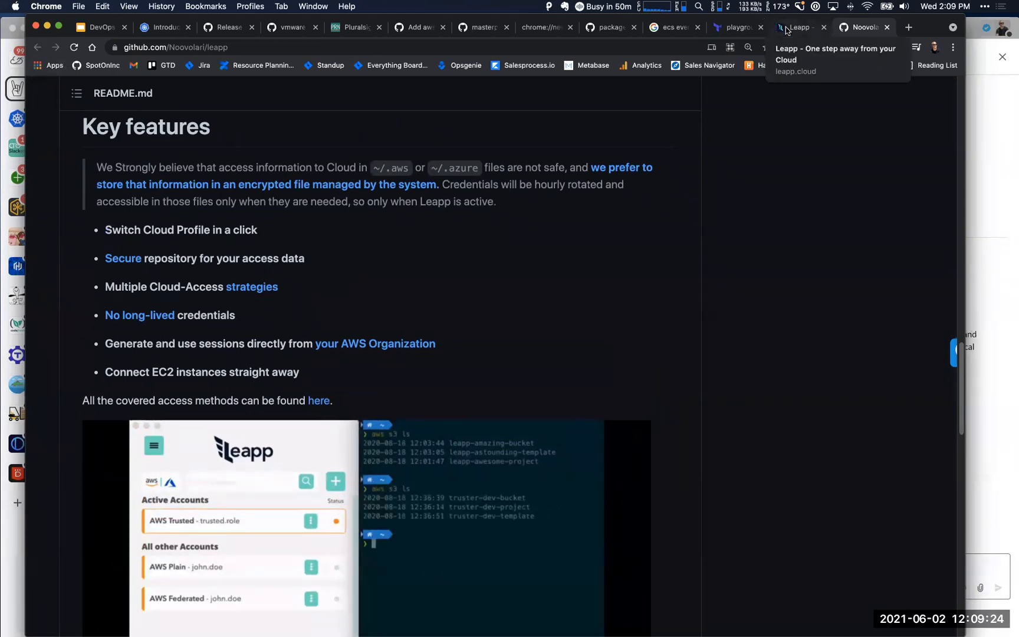
# Glance at the leapp.cloud tab, then return to the GitHub repo and scroll to the top
pyautogui.click(798, 28)
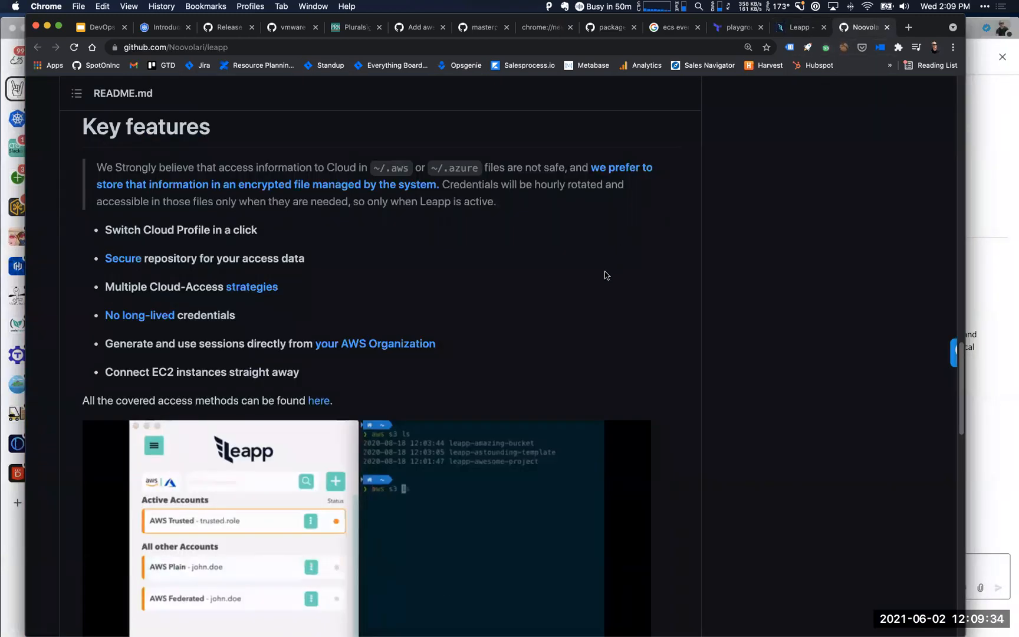
pyautogui.scroll(3)
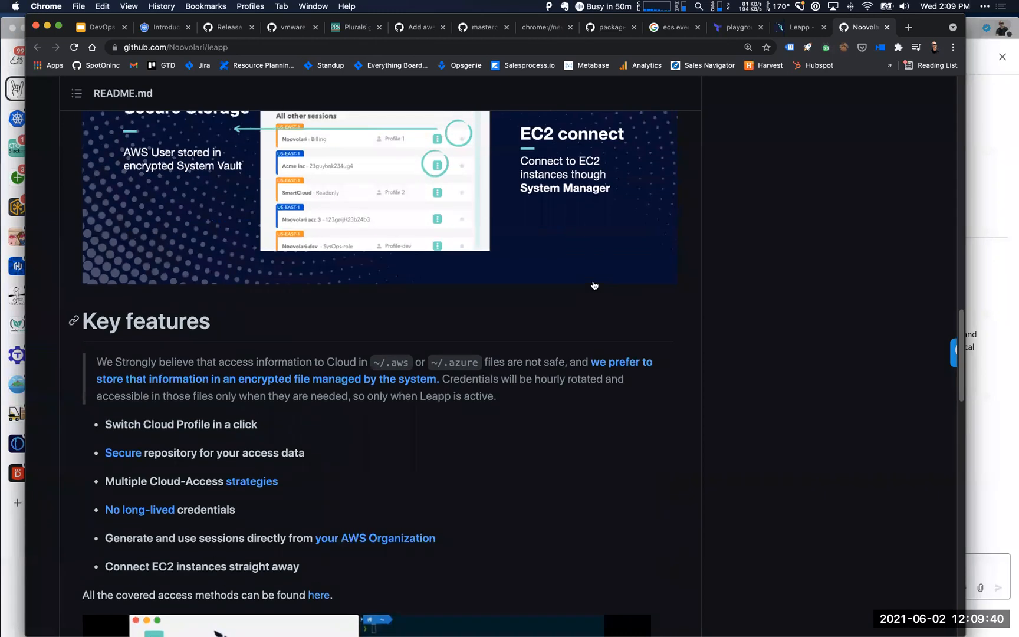
pyautogui.moveTo(806, 513)
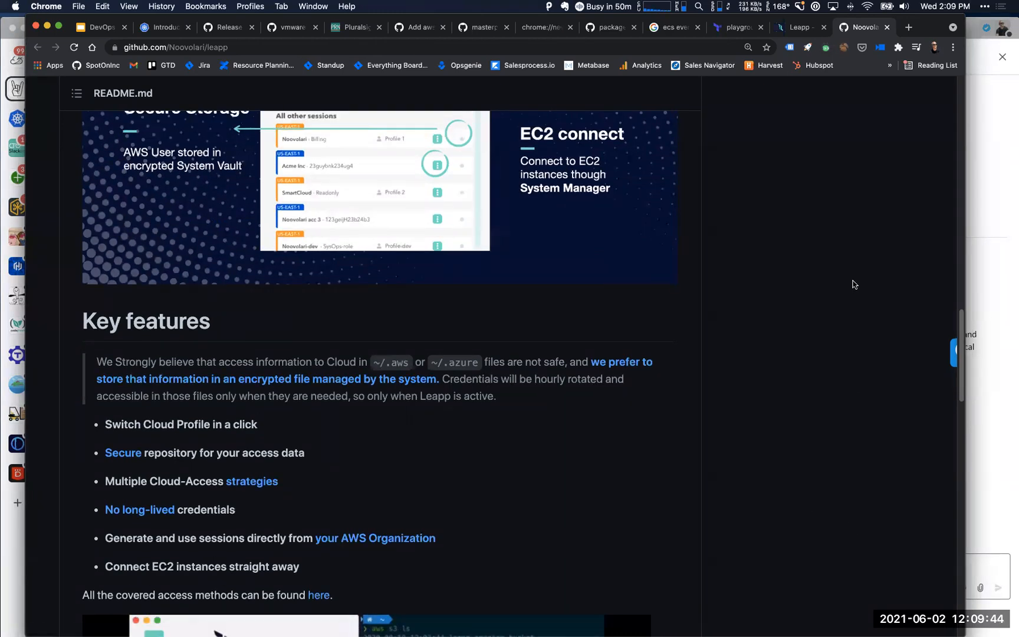
pyautogui.moveTo(871, 284)
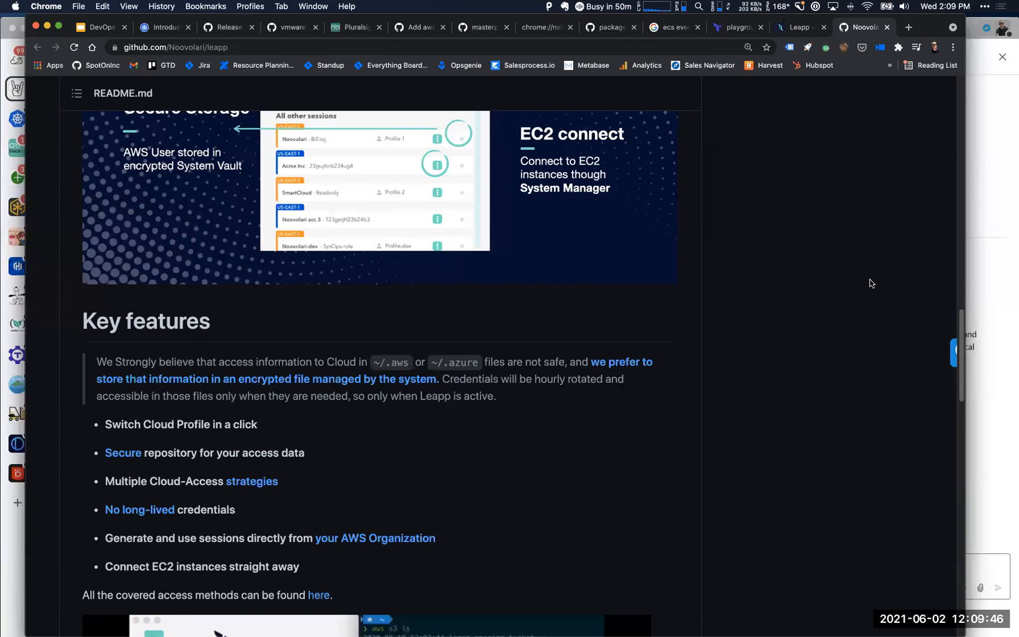
pyautogui.moveTo(892, 288)
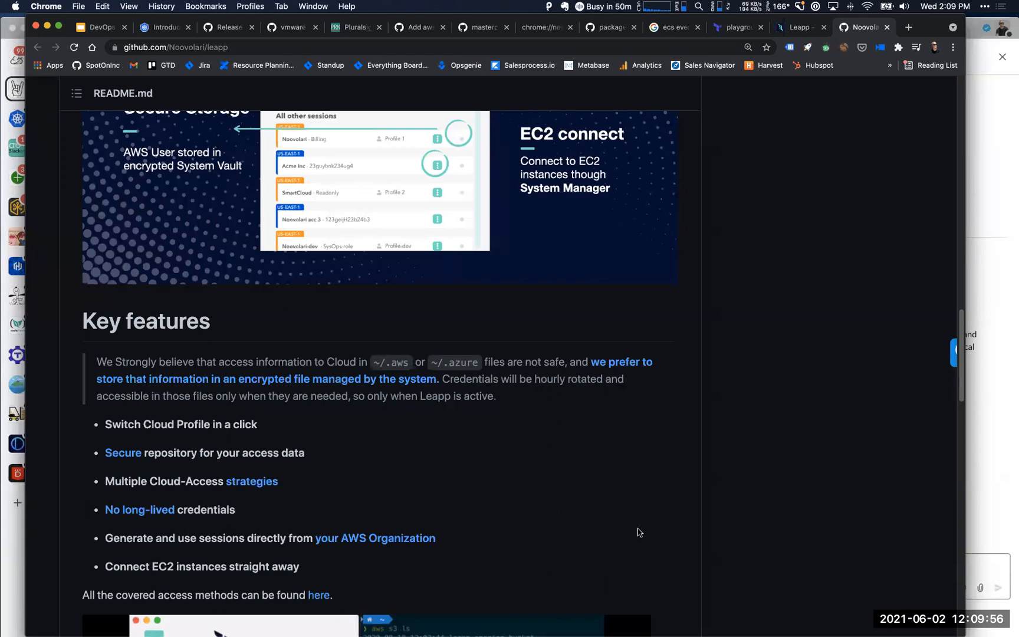
pyautogui.moveTo(555, 521)
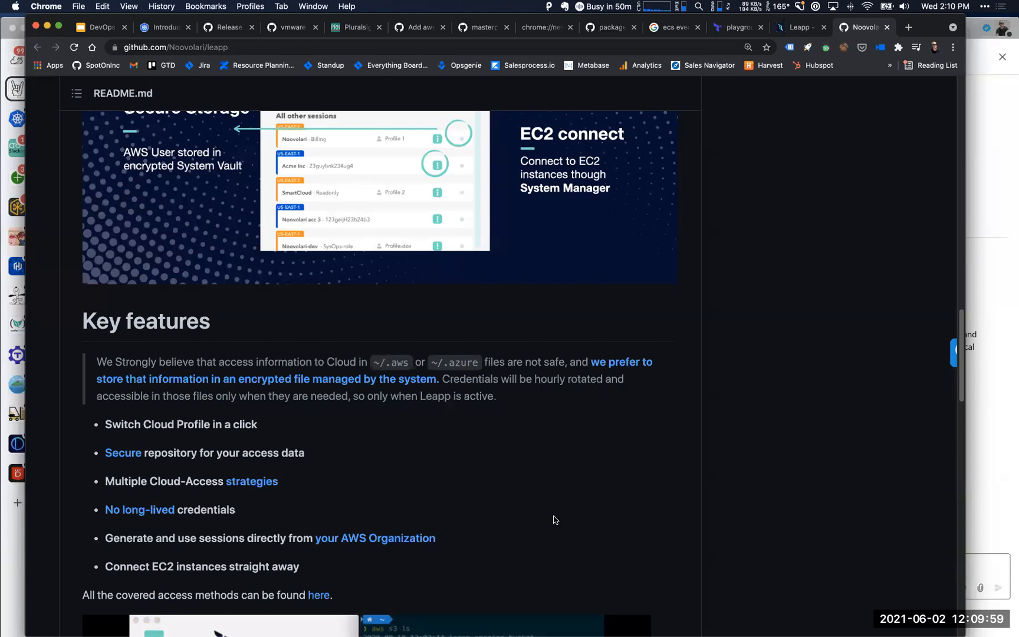
pyautogui.moveTo(245, 443)
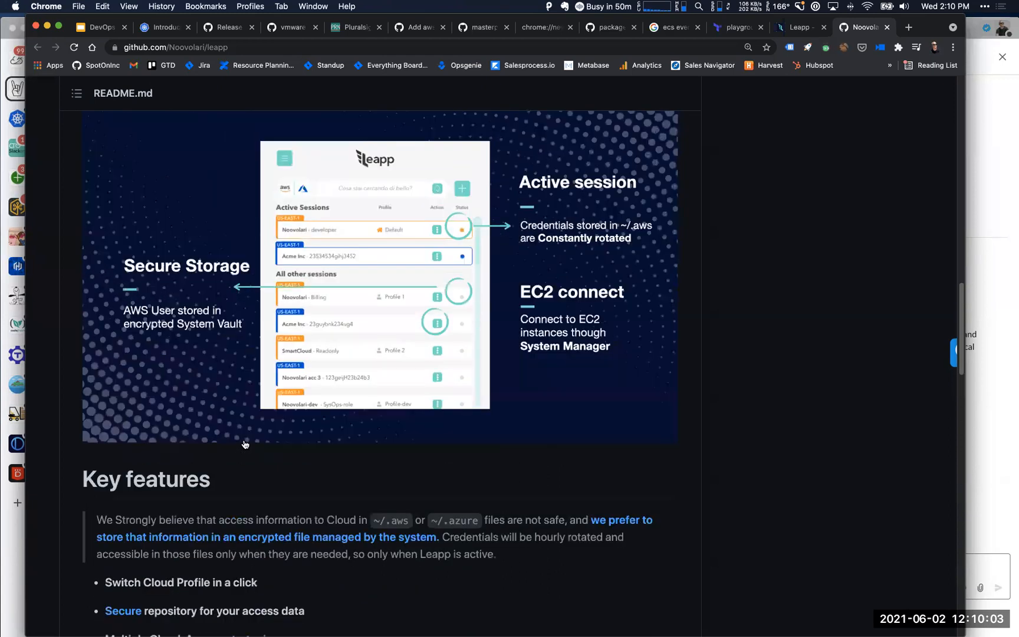
pyautogui.scroll(3)
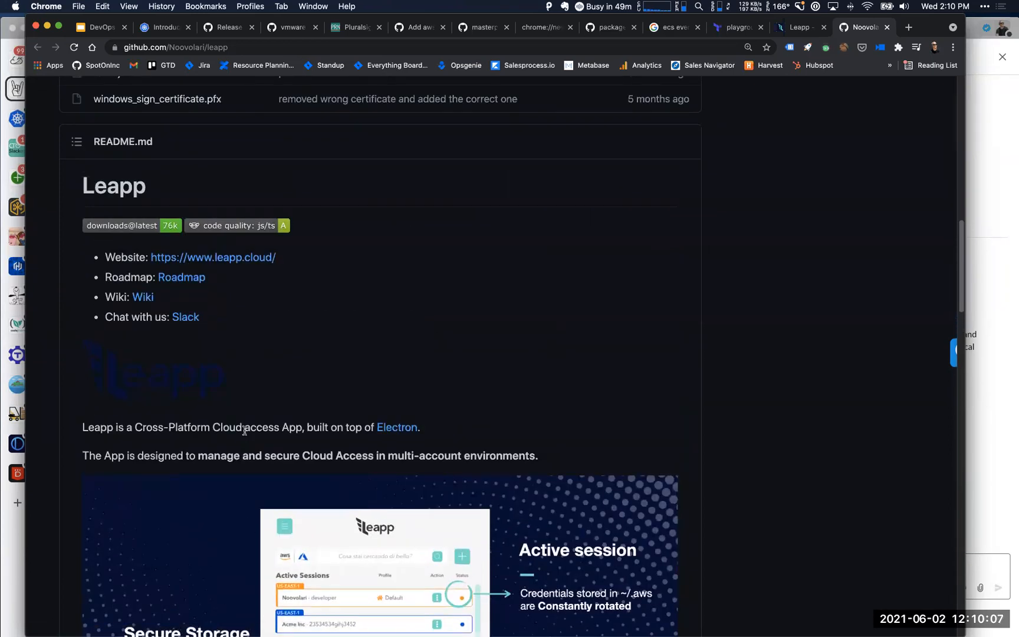
pyautogui.moveTo(432, 380)
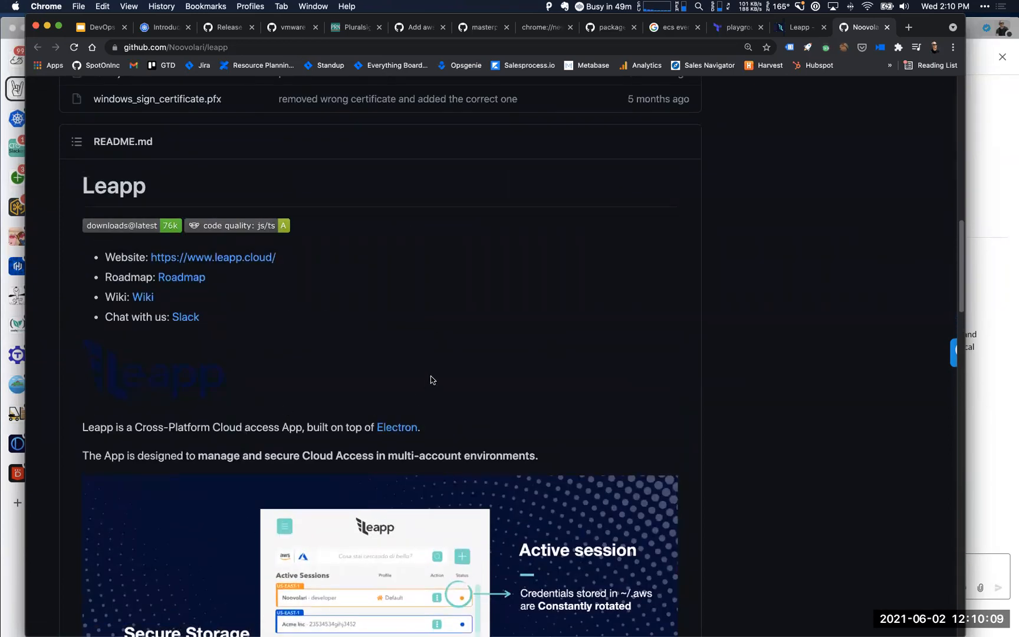
pyautogui.scroll(-3)
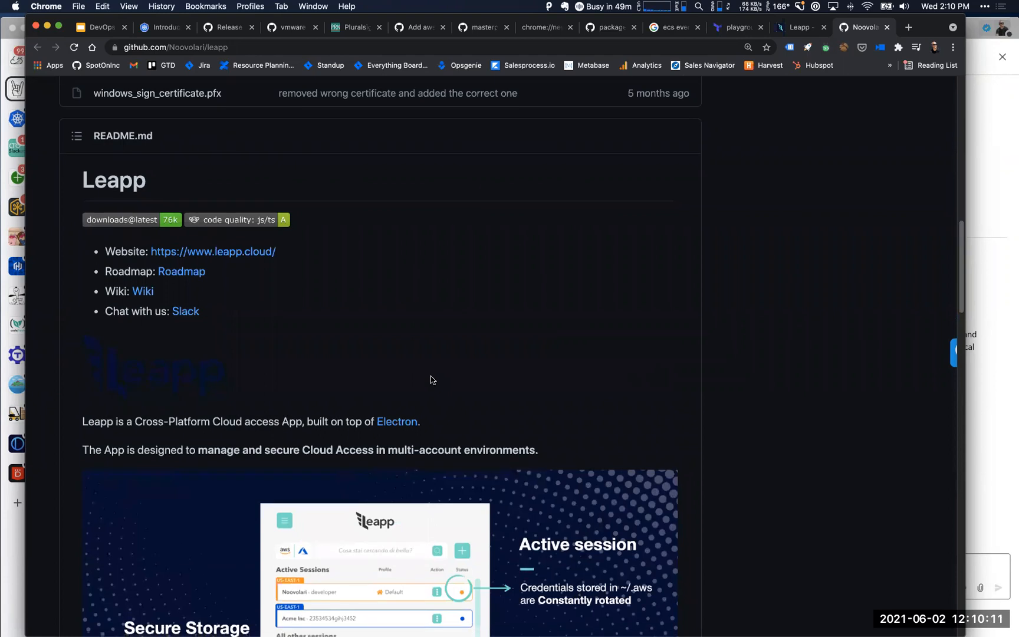
pyautogui.scroll(-3)
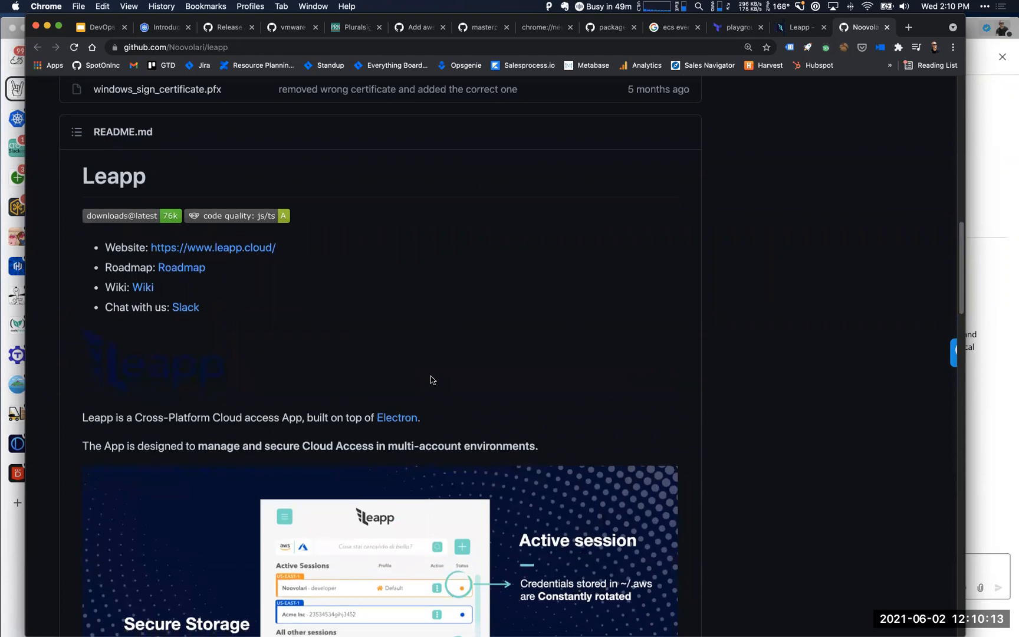
pyautogui.moveTo(462, 413)
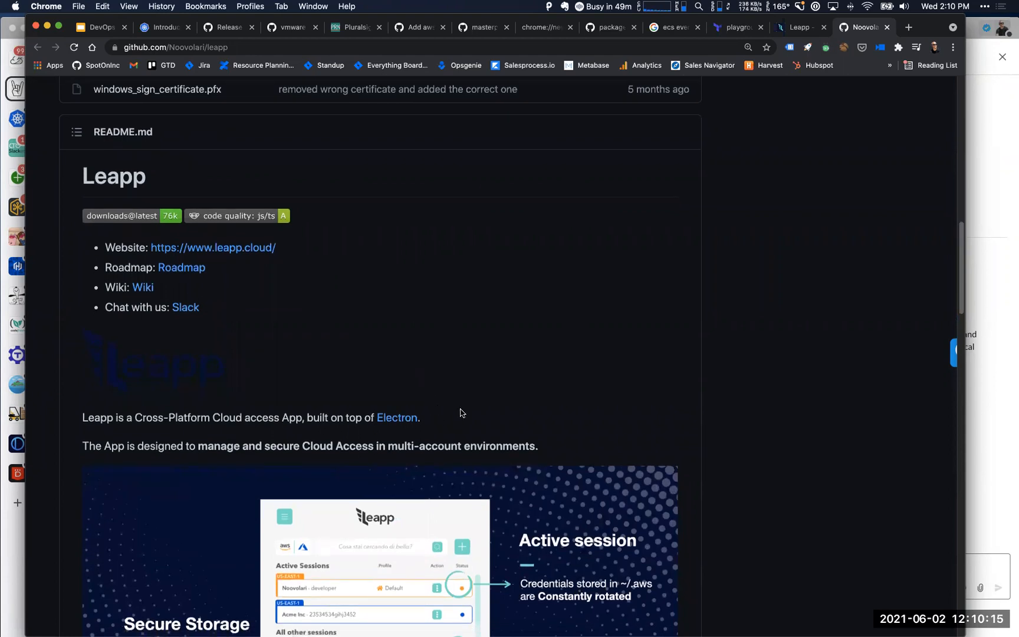
pyautogui.moveTo(465, 376)
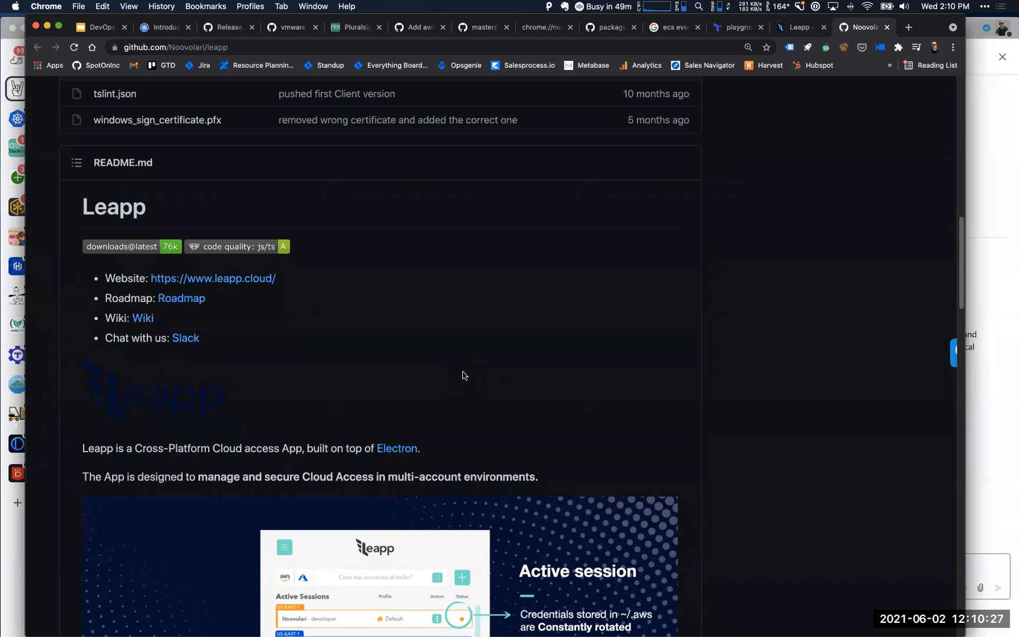
pyautogui.moveTo(374, 396)
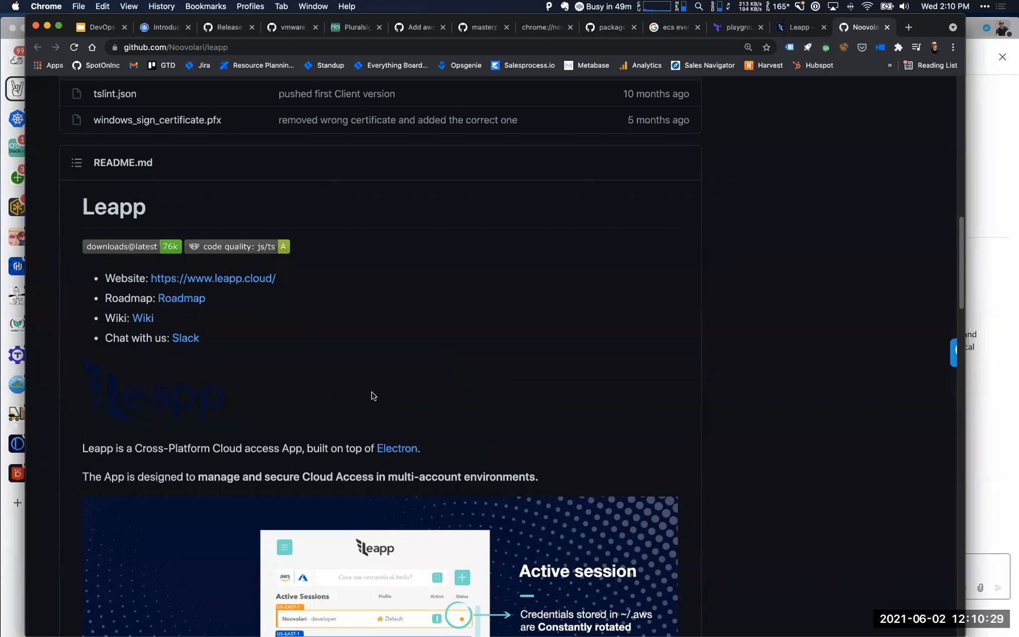
pyautogui.scroll(3)
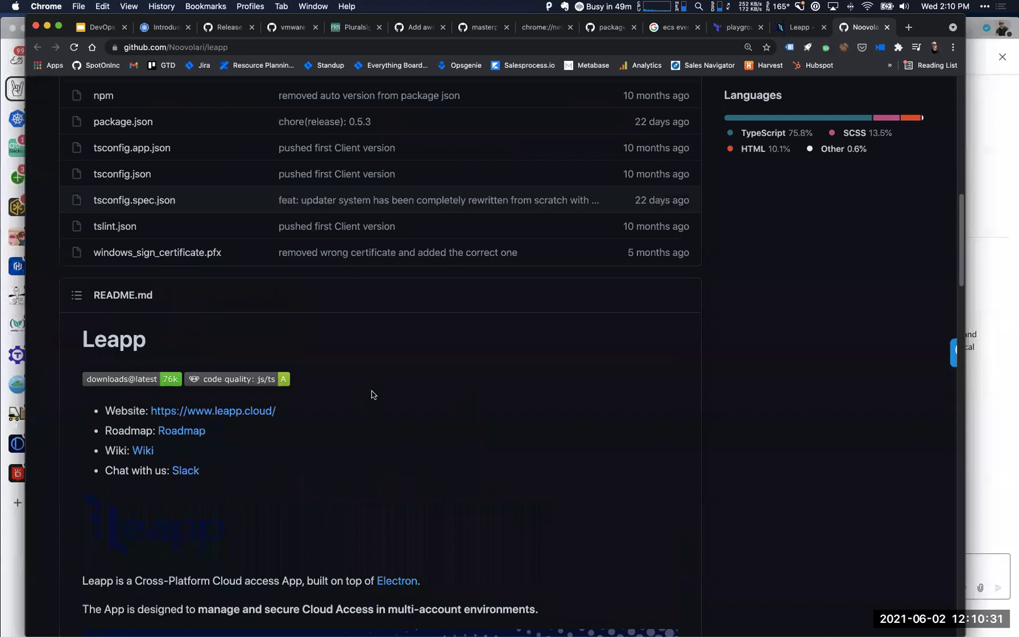
pyautogui.scroll(-3)
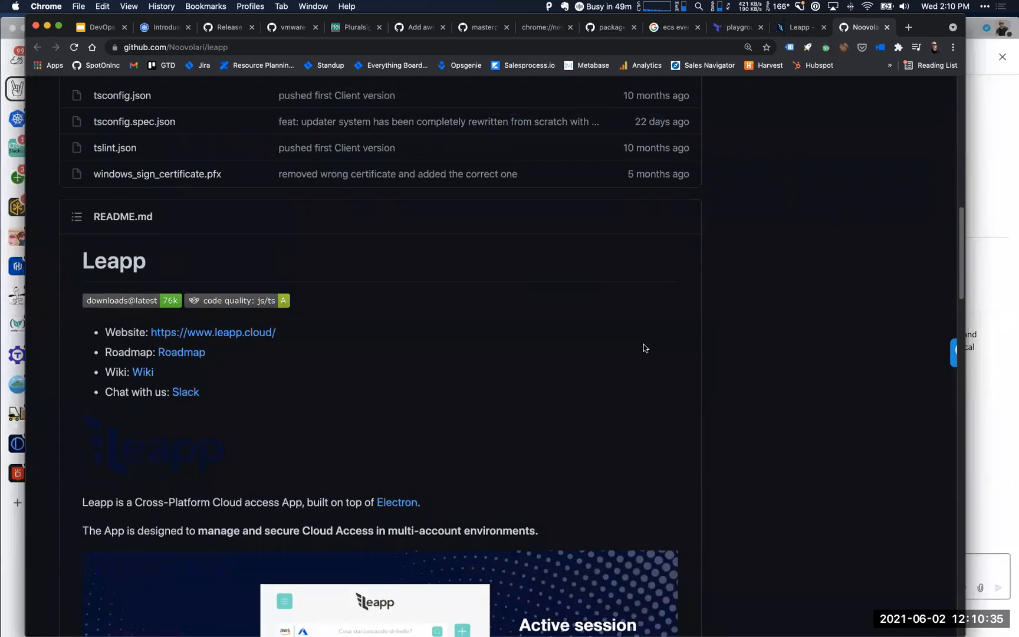
pyautogui.moveTo(426, 199)
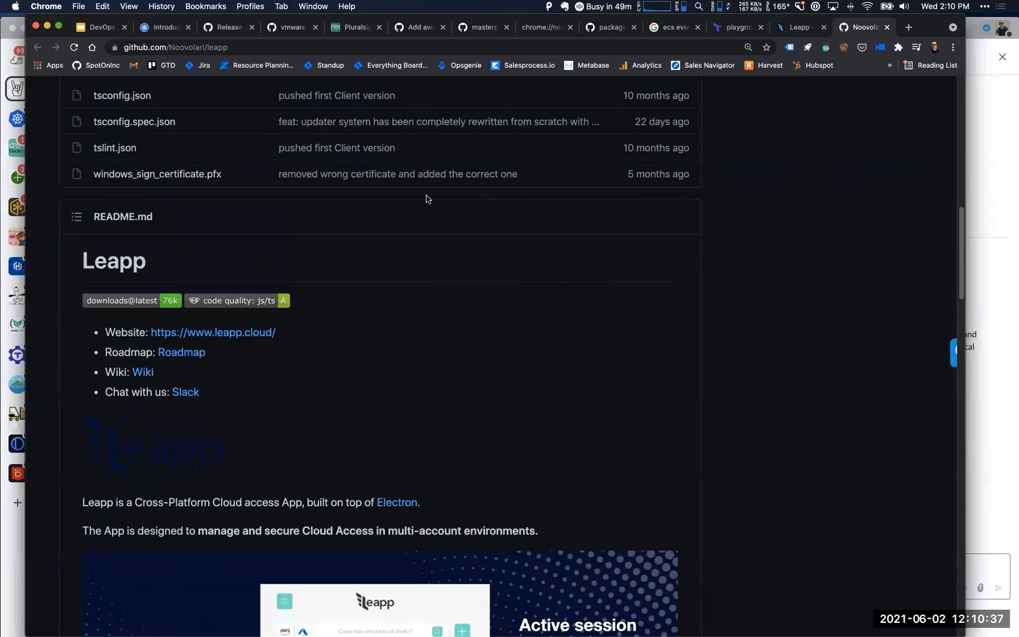
pyautogui.click(212, 332)
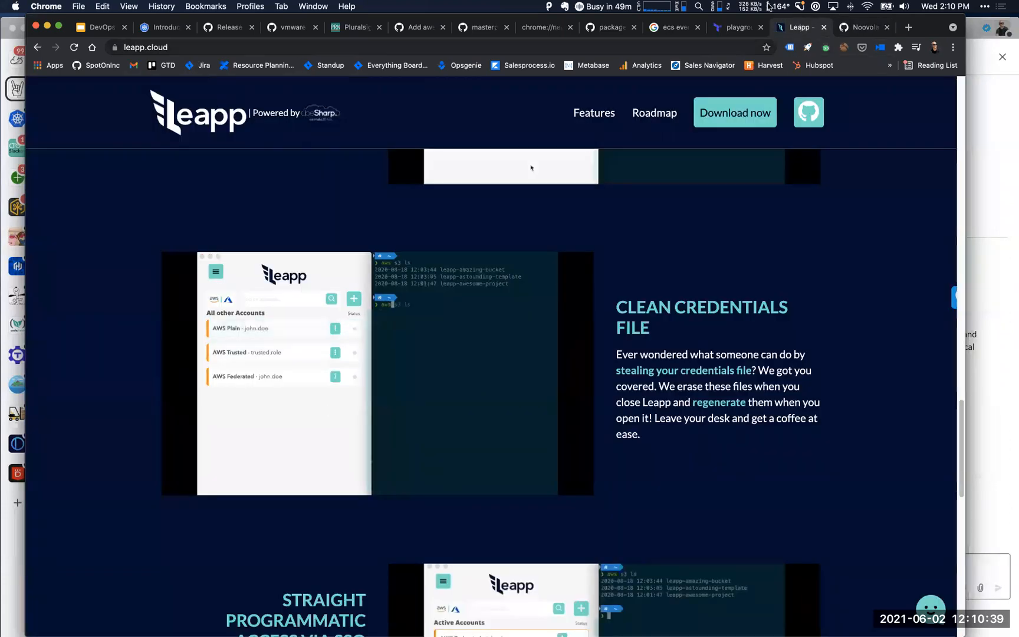
pyautogui.click(864, 27)
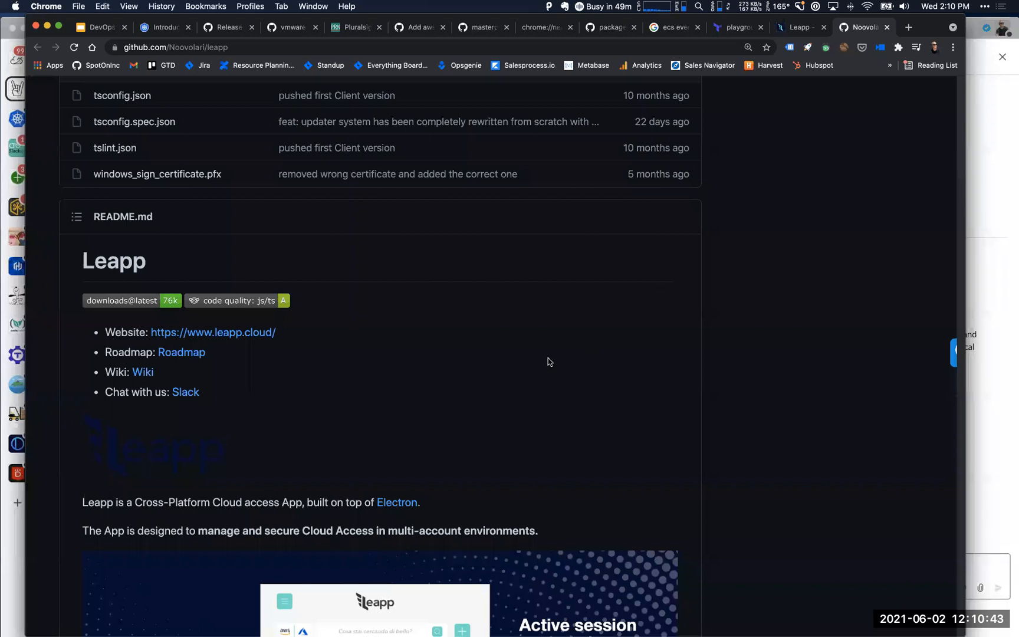
pyautogui.scroll(3)
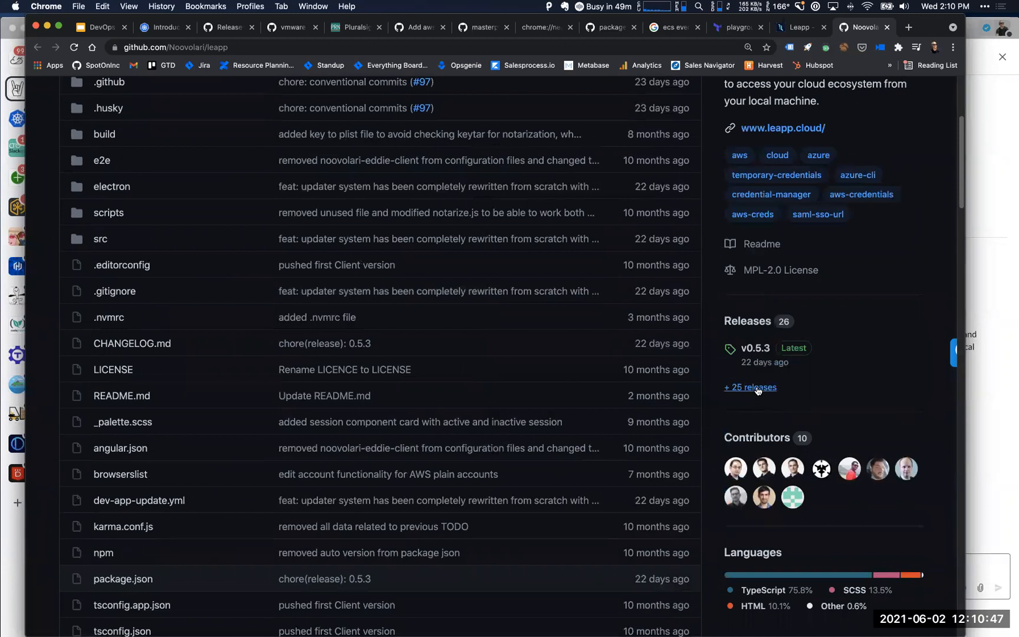
pyautogui.click(750, 387)
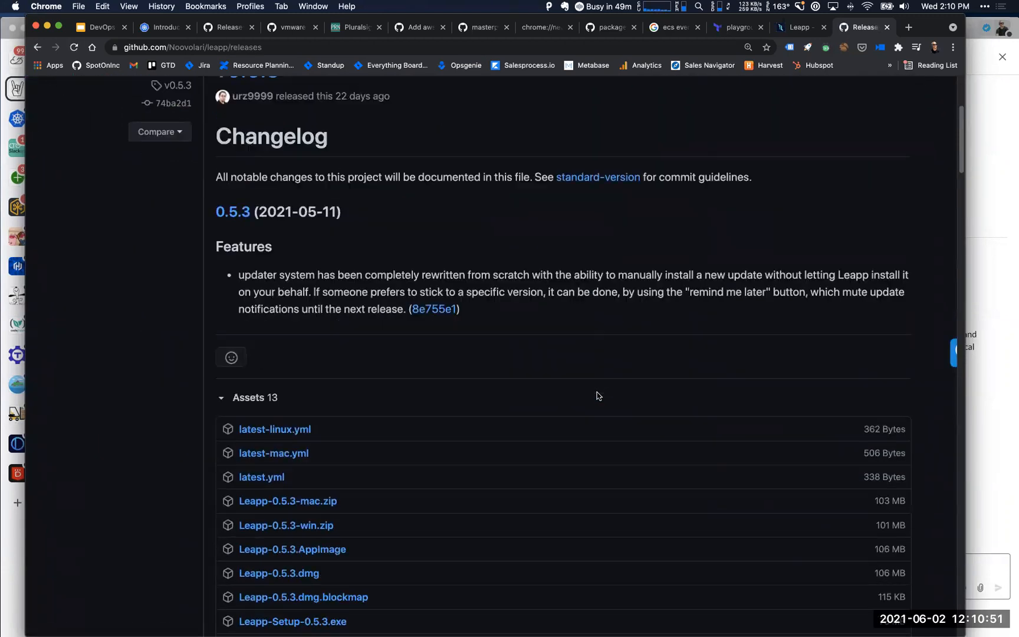
pyautogui.scroll(-3)
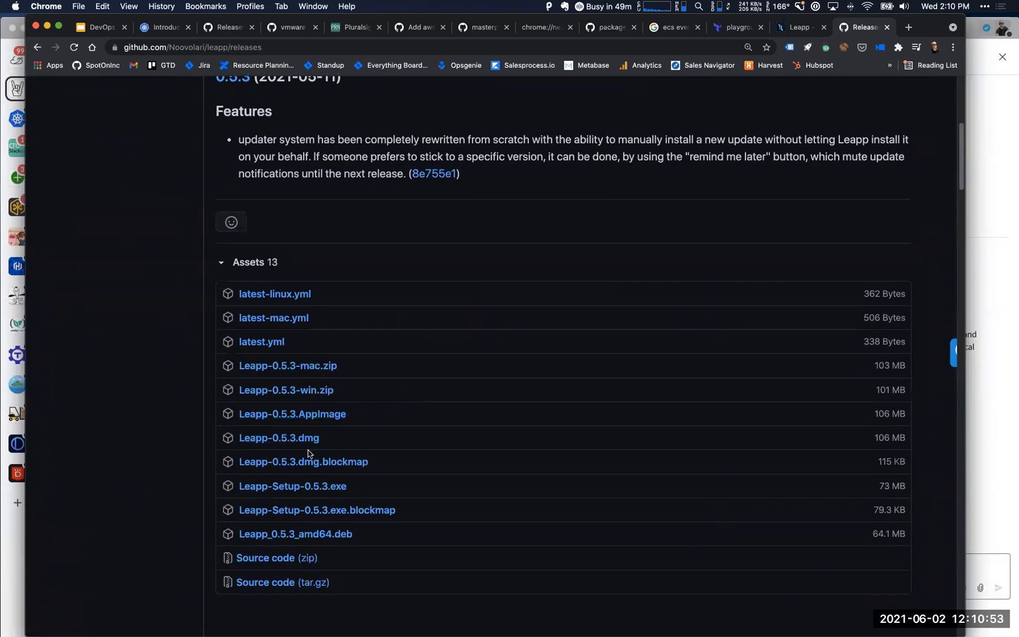
pyautogui.moveTo(338, 513)
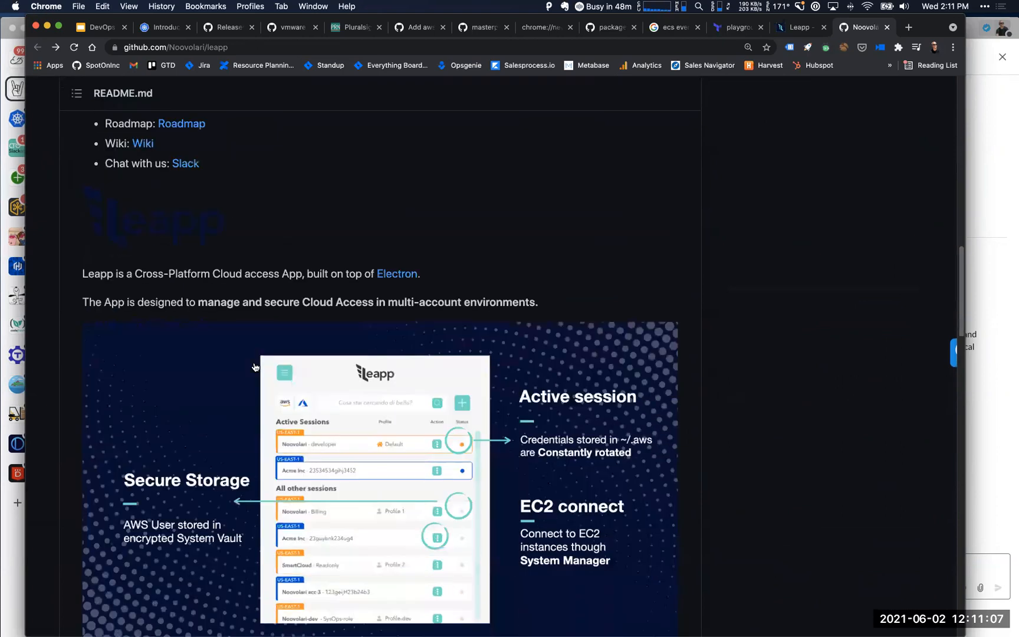
pyautogui.scroll(-3)
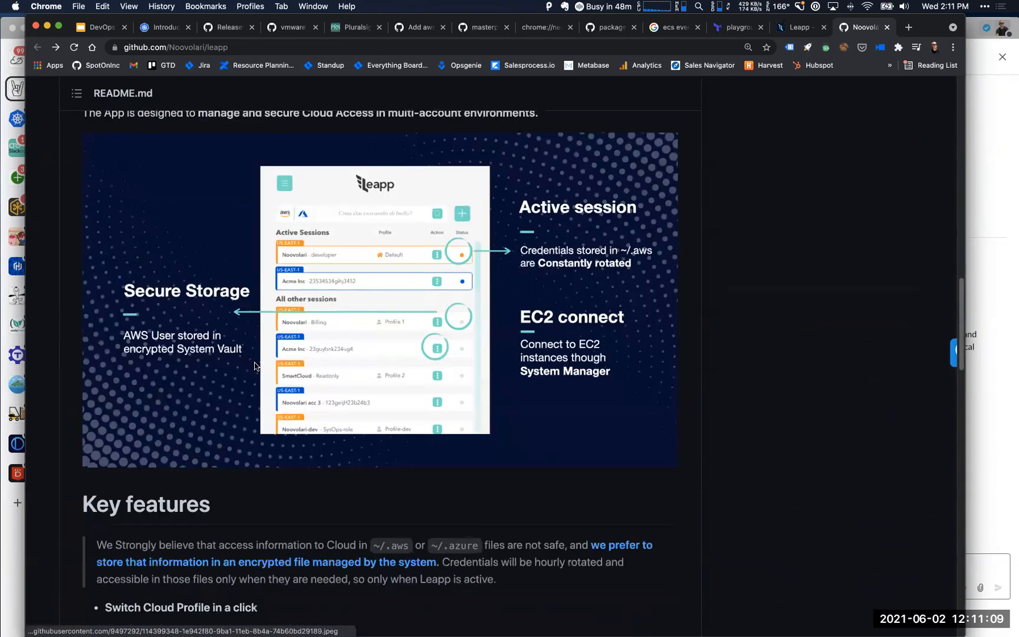
pyautogui.scroll(-3)
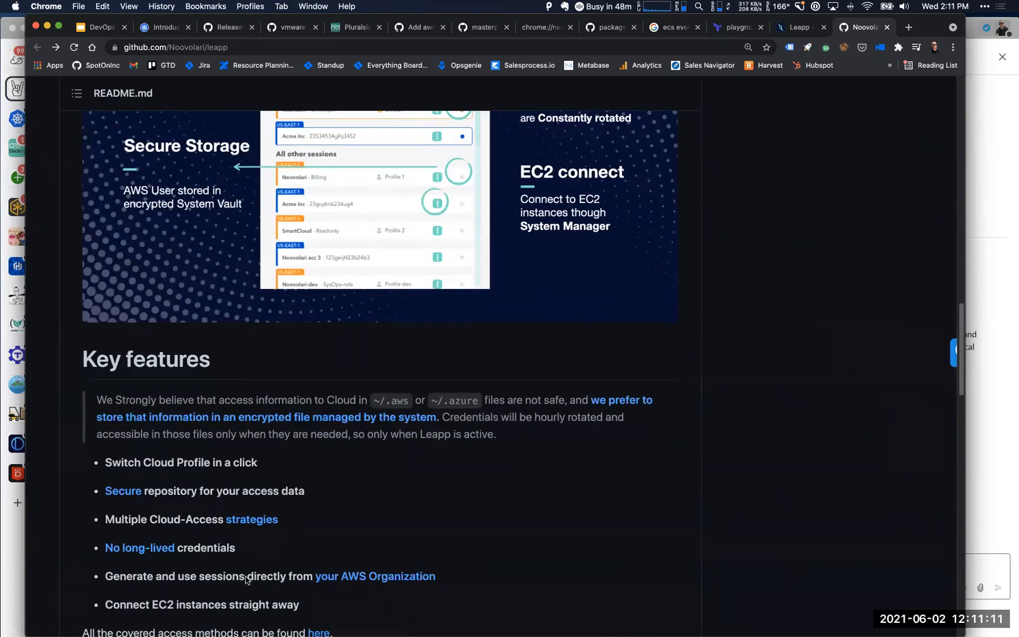
pyautogui.moveTo(269, 616)
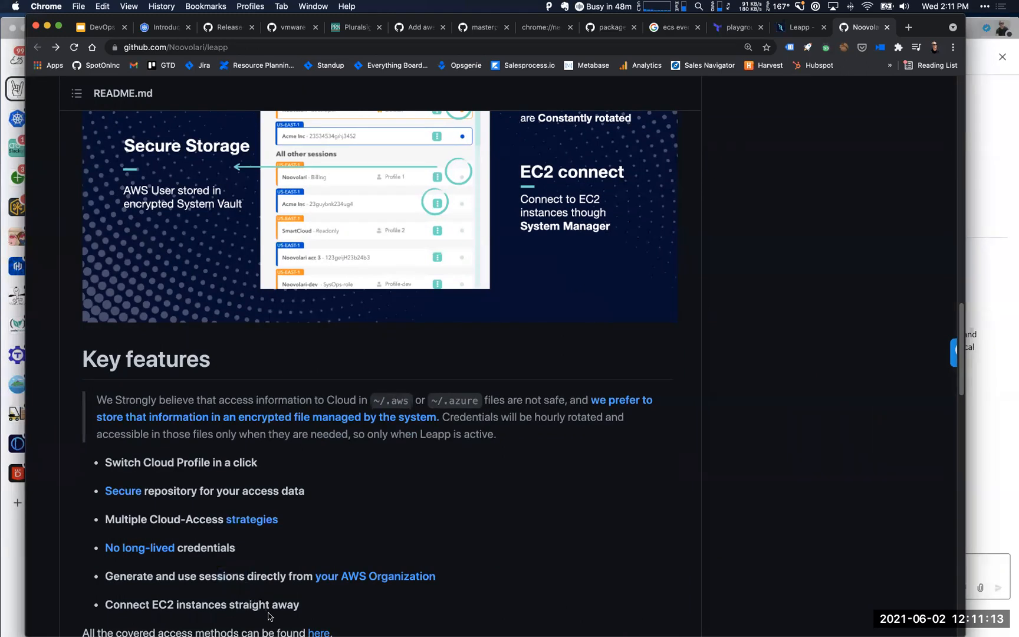
pyautogui.scroll(-3)
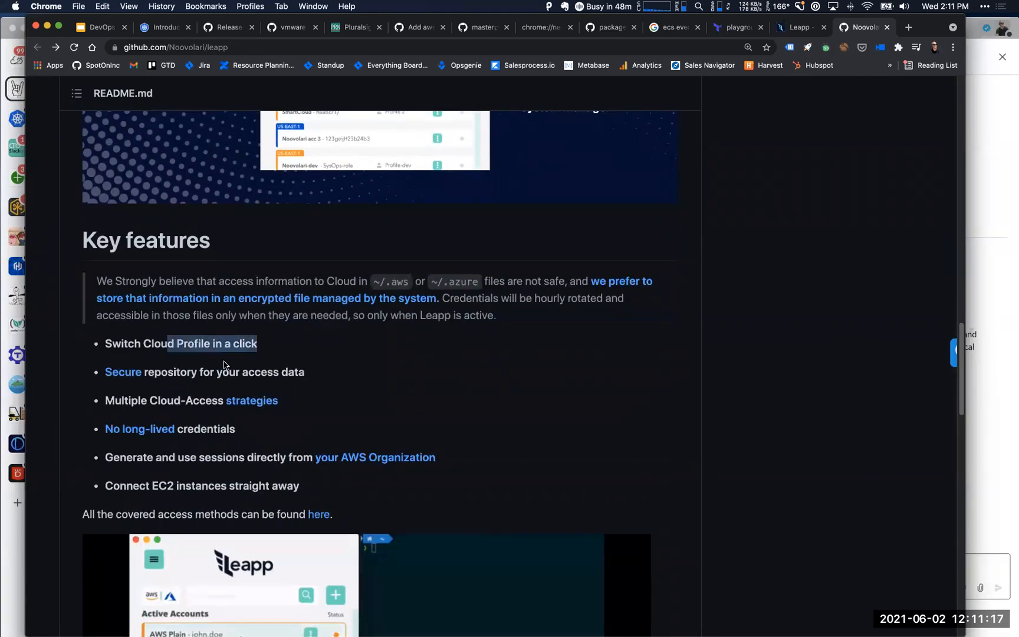
pyautogui.scroll(-3)
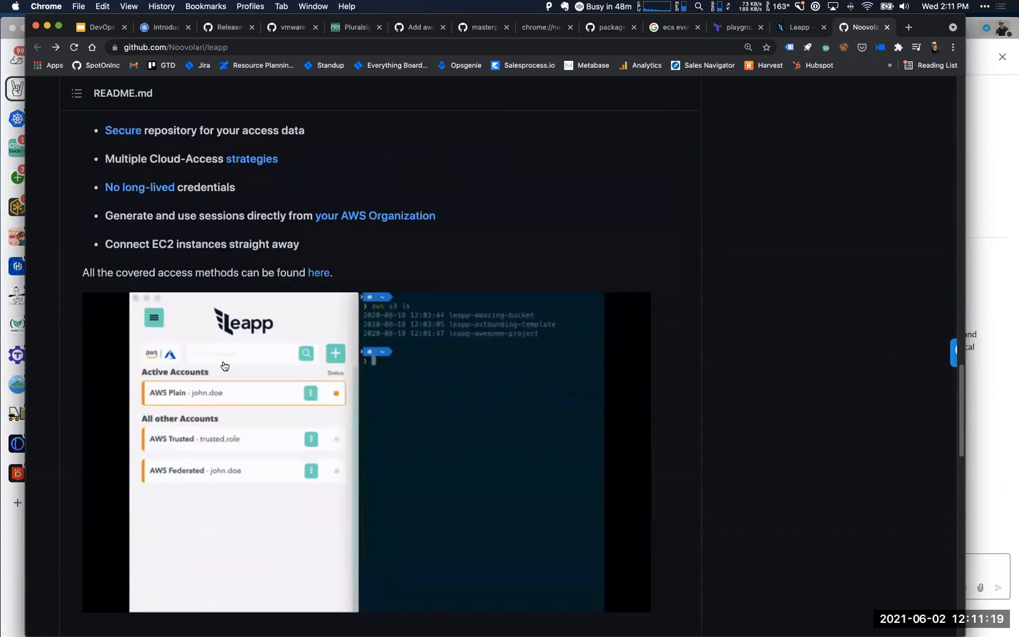
pyautogui.scroll(-3)
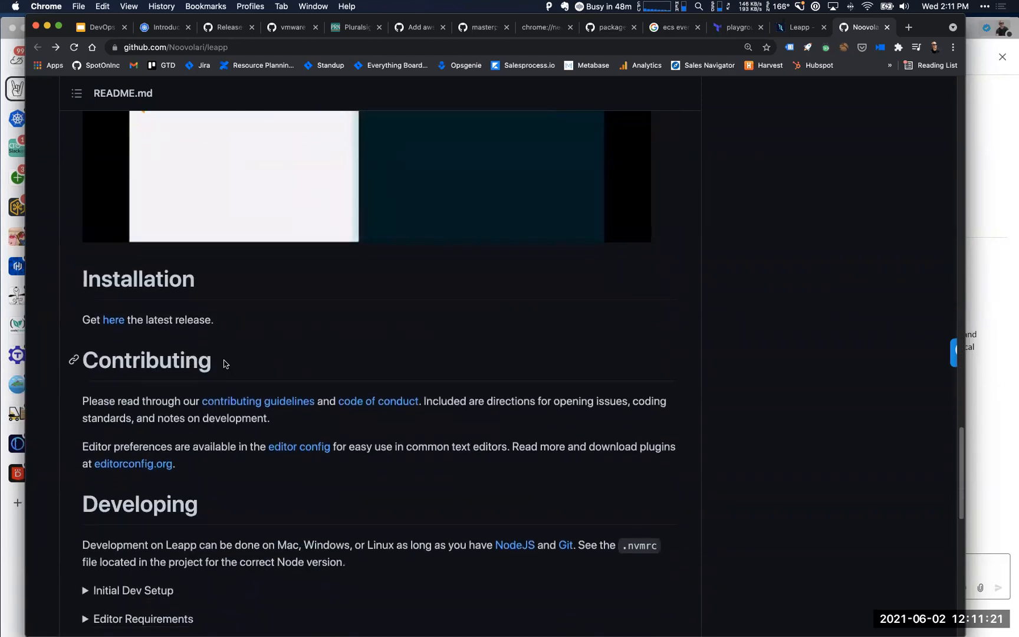
pyautogui.scroll(-3)
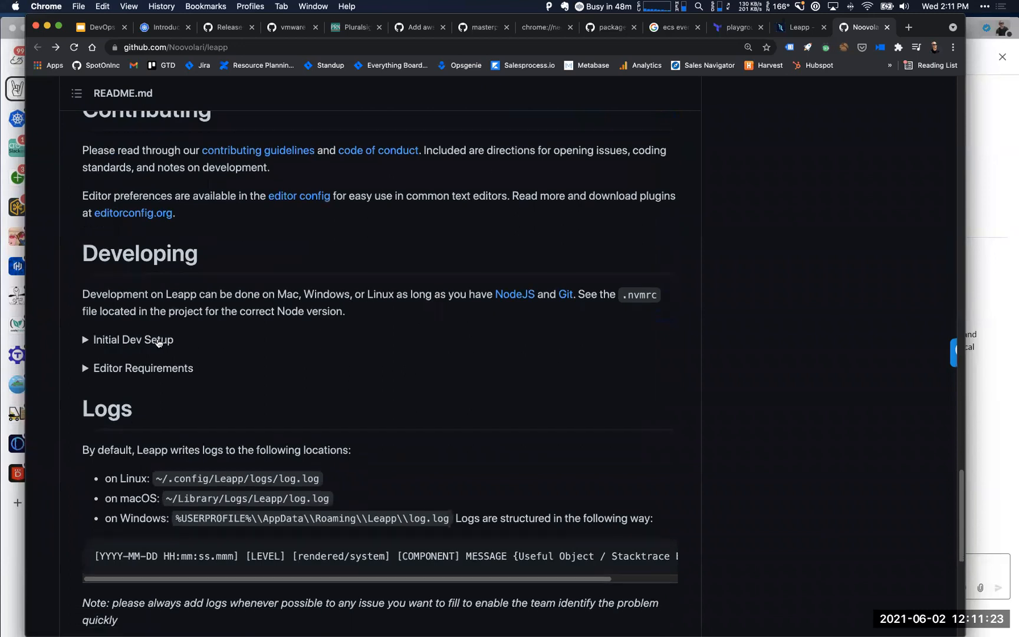
pyautogui.moveTo(152, 380)
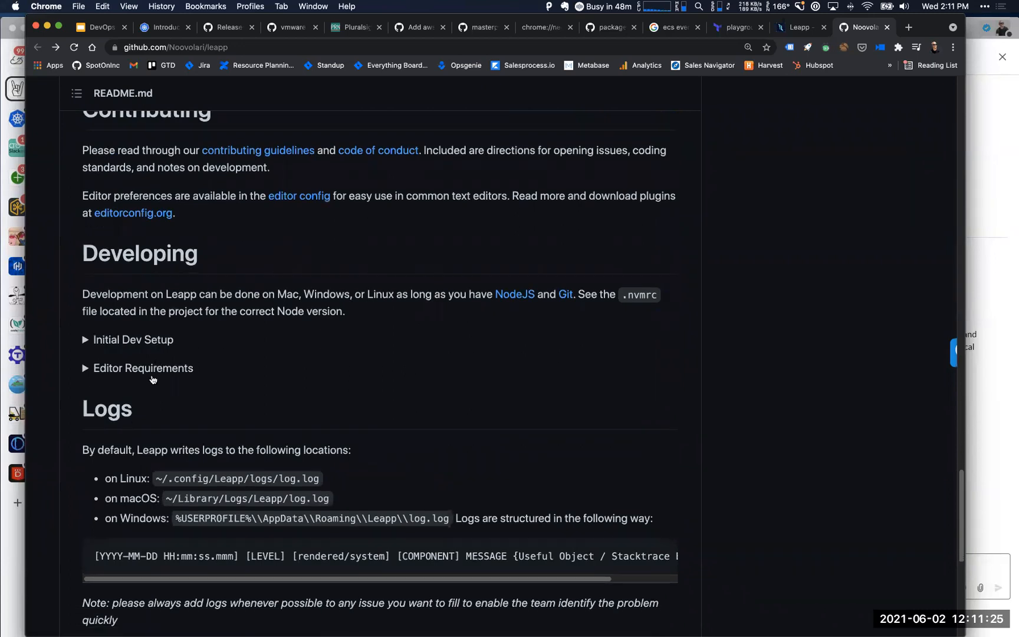
pyautogui.scroll(-3)
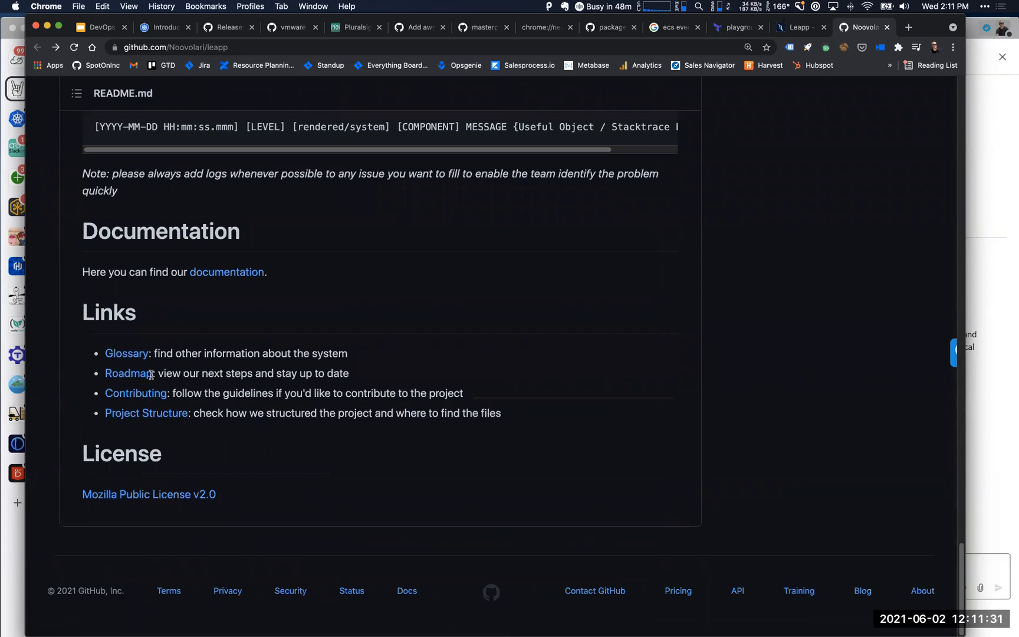
pyautogui.moveTo(127, 393)
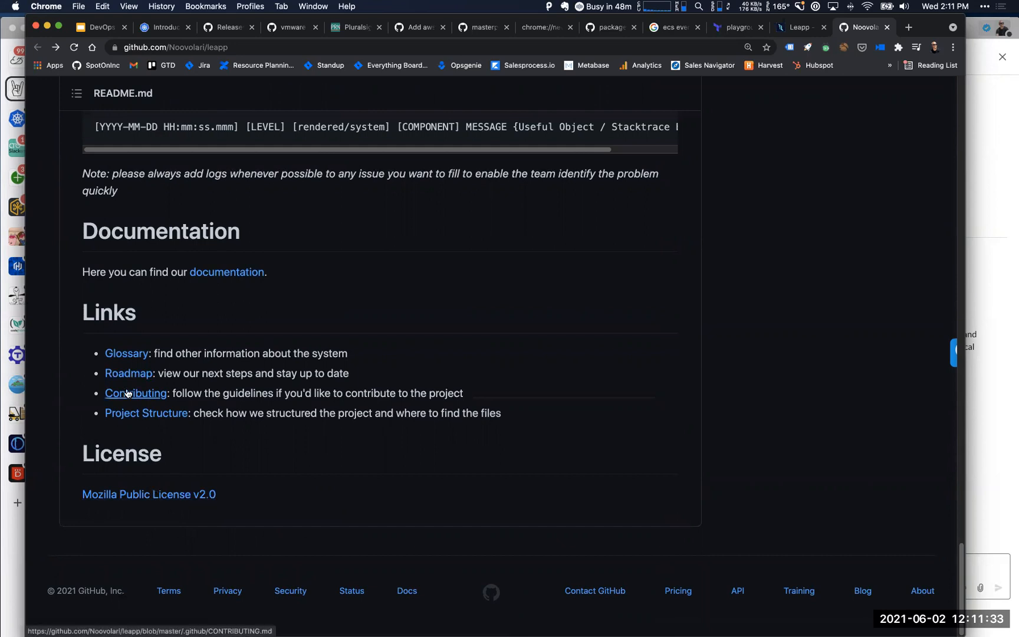
pyautogui.moveTo(130, 385)
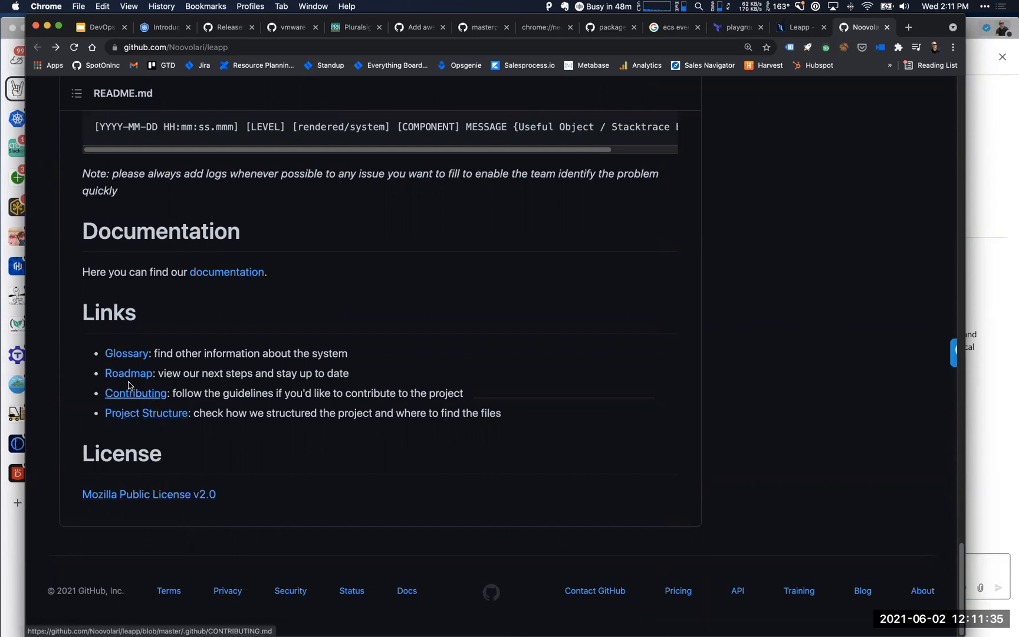
# Open and skim Leapp's GLOSSARY.md, then go back to the README
pyautogui.click(126, 353)
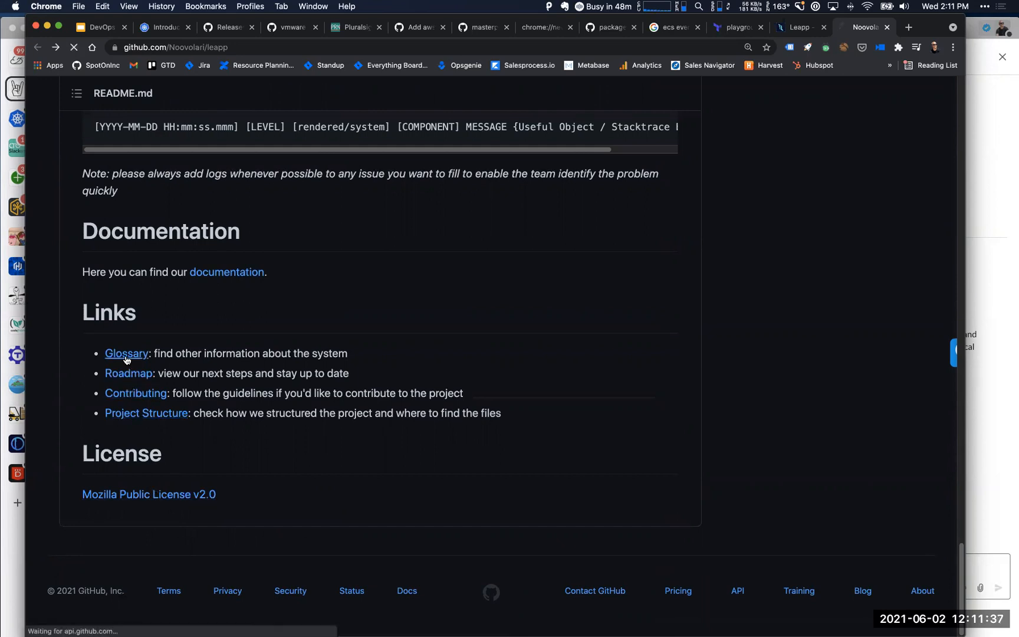
pyautogui.click(126, 354)
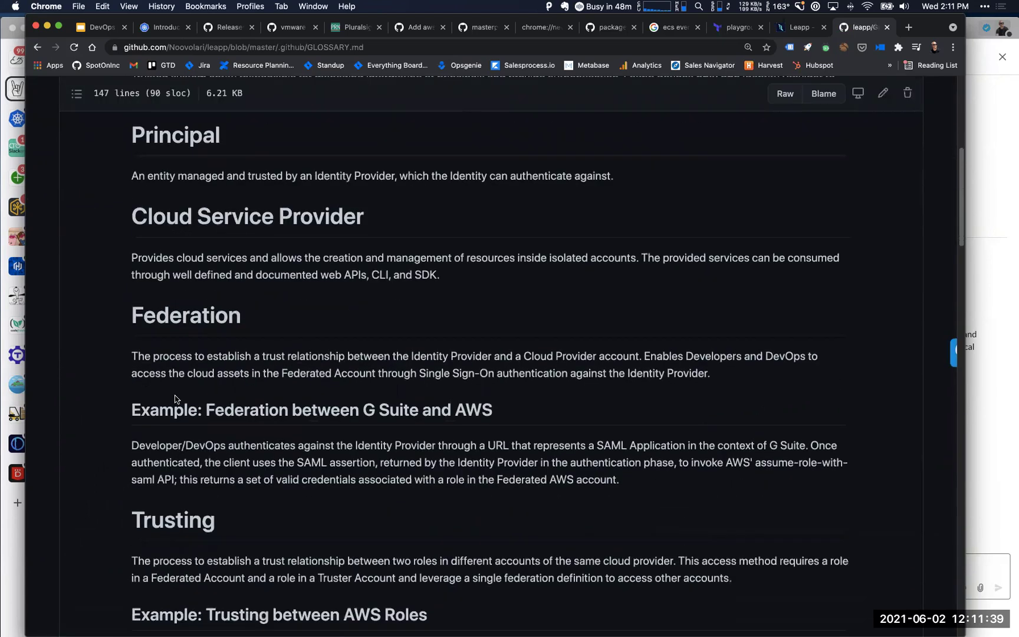
pyautogui.scroll(-3)
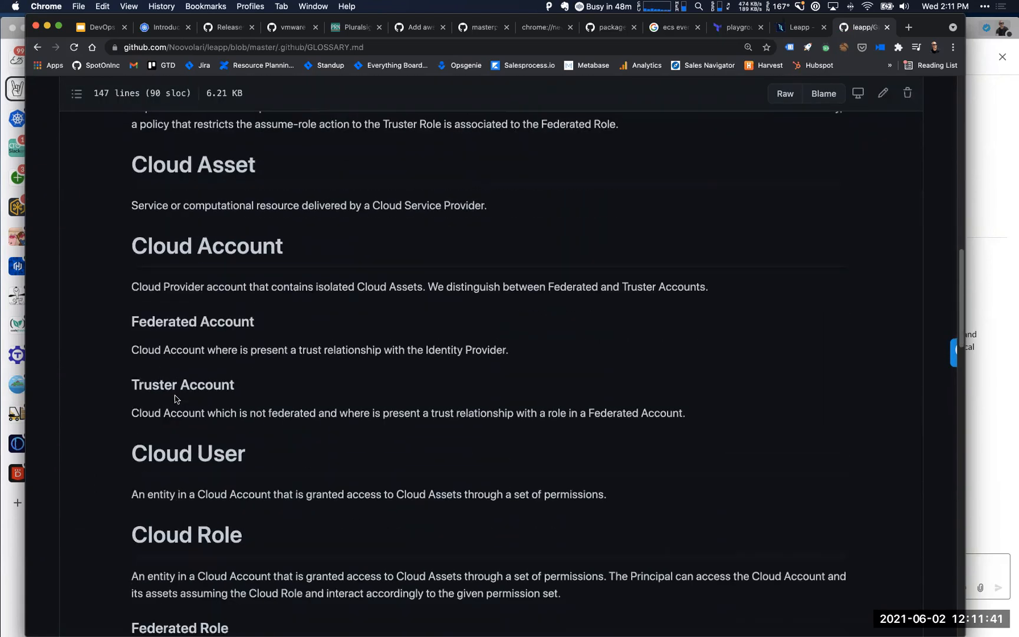
pyautogui.click(37, 47)
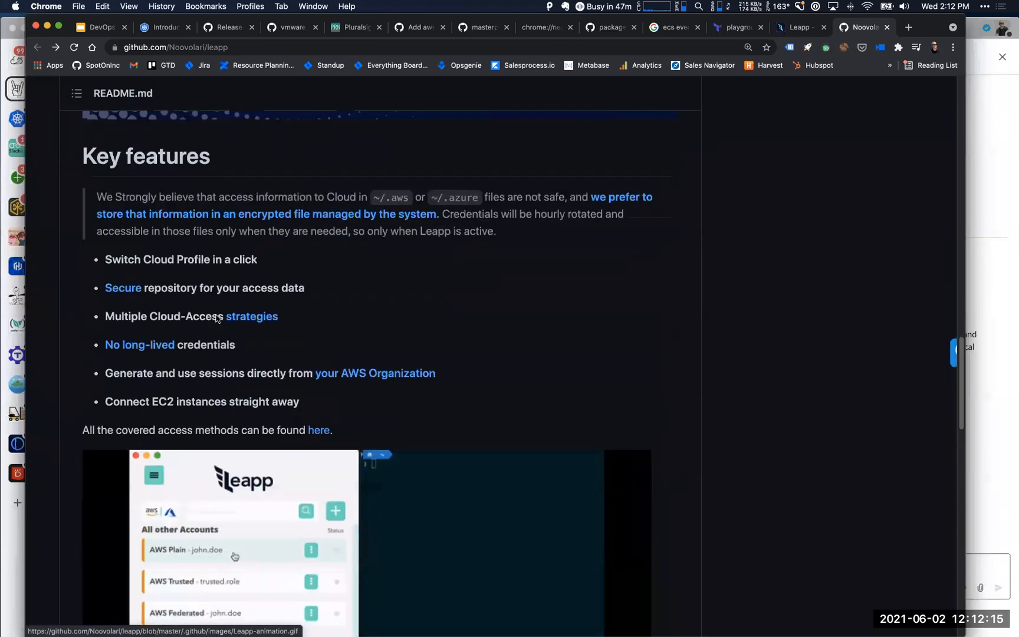
# Follow the 'here' link under Key features to the wiki Use Cases provider lists
pyautogui.scroll(-3)
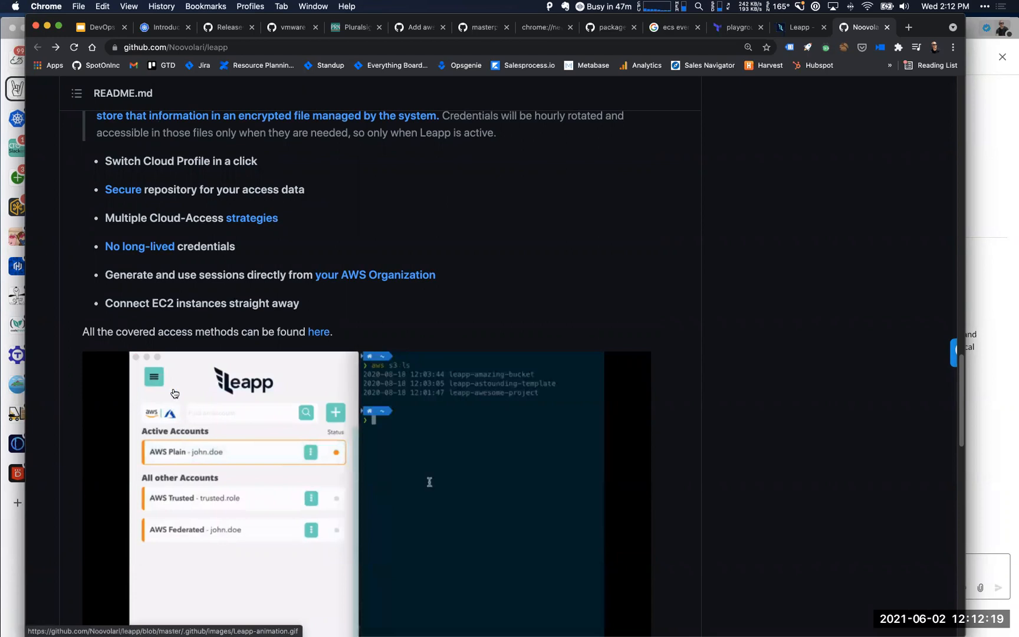
pyautogui.moveTo(250, 211)
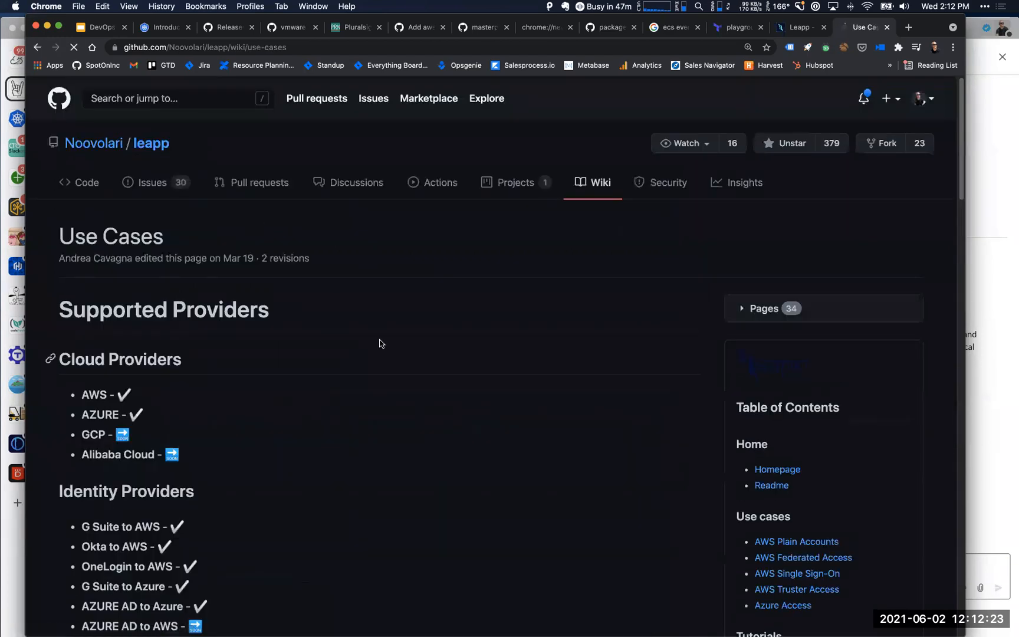
pyautogui.scroll(-3)
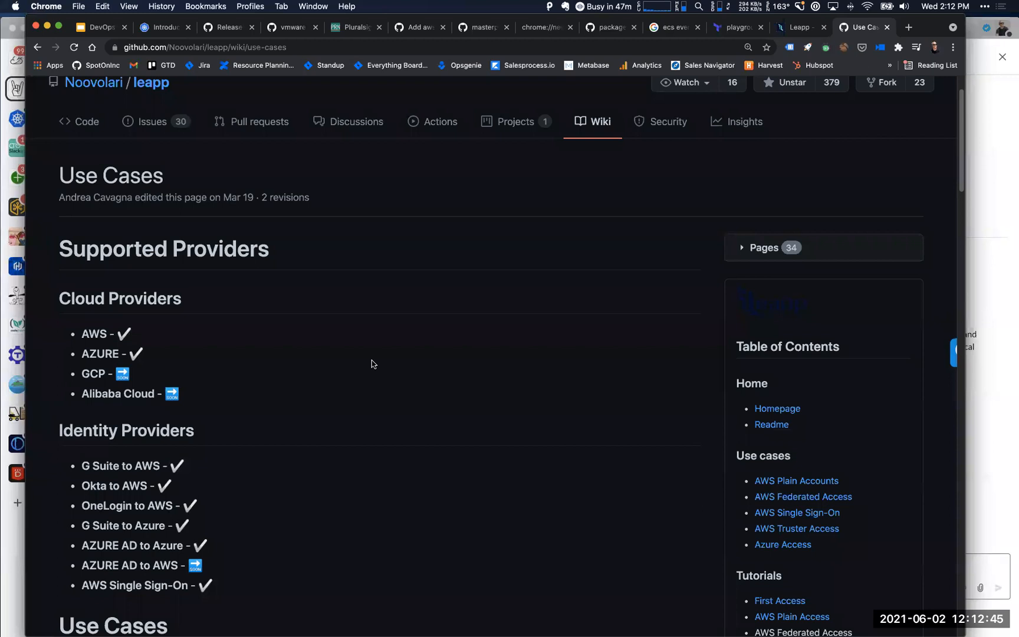
pyautogui.moveTo(158, 525)
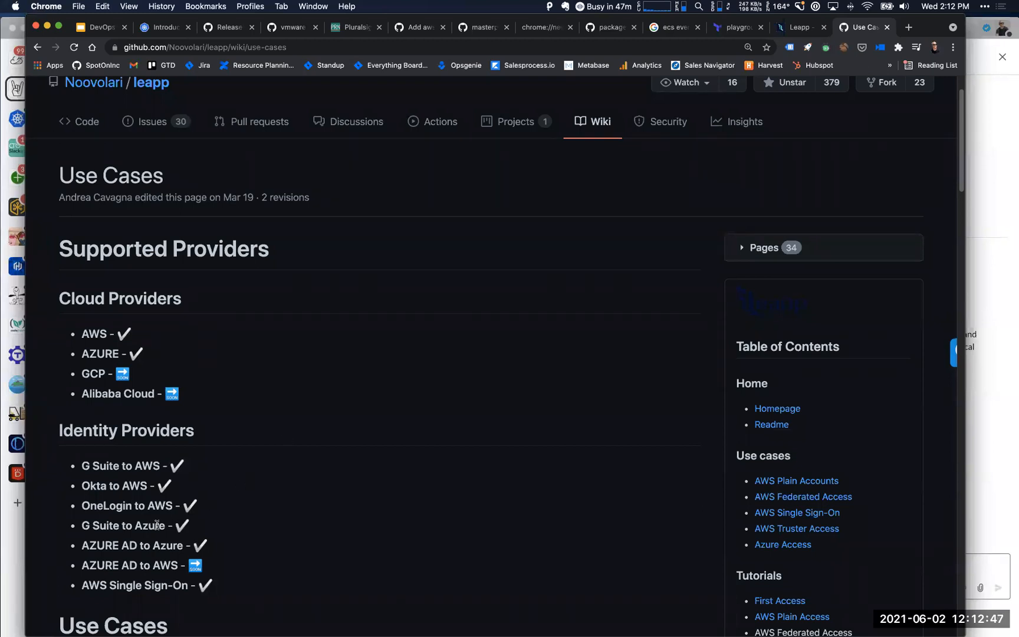
pyautogui.moveTo(81, 466); pyautogui.dragTo(136, 565)
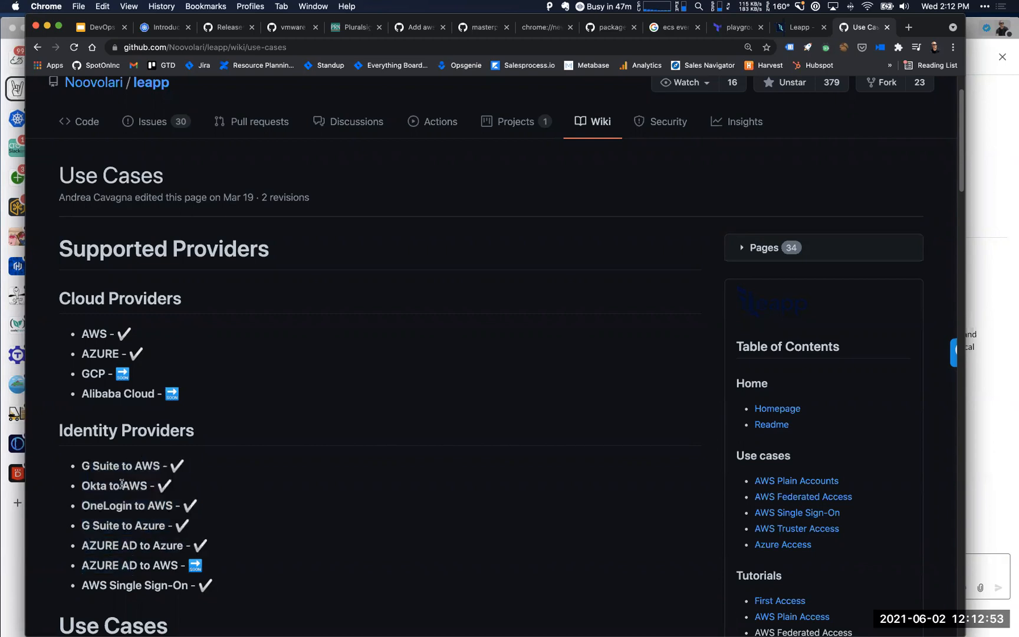
pyautogui.doubleClick(111, 506)
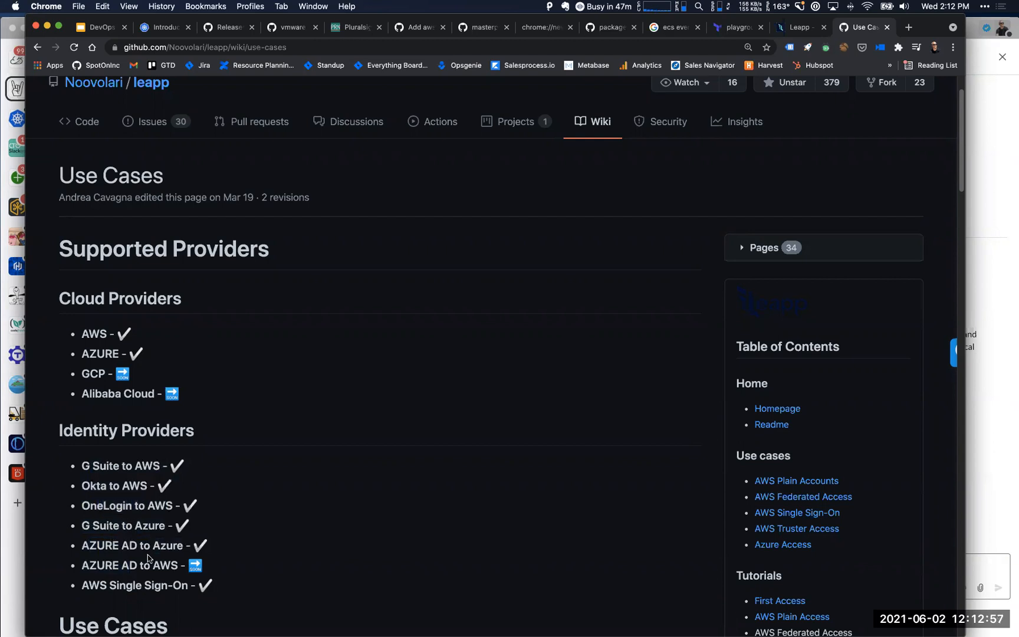
pyautogui.scroll(-3)
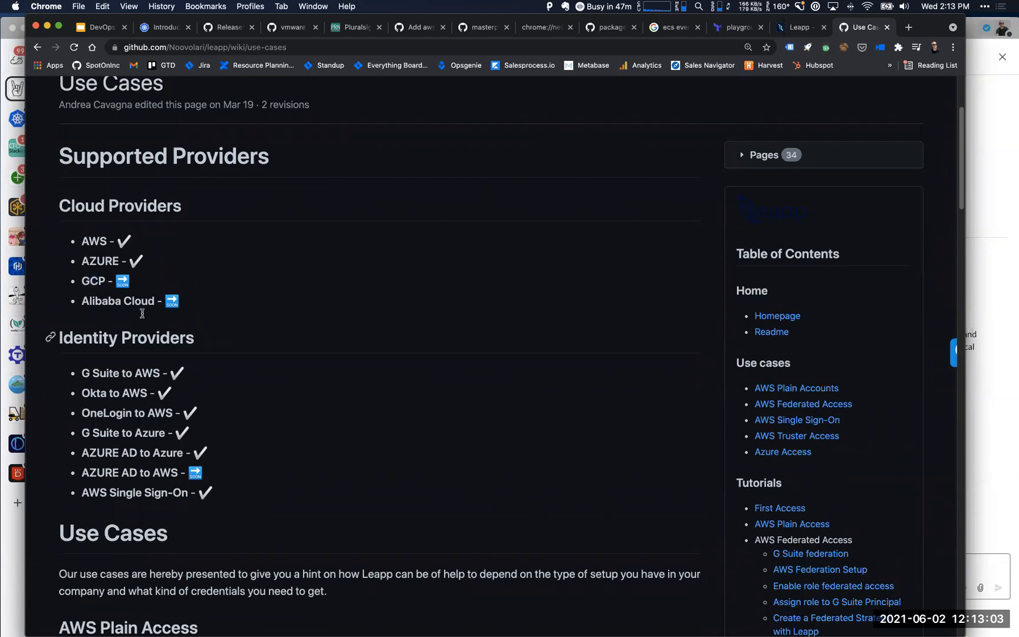
pyautogui.scroll(-3)
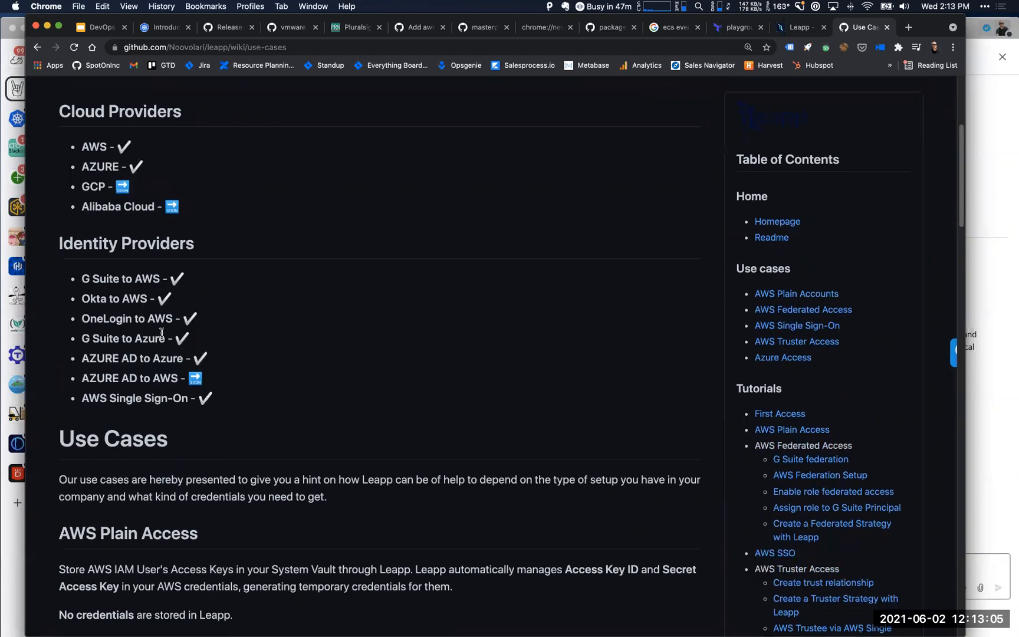
pyautogui.scroll(-3)
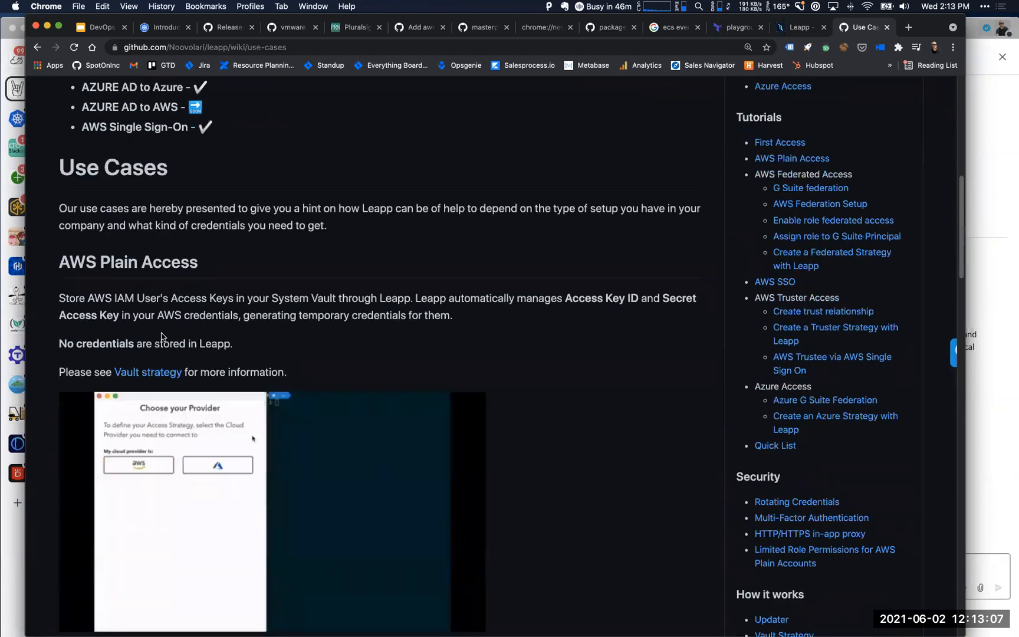
pyautogui.click(138, 465)
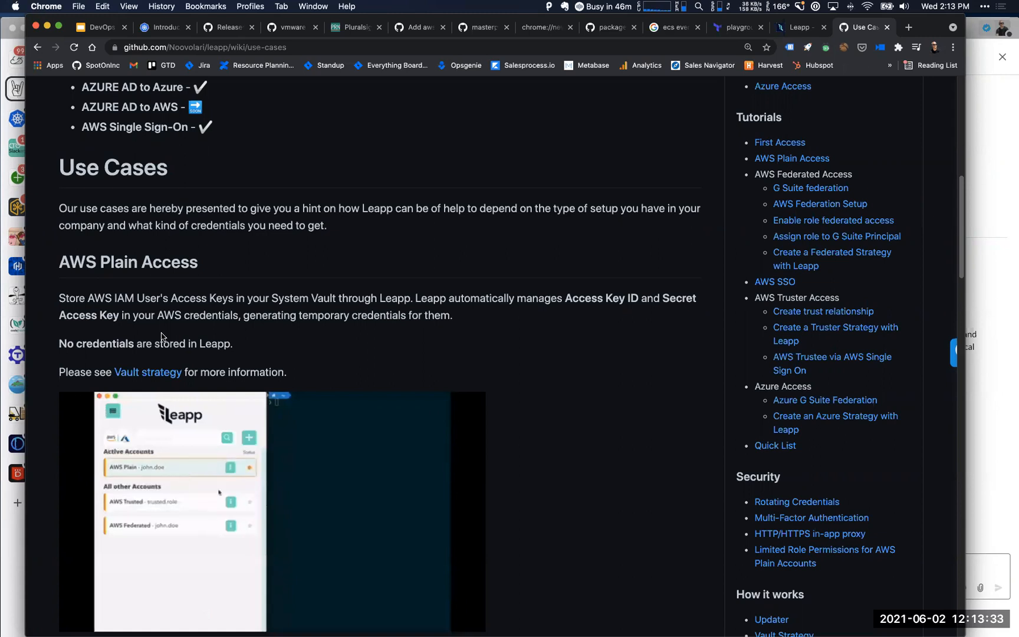
pyautogui.moveTo(358, 275)
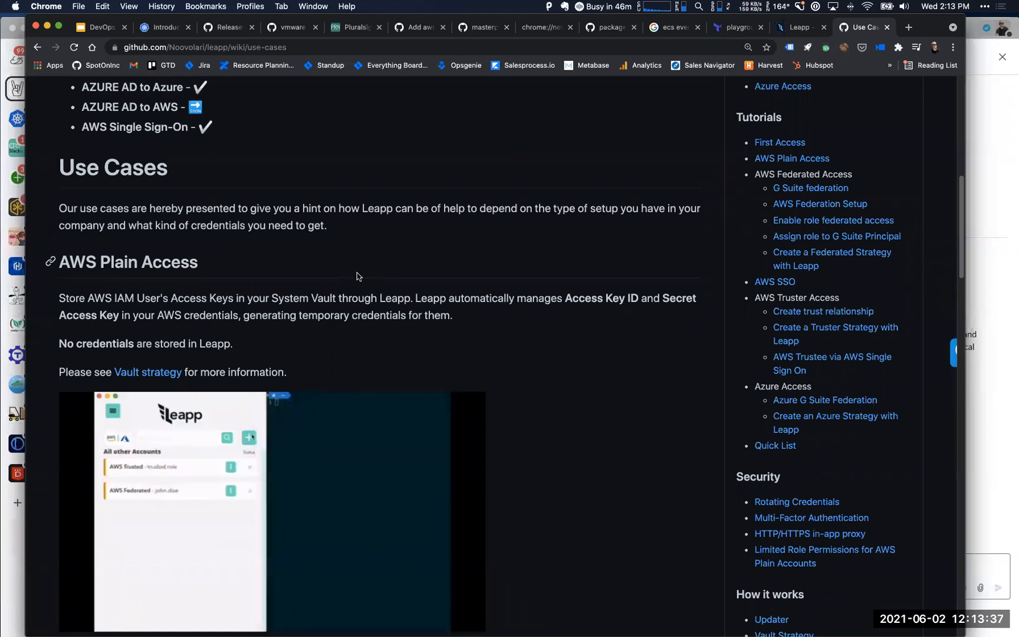
pyautogui.scroll(-3)
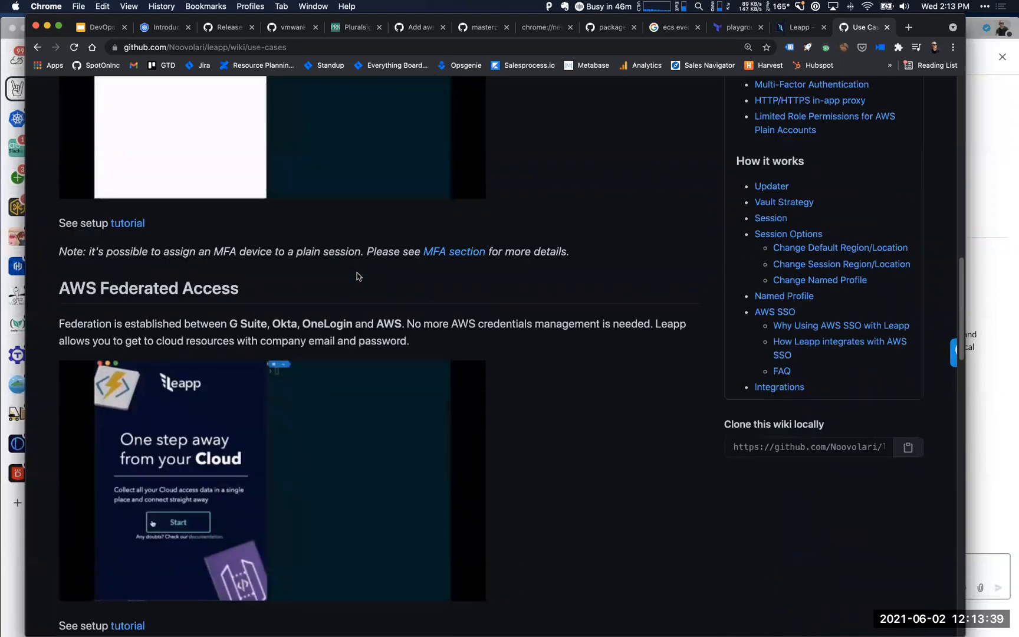
pyautogui.scroll(-3)
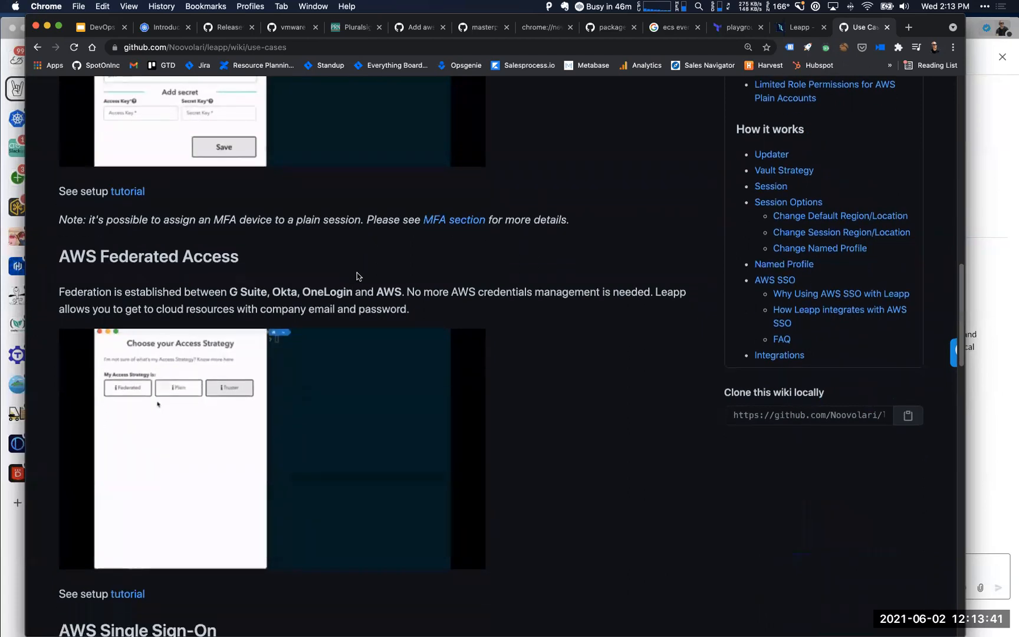
pyautogui.scroll(-3)
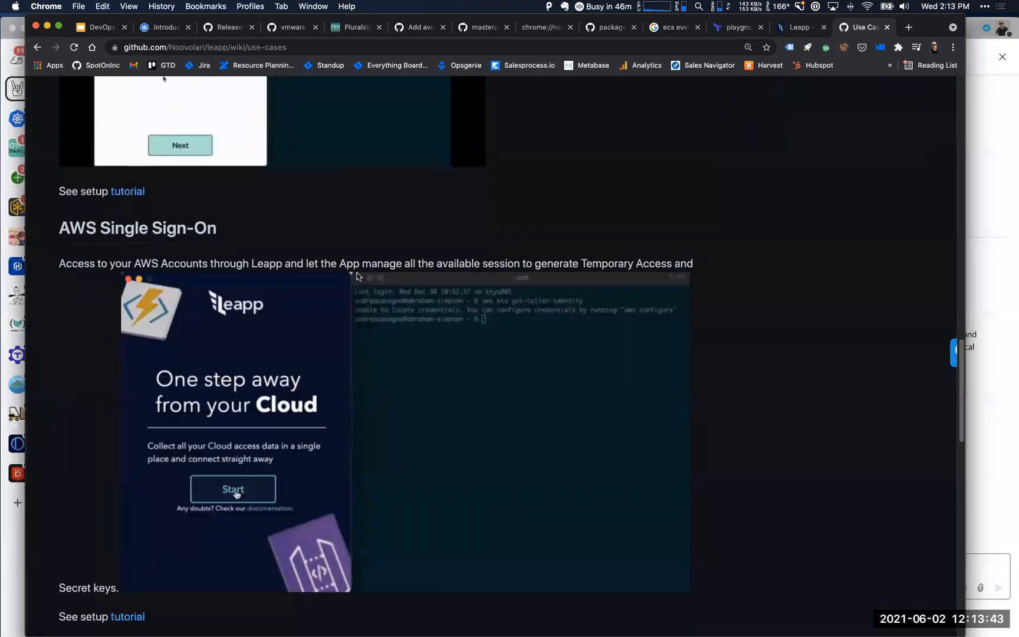
pyautogui.scroll(-3)
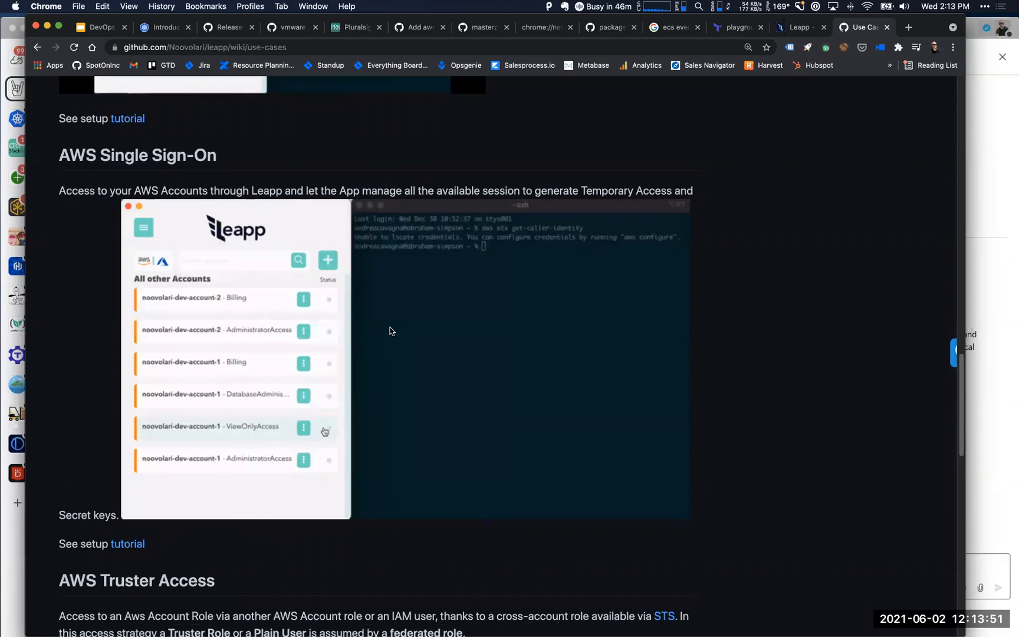
pyautogui.scroll(-3)
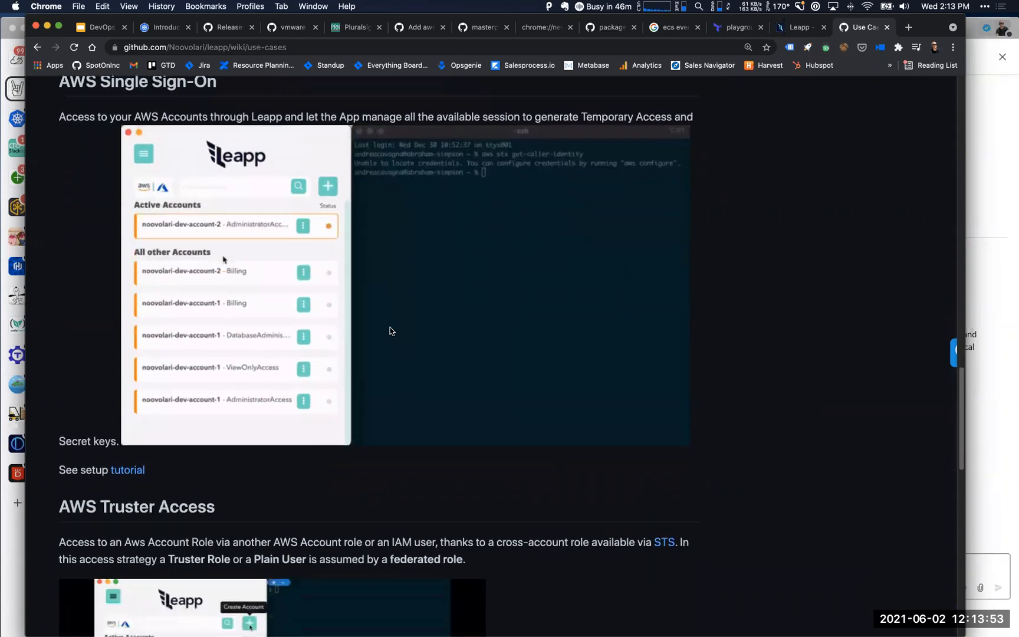
pyautogui.scroll(-3)
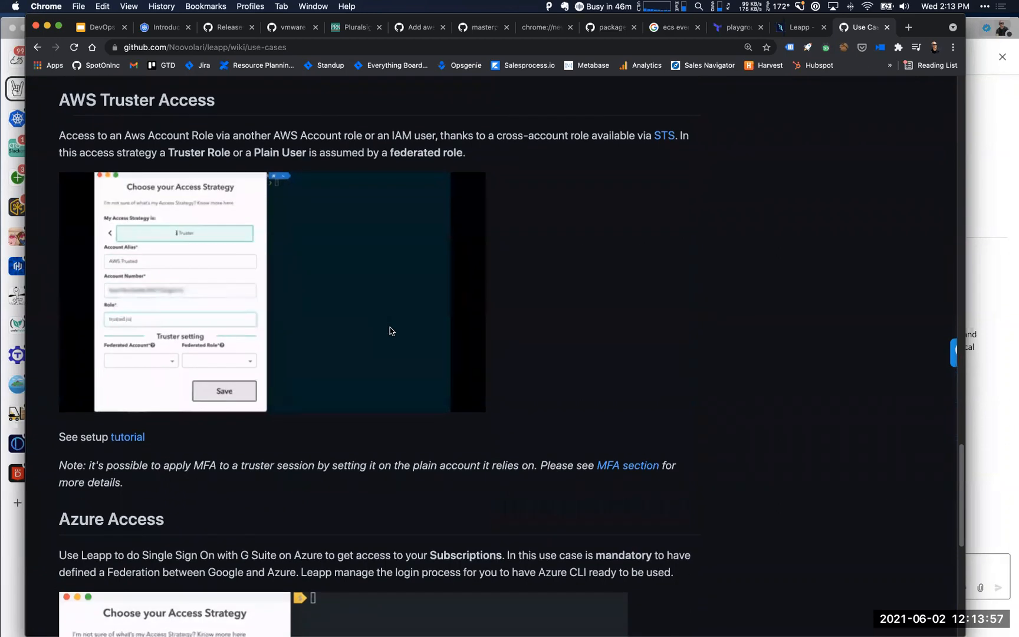
pyautogui.scroll(-3)
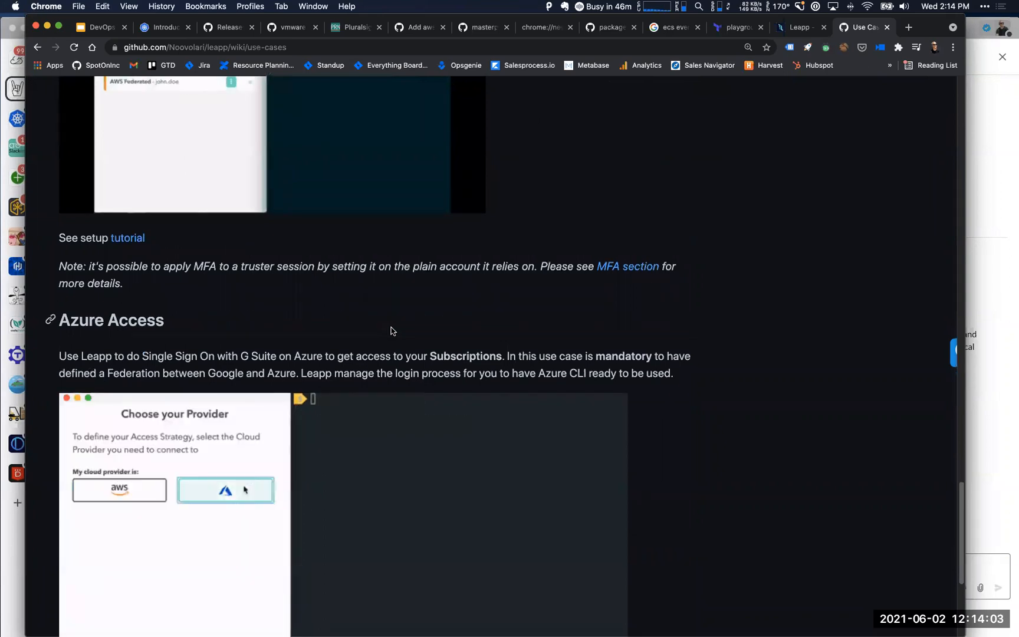
pyautogui.scroll(3)
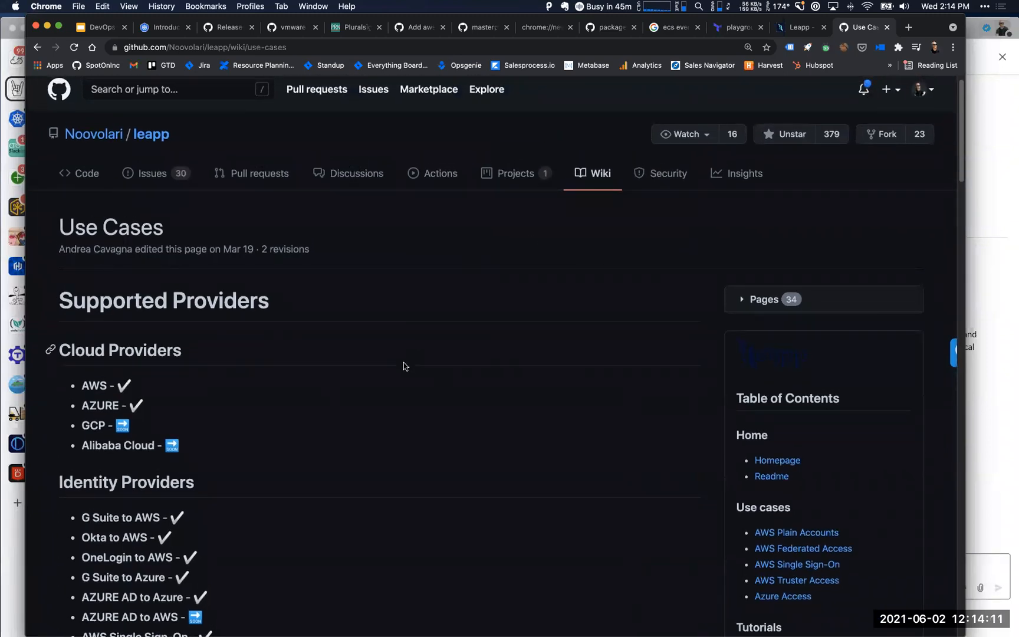
pyautogui.moveTo(500, 280)
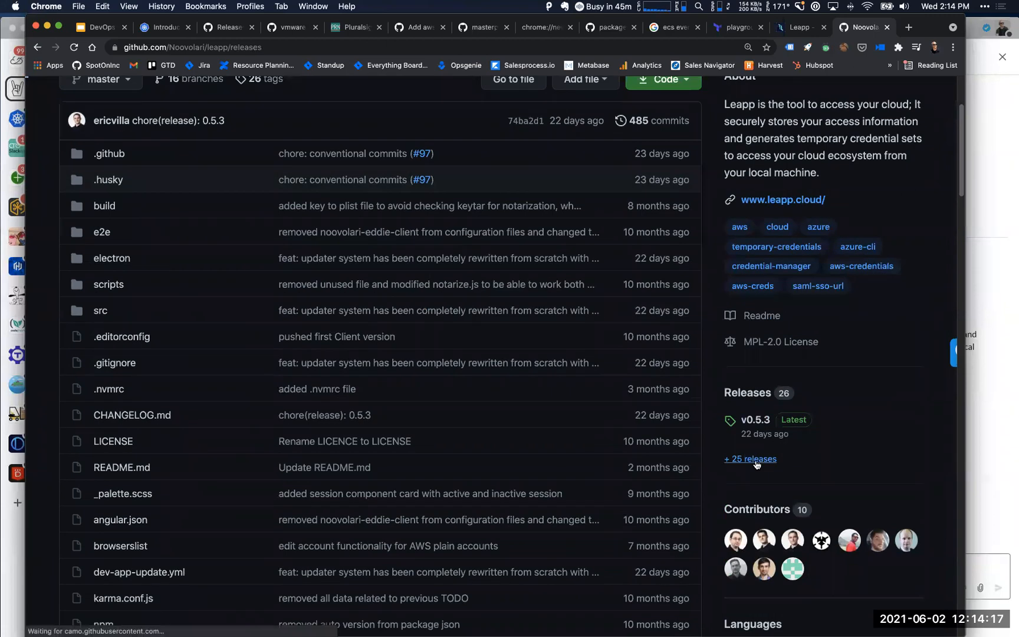
# Open Leapp's releases list, download latest-linux.yml, and bring up the leapp.cloud tab
pyautogui.click(750, 459)
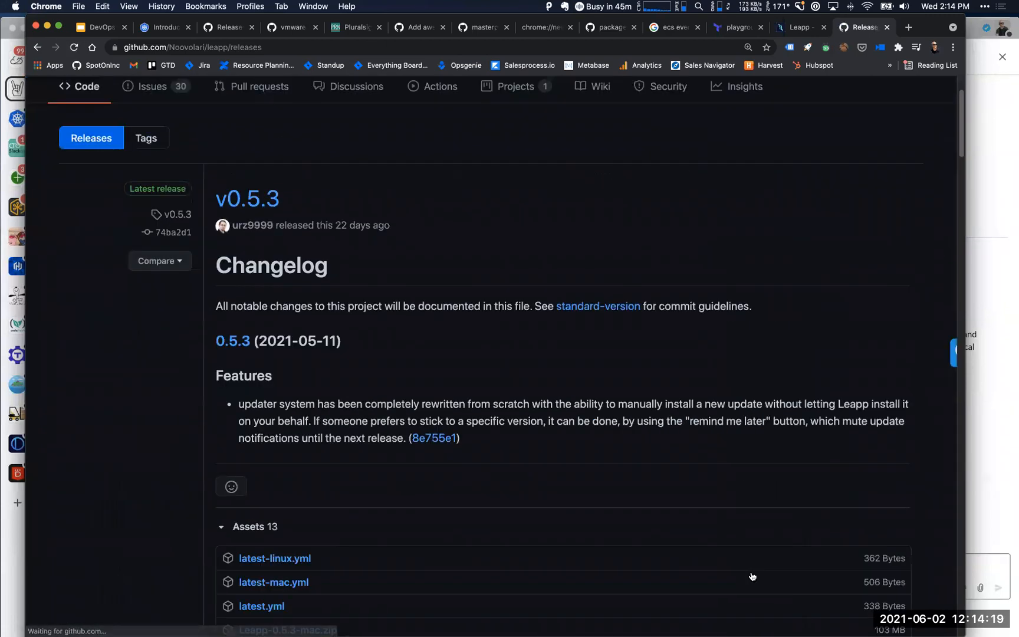
pyautogui.scroll(-3)
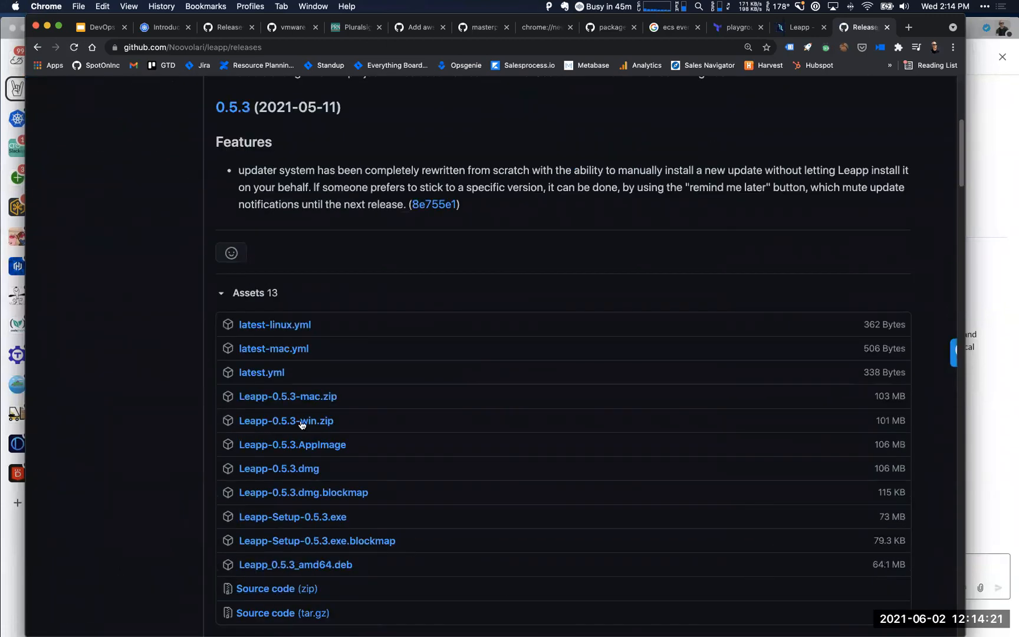
pyautogui.moveTo(298, 452)
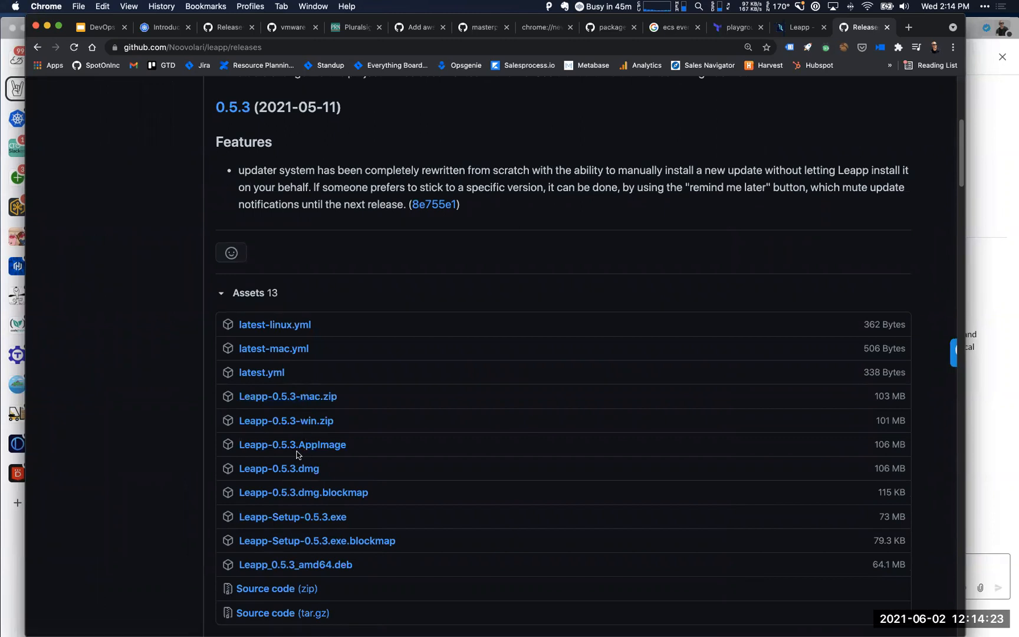
pyautogui.moveTo(300, 497)
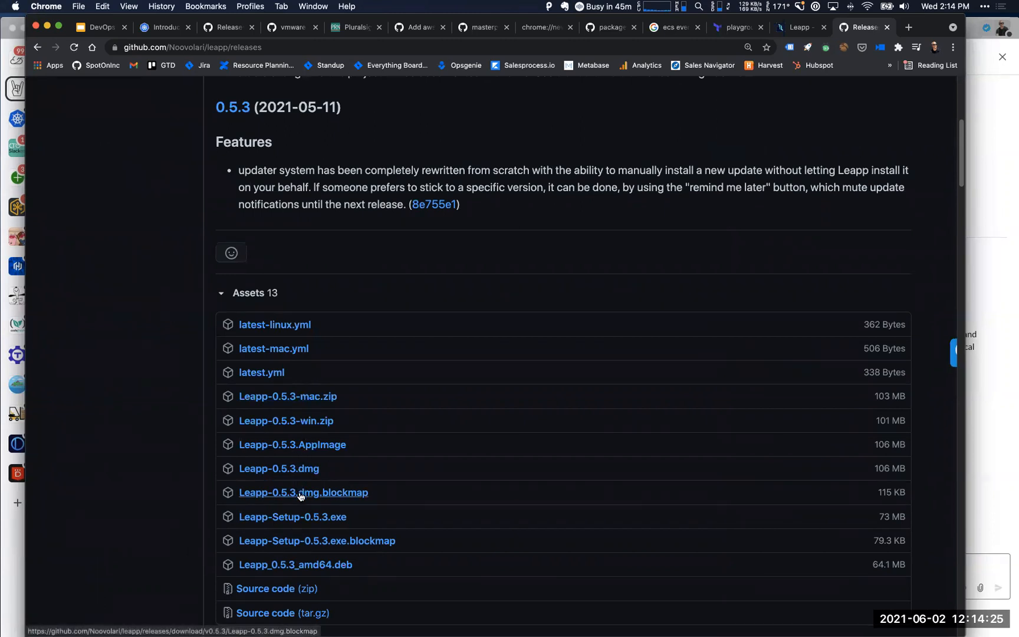
pyautogui.moveTo(331, 550)
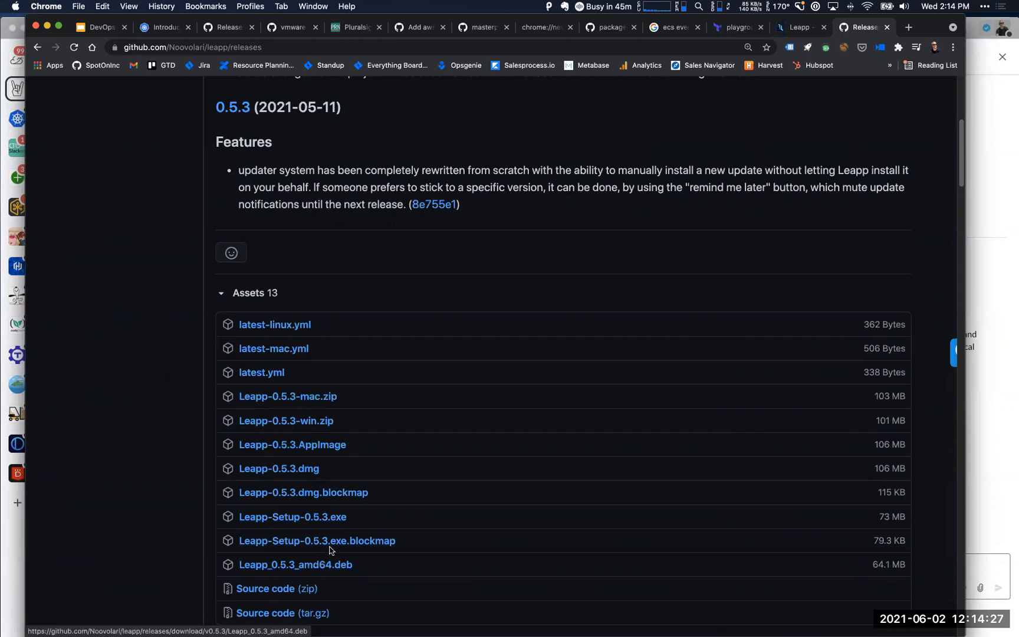
pyautogui.scroll(-3)
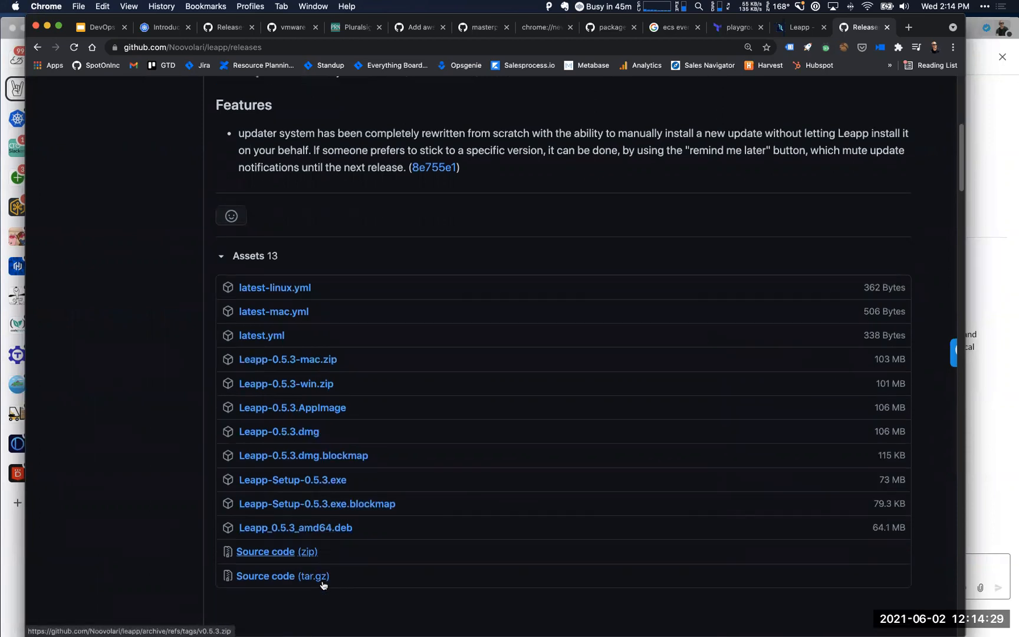
pyautogui.scroll(-3)
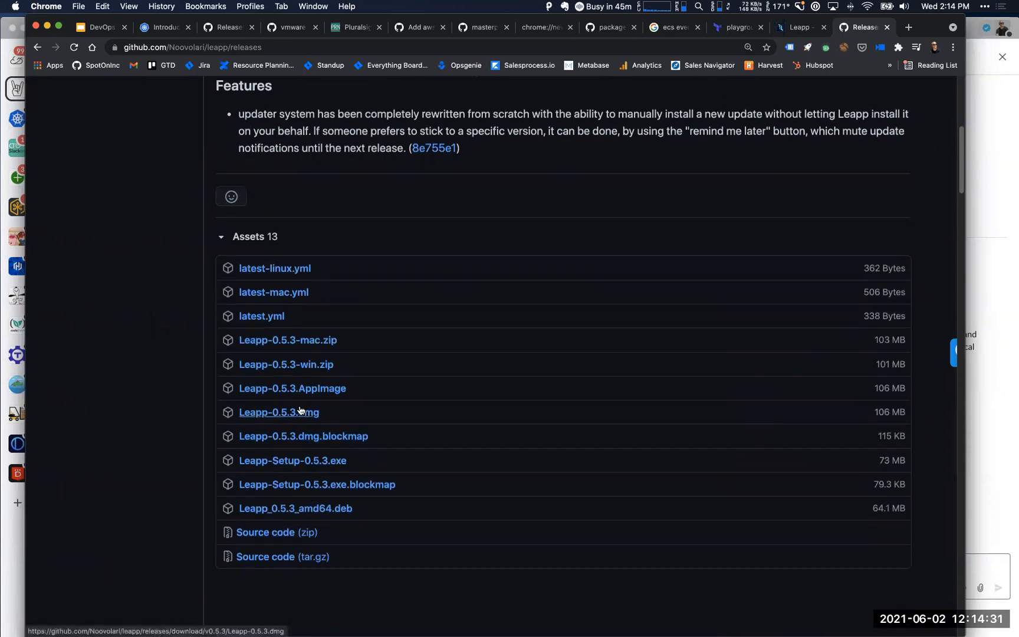
pyautogui.moveTo(297, 392)
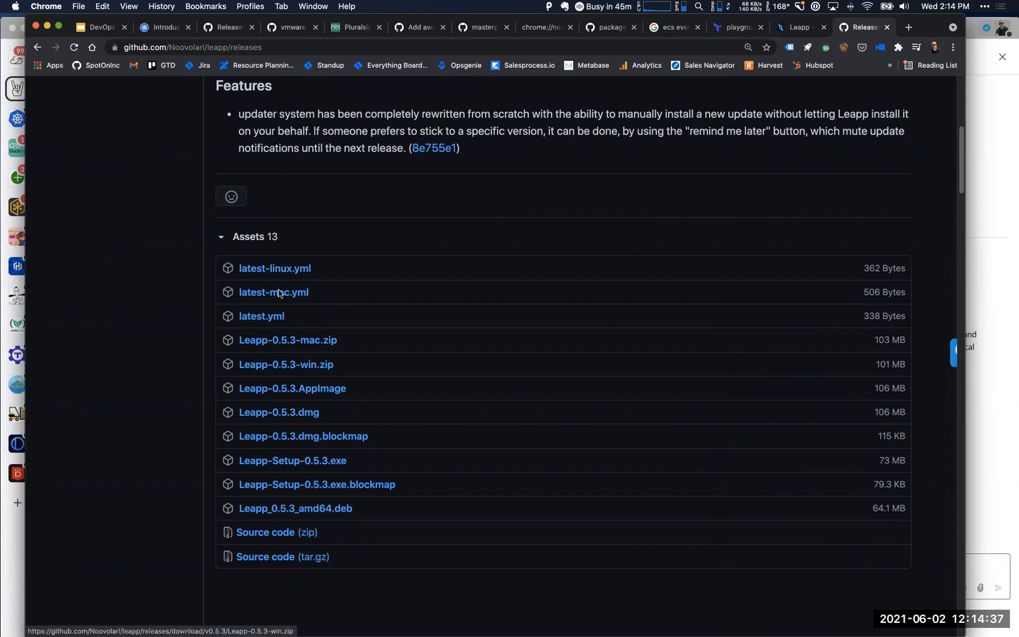
pyautogui.moveTo(279, 268)
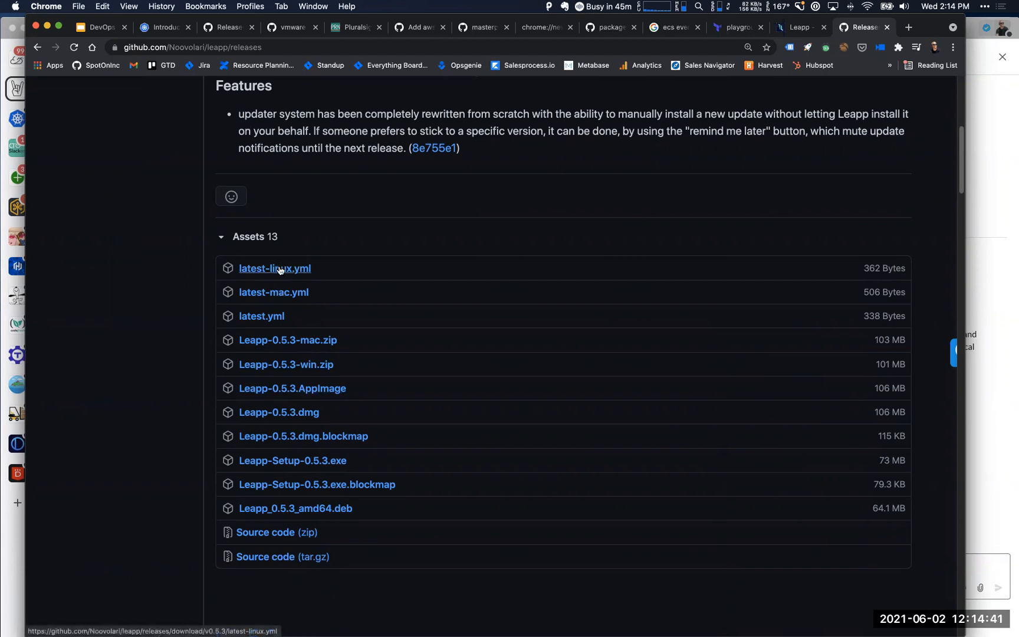
pyautogui.click(275, 269)
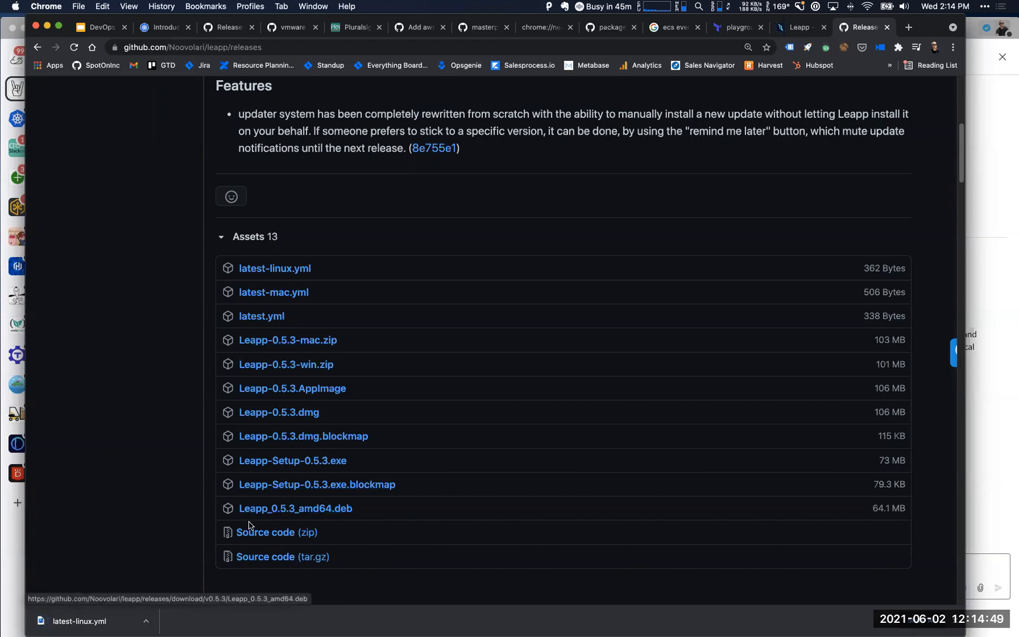
pyautogui.moveTo(209, 325)
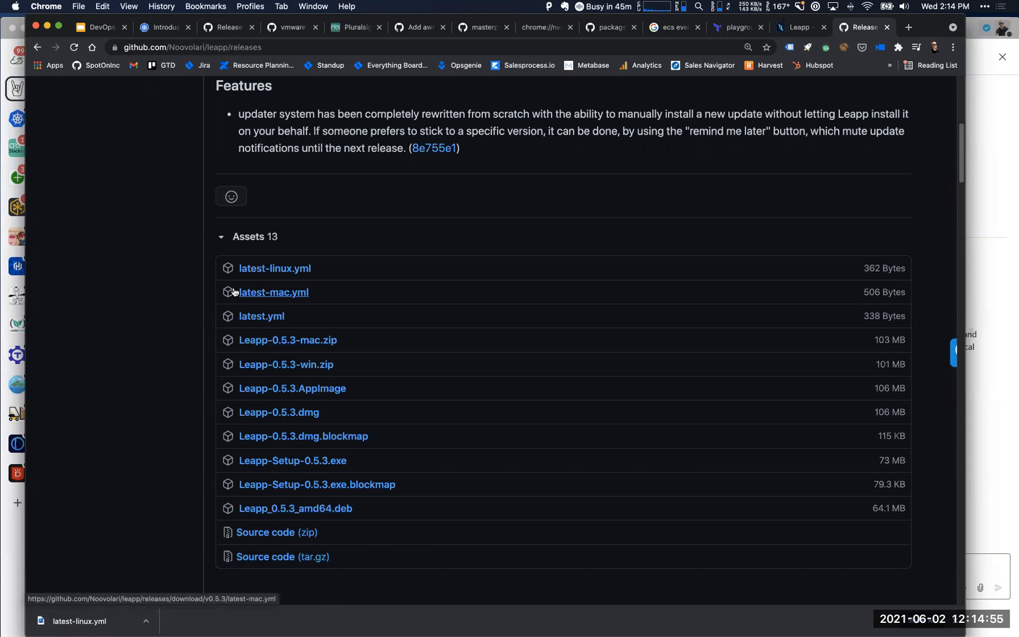
pyautogui.moveTo(527, 108)
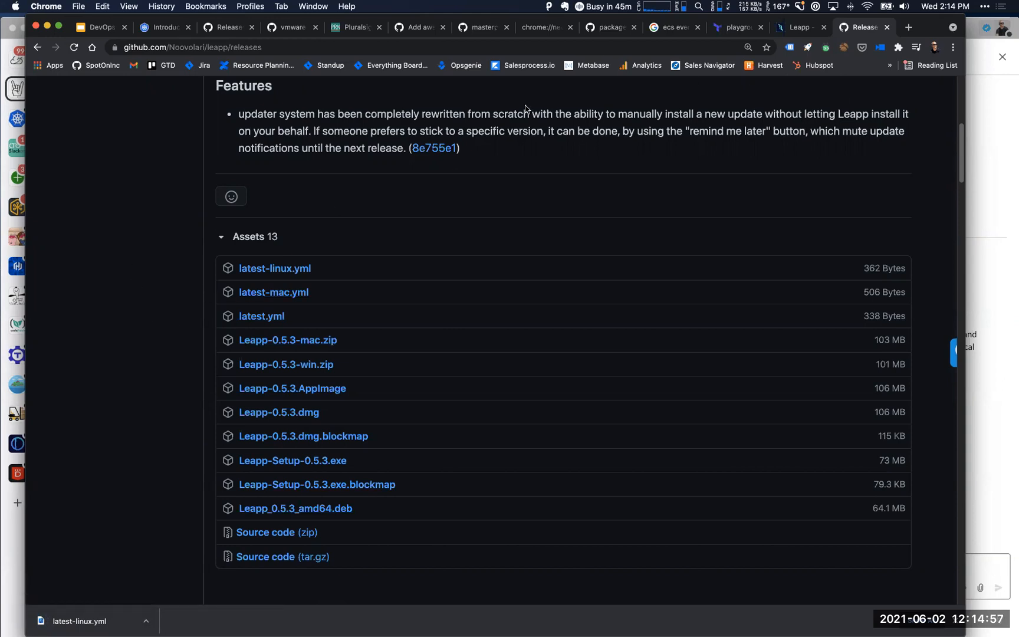
pyautogui.click(801, 27)
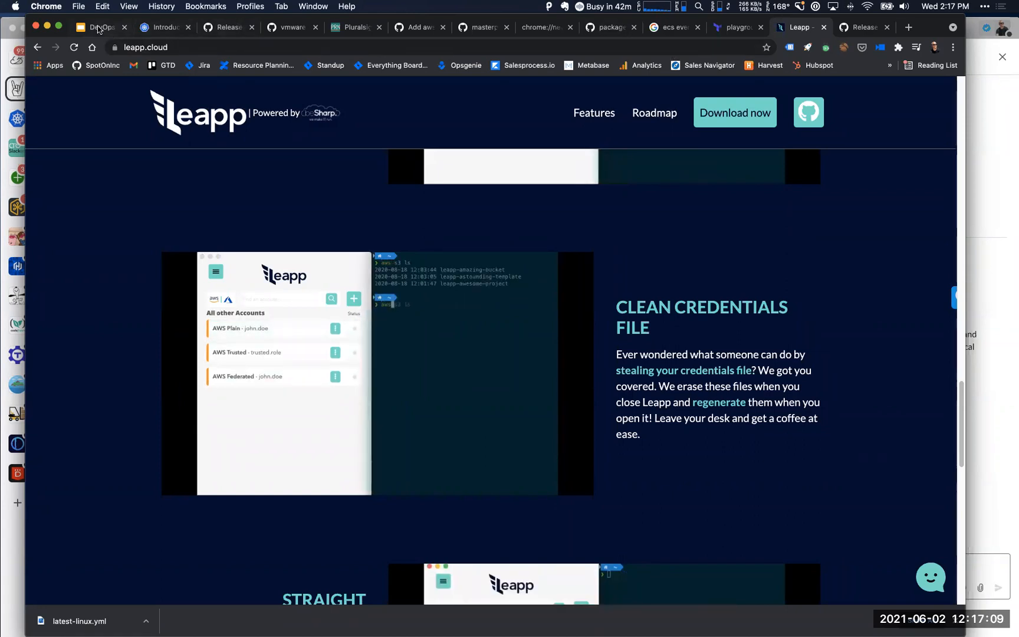
# From the Talking Points slide, open terraform-provider-sops in a new tab, then start a blank tab
pyautogui.click(94, 27)
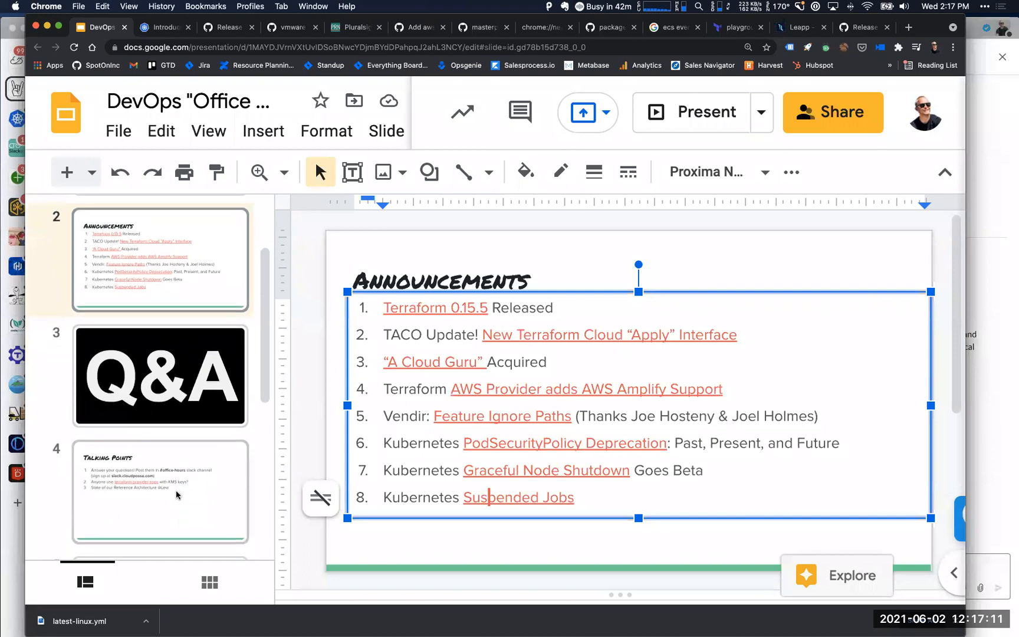
pyautogui.click(159, 493)
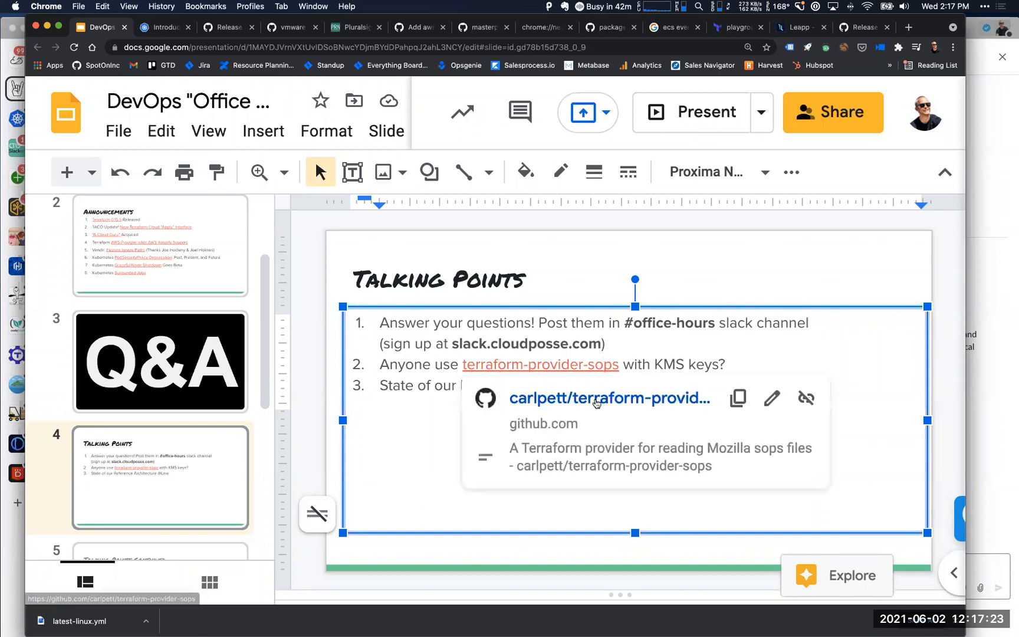
pyautogui.rightClick(597, 398)
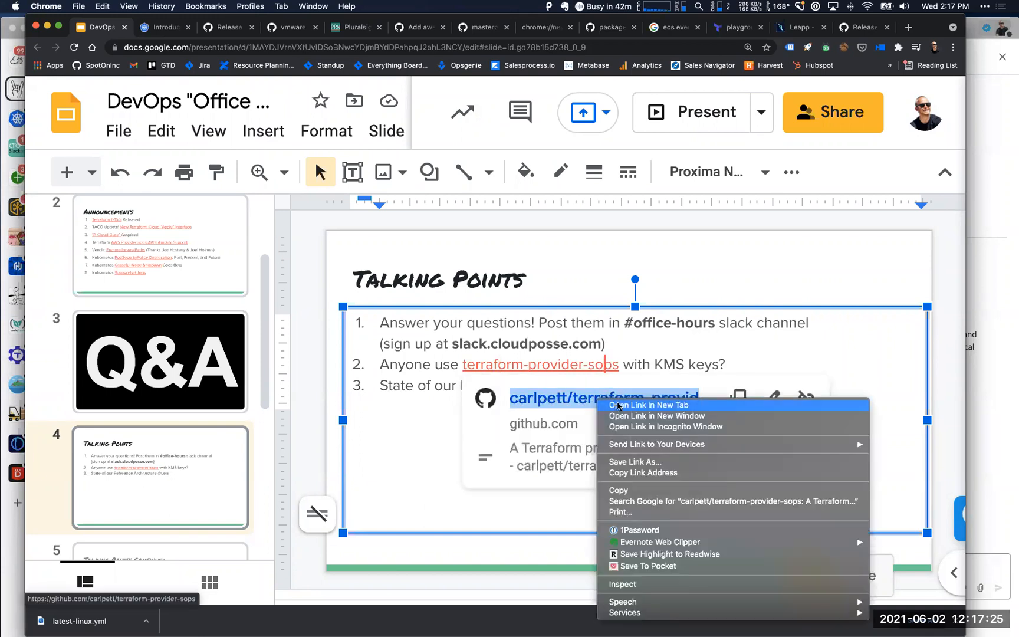
pyautogui.click(649, 405)
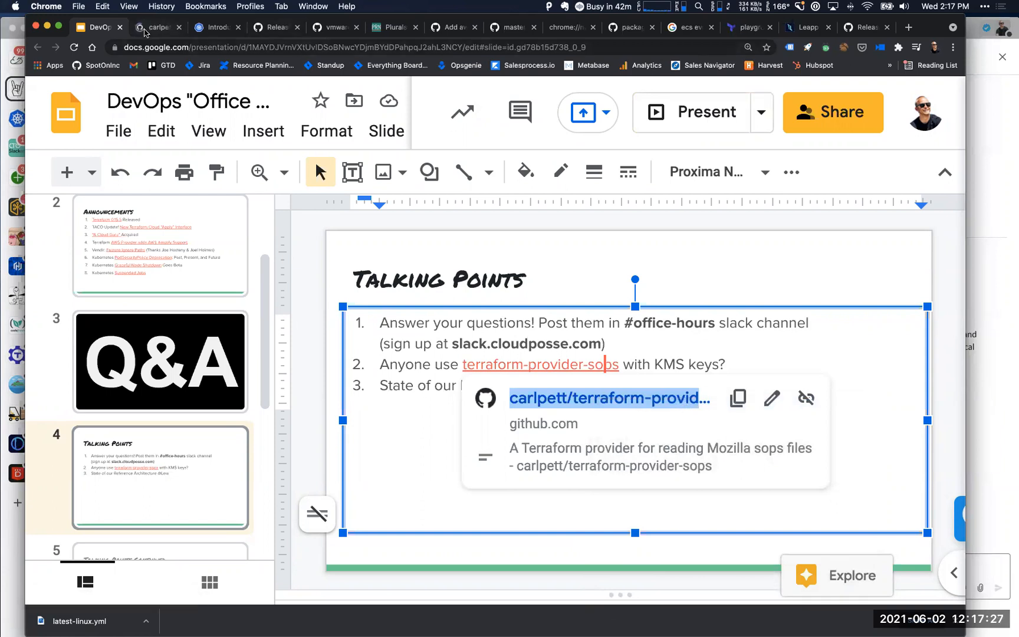
pyautogui.click(158, 27)
pyautogui.write('sops-')
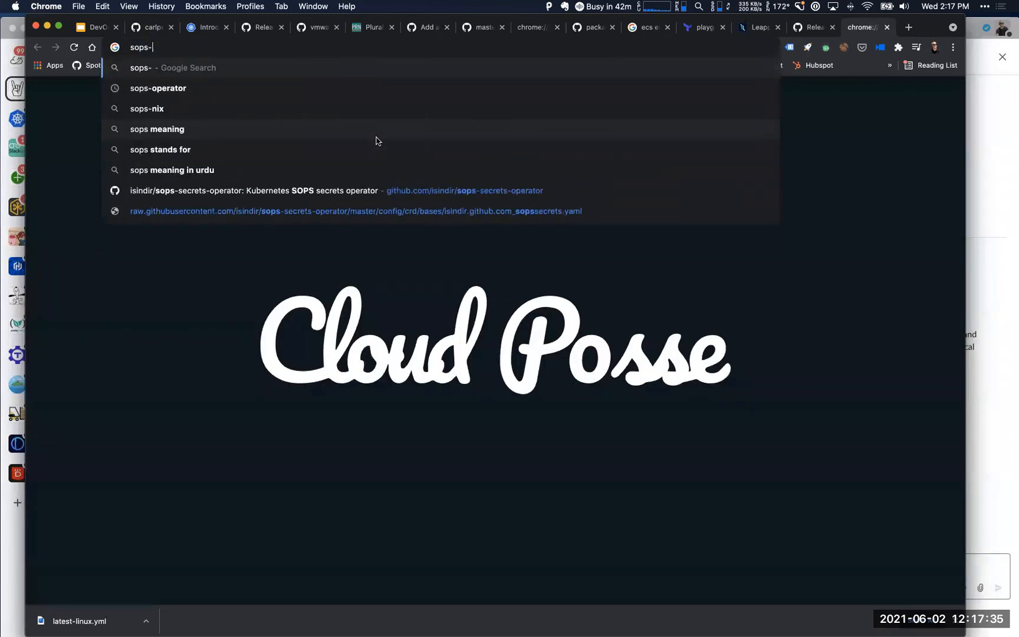
# Search for sops-operator and open the isindir/sops-secrets-operator GitHub repository
pyautogui.click(157, 88)
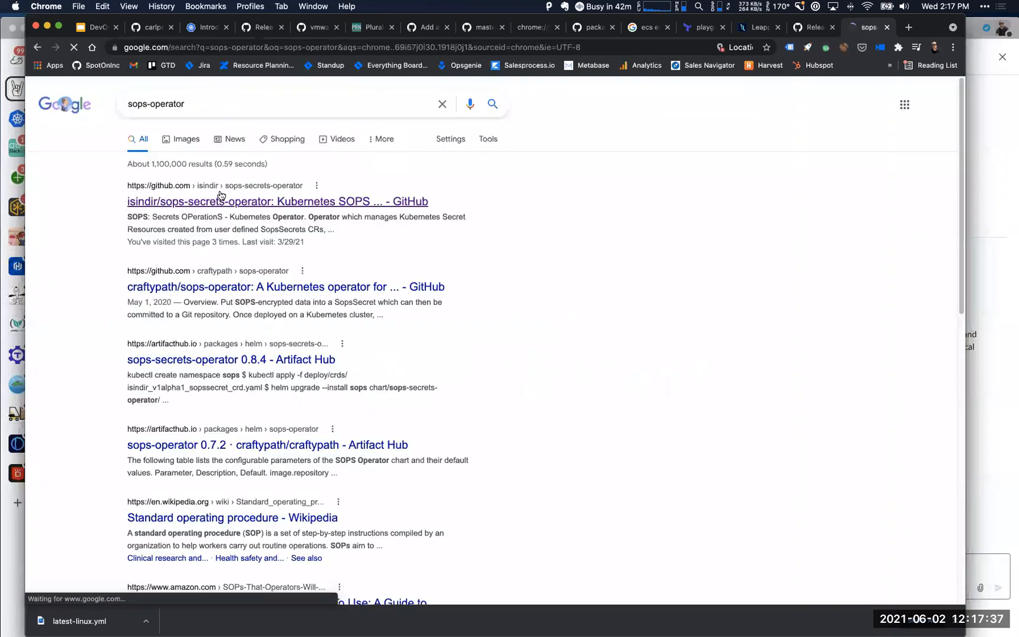
pyautogui.click(278, 201)
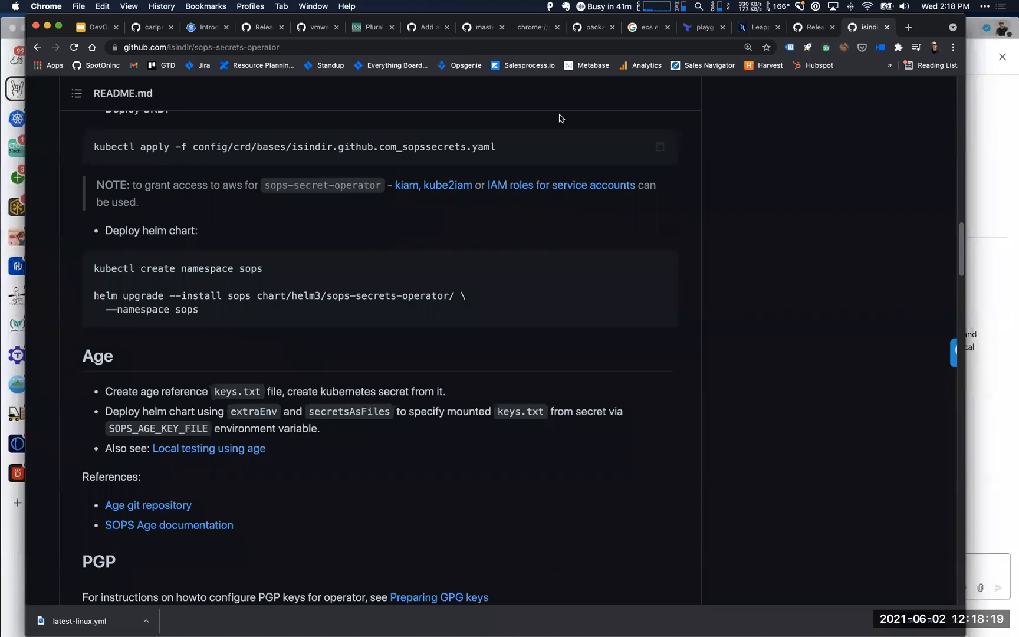
pyautogui.click(812, 27)
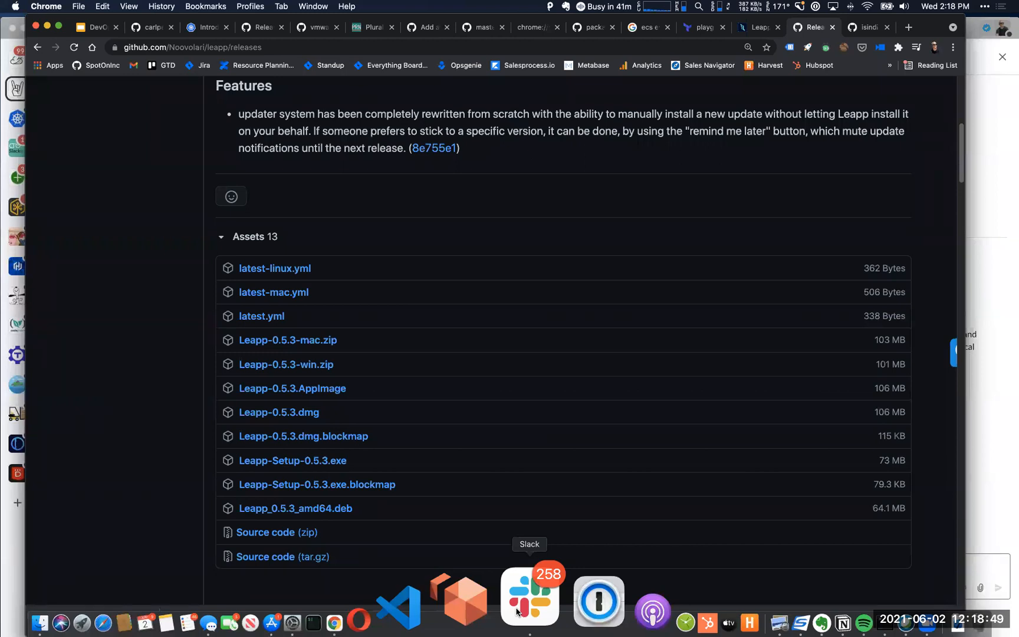
pyautogui.click(274, 268)
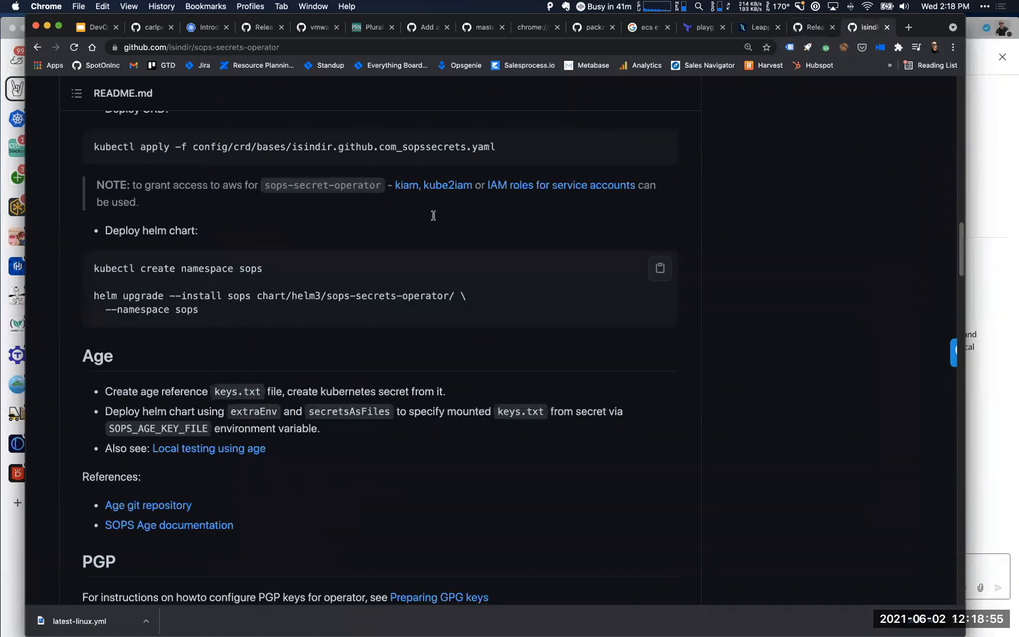
pyautogui.scroll(3)
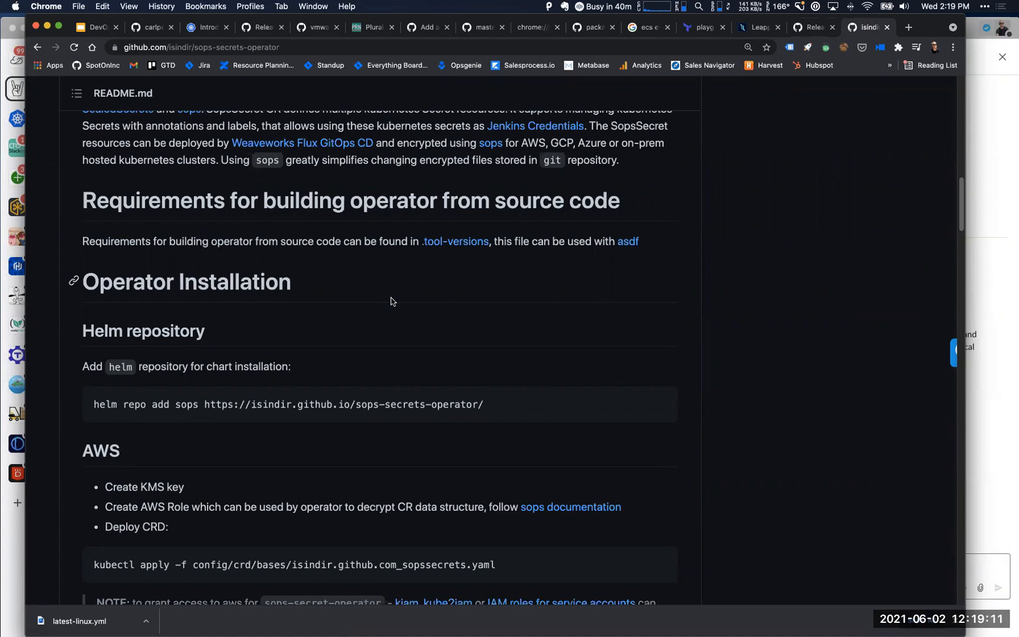
pyautogui.moveTo(212, 128)
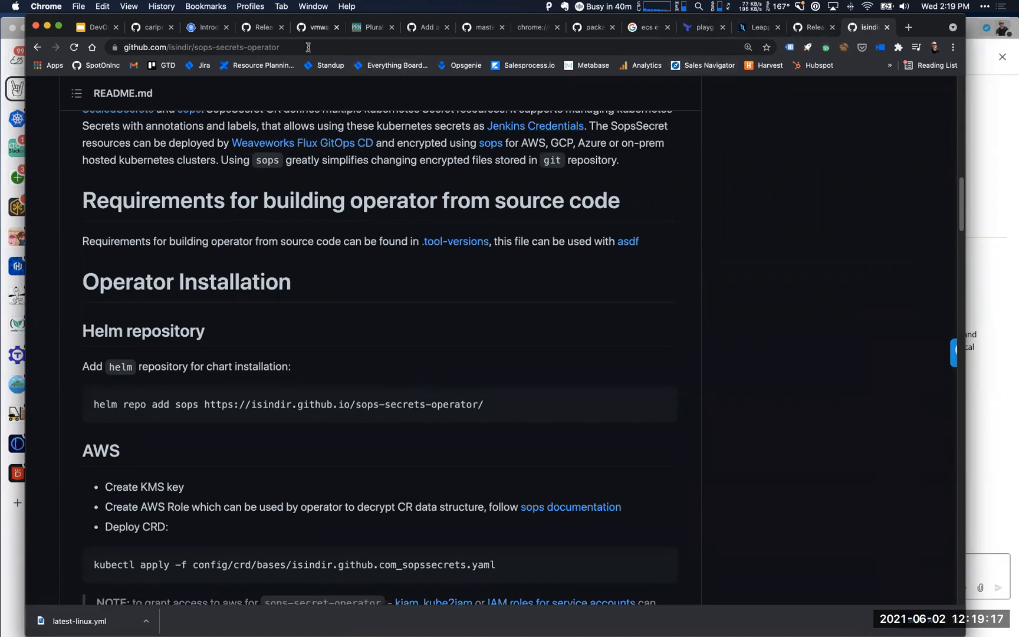
pyautogui.click(147, 27)
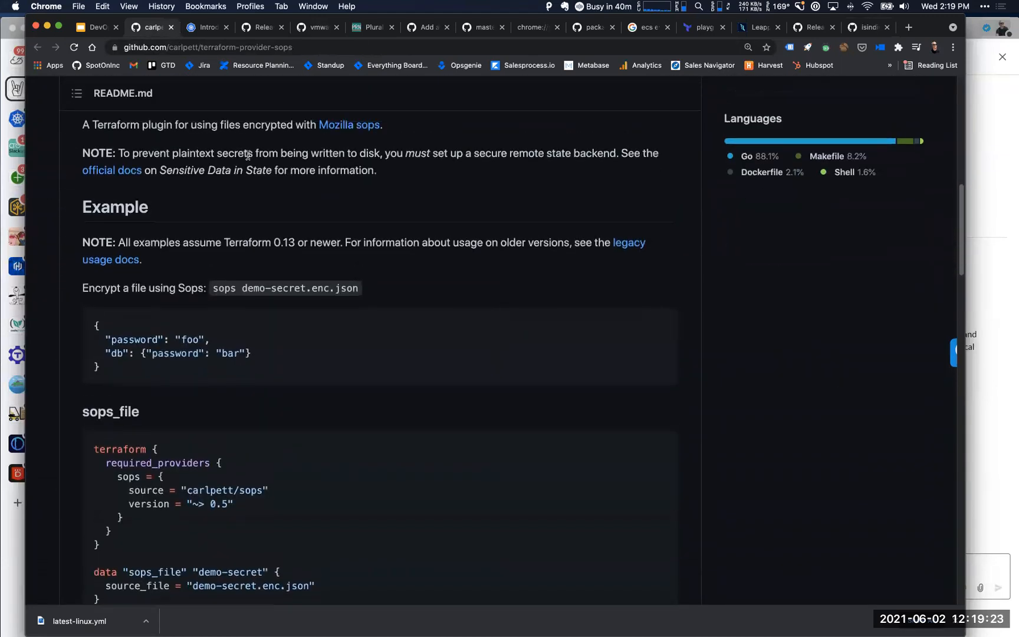
pyautogui.moveTo(424, 205)
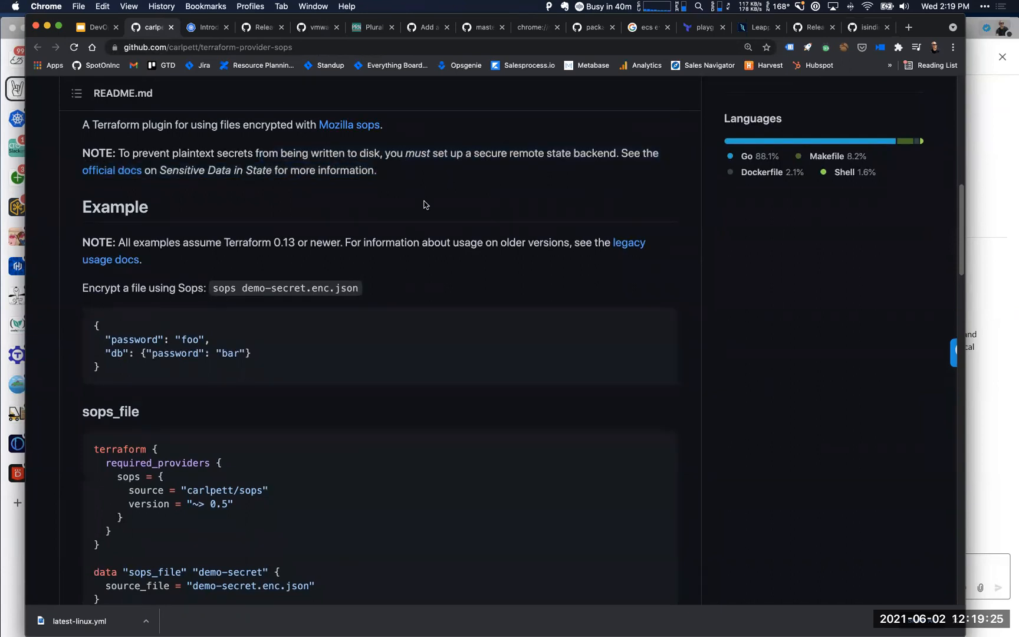
pyautogui.scroll(-3)
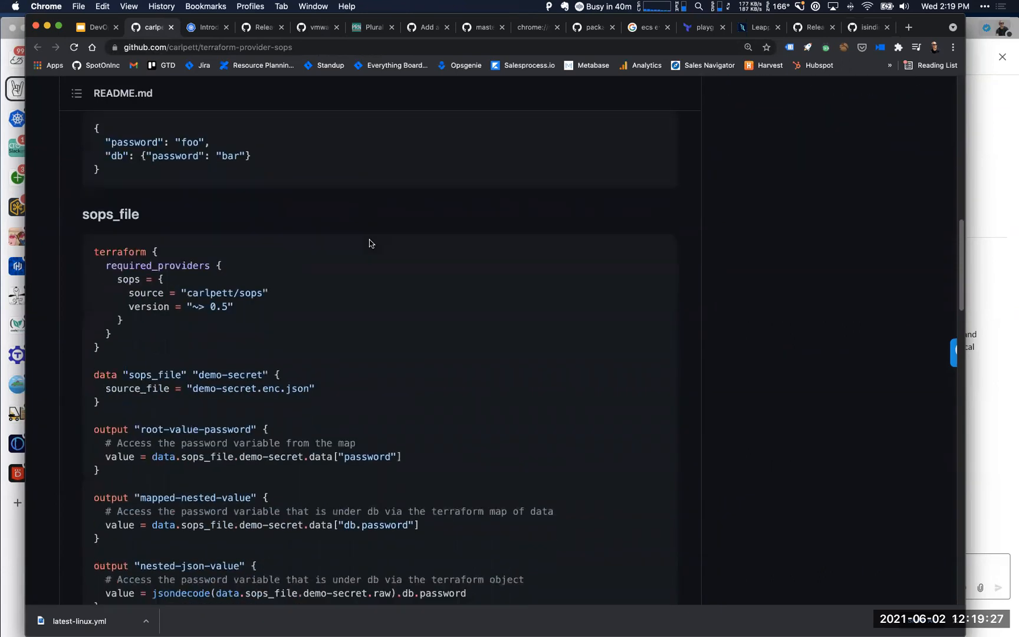
pyautogui.scroll(-3)
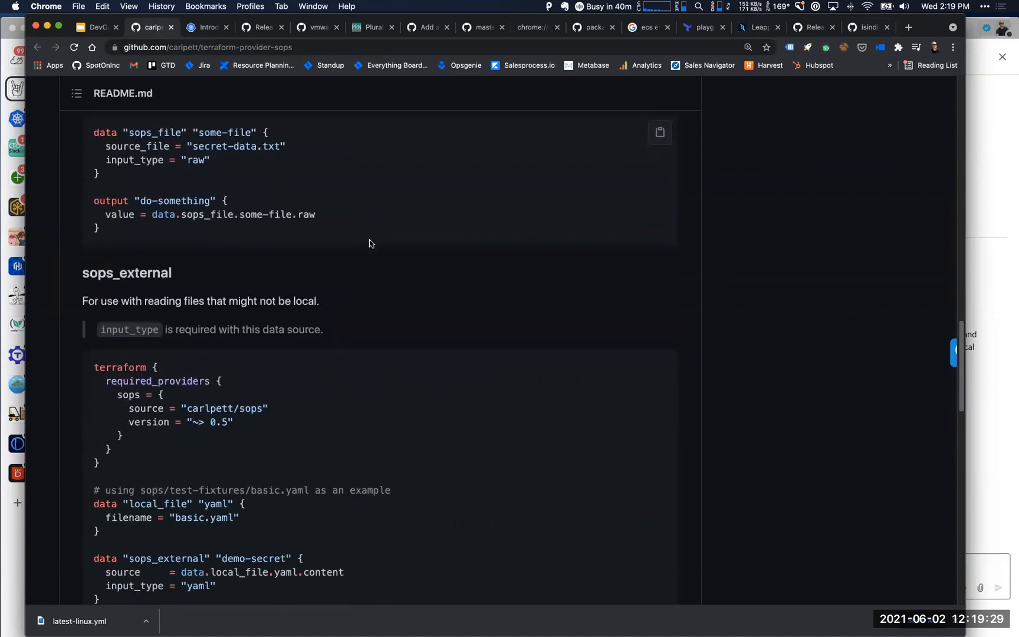
pyautogui.scroll(-3)
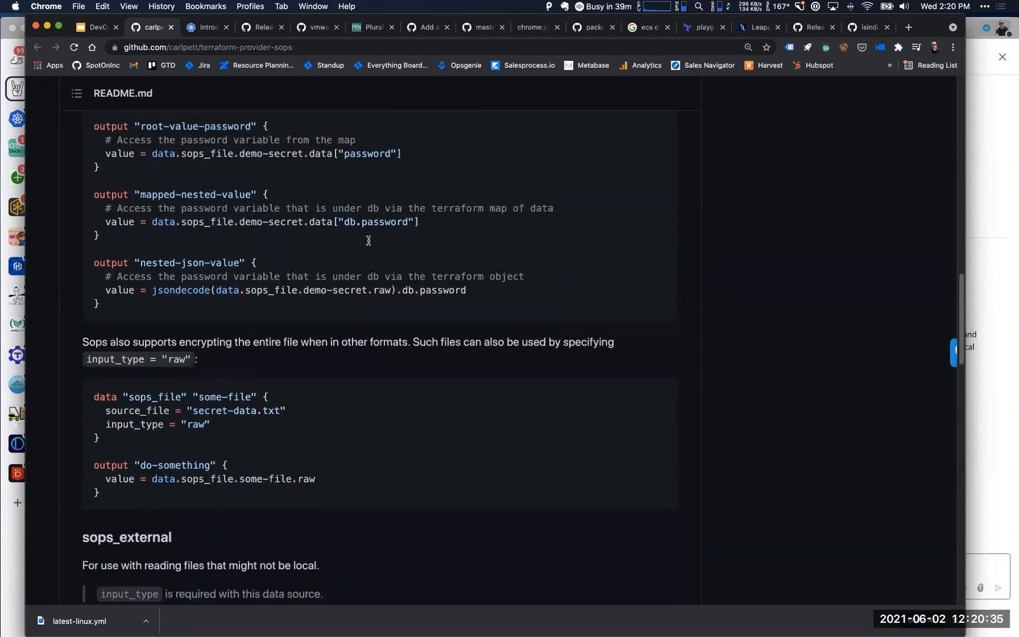
pyautogui.scroll(3)
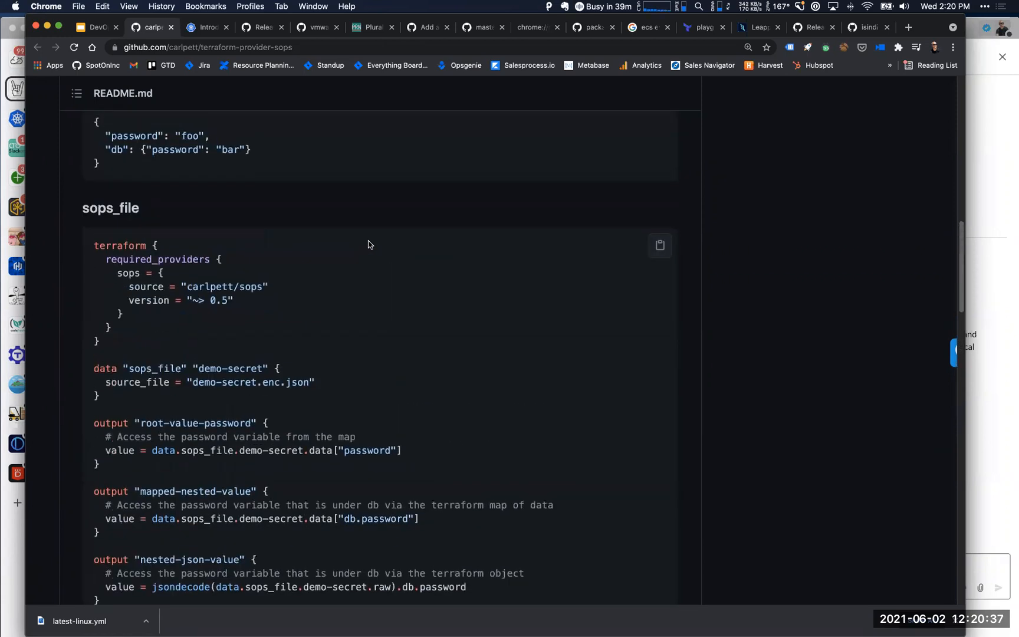
pyautogui.scroll(3)
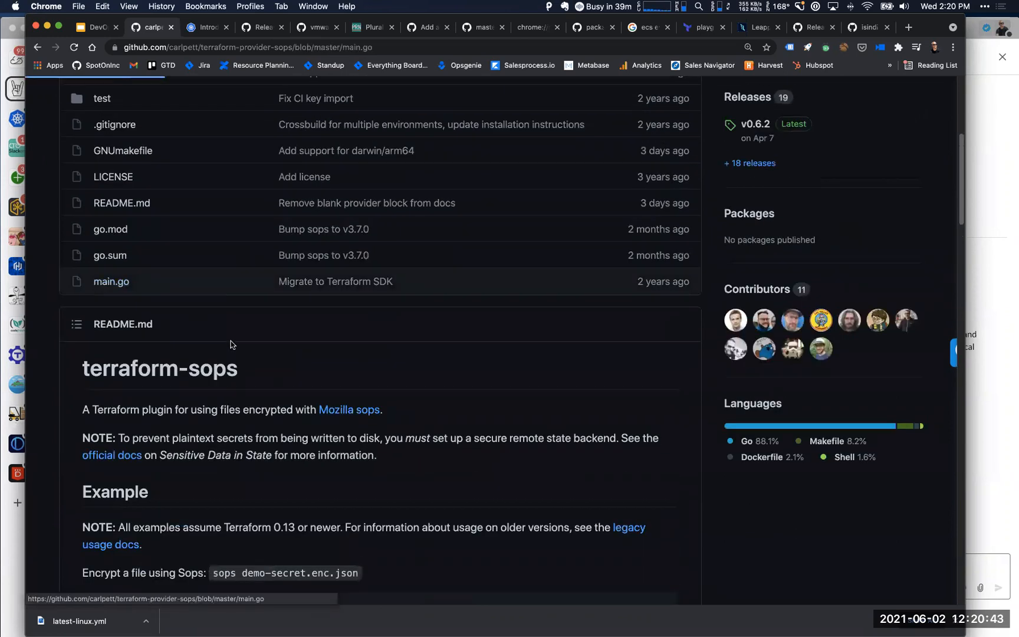
pyautogui.click(111, 281)
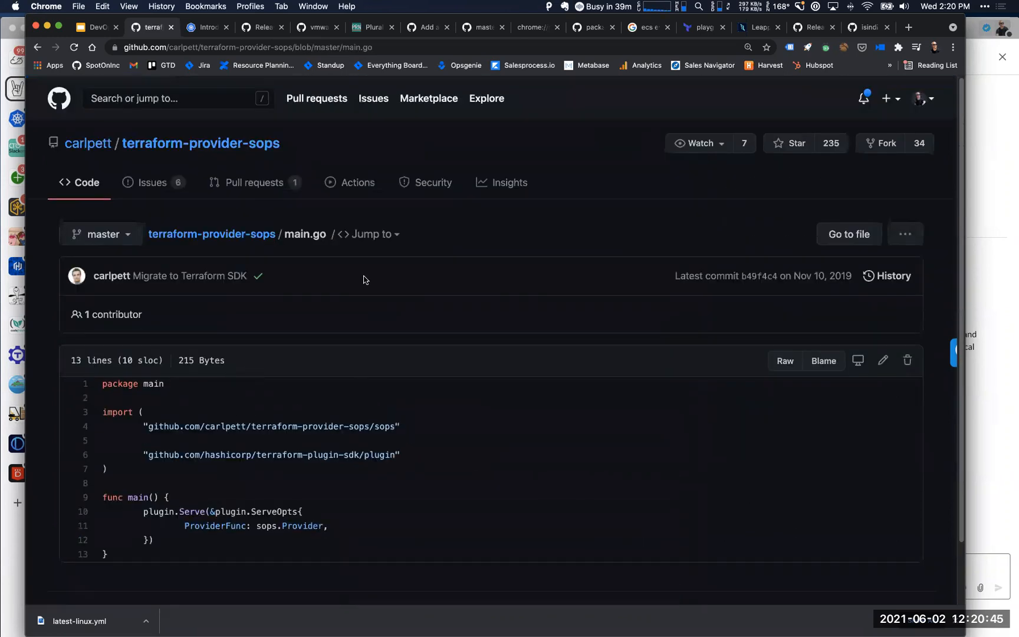
pyautogui.moveTo(235, 230)
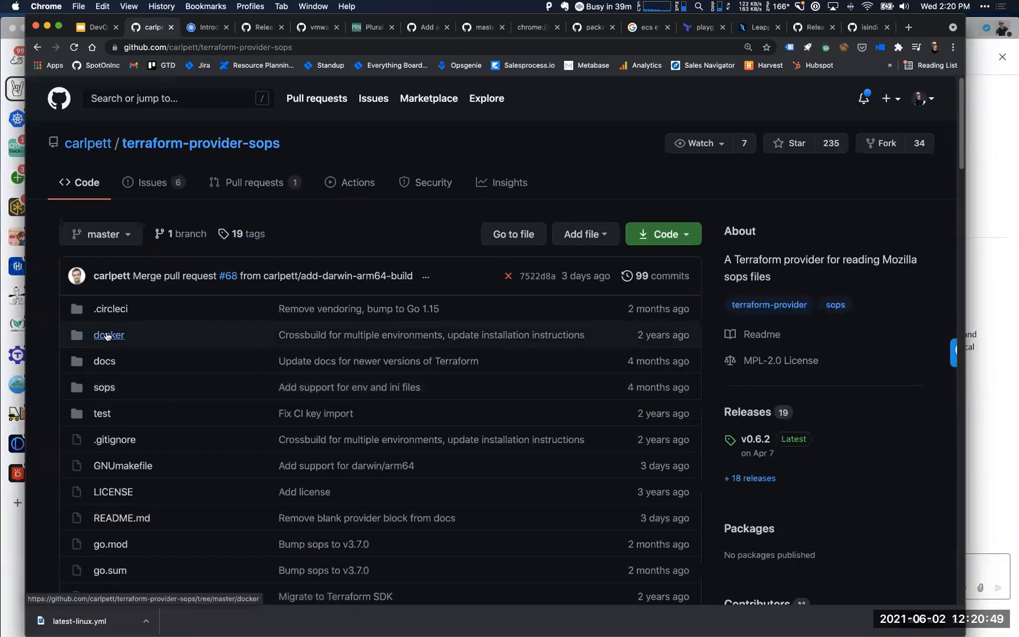
pyautogui.click(104, 387)
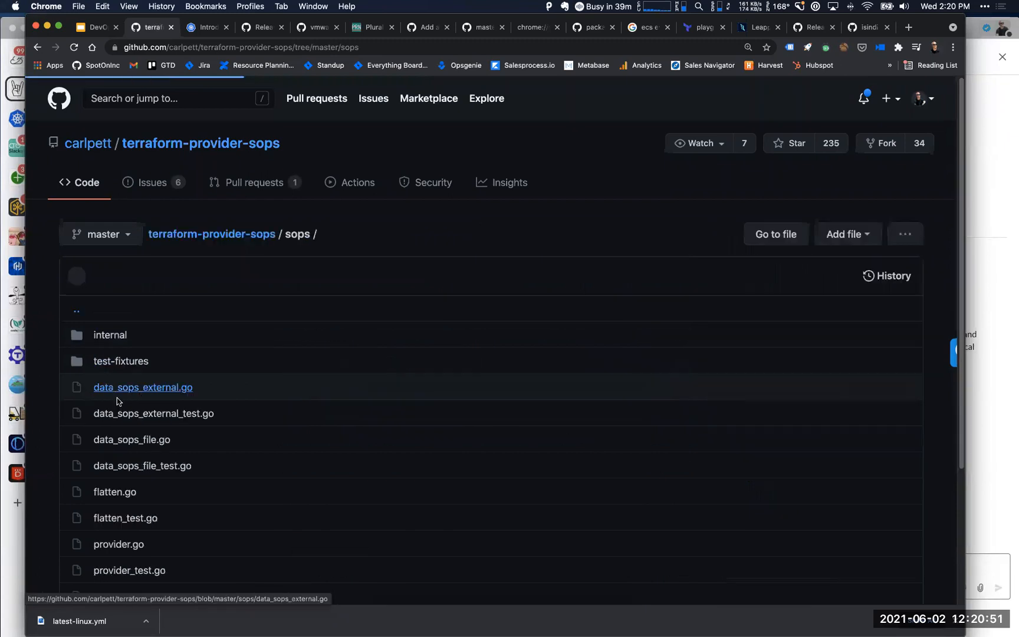
pyautogui.scroll(-3)
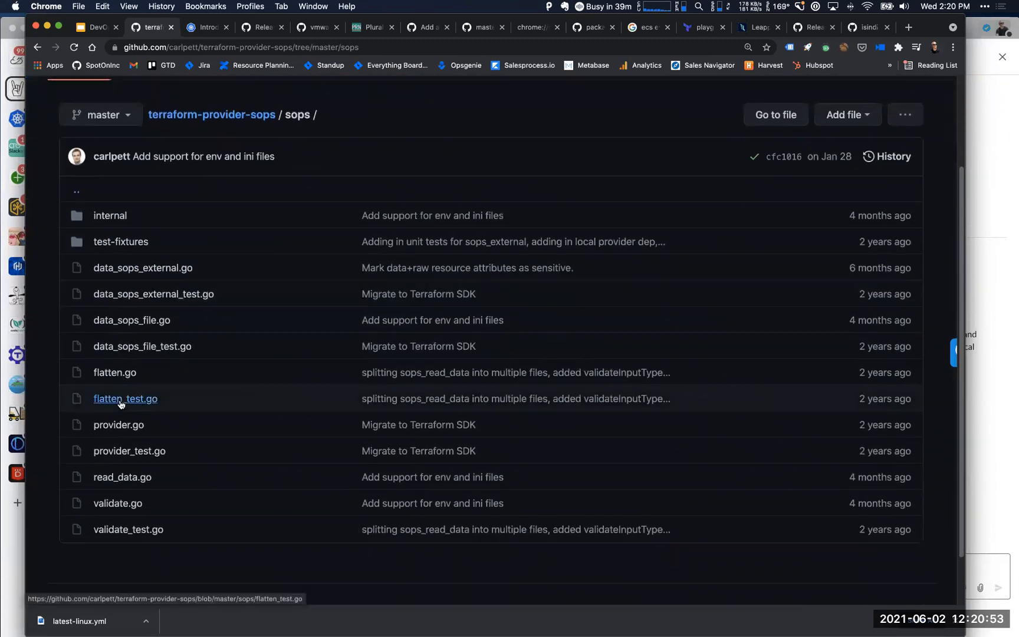
pyautogui.moveTo(131, 303)
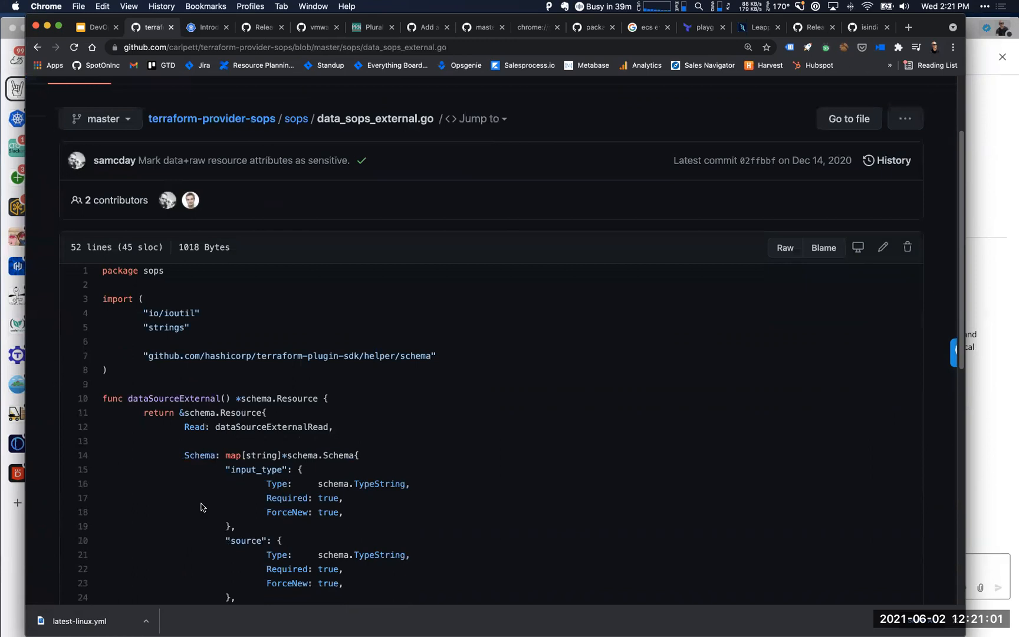
pyautogui.scroll(-3)
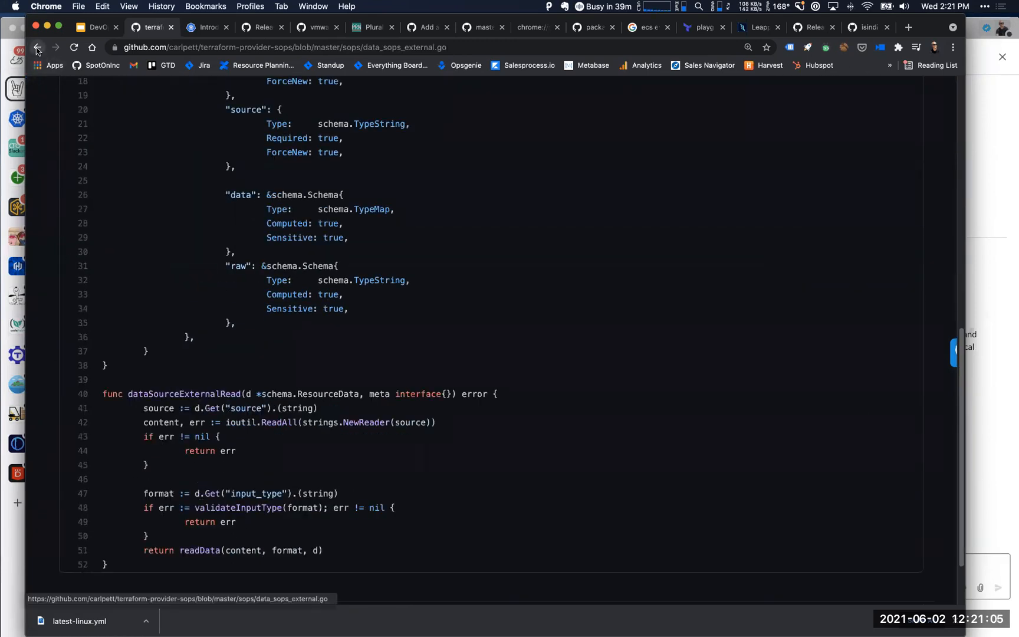
pyautogui.click(39, 47)
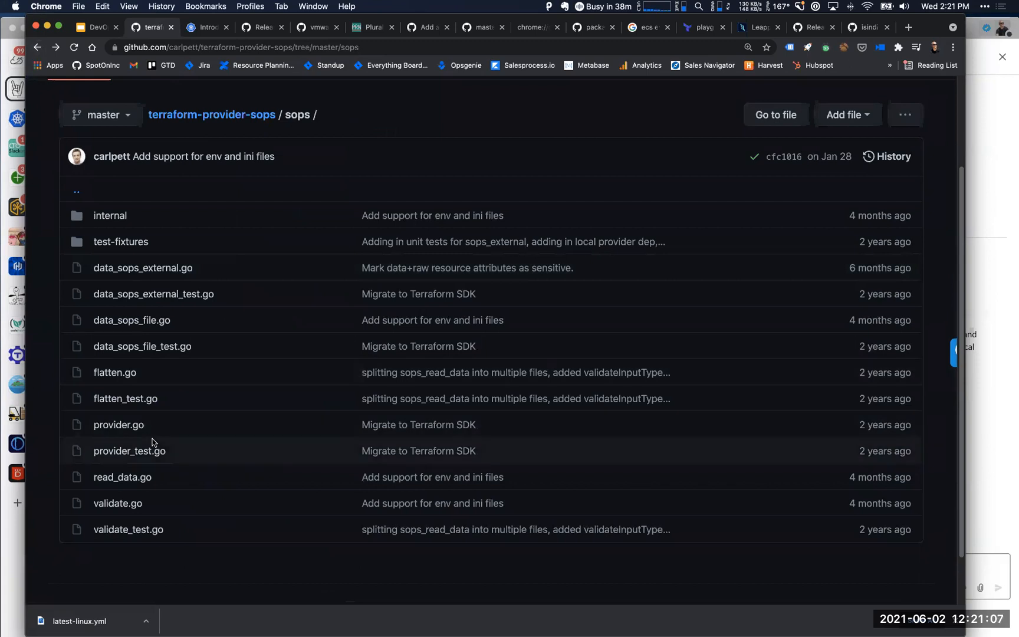
pyautogui.moveTo(151, 497)
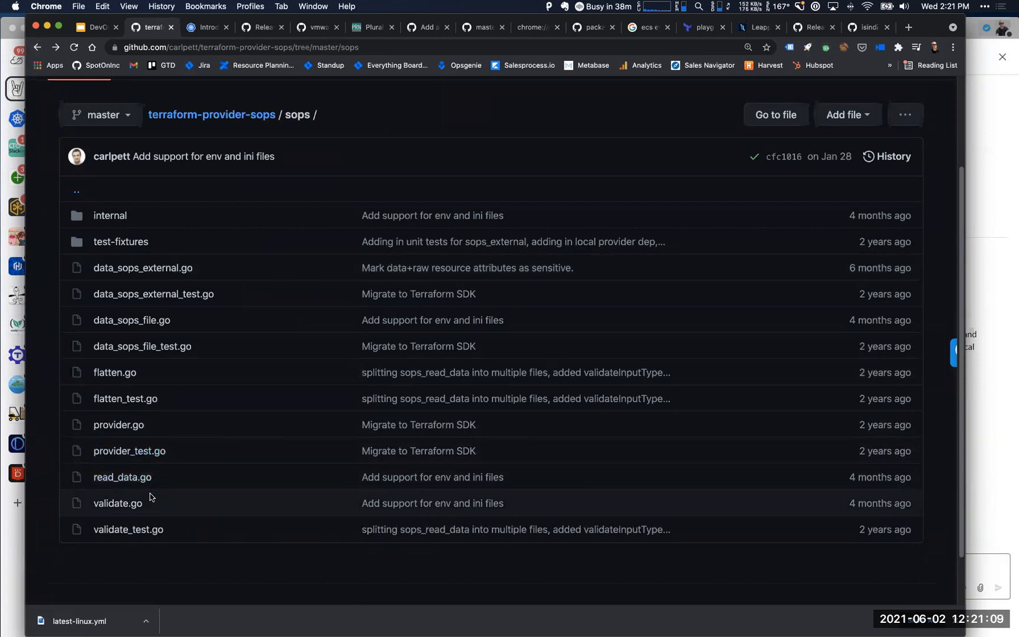
pyautogui.moveTo(147, 361)
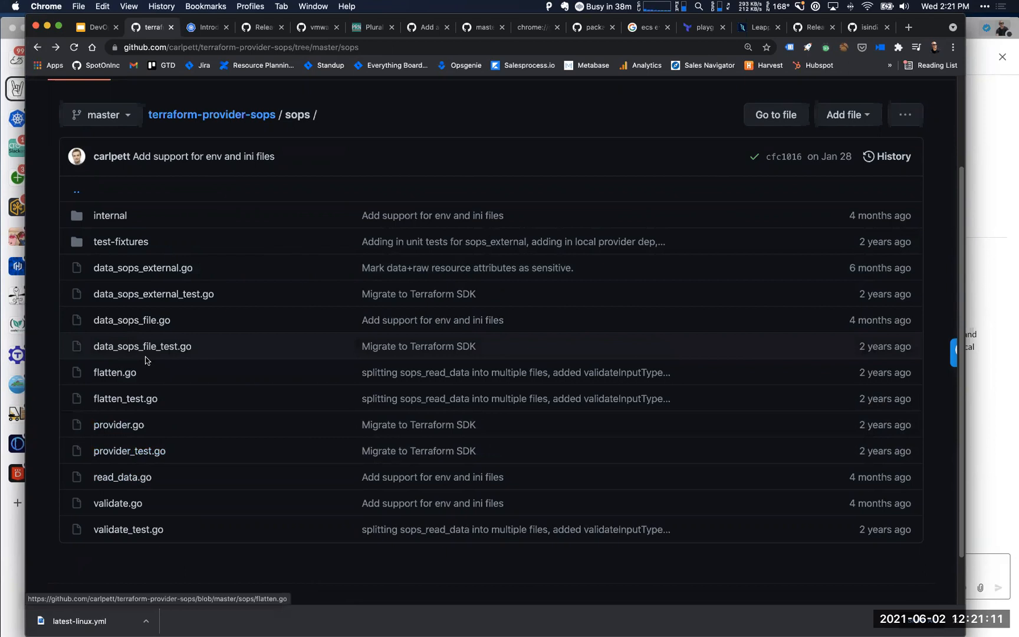
pyautogui.moveTo(118, 425)
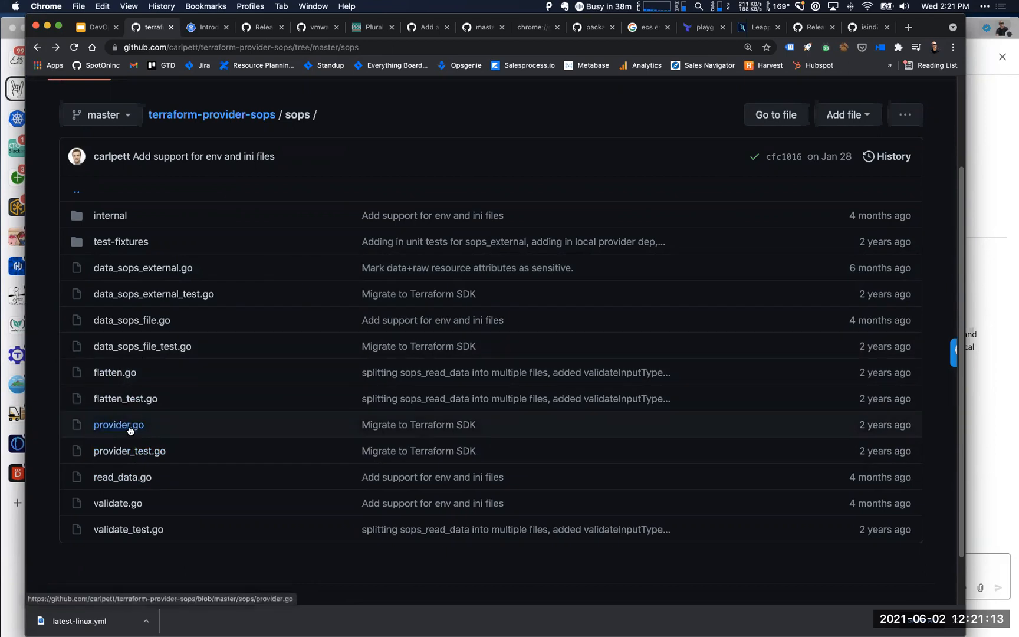
pyautogui.click(118, 425)
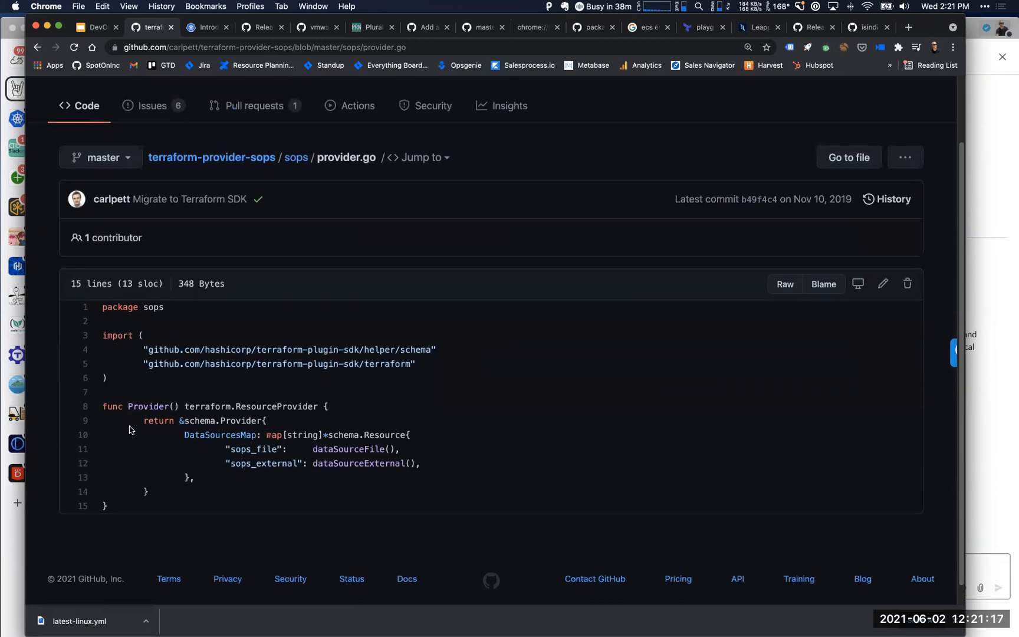
pyautogui.moveTo(297, 160)
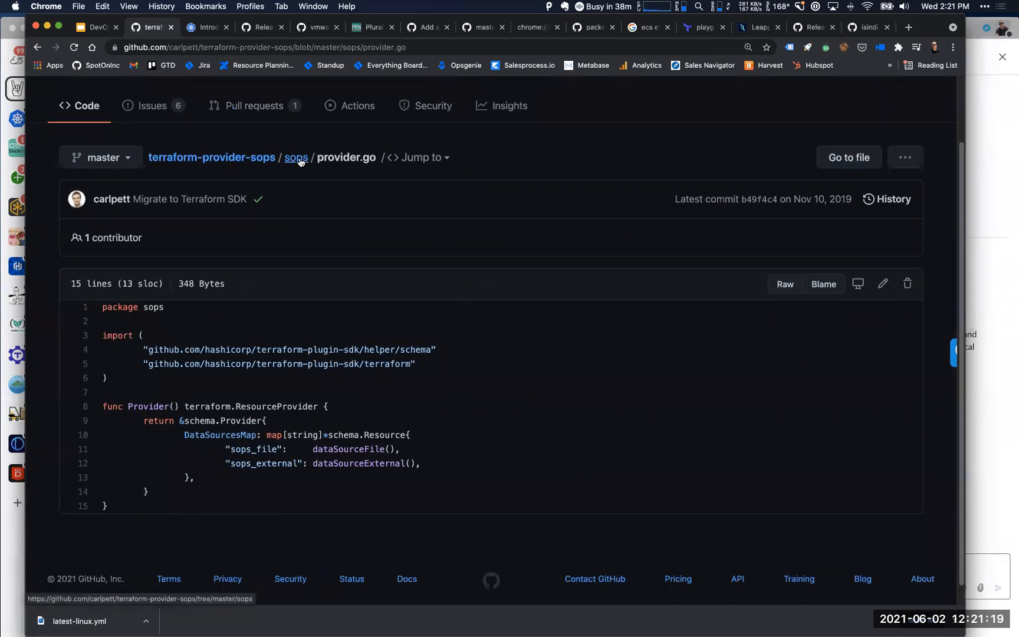
pyautogui.click(296, 158)
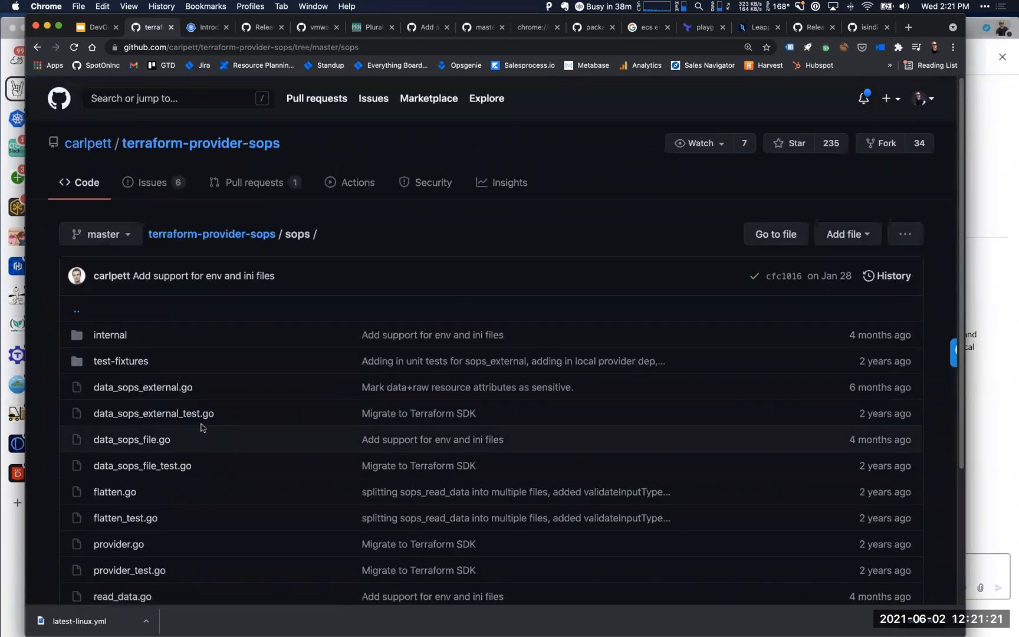
pyautogui.moveTo(394, 467)
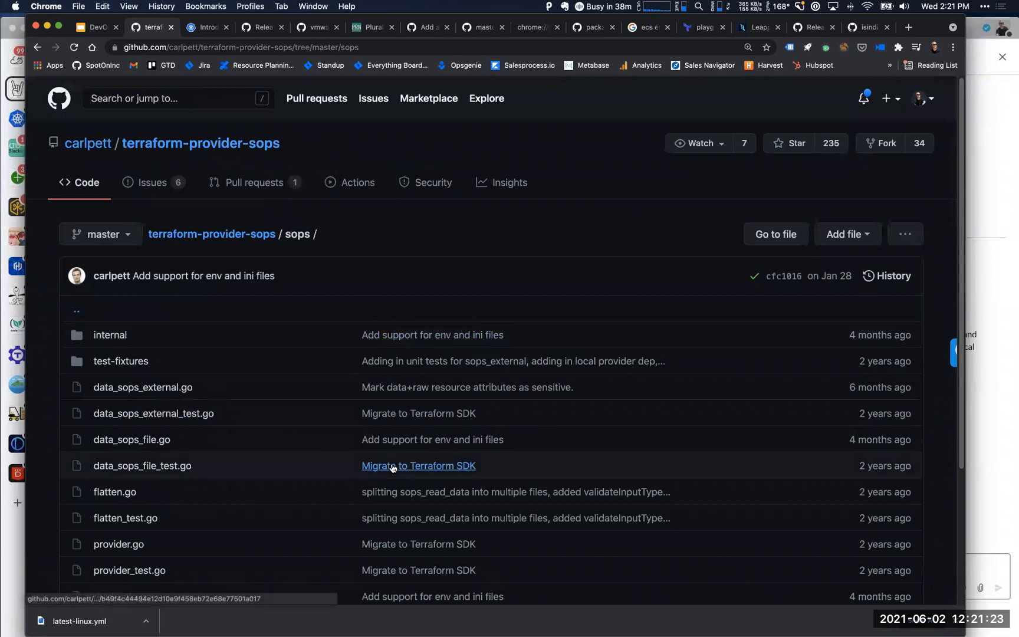
pyautogui.moveTo(393, 467)
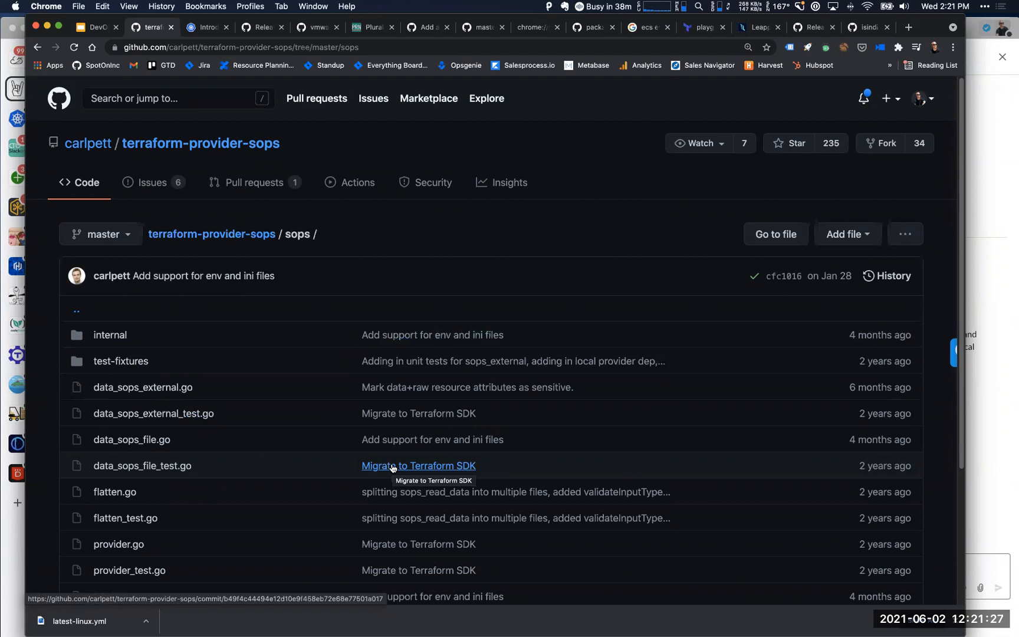
pyautogui.moveTo(356, 476)
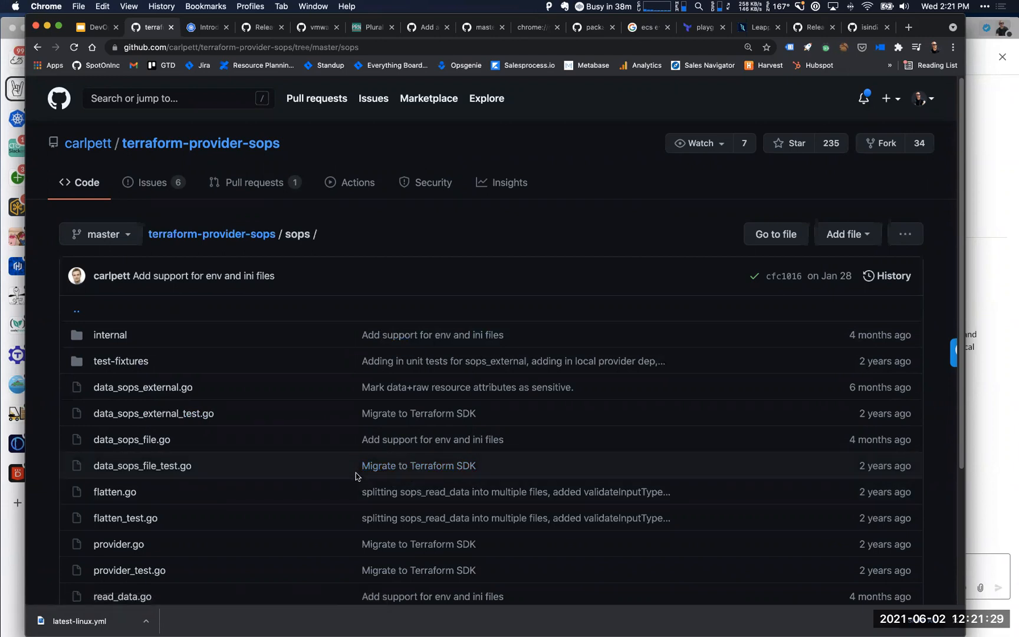
pyautogui.scroll(-3)
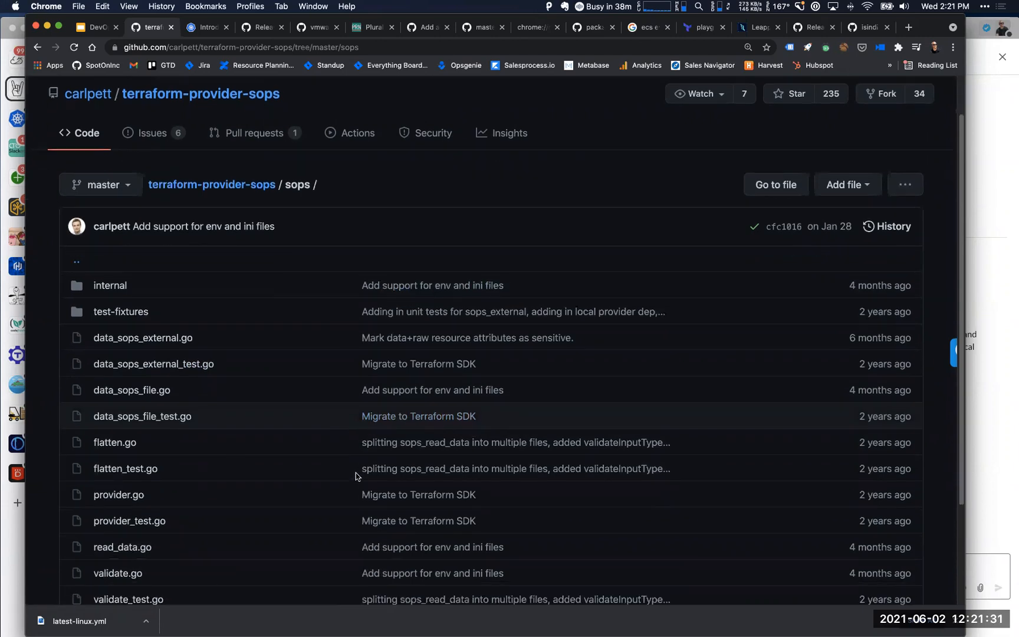
pyautogui.scroll(-3)
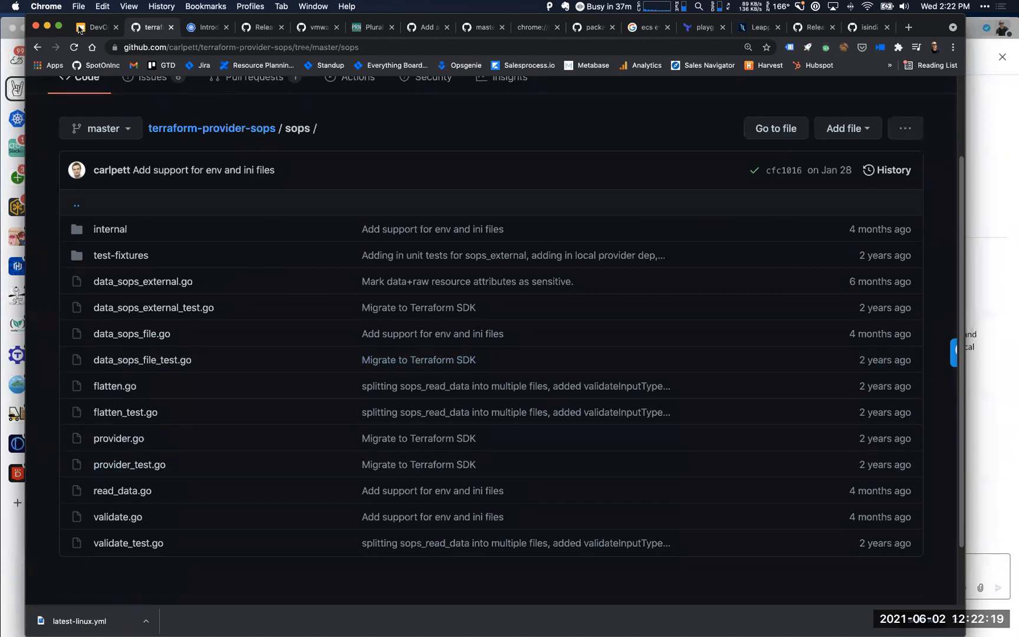
# Return to the DevOps Office Hours deck and click inside the Talking Points text
pyautogui.click(98, 27)
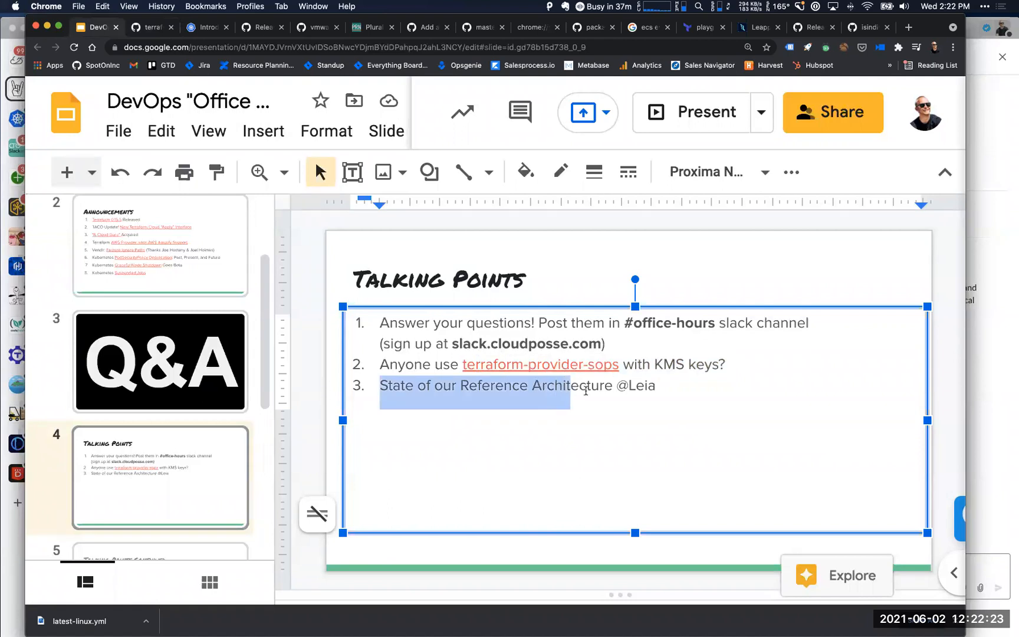
pyautogui.click(613, 386)
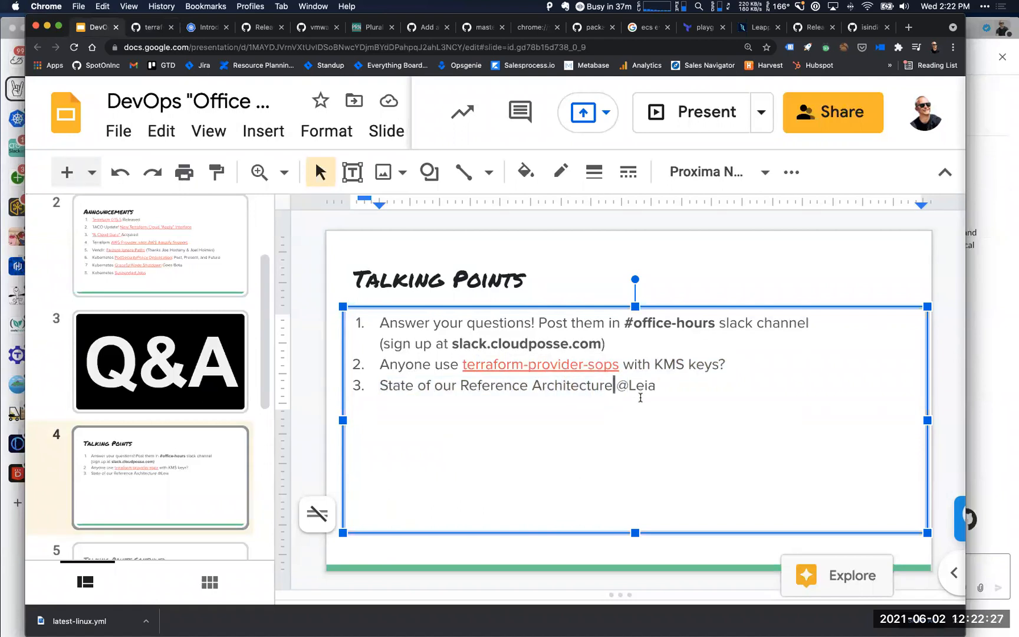
pyautogui.click(582, 385)
pyautogui.write('git')
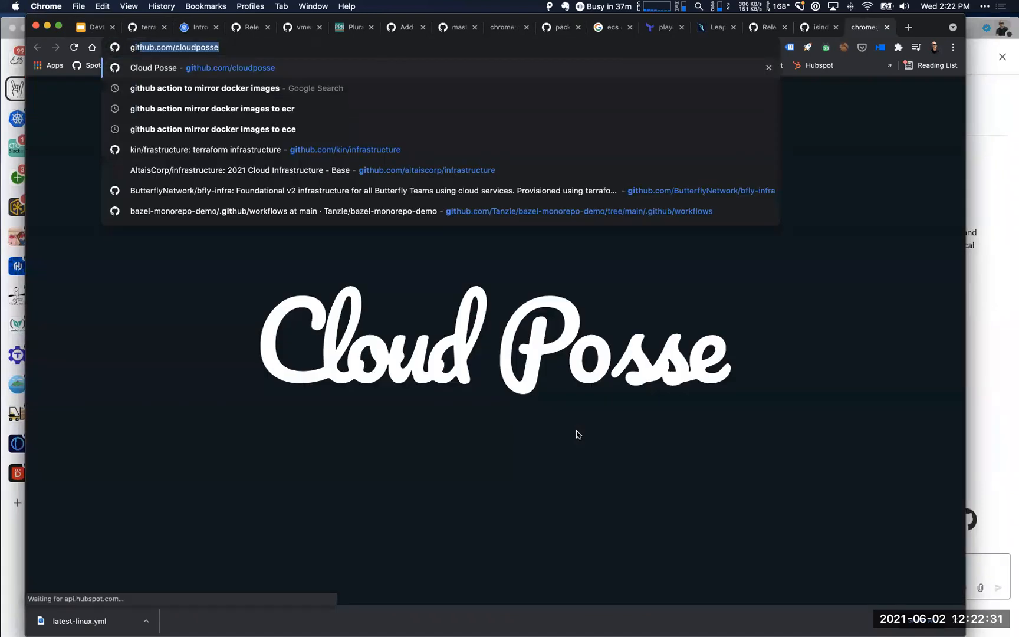
# Load the Cloud Posse Developer Hub at docs.cloudposse.com in a new tab
pyautogui.write('/cloudposse/')
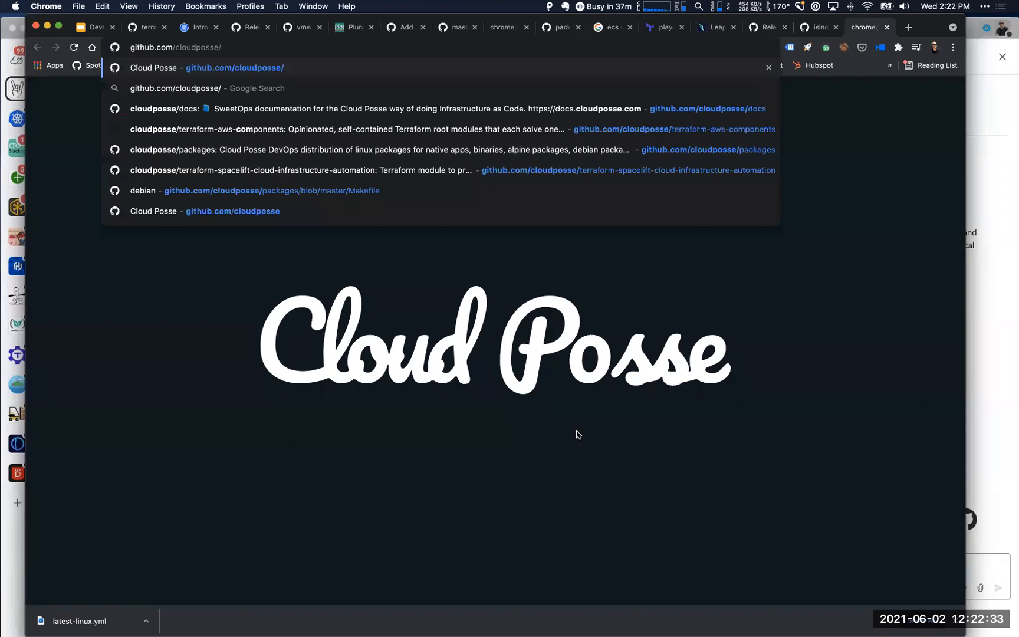
pyautogui.write('drive.google.com')
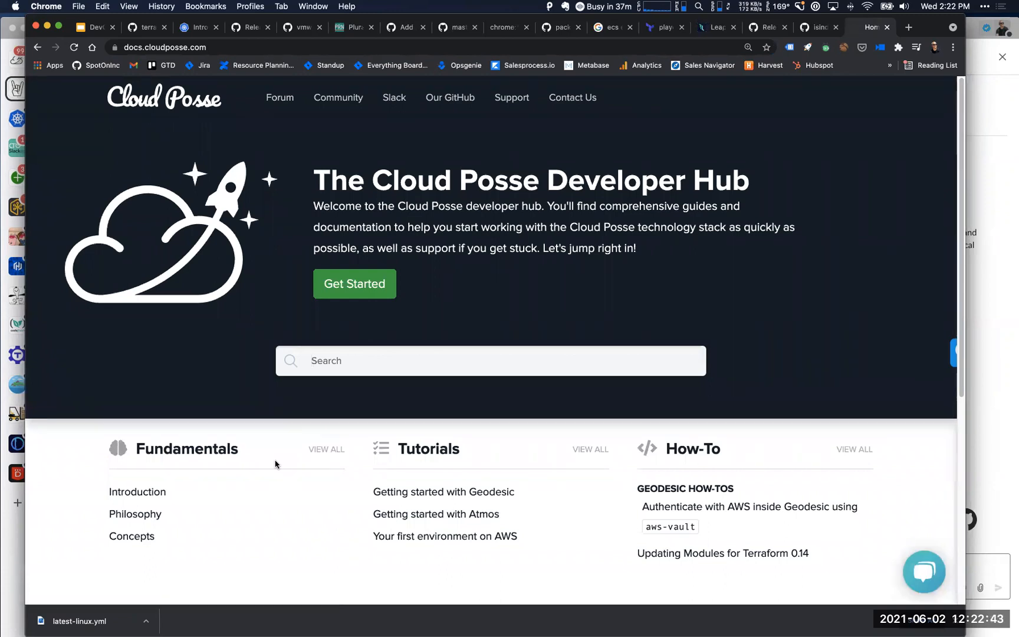
pyautogui.moveTo(340, 424)
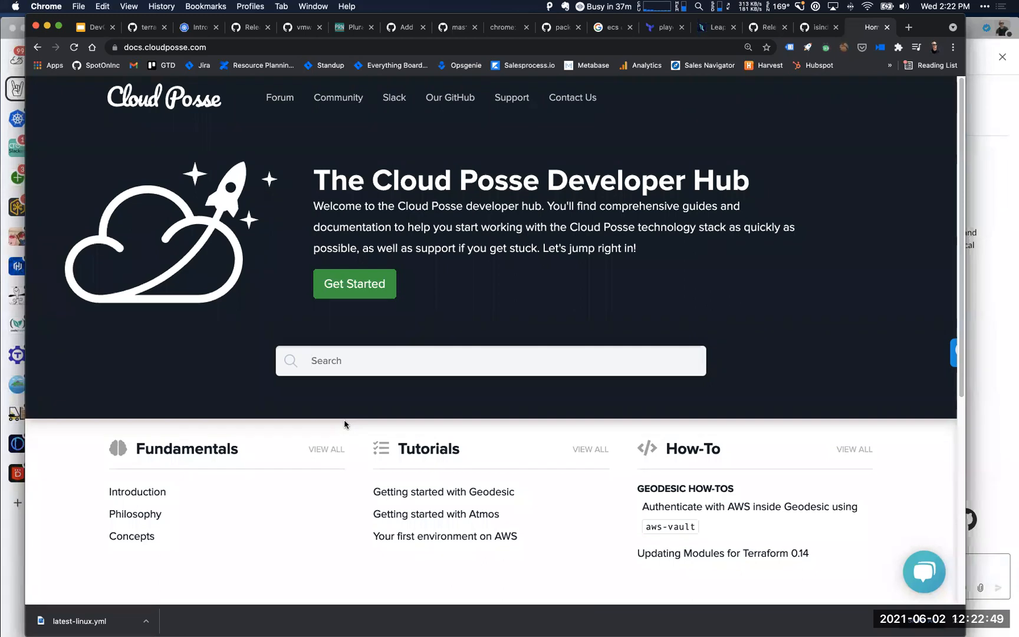
# Open the Introduction fundamentals page and scroll through it
pyautogui.scroll(-3)
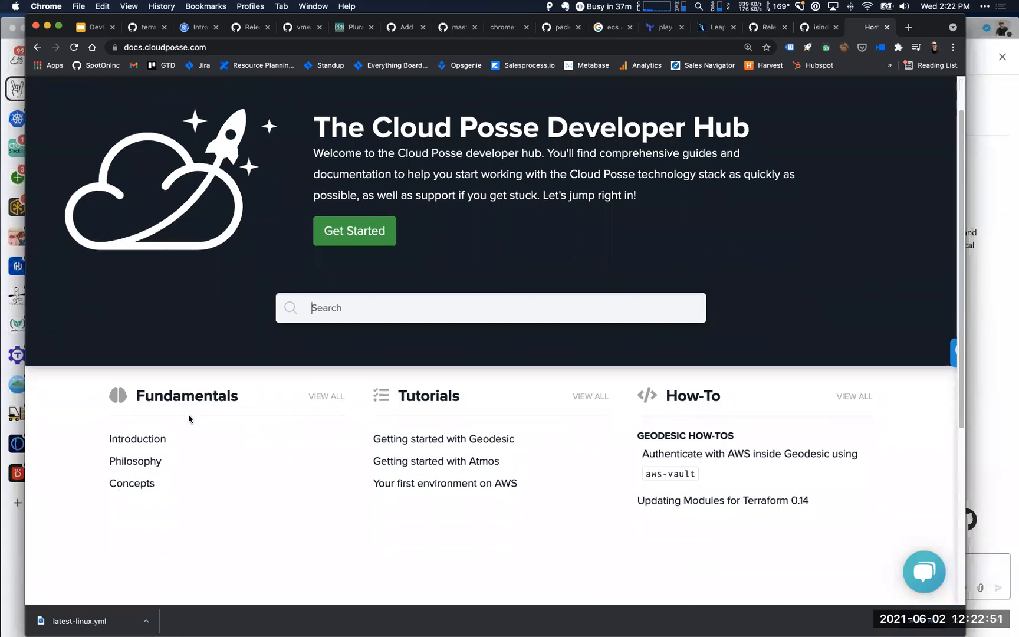
pyautogui.click(137, 439)
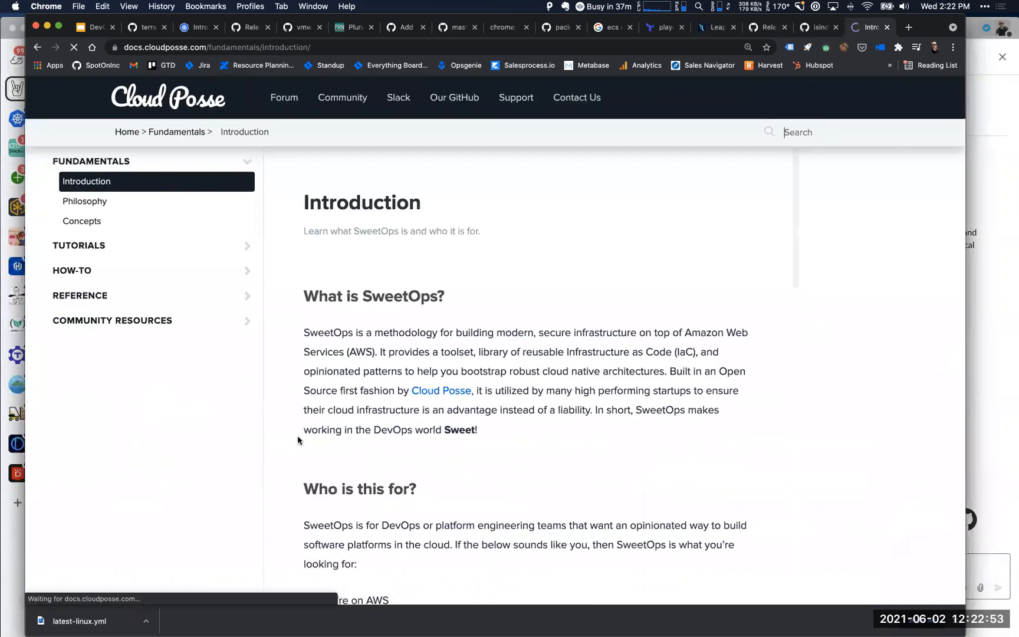
pyautogui.scroll(-3)
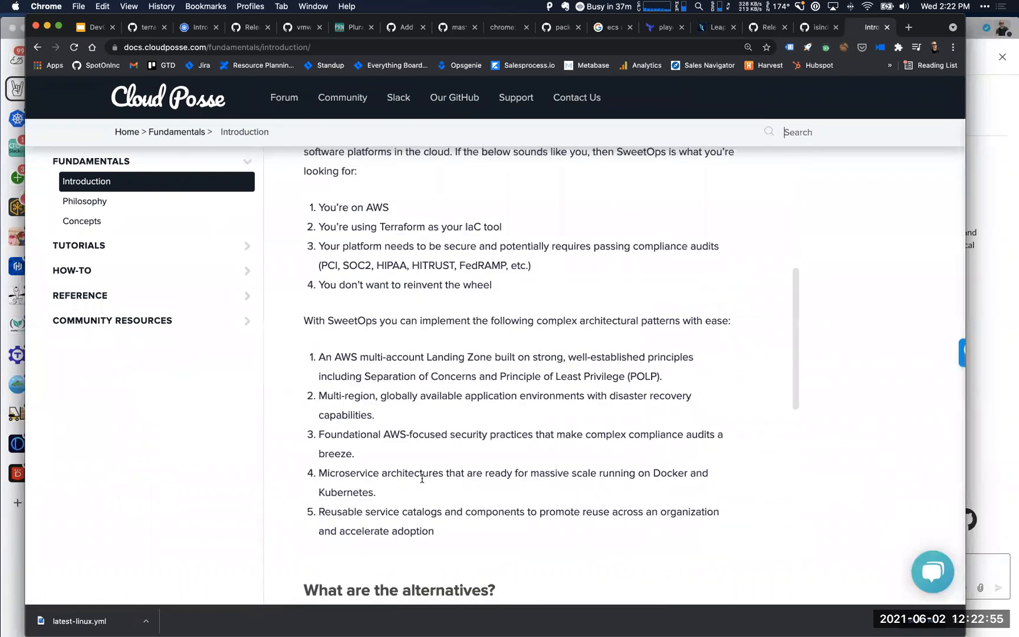
pyautogui.scroll(-3)
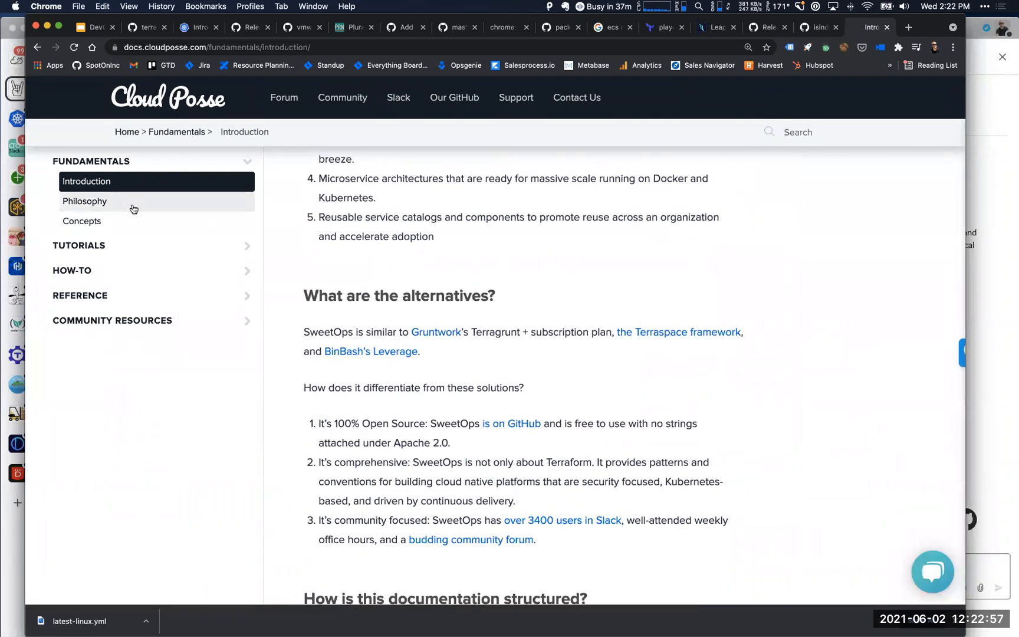
# Visit Philosophy, then scroll Concepts down to the Geodesic toolbox and Vendoring sections
pyautogui.click(84, 202)
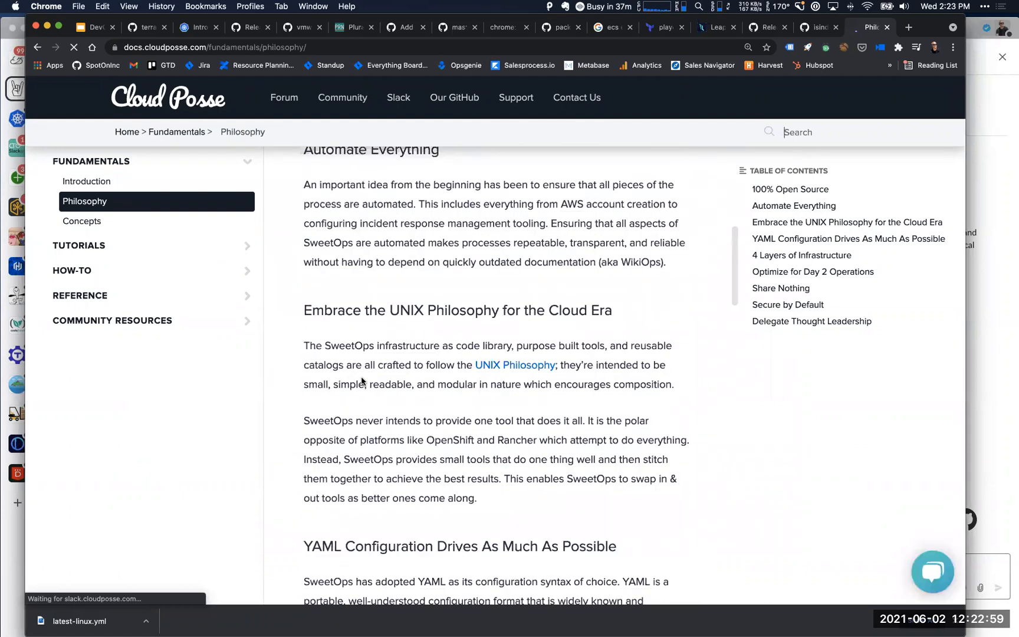
pyautogui.click(82, 221)
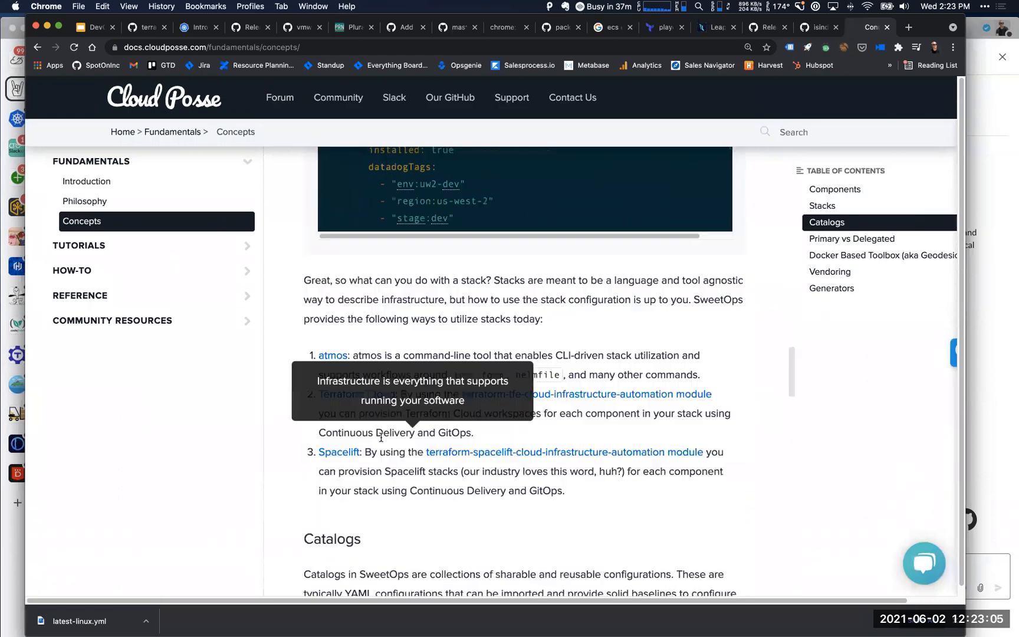
pyautogui.scroll(-3)
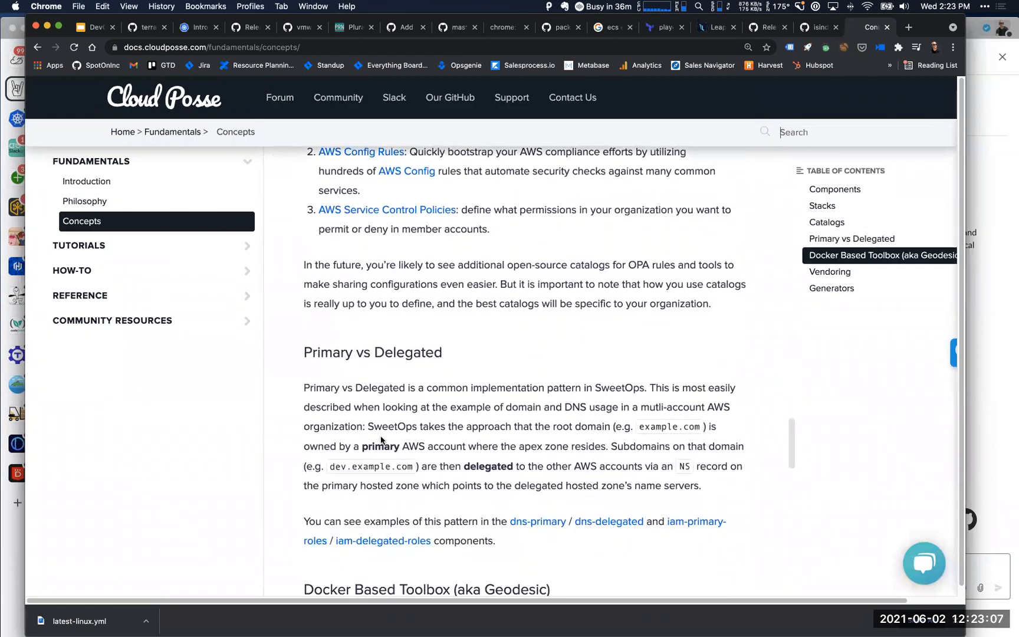
pyautogui.scroll(-3)
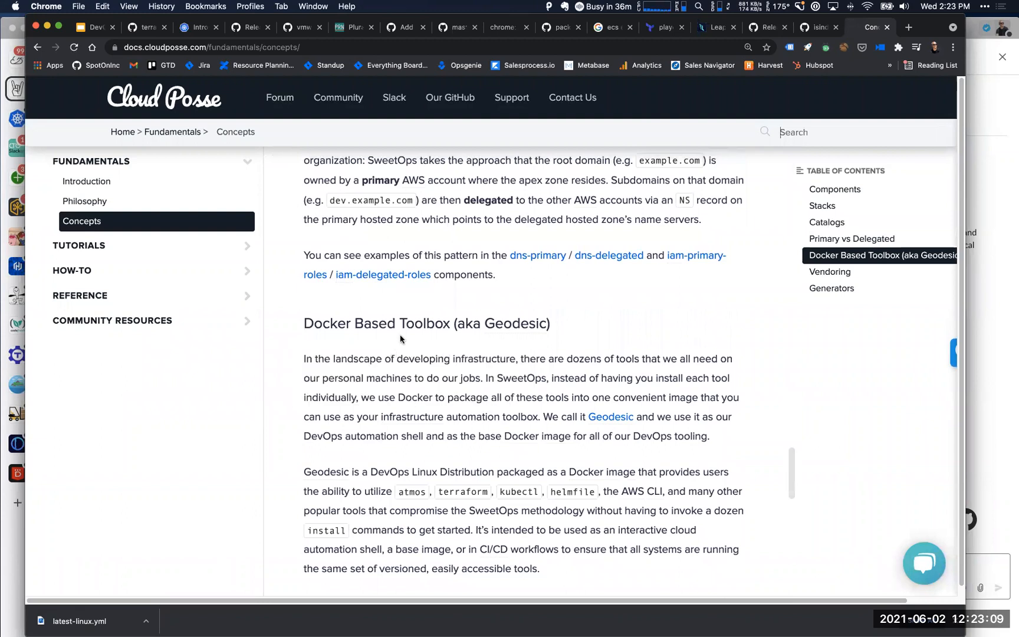
pyautogui.scroll(-3)
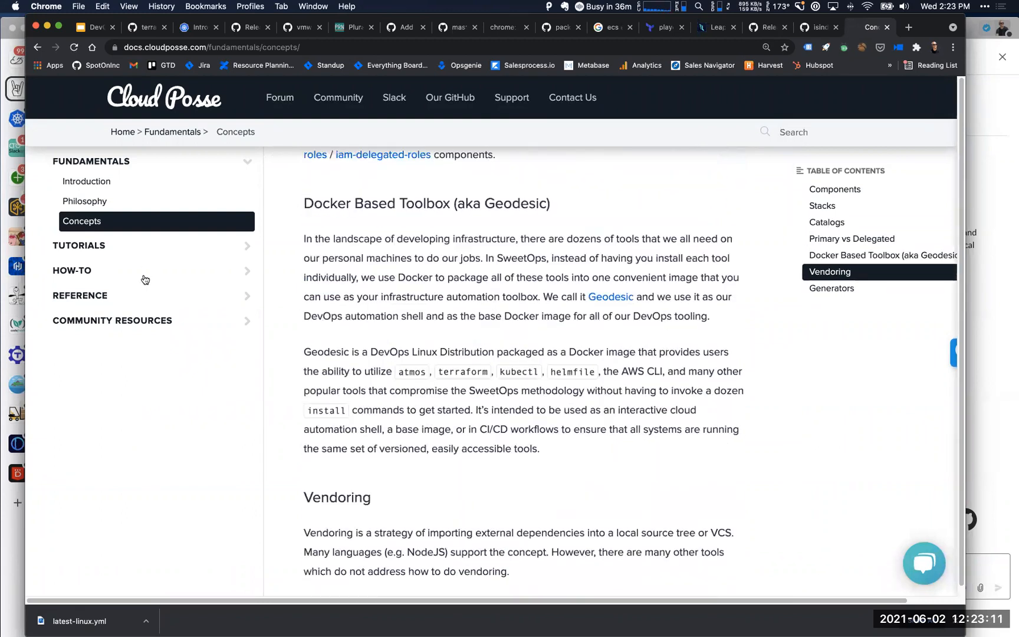
# Read through the 'Your first environment on AWS' tutorial's setup commands, then return to its intro
pyautogui.click(78, 245)
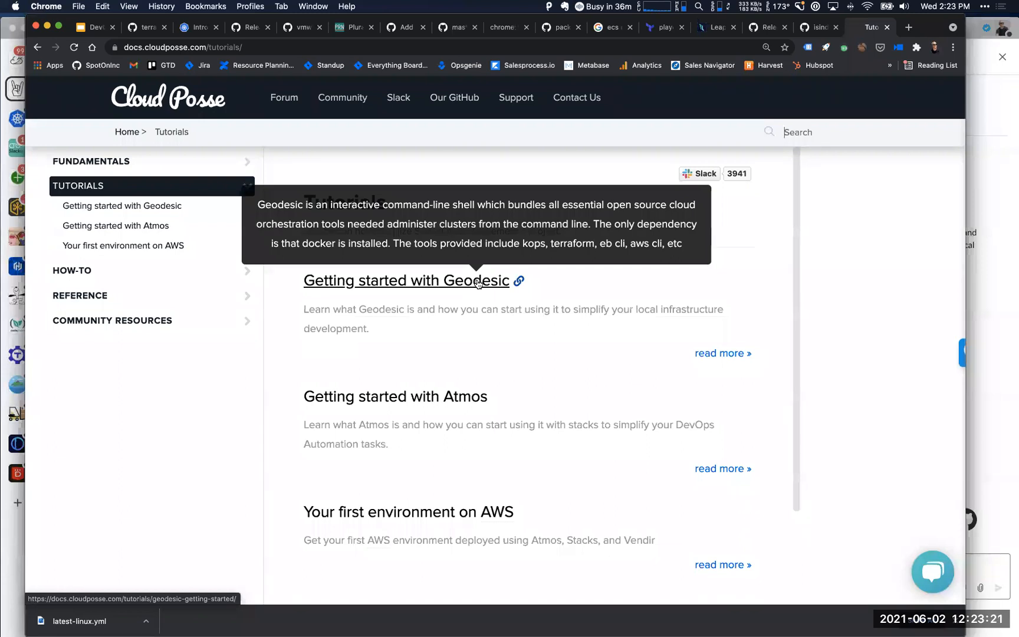
pyautogui.moveTo(424, 409)
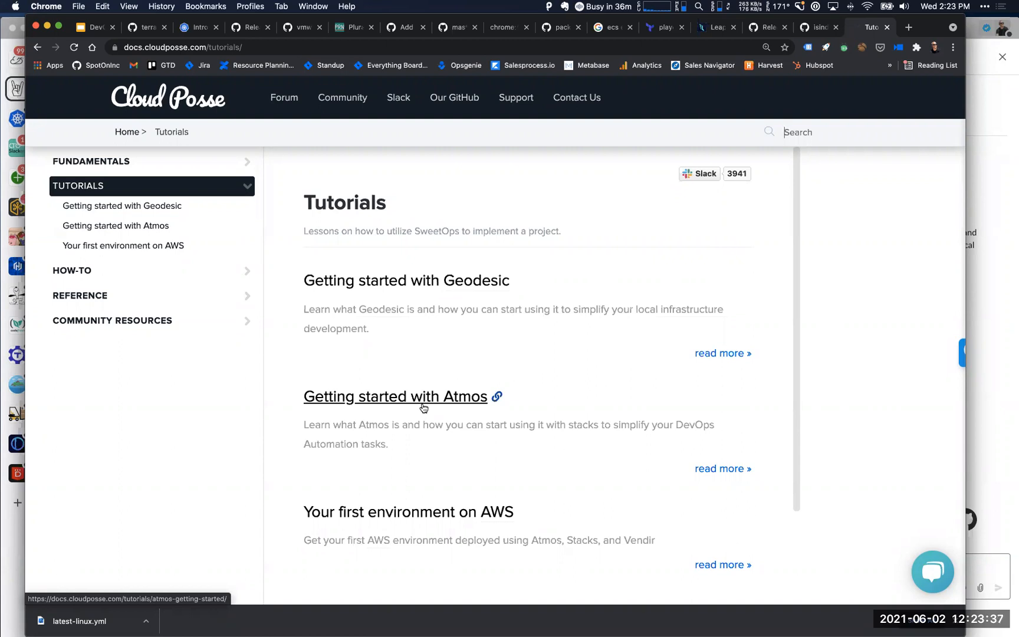
pyautogui.moveTo(428, 403)
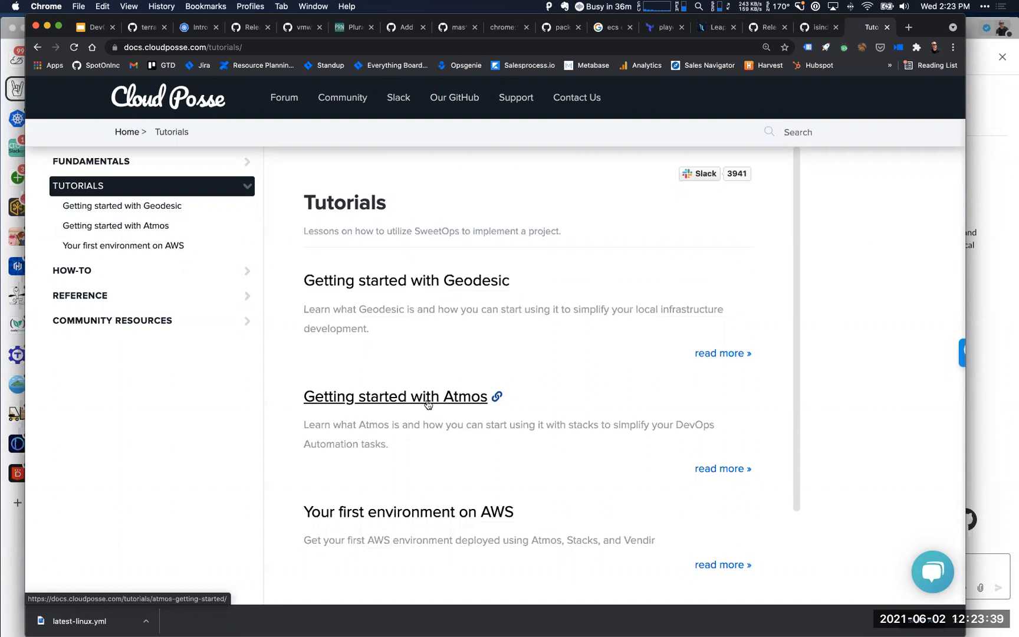
pyautogui.scroll(-3)
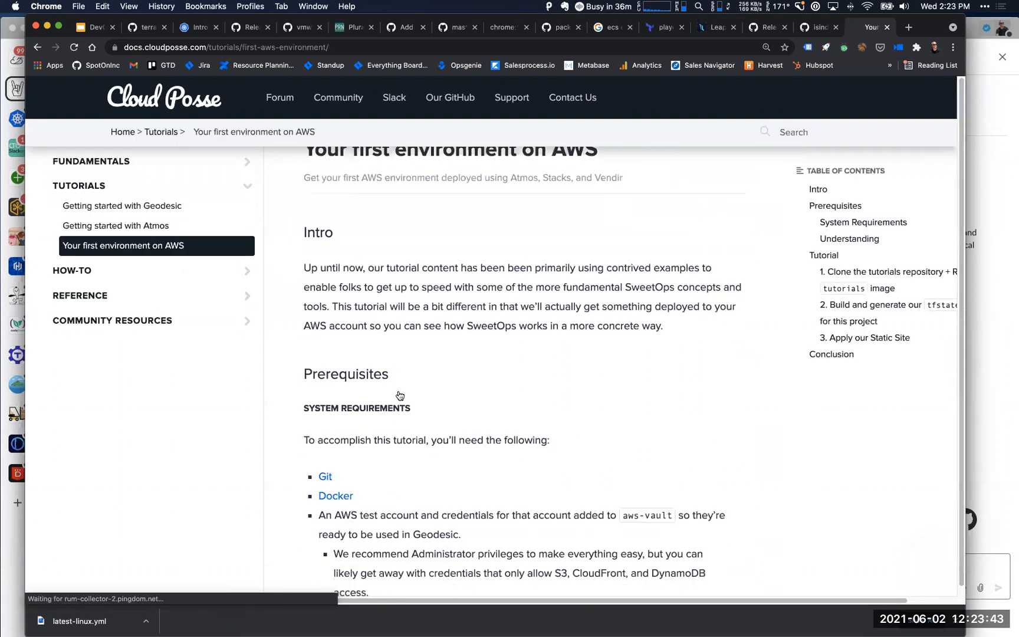
pyautogui.scroll(-3)
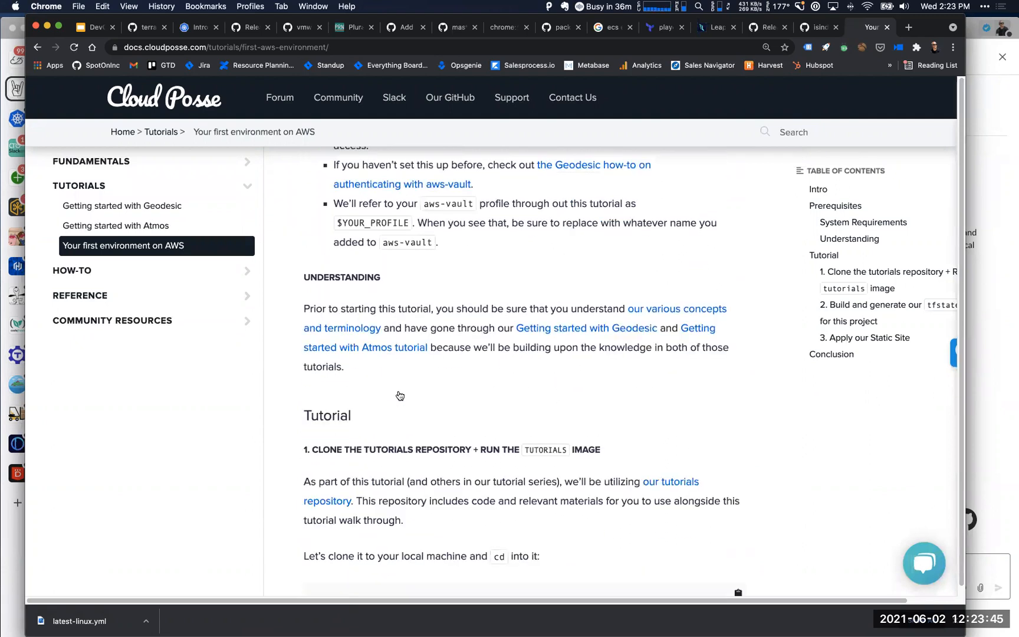
pyautogui.scroll(-3)
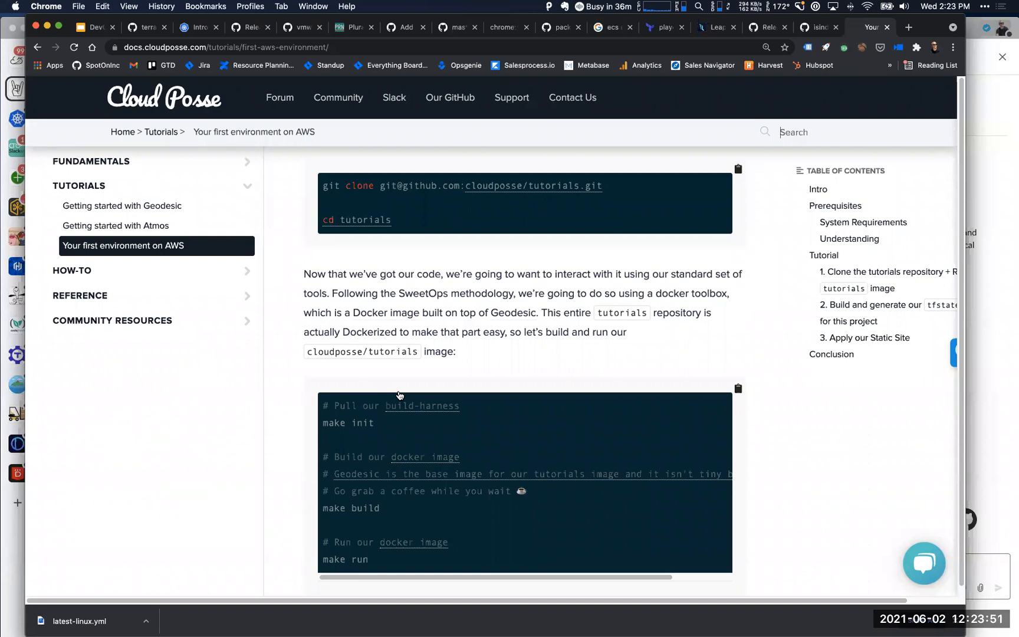
pyautogui.scroll(-3)
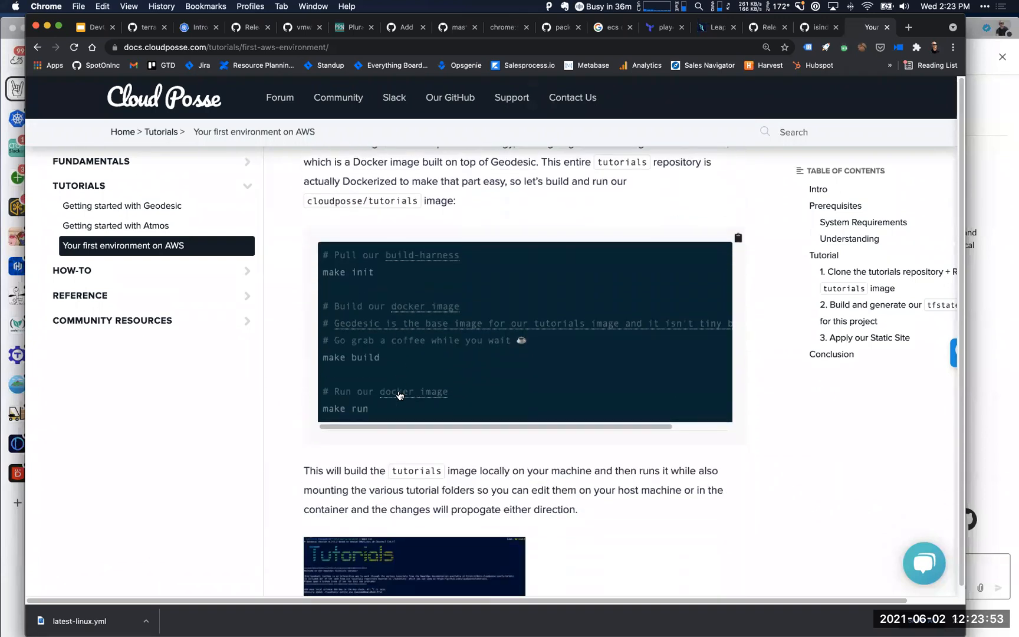
pyautogui.scroll(-3)
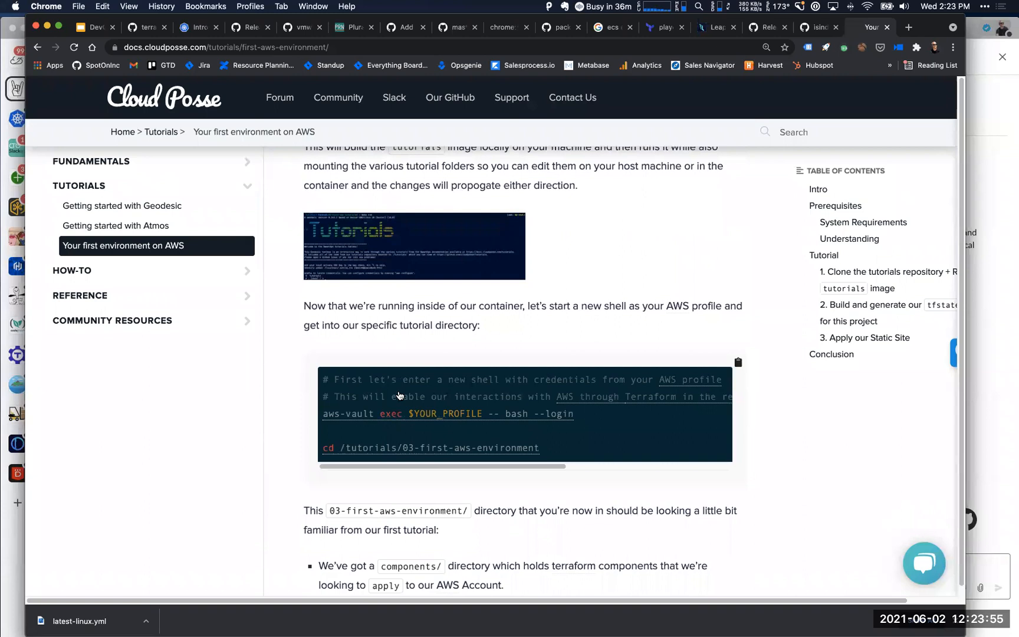
pyautogui.scroll(3)
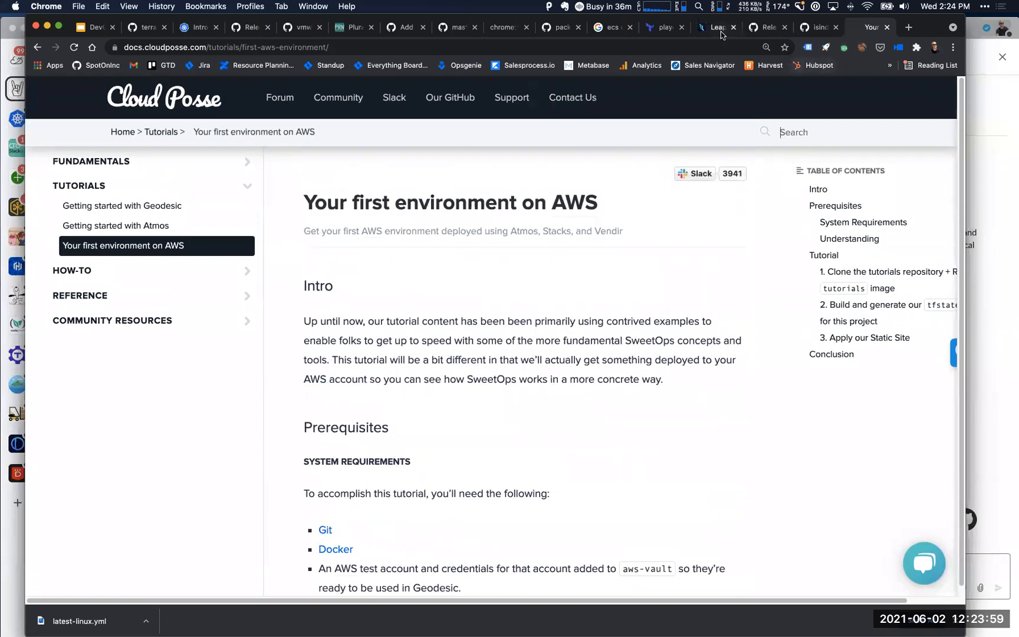
# Show the terraform-aws-components pull requests list, led by the atmos stack fixes PR
pyautogui.click(455, 27)
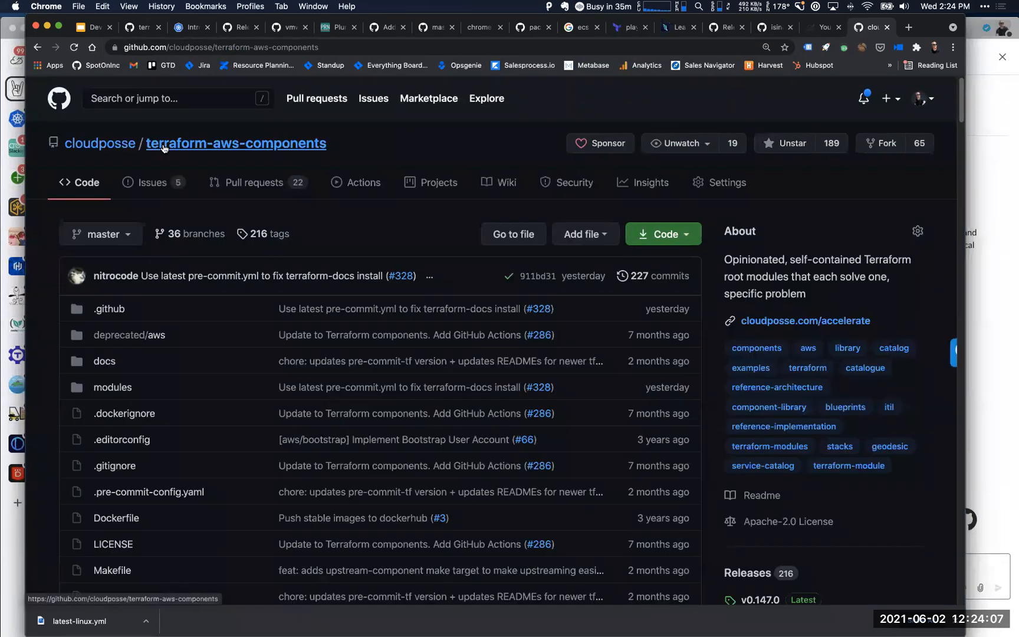
pyautogui.moveTo(271, 166)
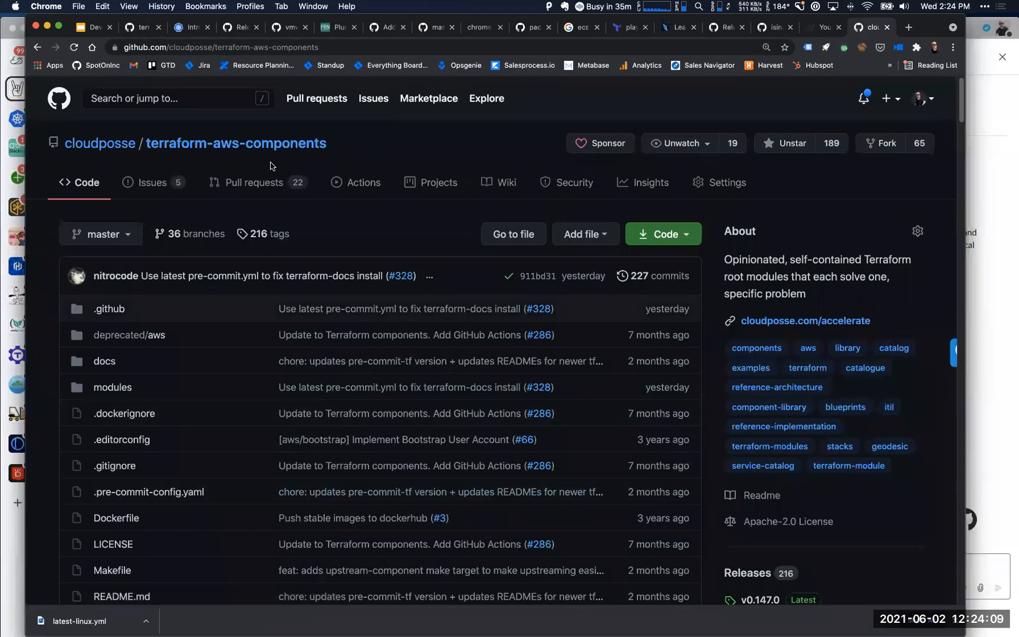
pyautogui.click(253, 182)
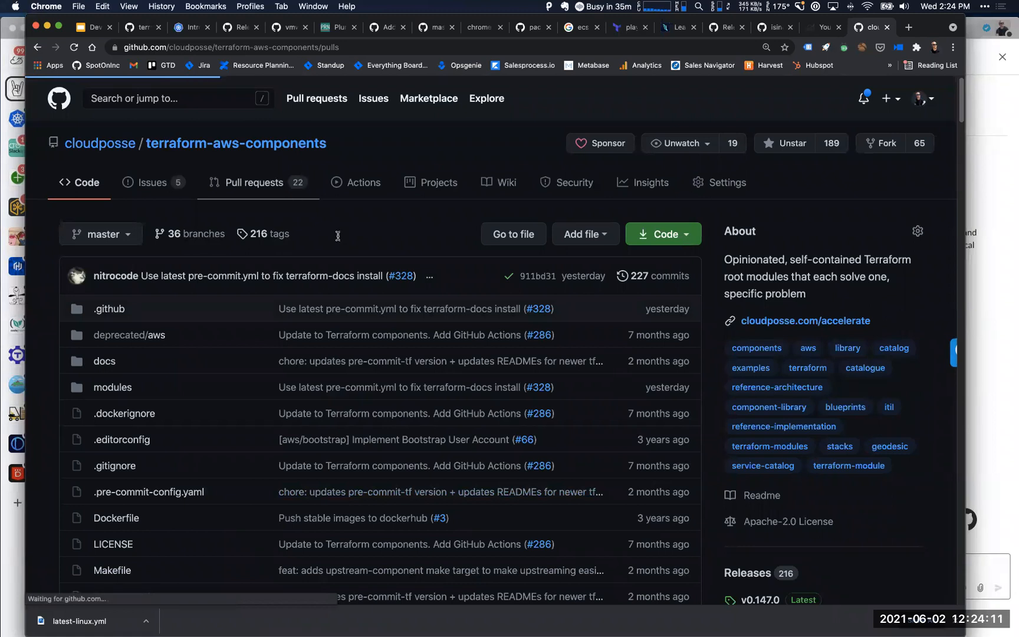
pyautogui.click(254, 182)
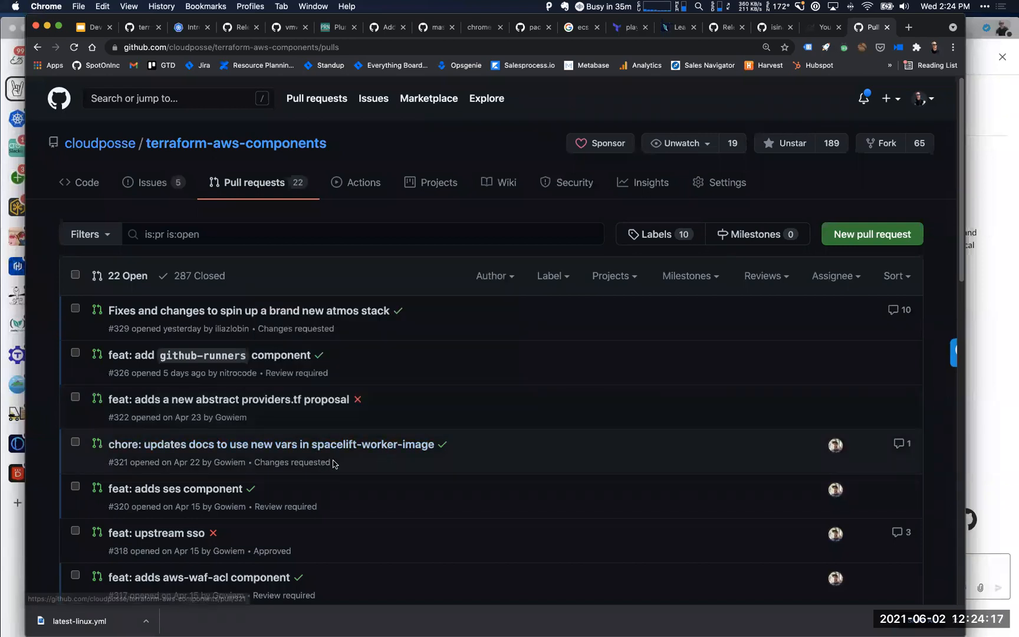
pyautogui.moveTo(272, 478)
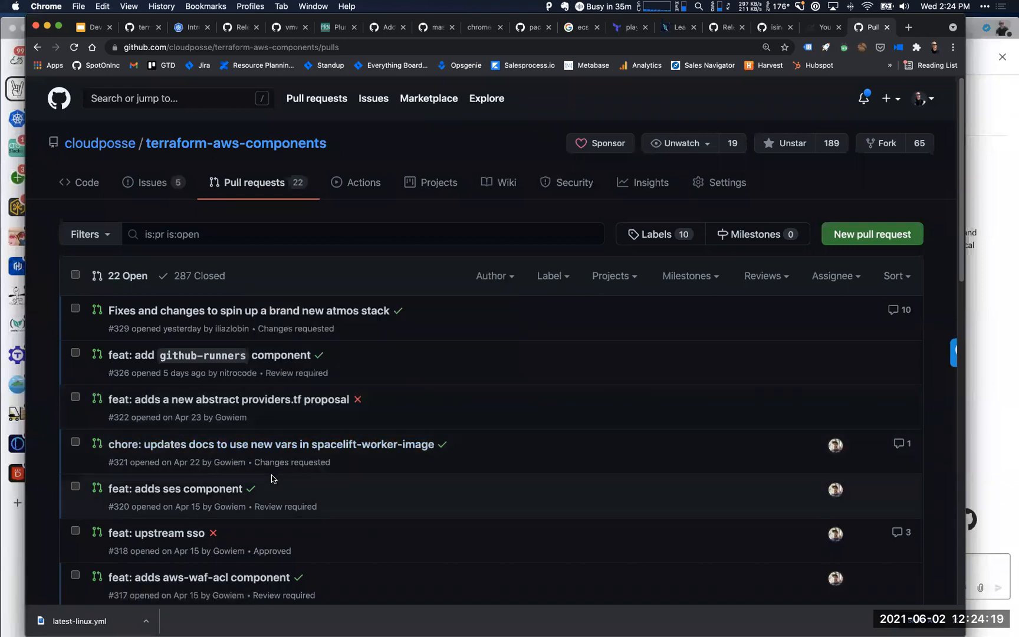
pyautogui.moveTo(294, 501)
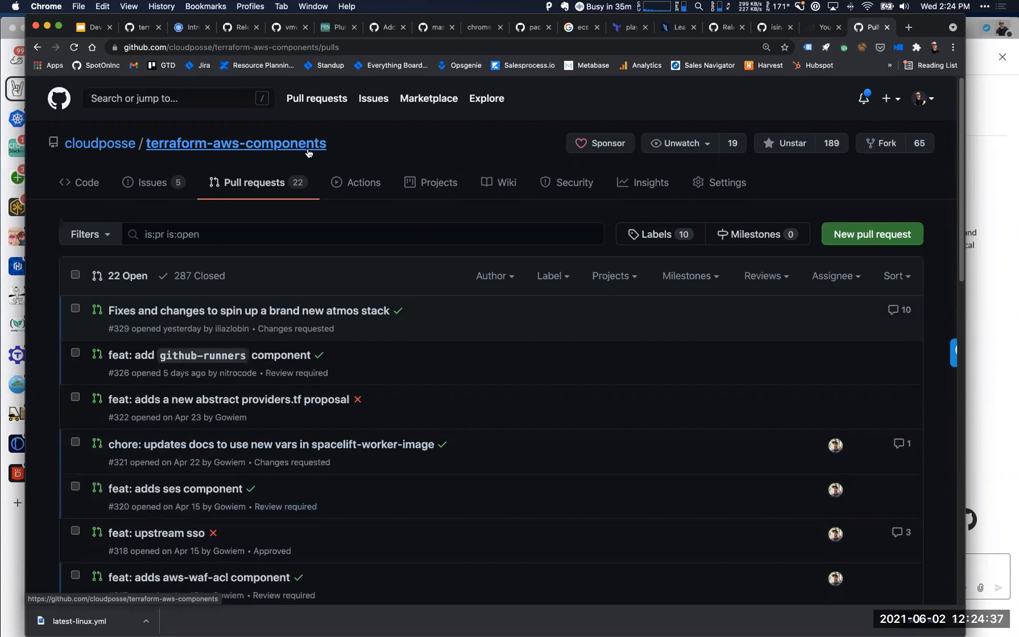
pyautogui.moveTo(322, 412)
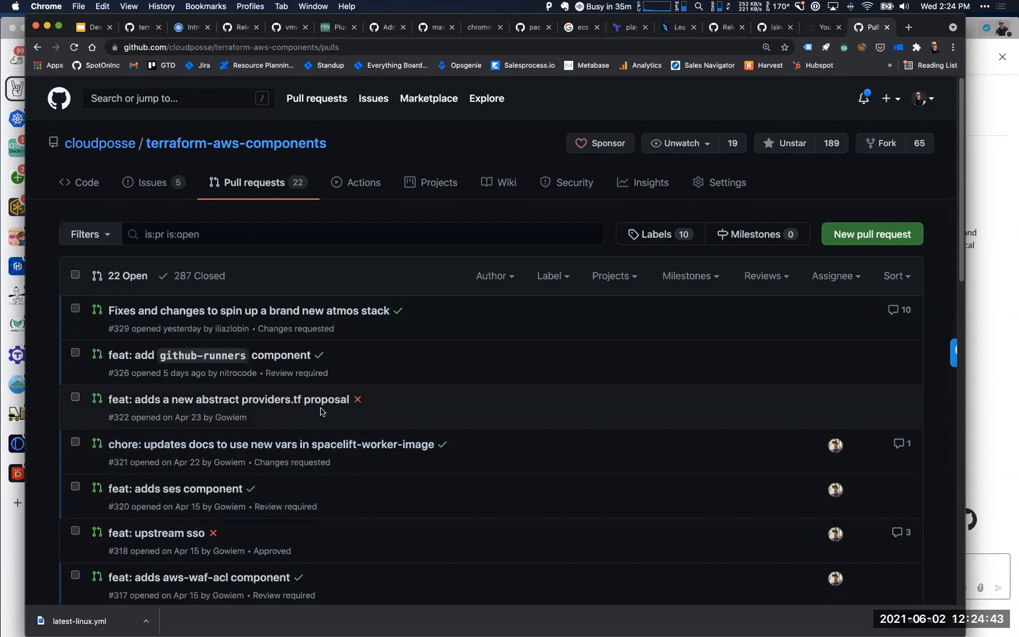
pyautogui.moveTo(317, 421)
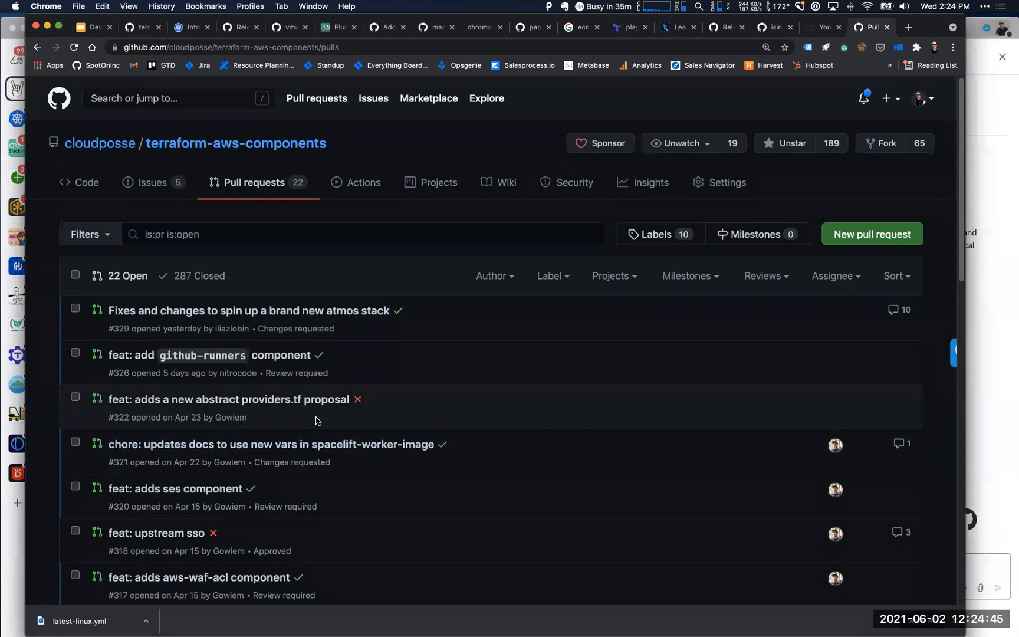
pyautogui.moveTo(308, 349)
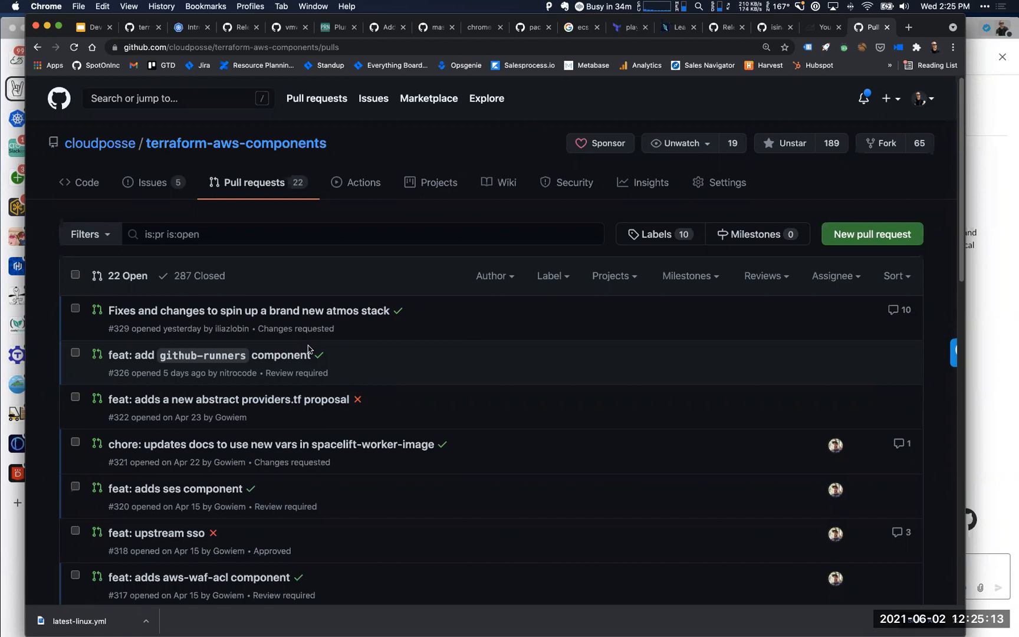
pyautogui.moveTo(225, 147)
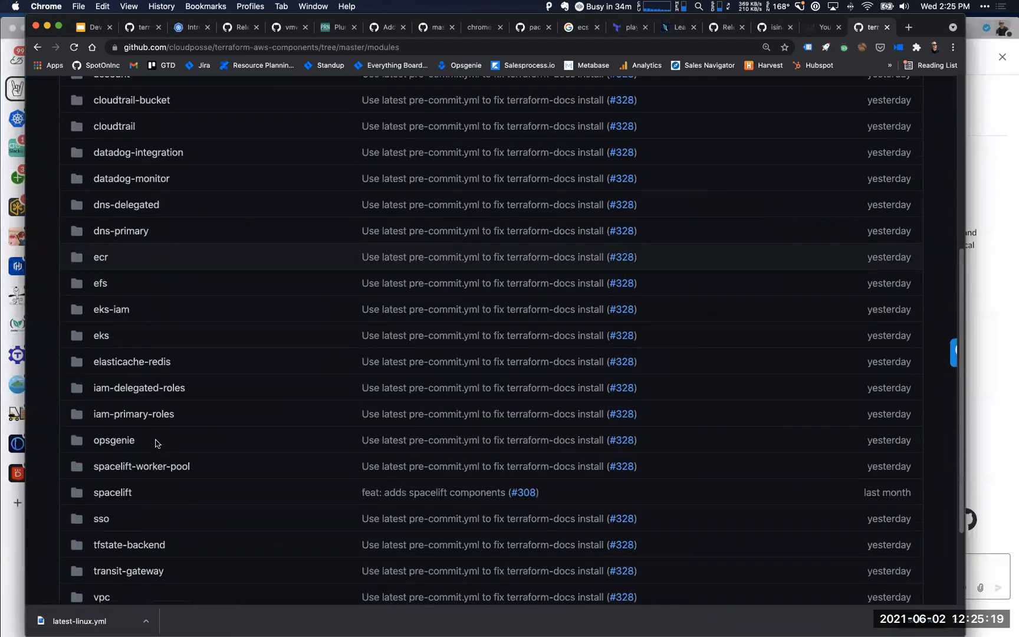
# Scroll over component folders like account-map, datadog-integration and eks in modules
pyautogui.scroll(3)
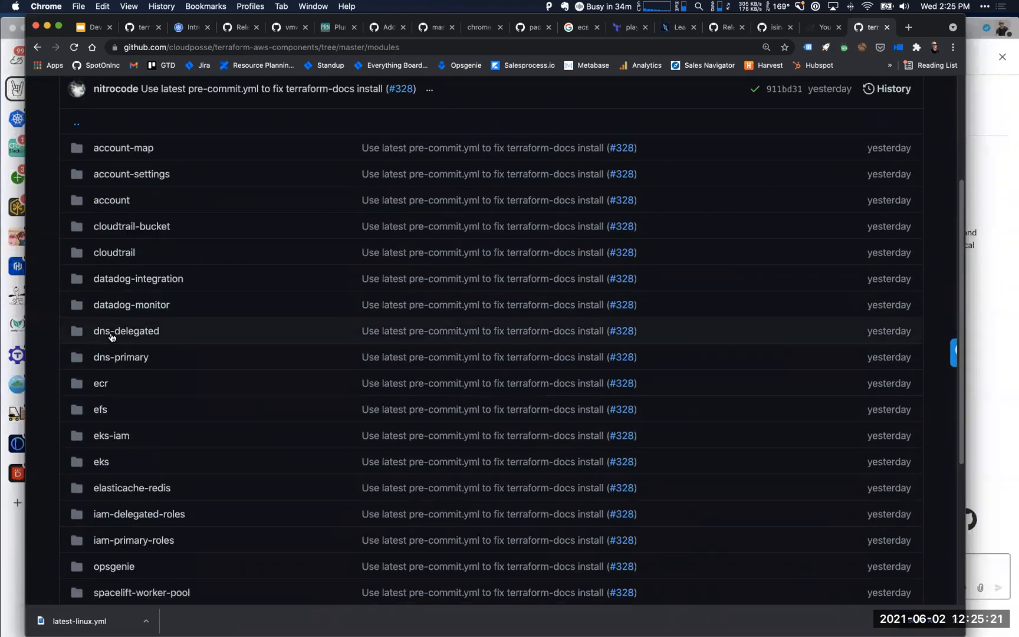
pyautogui.moveTo(136, 211)
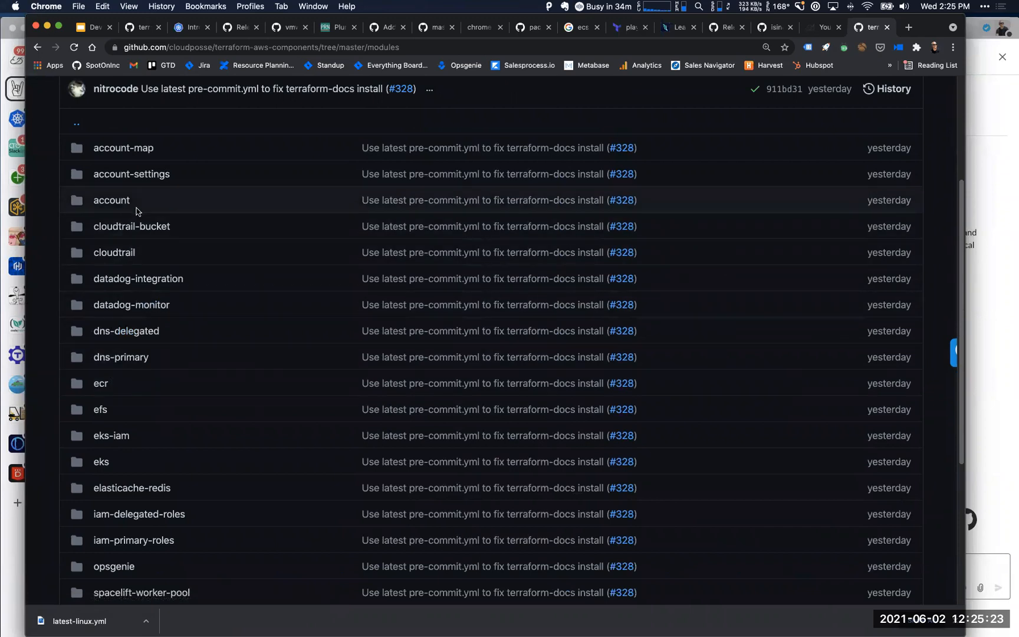
pyautogui.moveTo(130, 213)
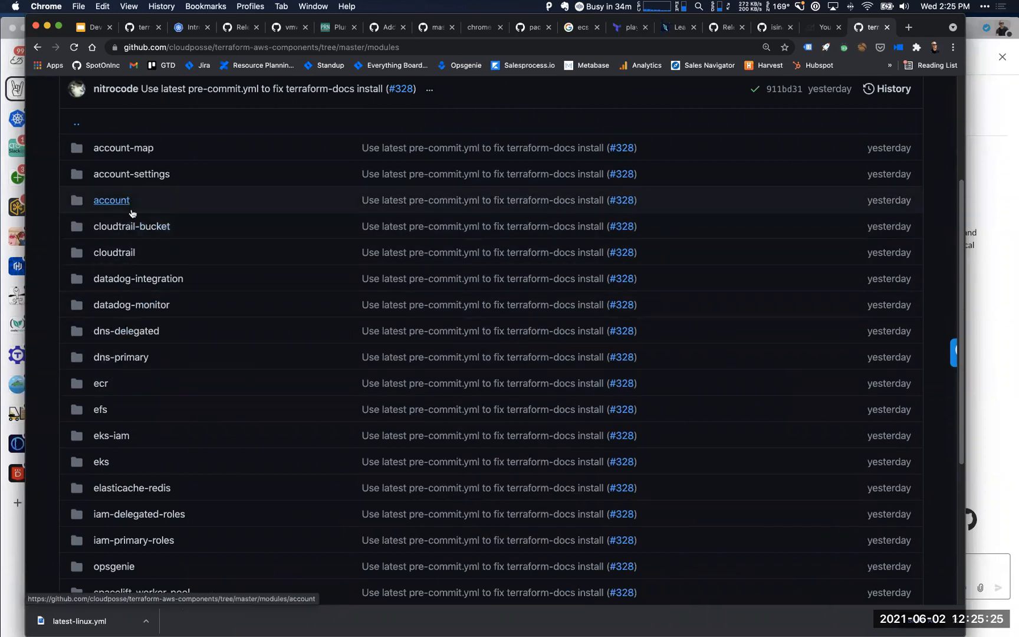
pyautogui.moveTo(127, 204)
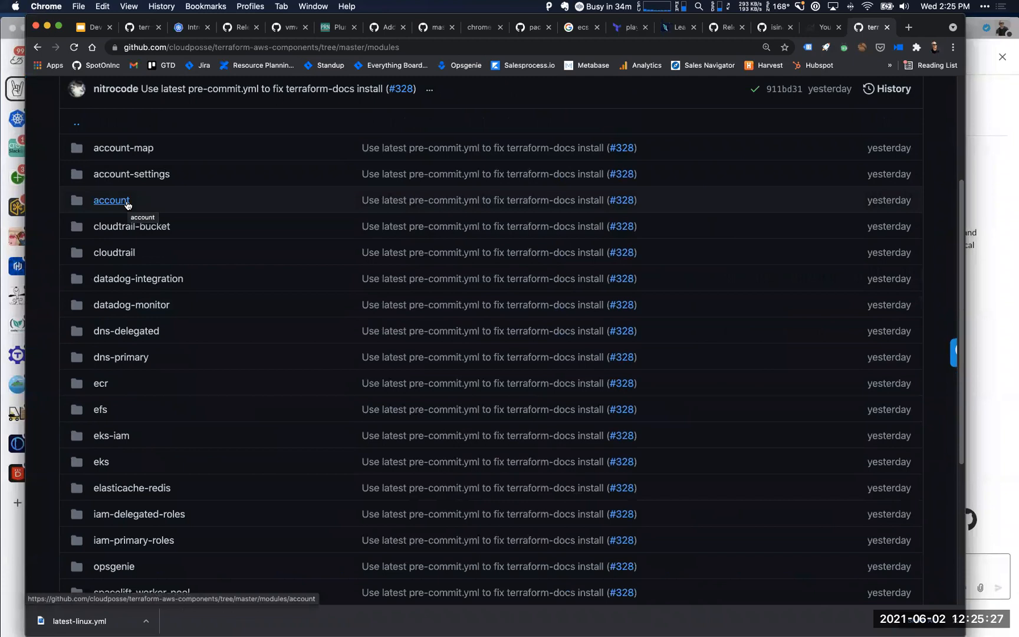
pyautogui.moveTo(151, 164)
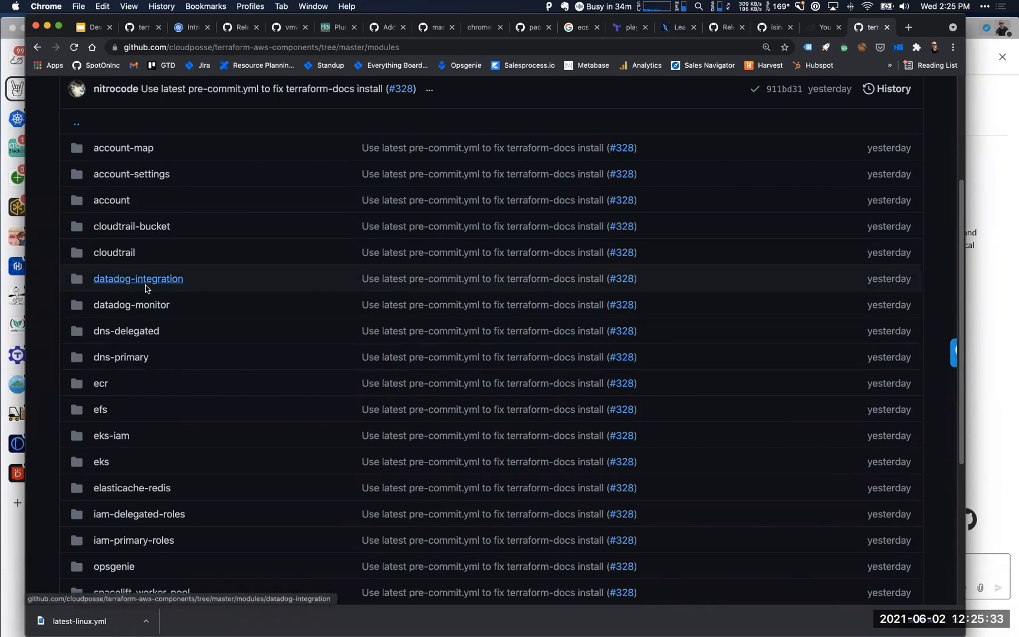
pyautogui.scroll(-3)
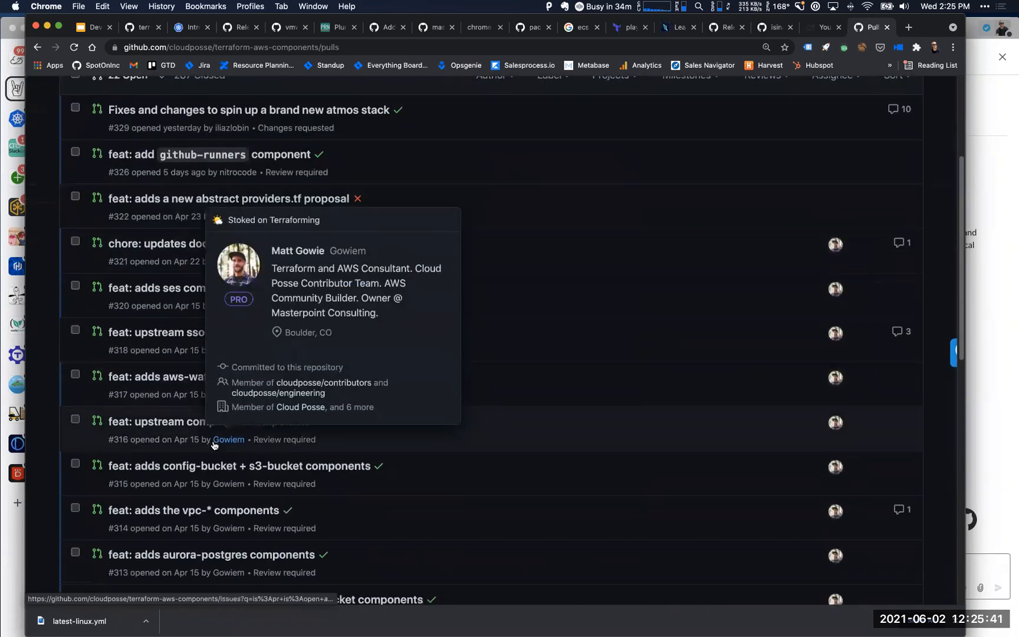
# Scroll the open pull requests to the oldest, #299 about github pages docs publishing
pyautogui.scroll(-3)
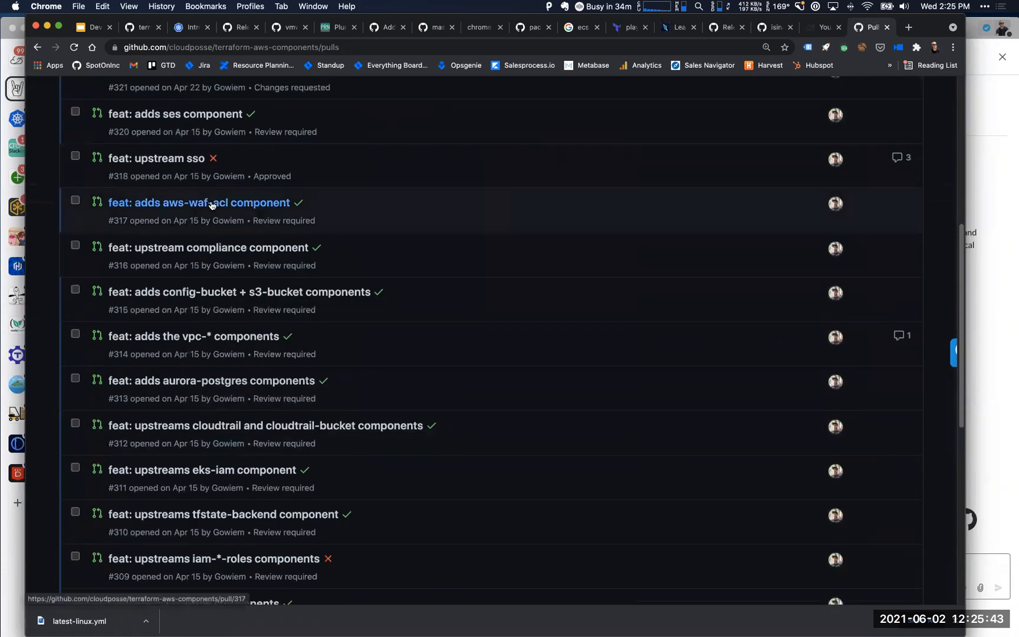
pyautogui.moveTo(229, 220)
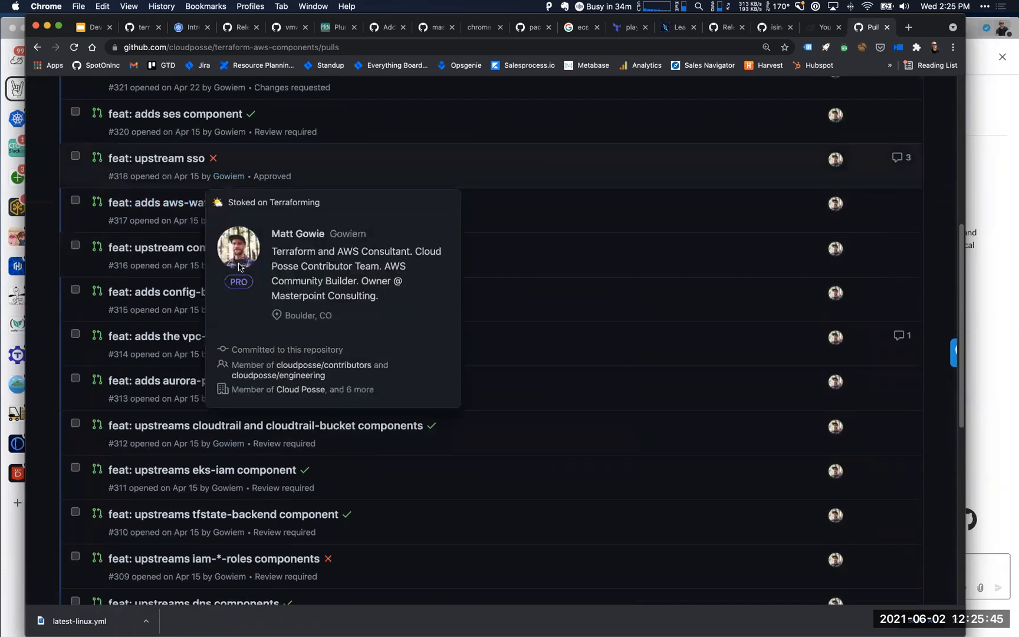
pyautogui.scroll(-3)
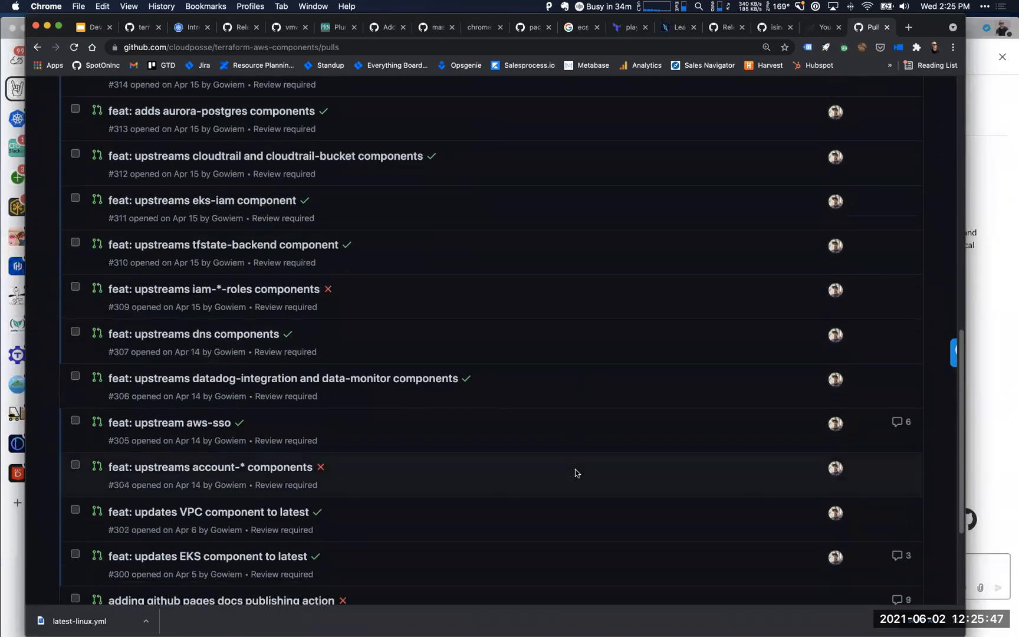
pyautogui.scroll(-3)
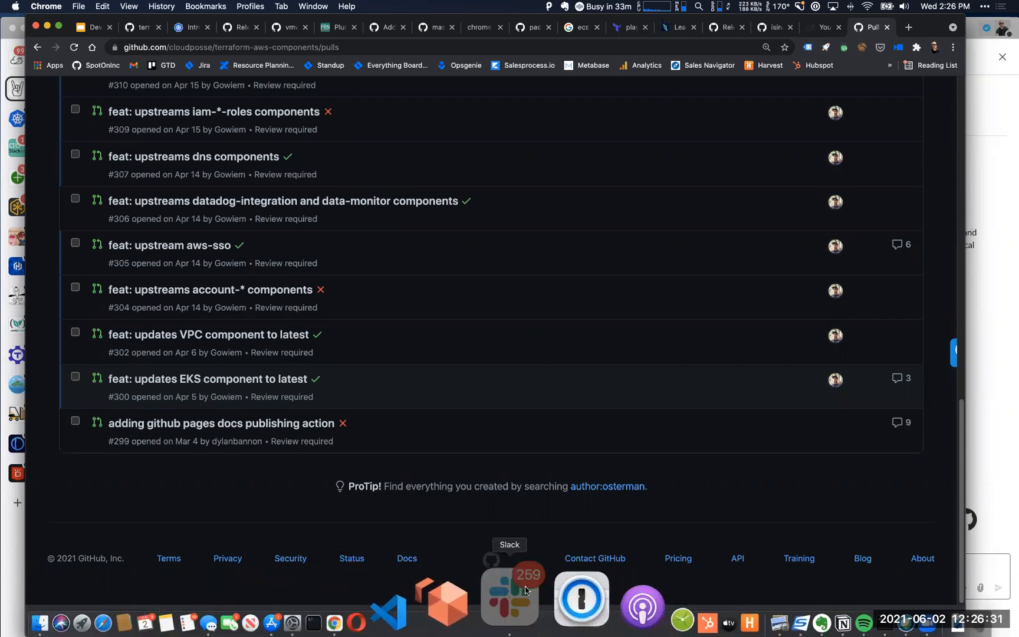
pyautogui.click(509, 597)
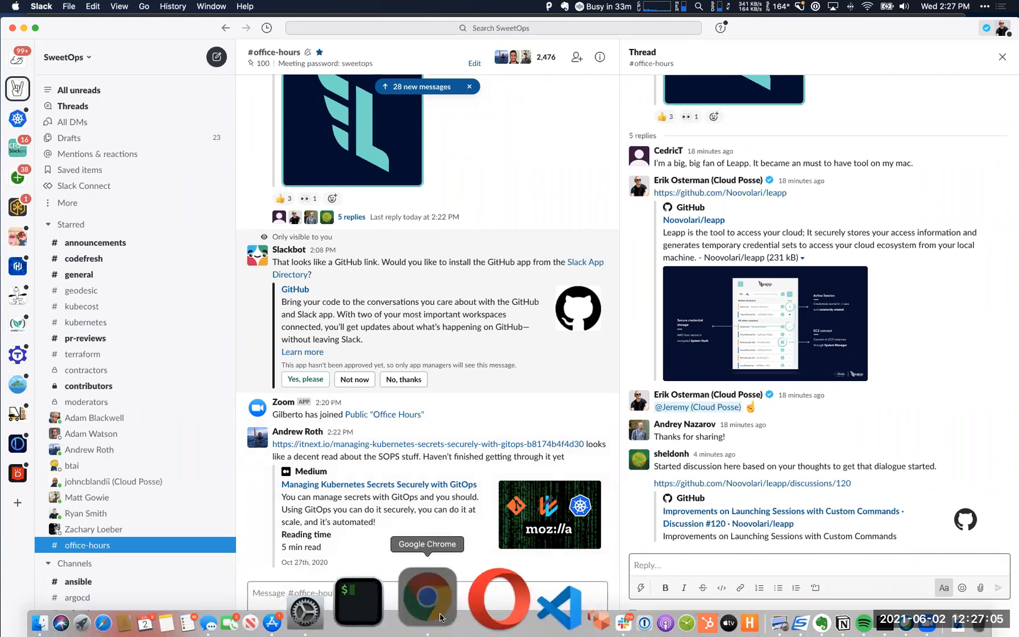
pyautogui.click(427, 600)
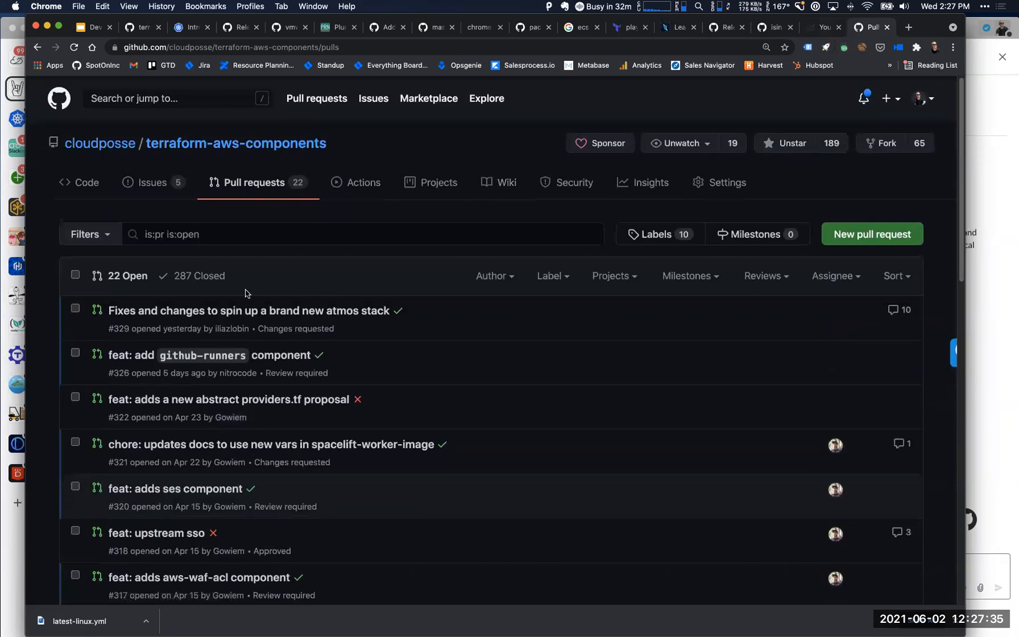
pyautogui.moveTo(220, 311)
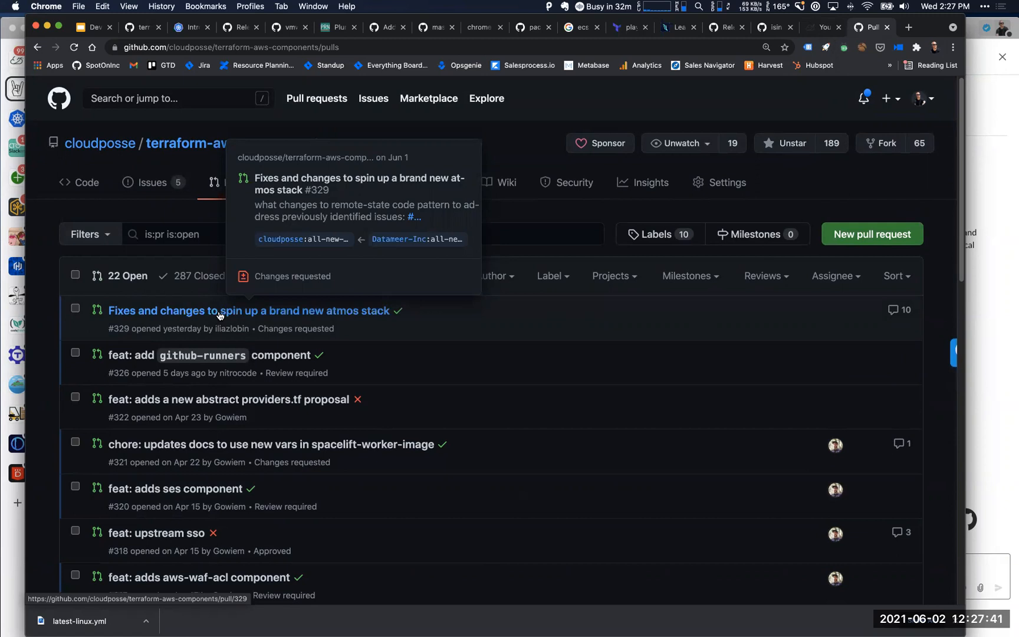
pyautogui.moveTo(257, 359)
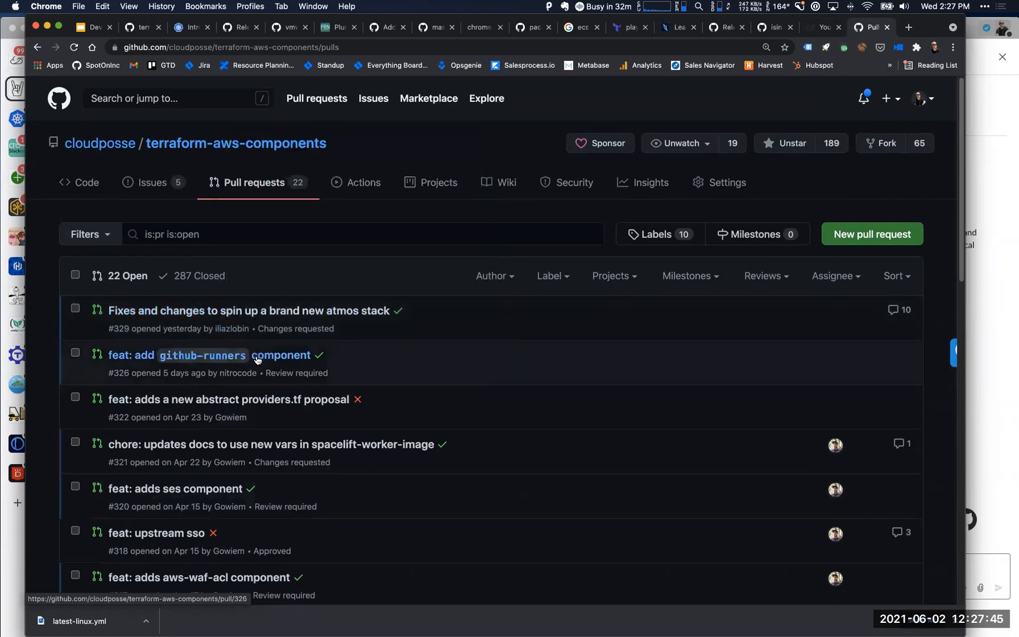
pyautogui.moveTo(292, 342)
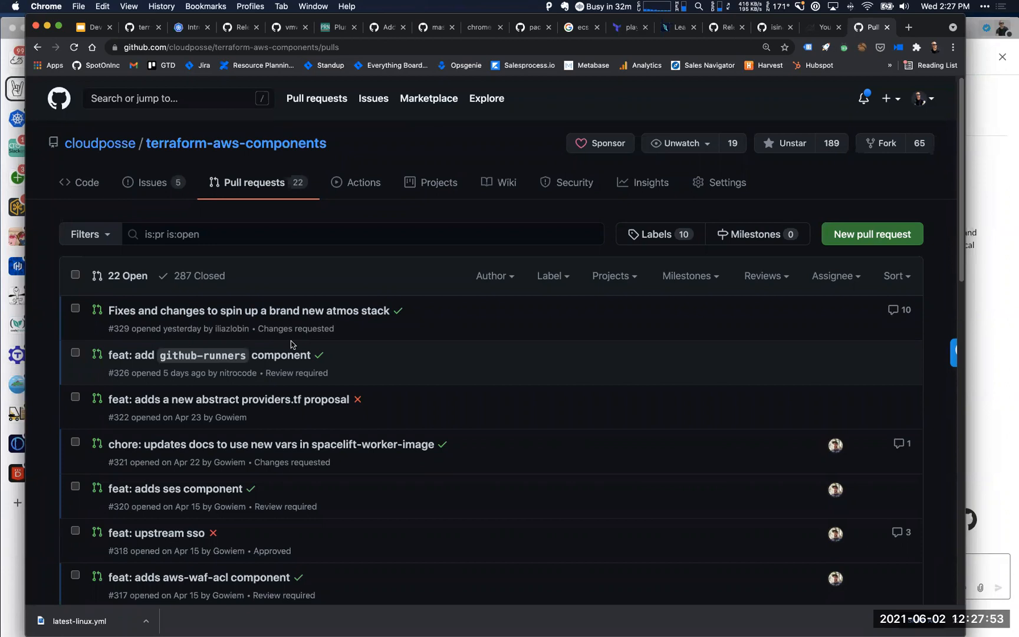
pyautogui.moveTo(313, 417)
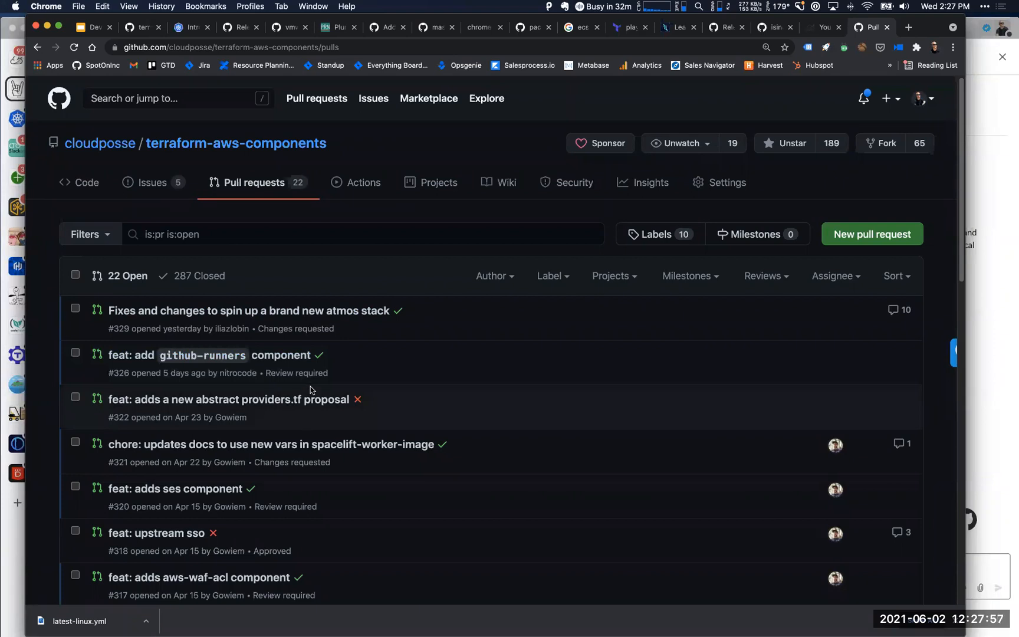
pyautogui.moveTo(426, 332)
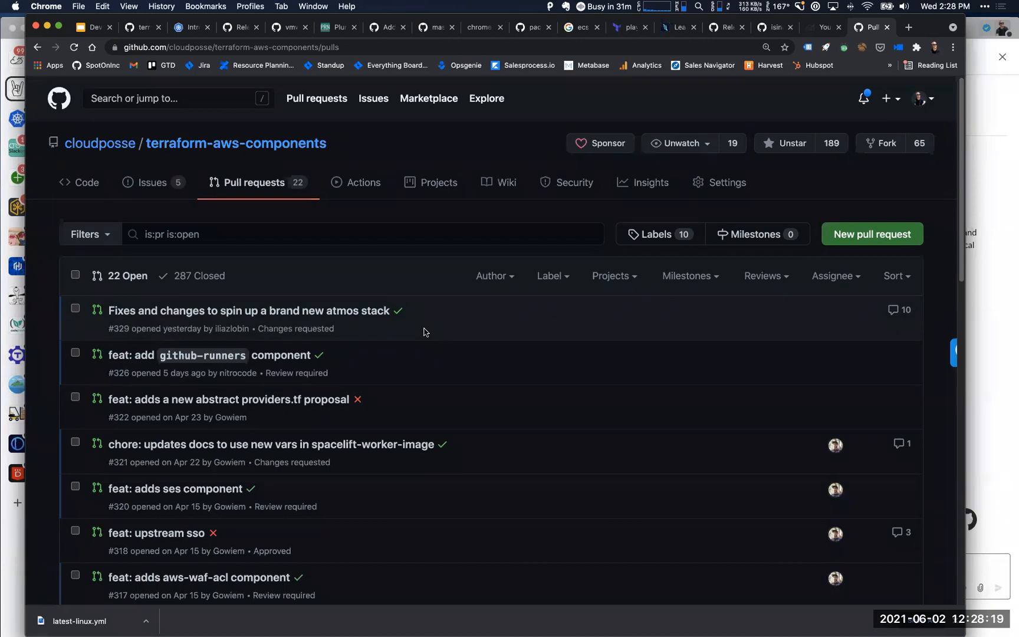
pyautogui.moveTo(373, 210)
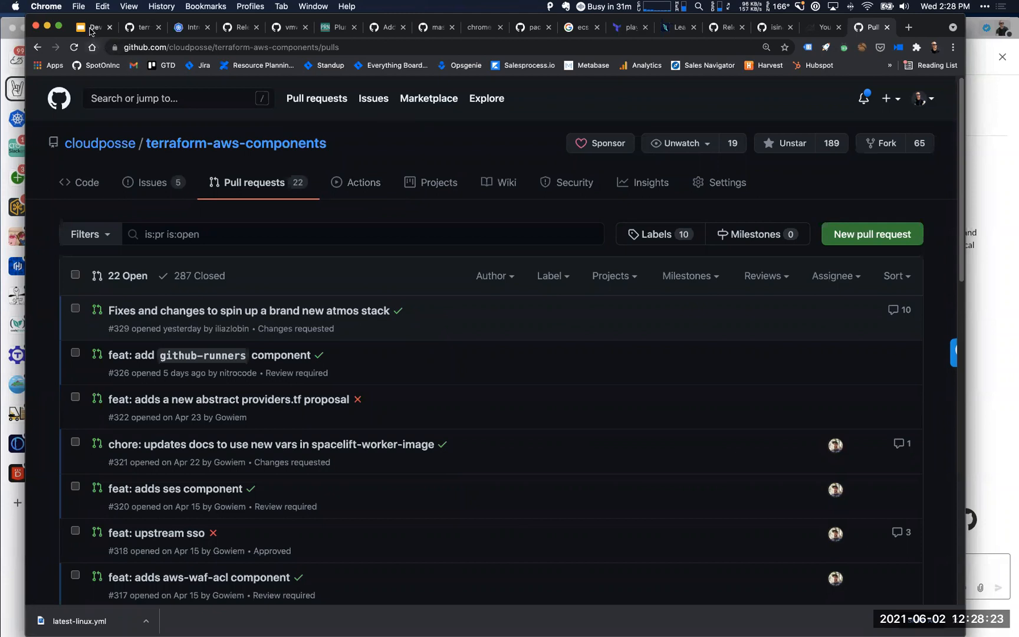
# Bring the office hours slide deck back on its Talking Points slide
pyautogui.click(94, 27)
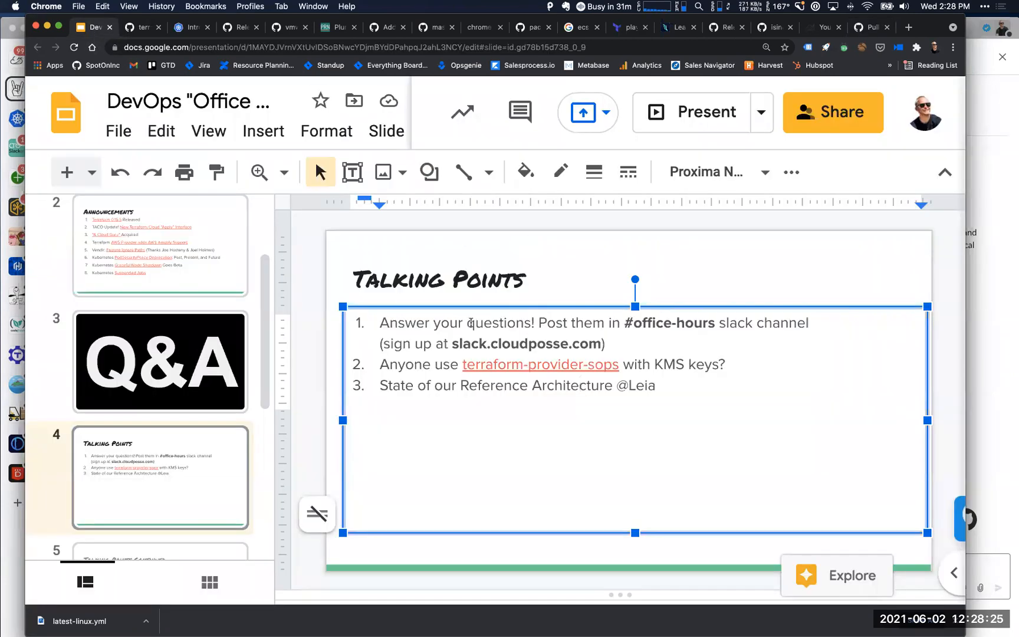